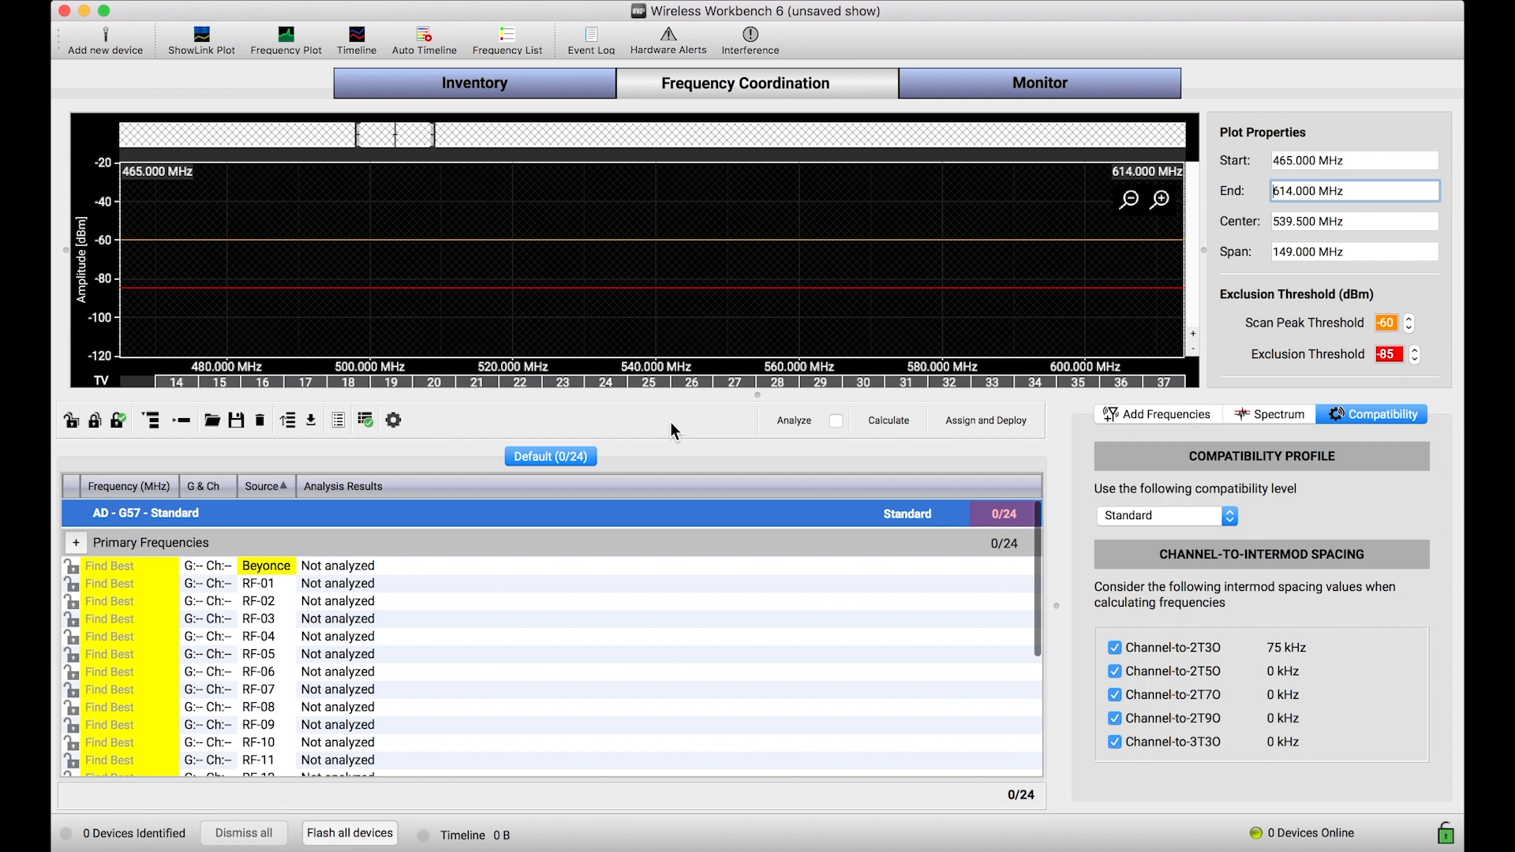
{"action": "mouse_move", "coordinate": [405, 633]}
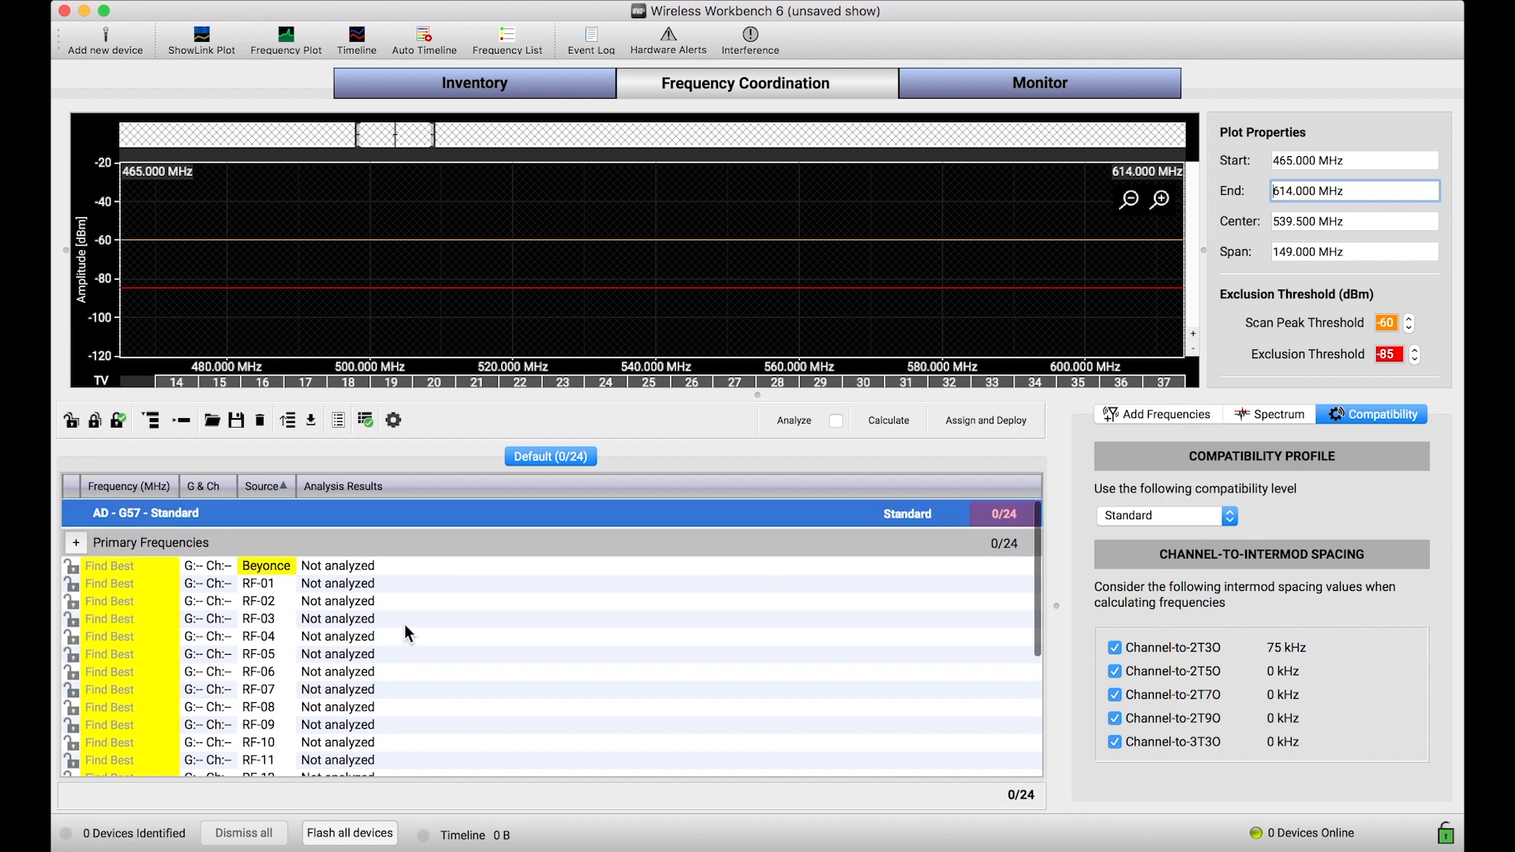
{"action": "mouse_move", "coordinate": [377, 666]}
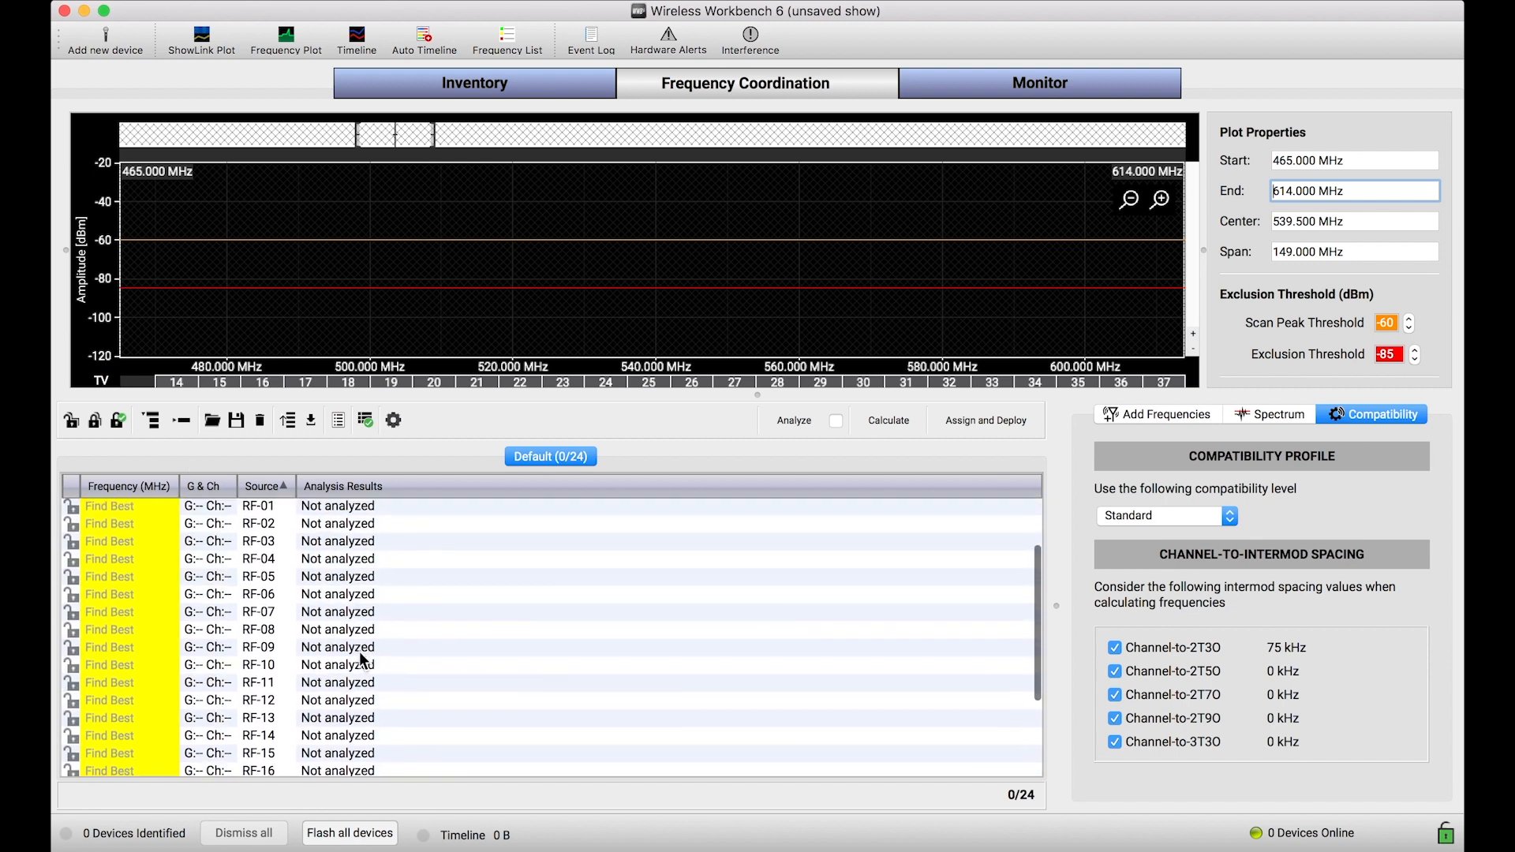
Select the AD - G57 group so its compatibility level can be set to Robust
{"action": "scroll", "scroll_direction": "down", "scroll_amount": 3}
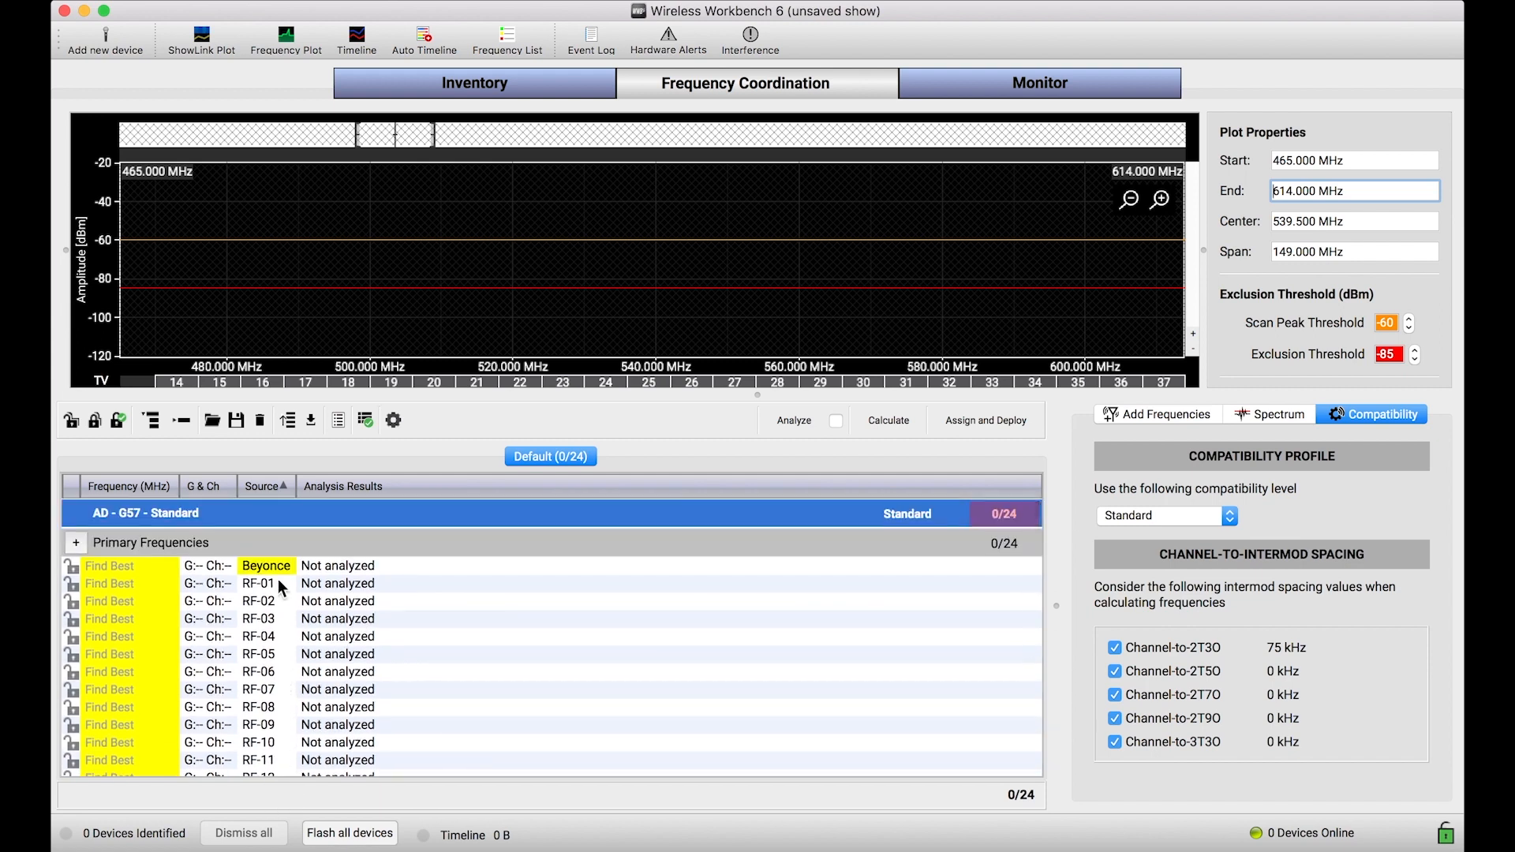
{"action": "mouse_move", "coordinate": [297, 571]}
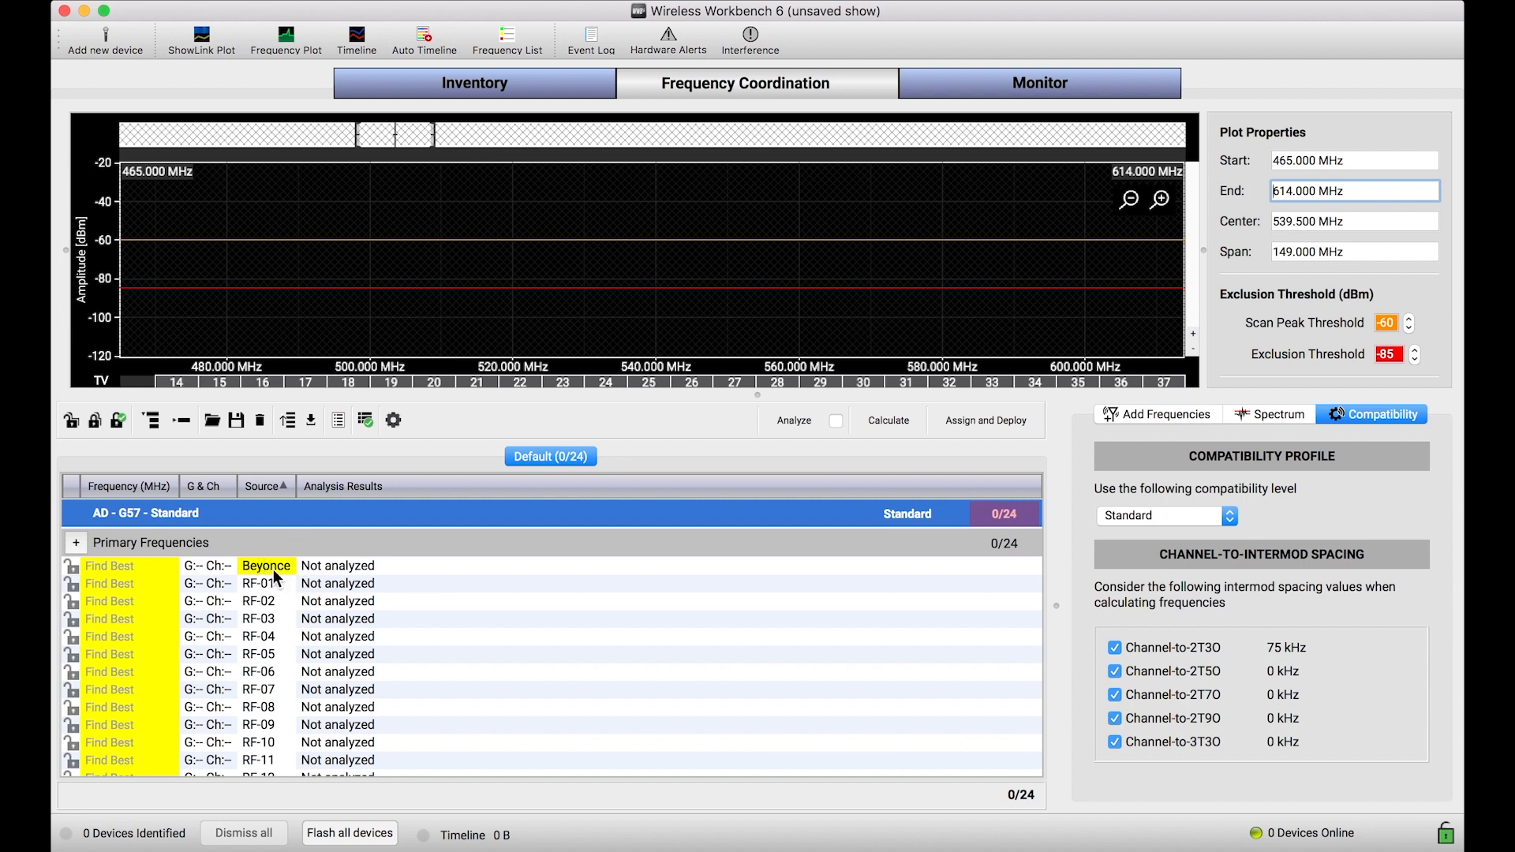
{"action": "mouse_move", "coordinate": [204, 541]}
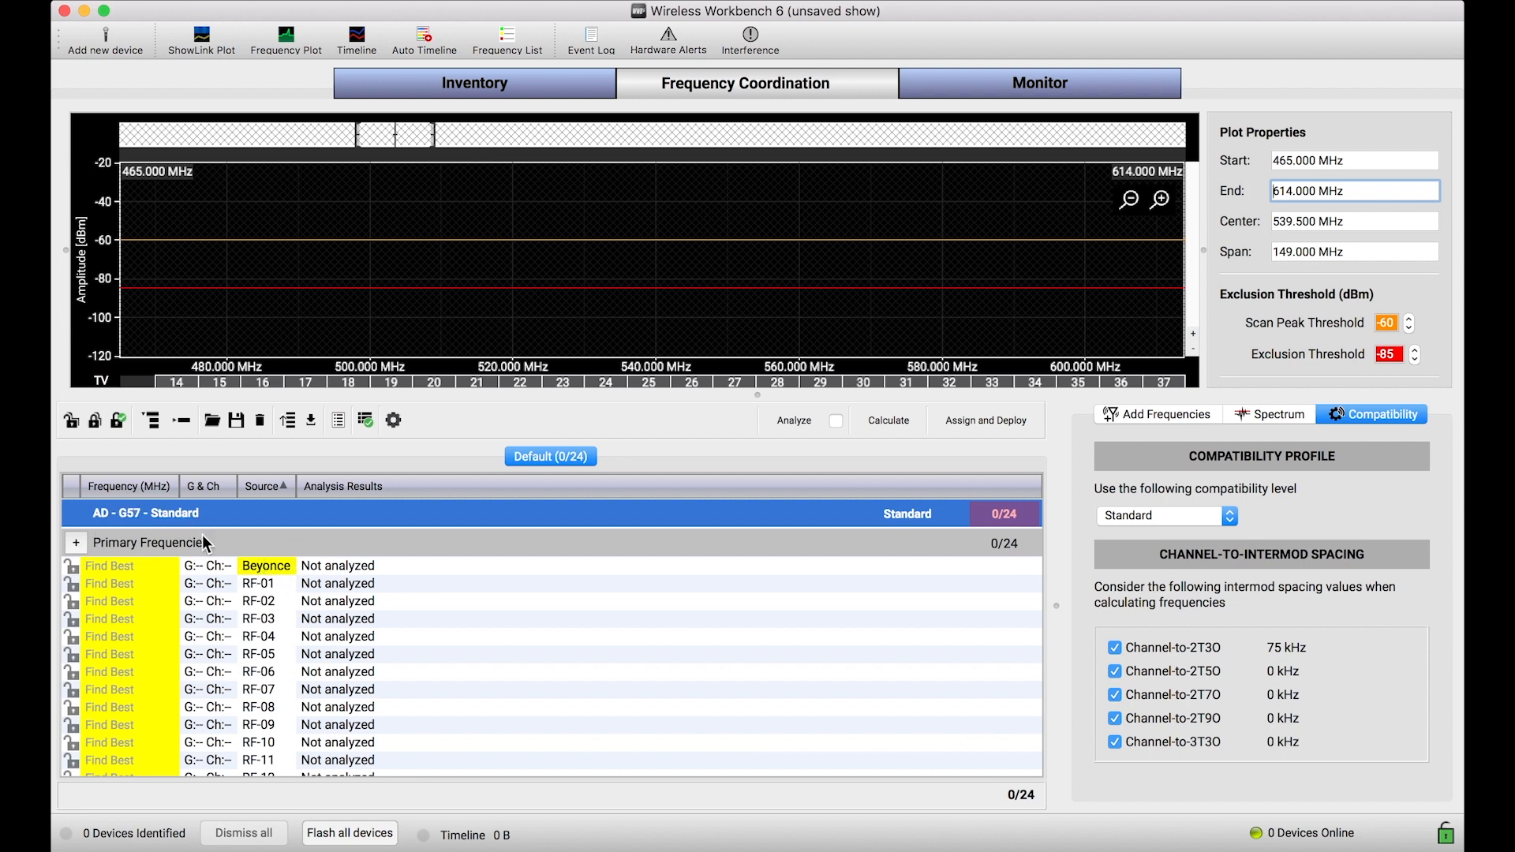
{"action": "mouse_move", "coordinate": [333, 593]}
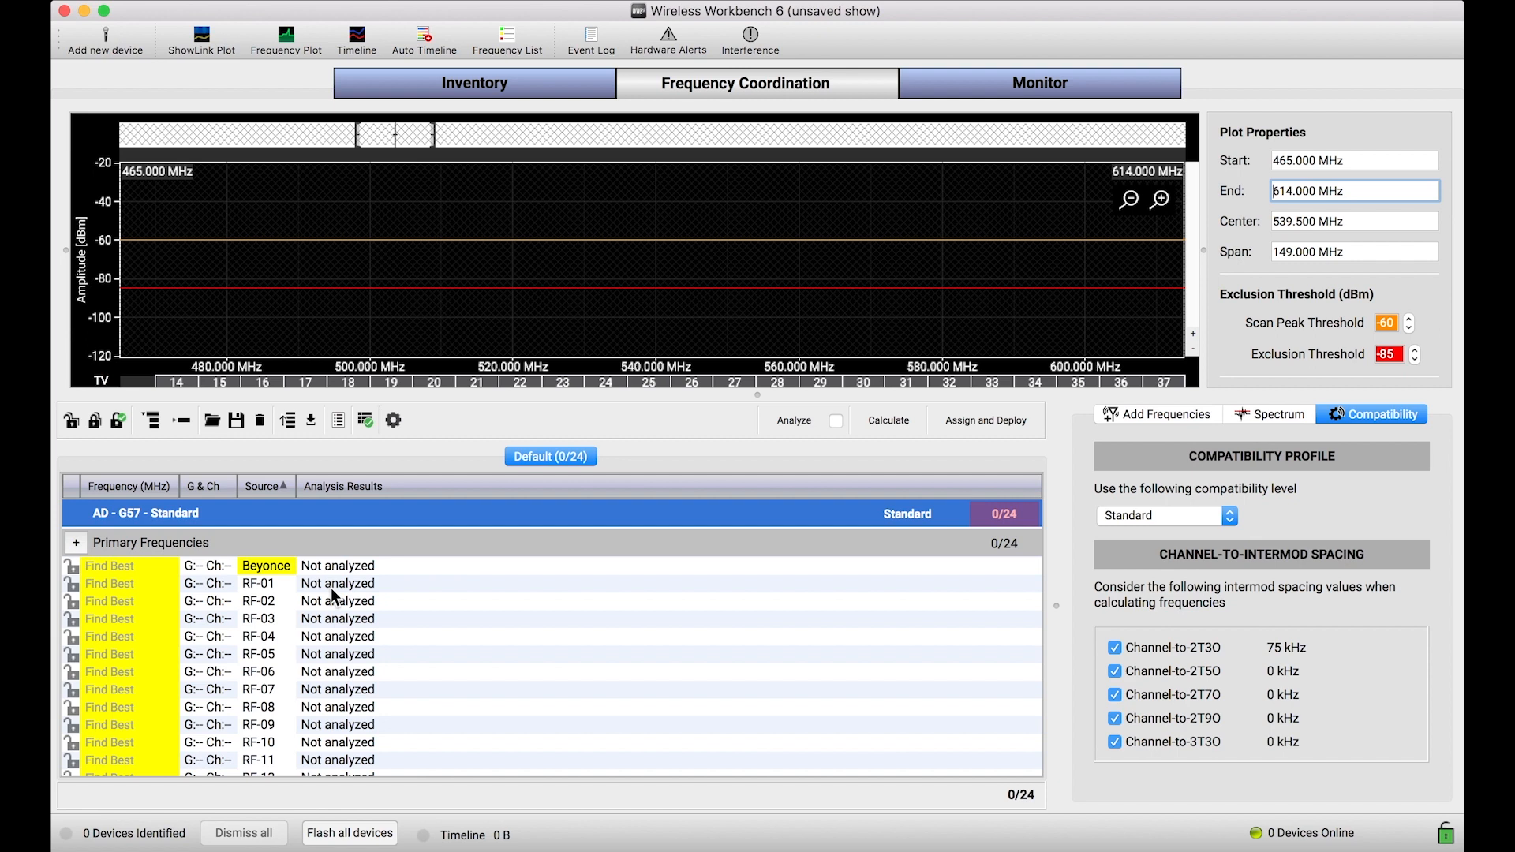
{"action": "mouse_move", "coordinate": [200, 573]}
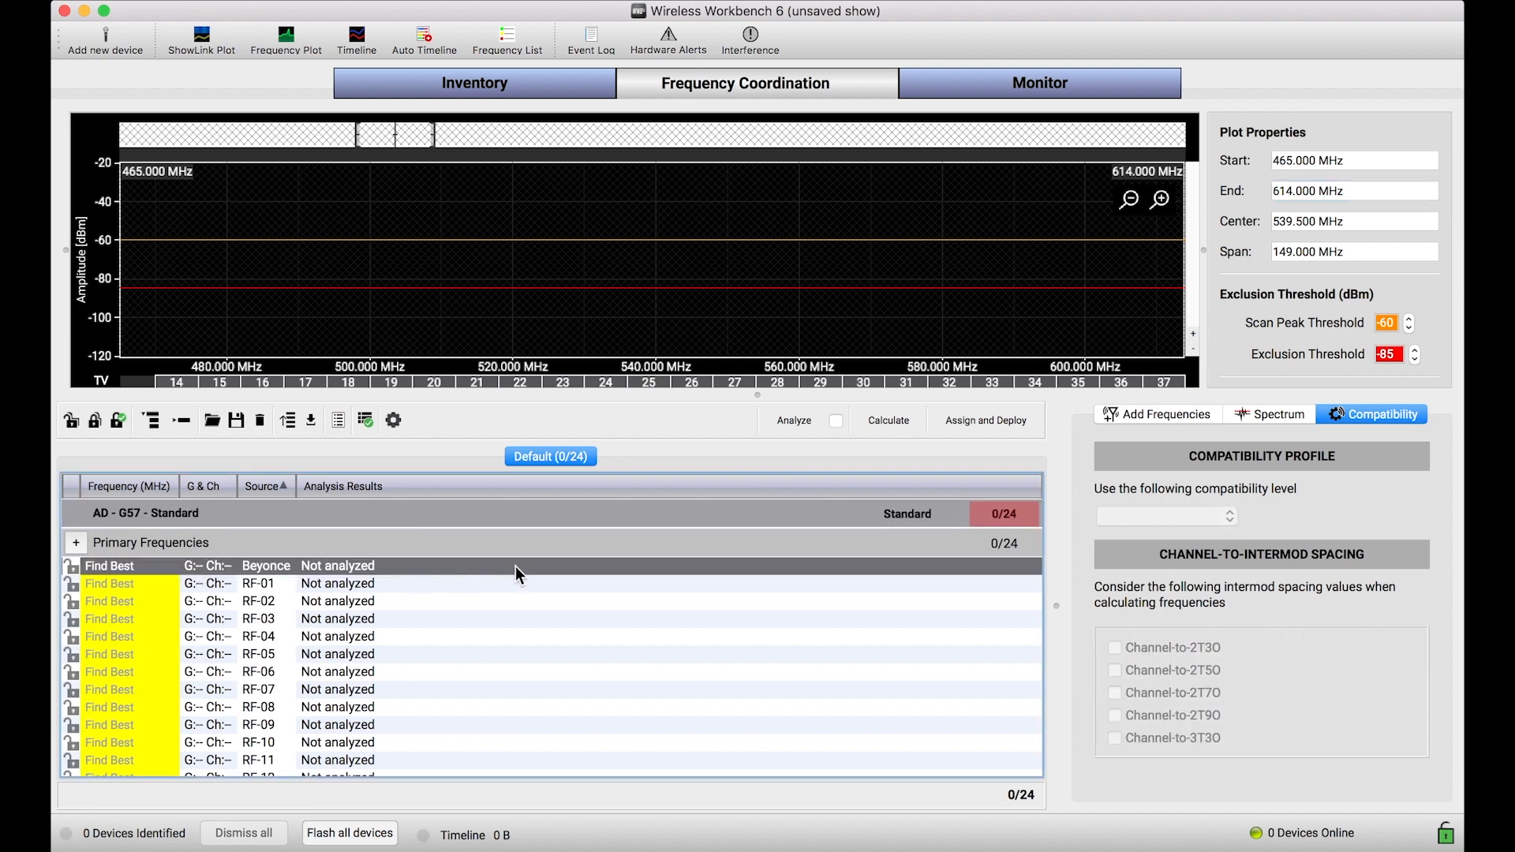
{"action": "mouse_move", "coordinate": [268, 611]}
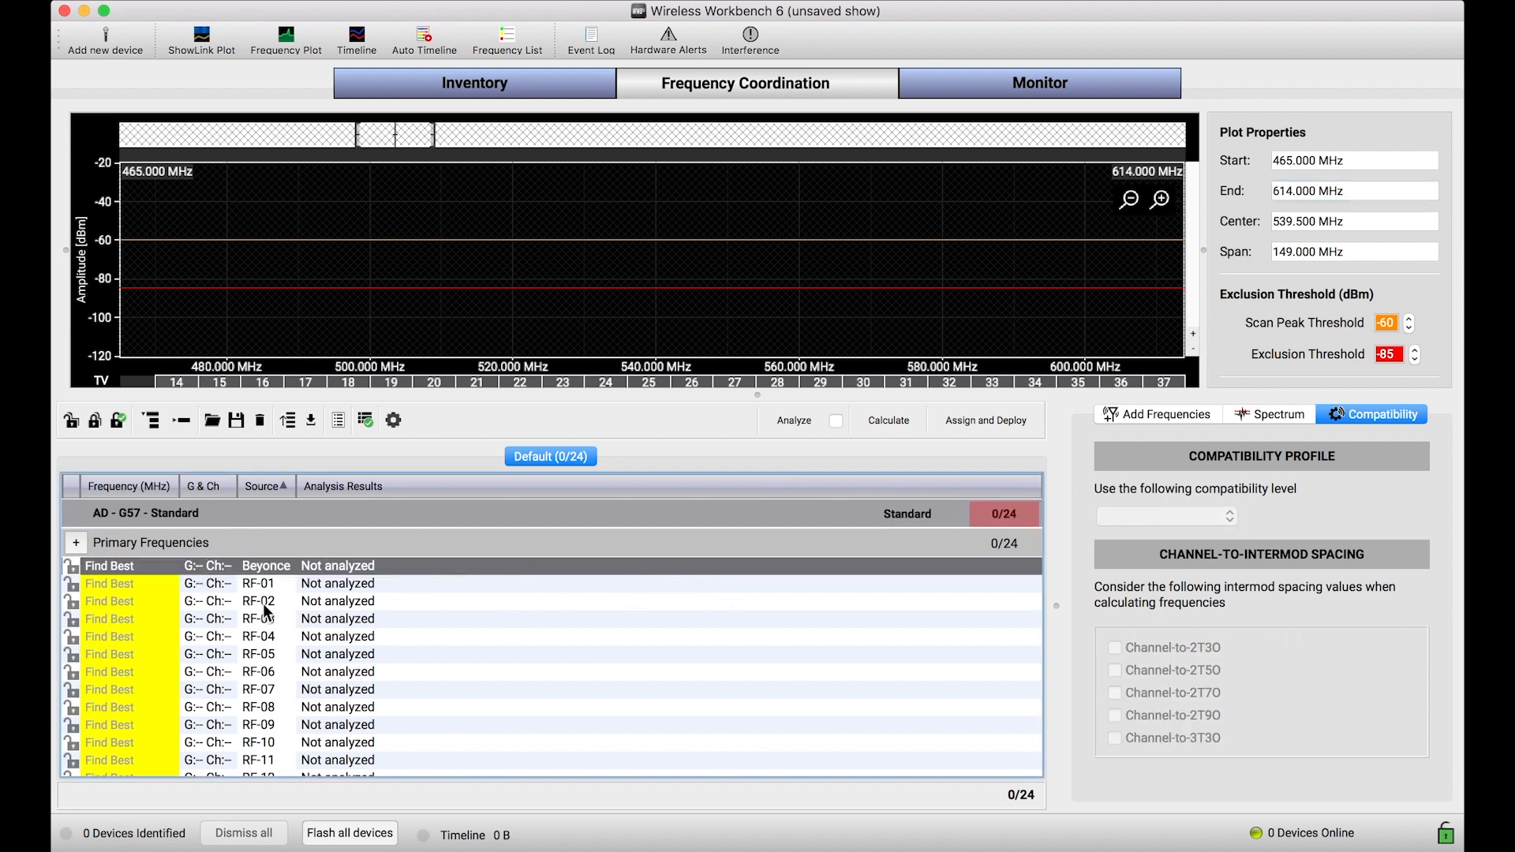
{"action": "left_click", "coordinate": [270, 636]}
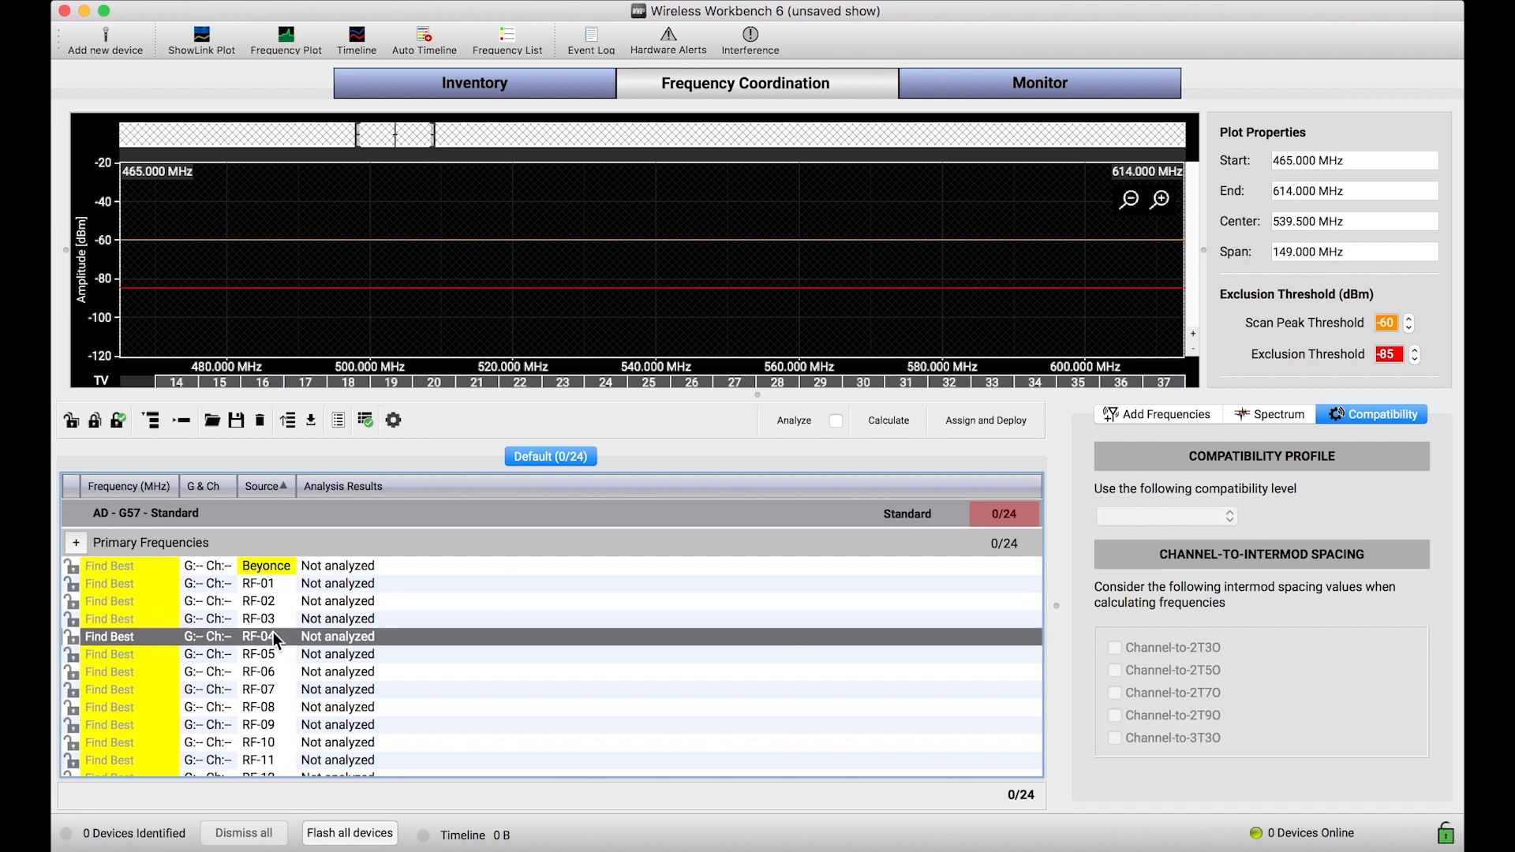
{"action": "mouse_move", "coordinate": [277, 653]}
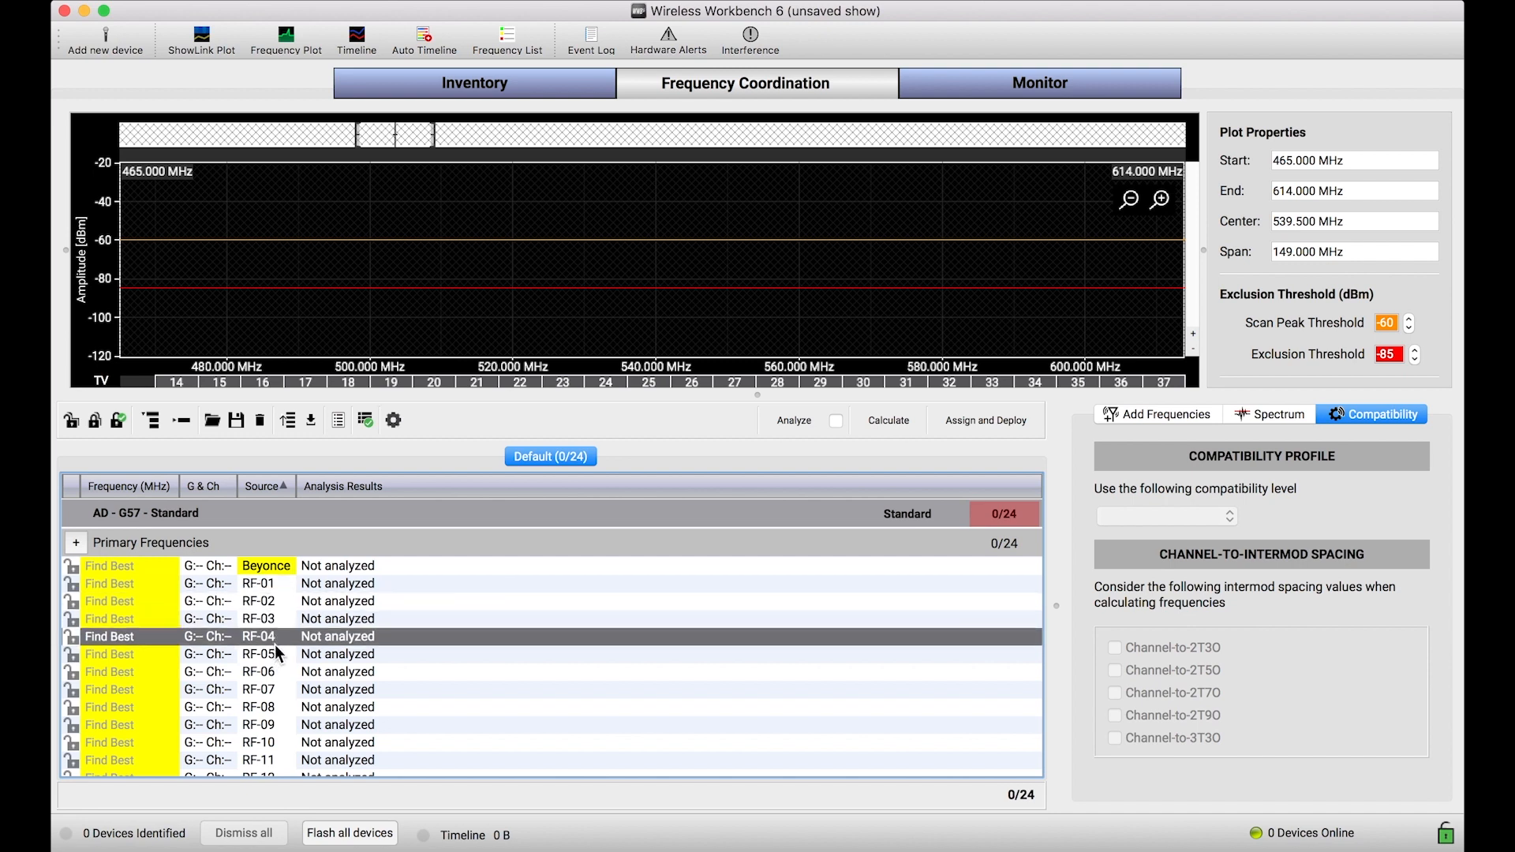
{"action": "left_click", "coordinate": [1166, 514]}
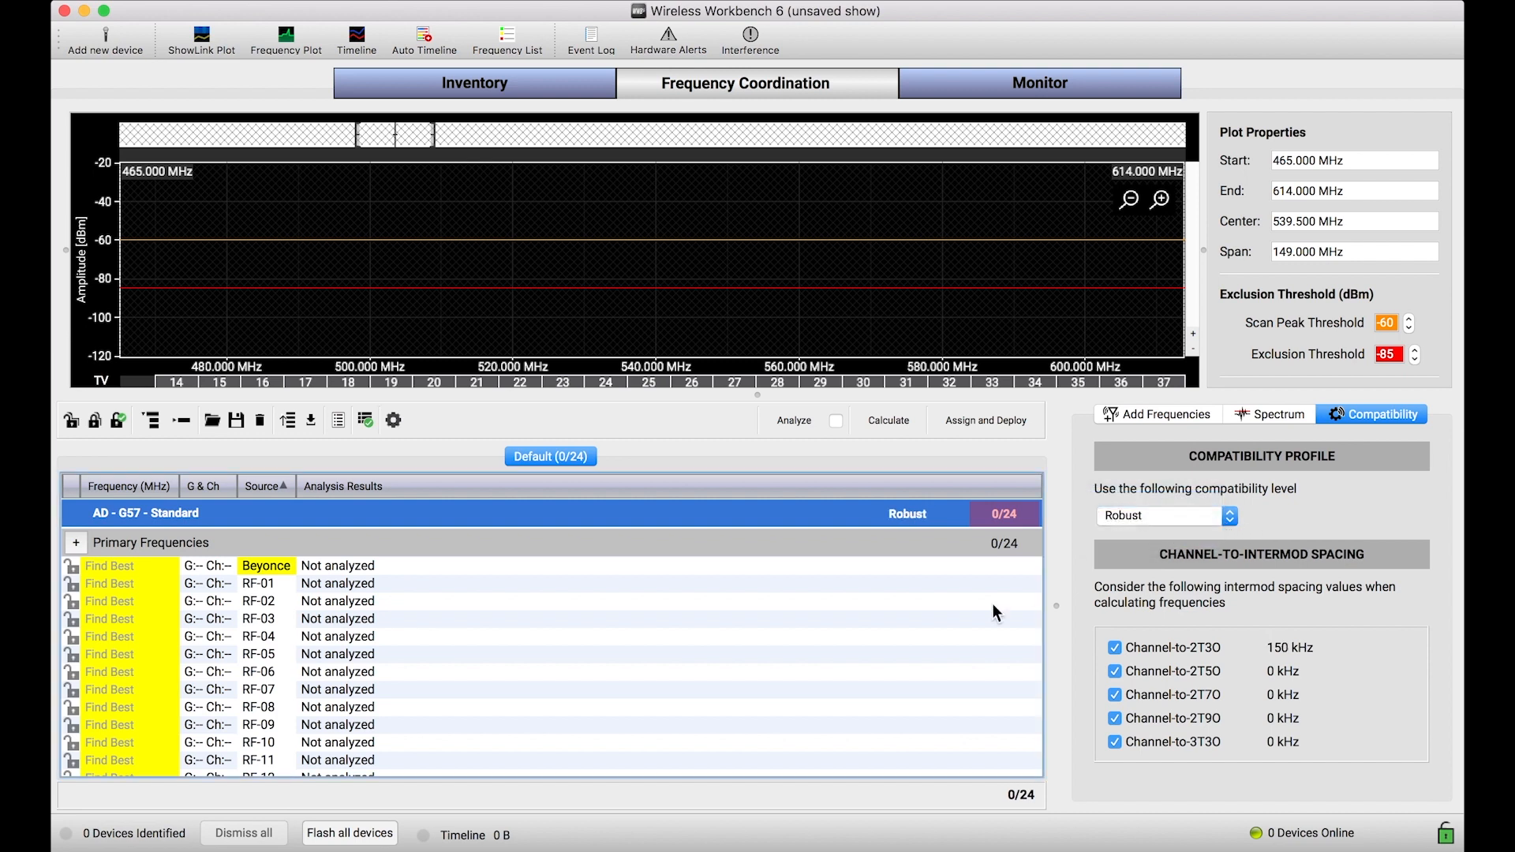
{"action": "mouse_move", "coordinate": [1205, 500]}
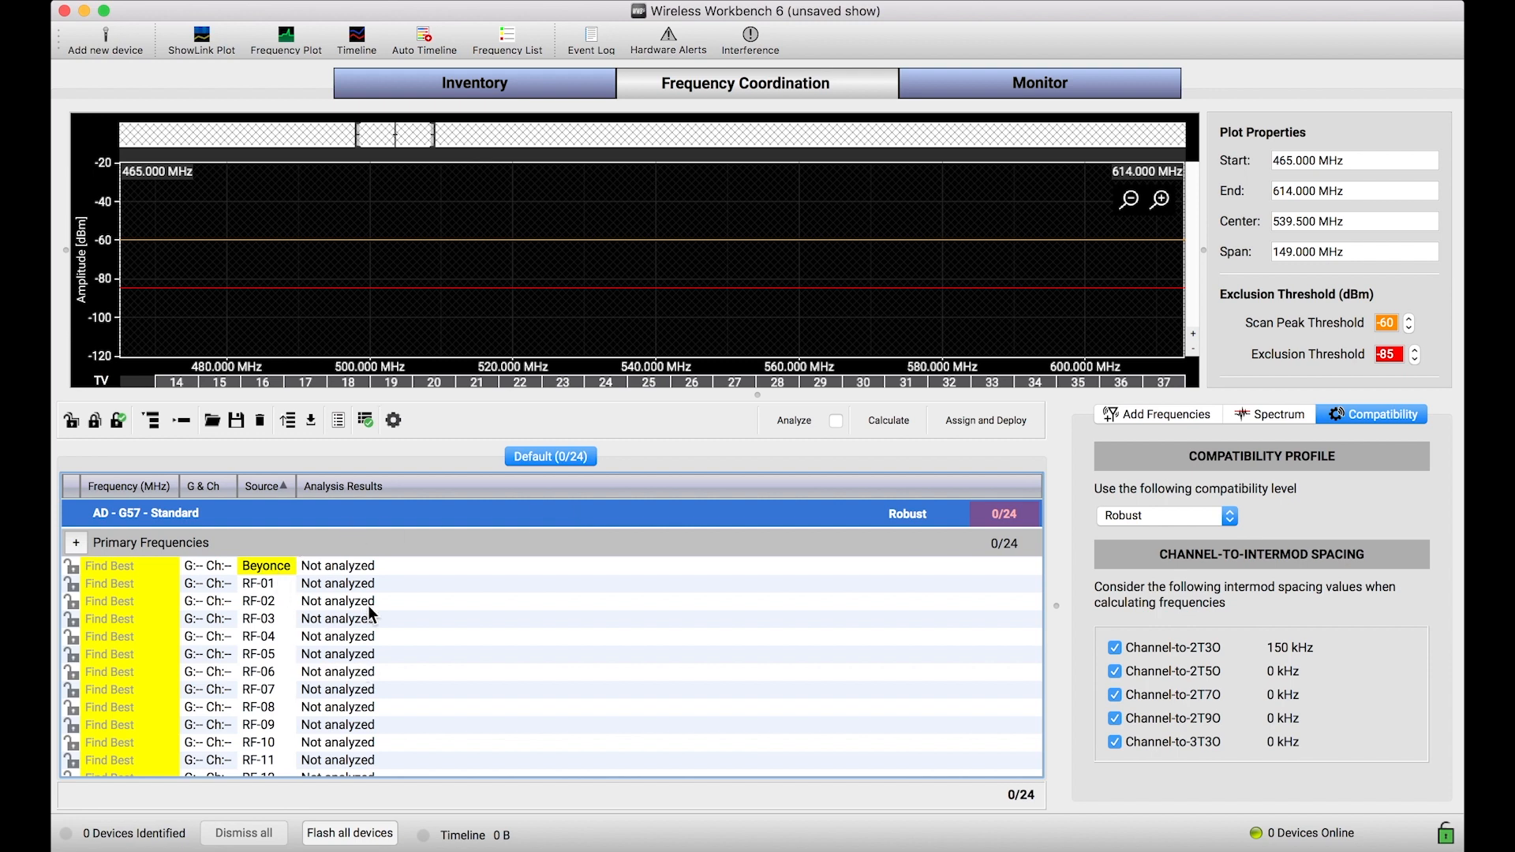
{"action": "mouse_move", "coordinate": [617, 334]}
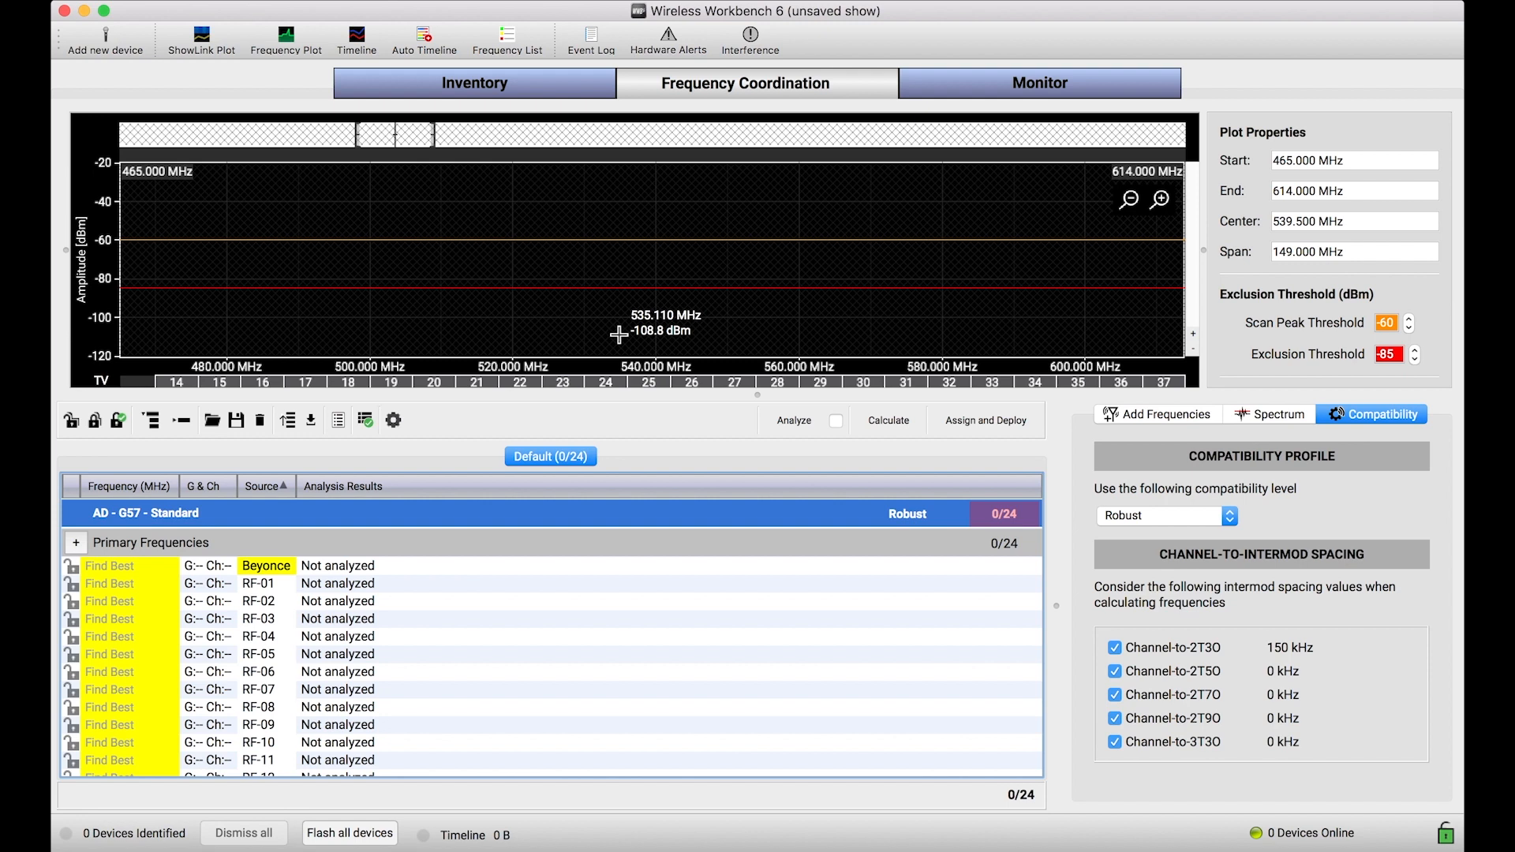
{"action": "mouse_move", "coordinate": [691, 756]}
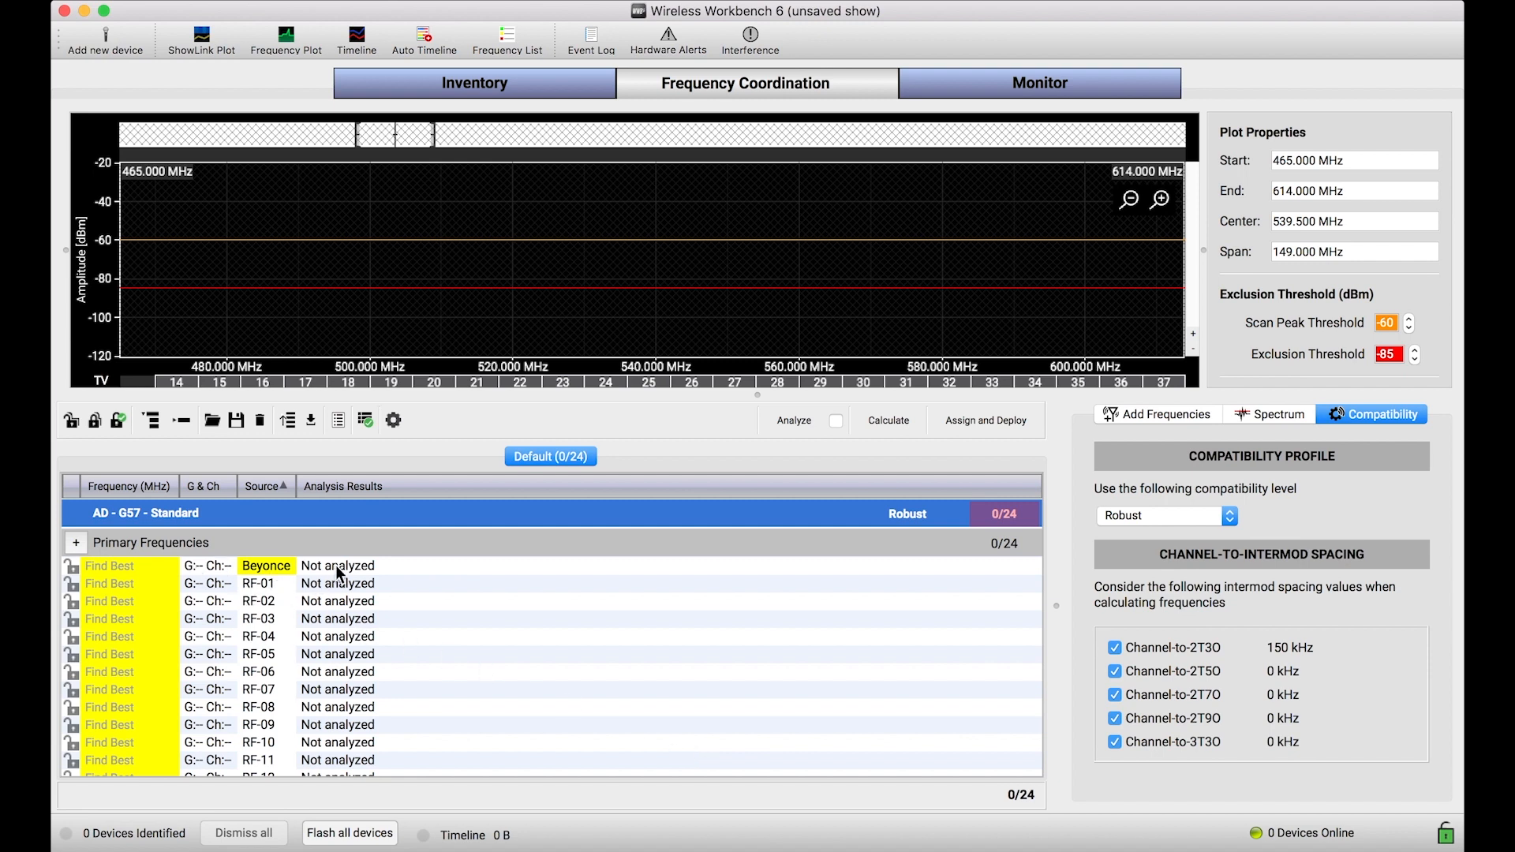
{"action": "mouse_move", "coordinate": [278, 548]}
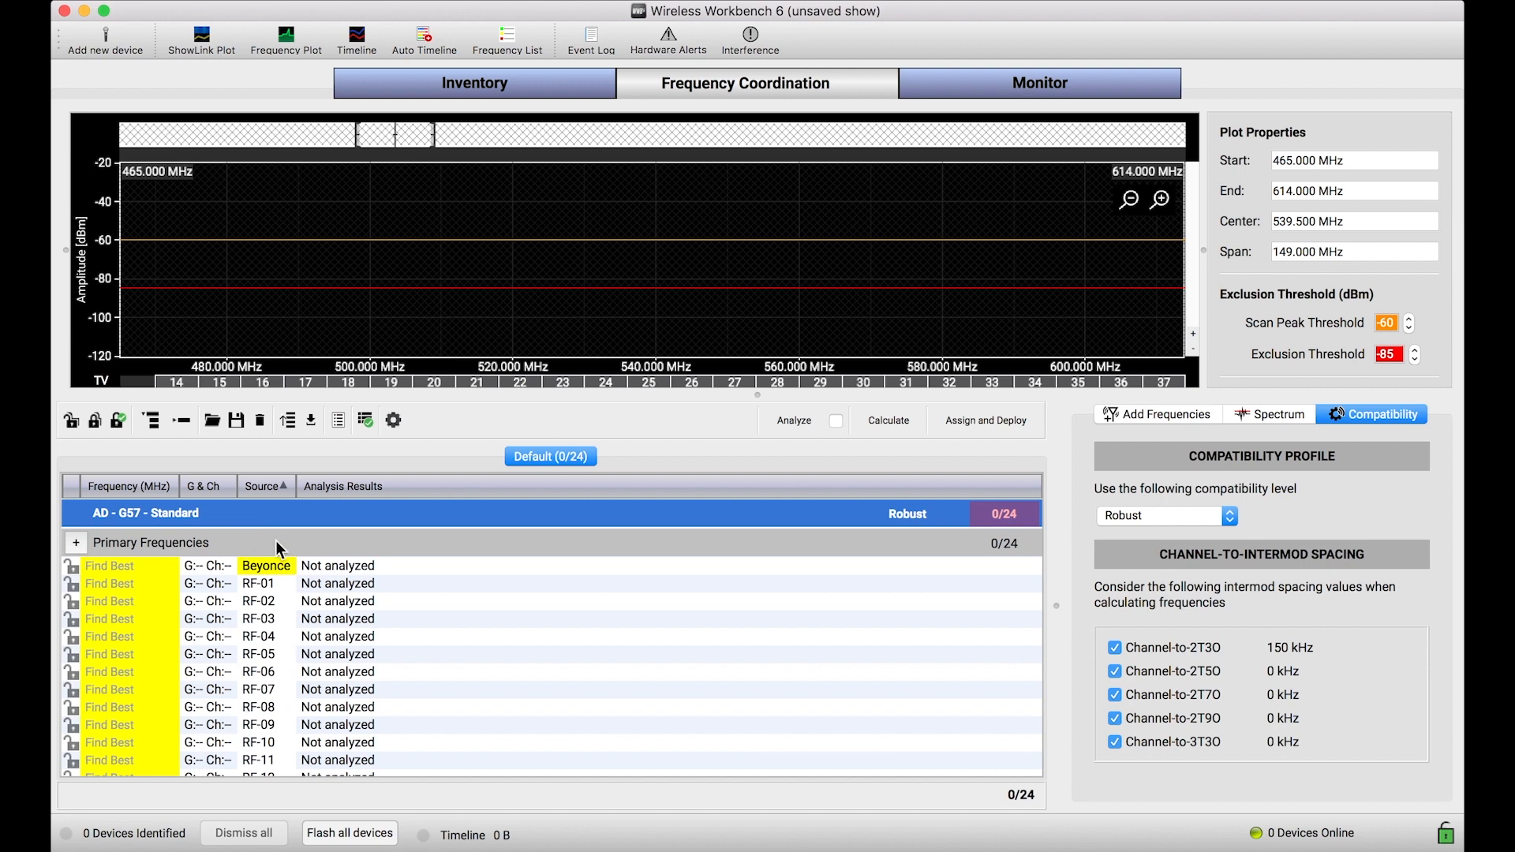
{"action": "mouse_move", "coordinate": [205, 647]}
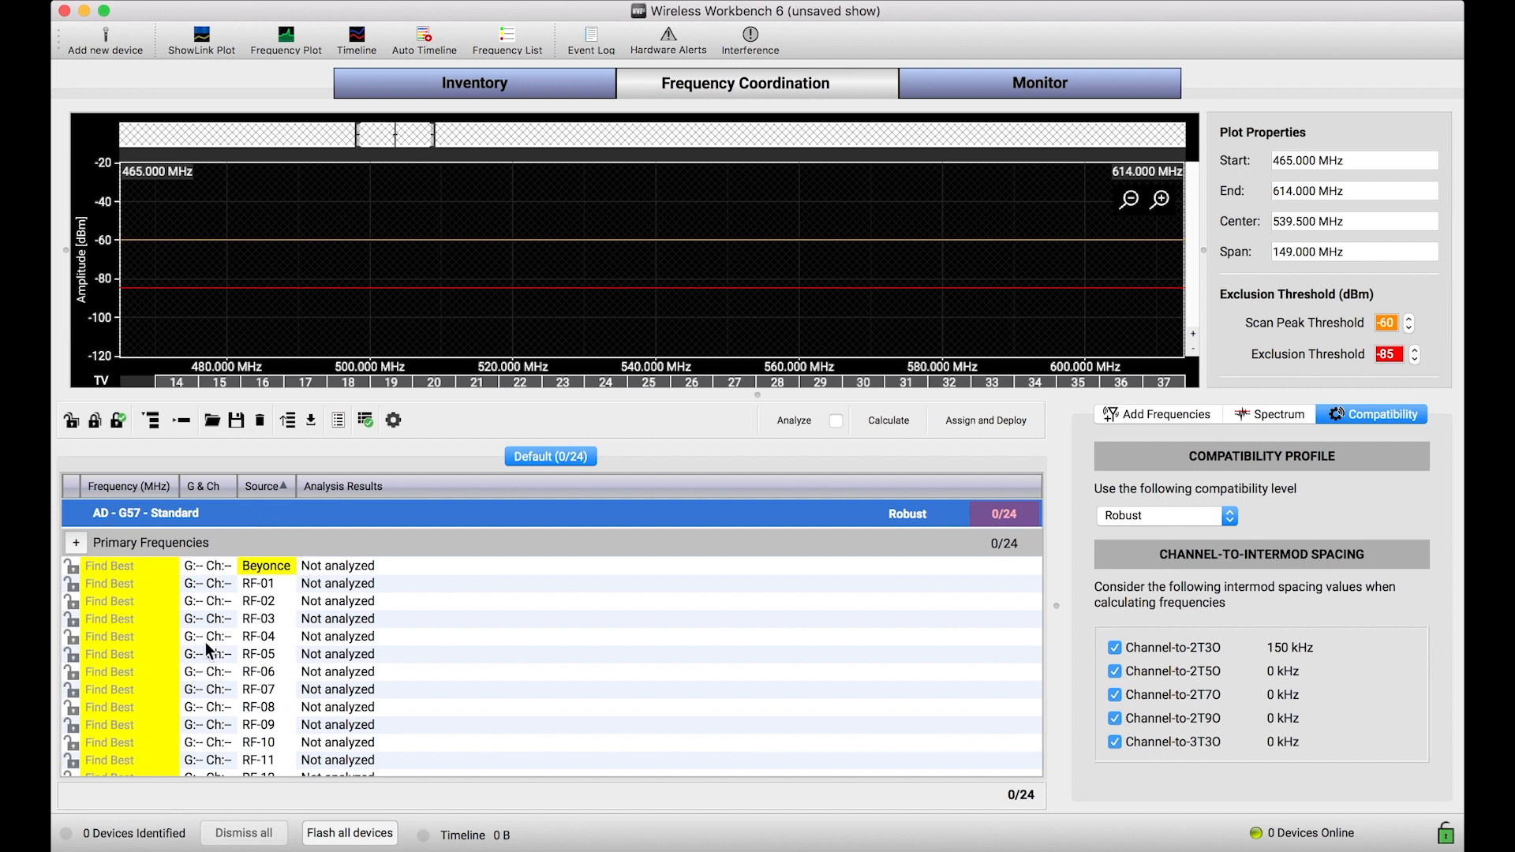
{"action": "mouse_move", "coordinate": [344, 556]}
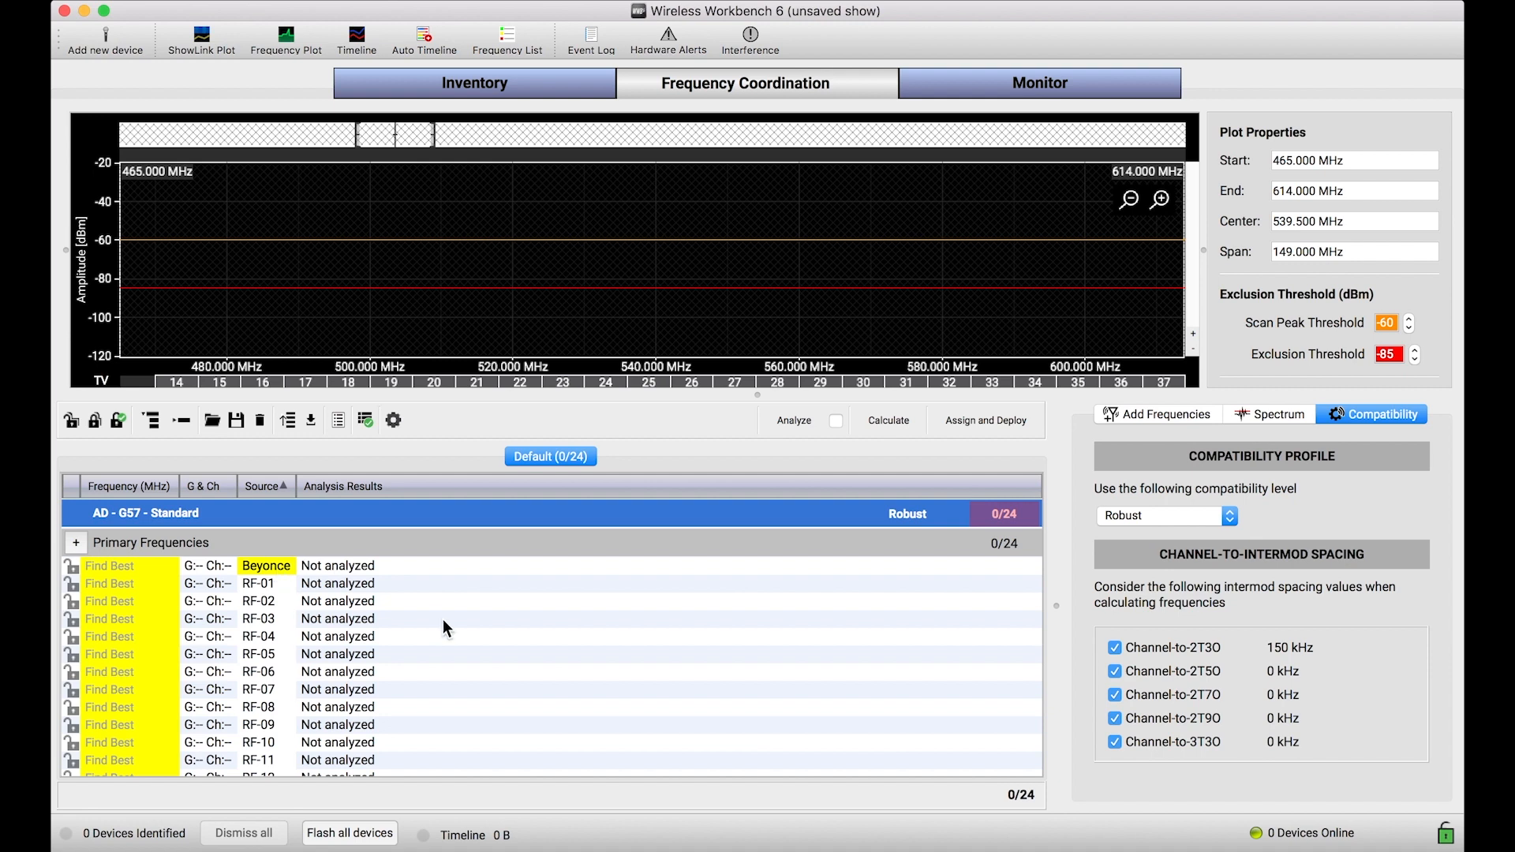
{"action": "mouse_move", "coordinate": [731, 652]}
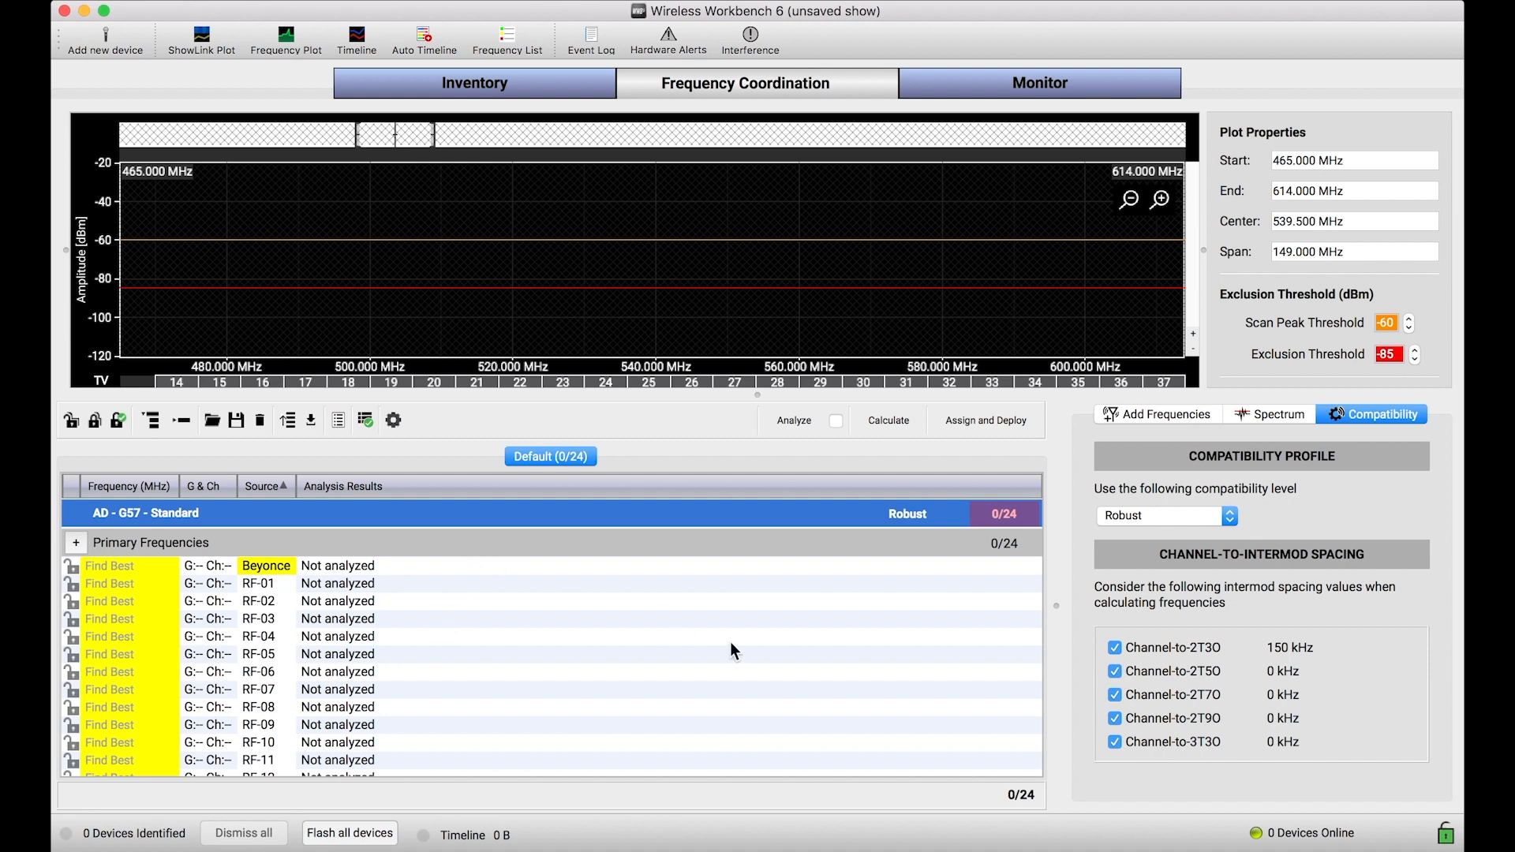
{"action": "mouse_move", "coordinate": [721, 483]}
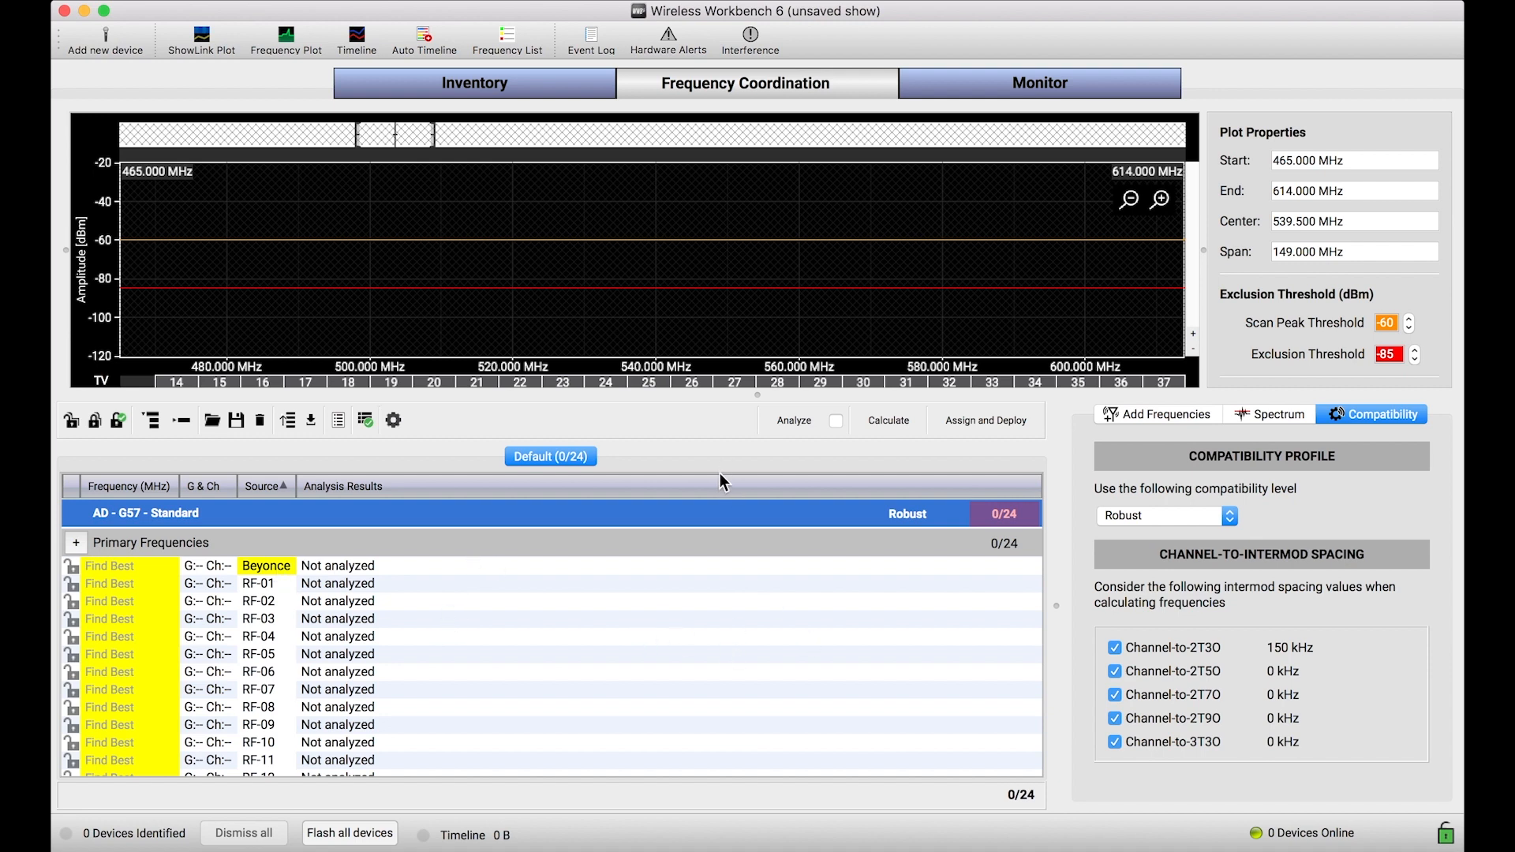
Show the Spectrum settings listing scan data, TV channels, exclusions and inclusions
{"action": "left_click", "coordinate": [1276, 414]}
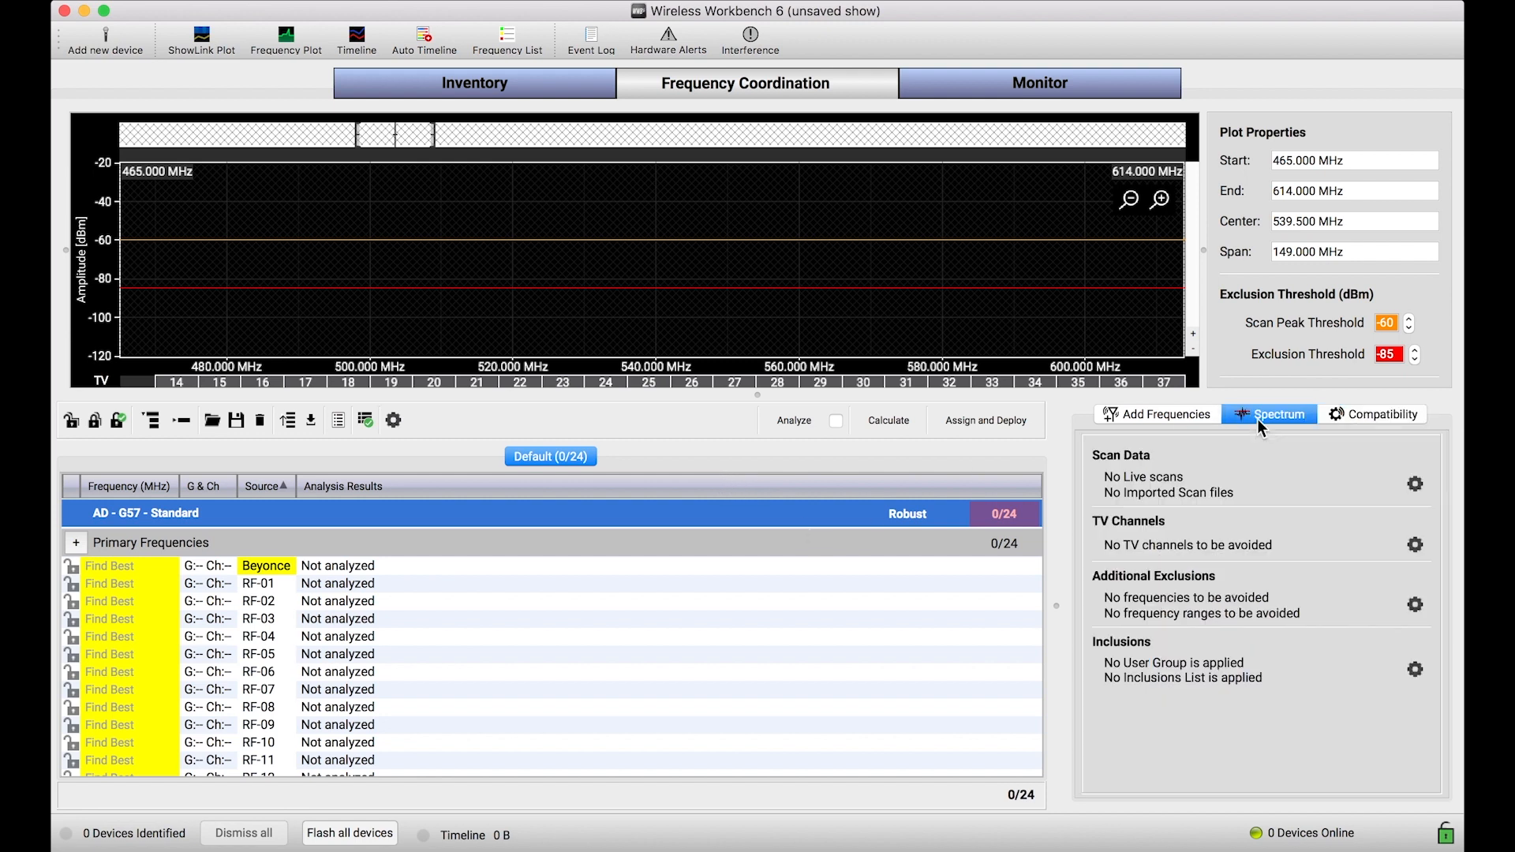
{"action": "mouse_move", "coordinate": [1274, 638]}
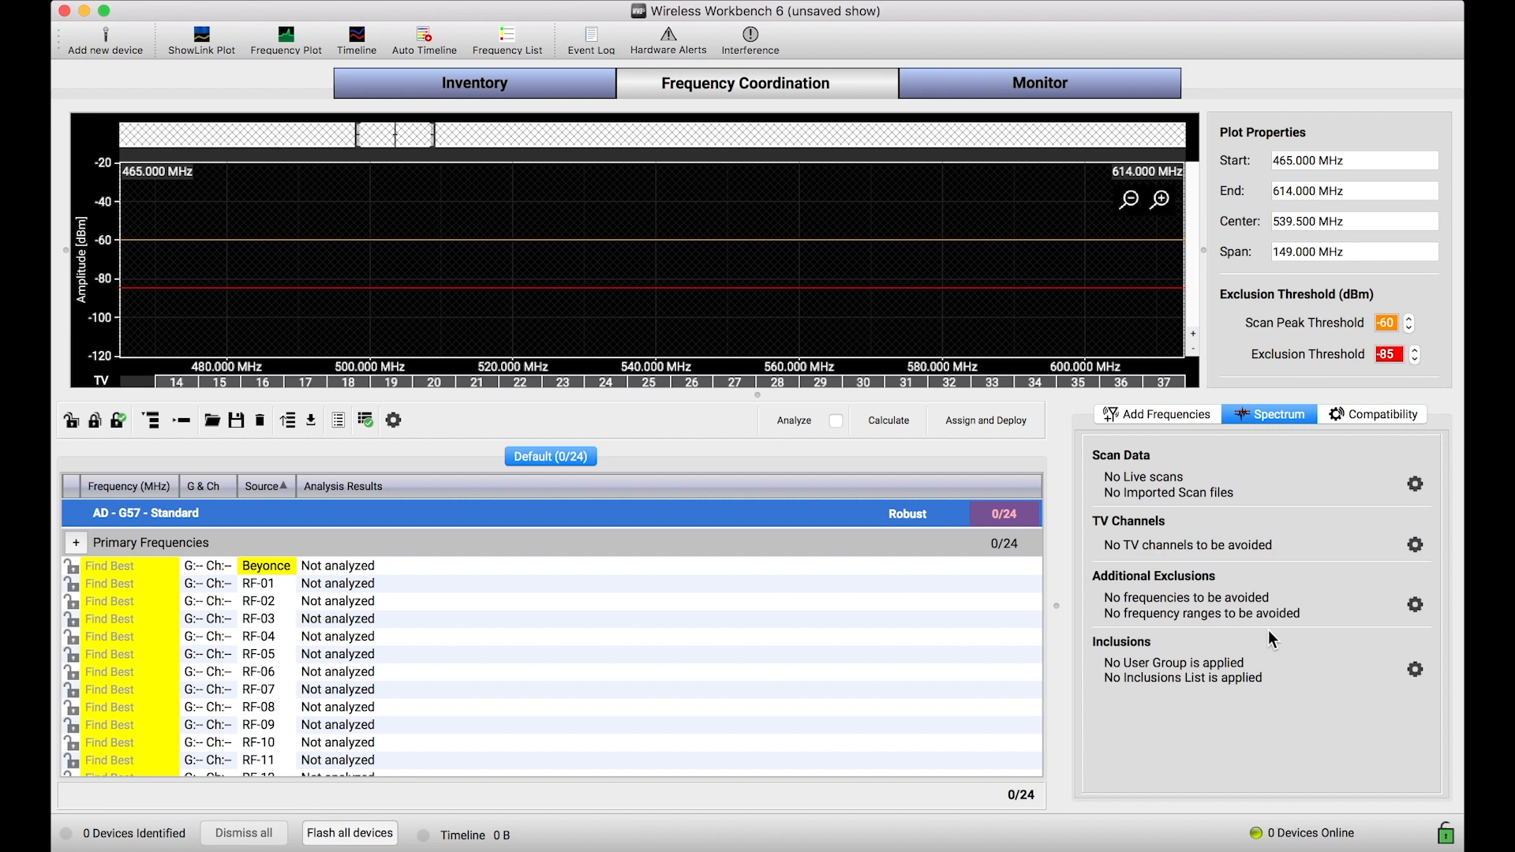
{"action": "mouse_move", "coordinate": [1365, 669]}
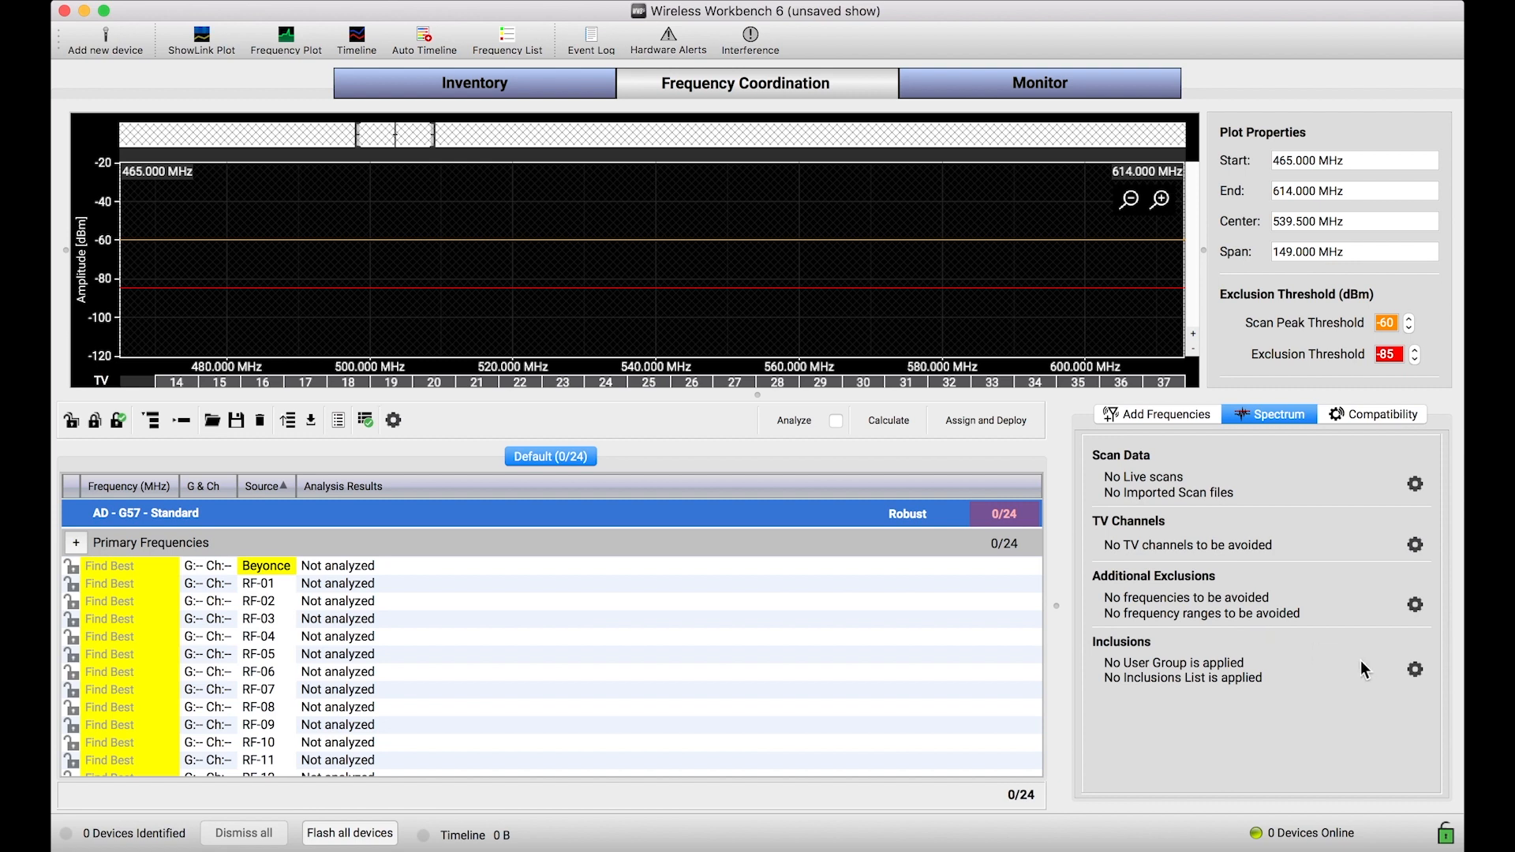
{"action": "mouse_move", "coordinate": [1412, 674]}
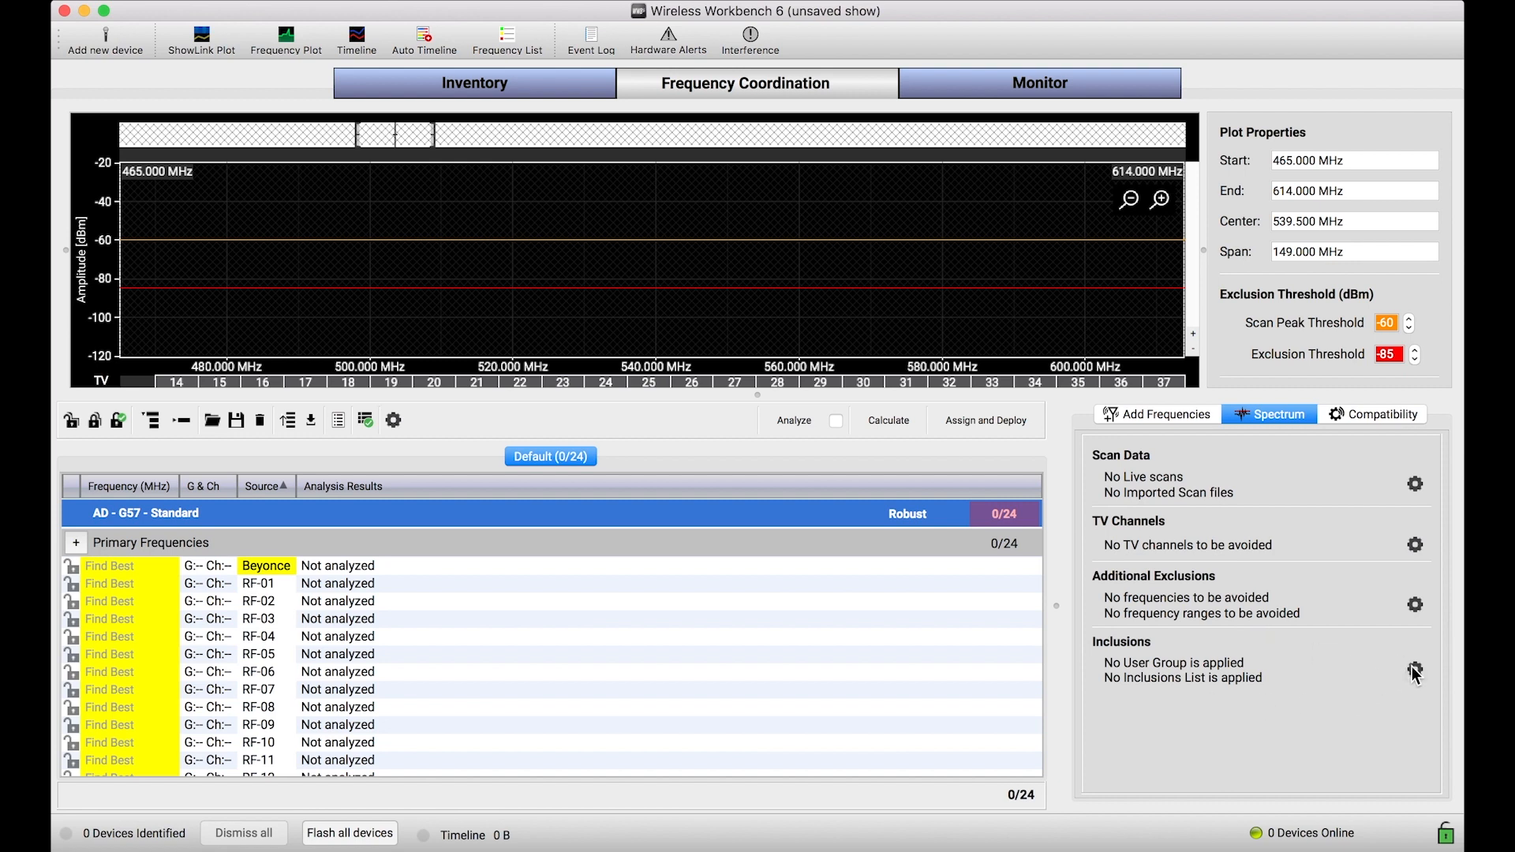
Enable inclusions, create a new inclusions list named Beyonce and add Group 1 to it
{"action": "left_click", "coordinate": [1413, 672]}
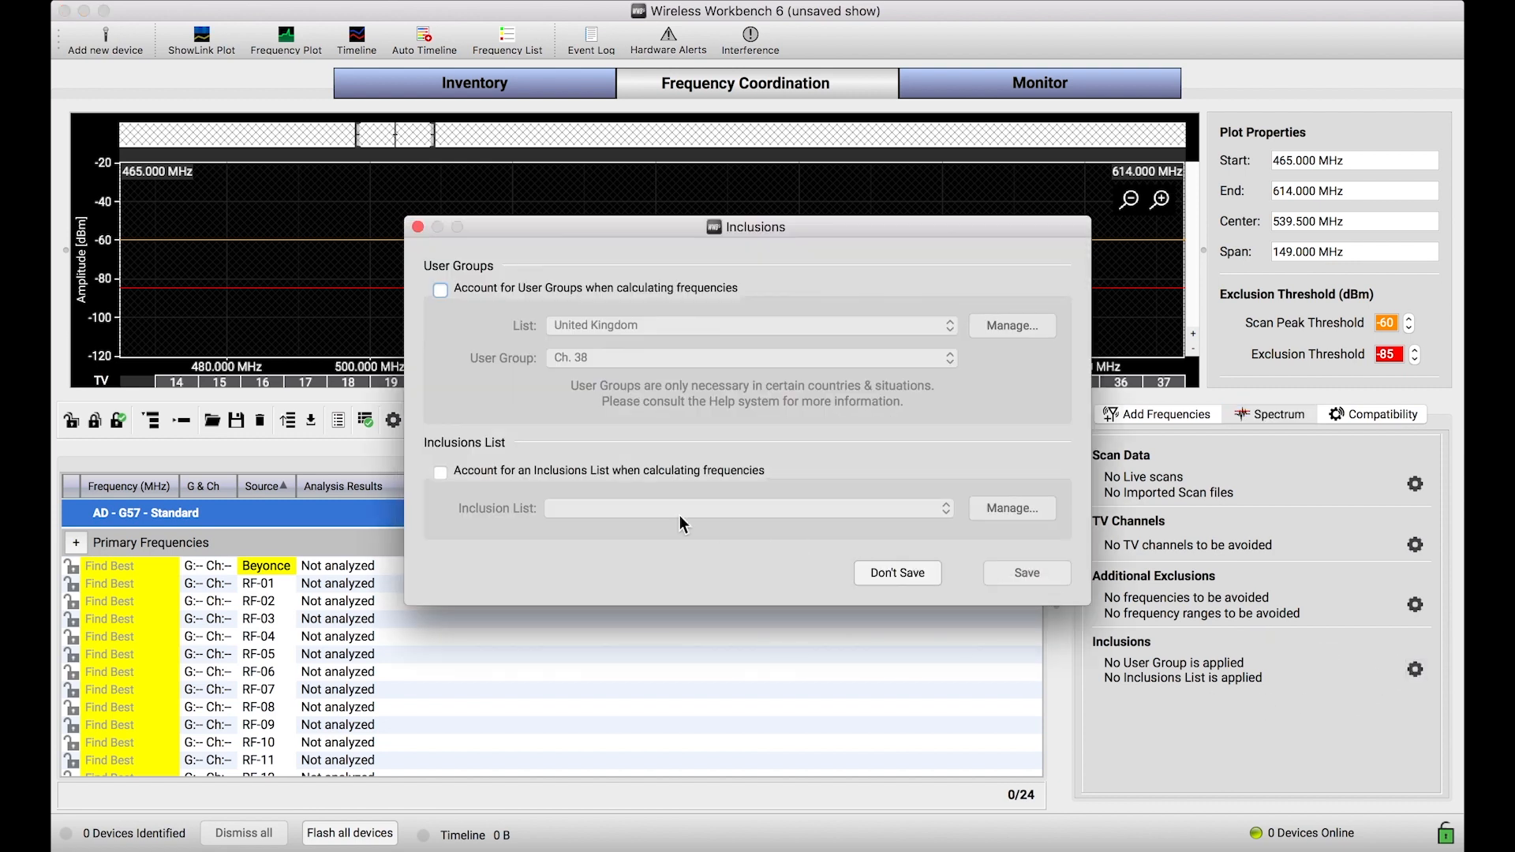
{"action": "left_click", "coordinate": [441, 472]}
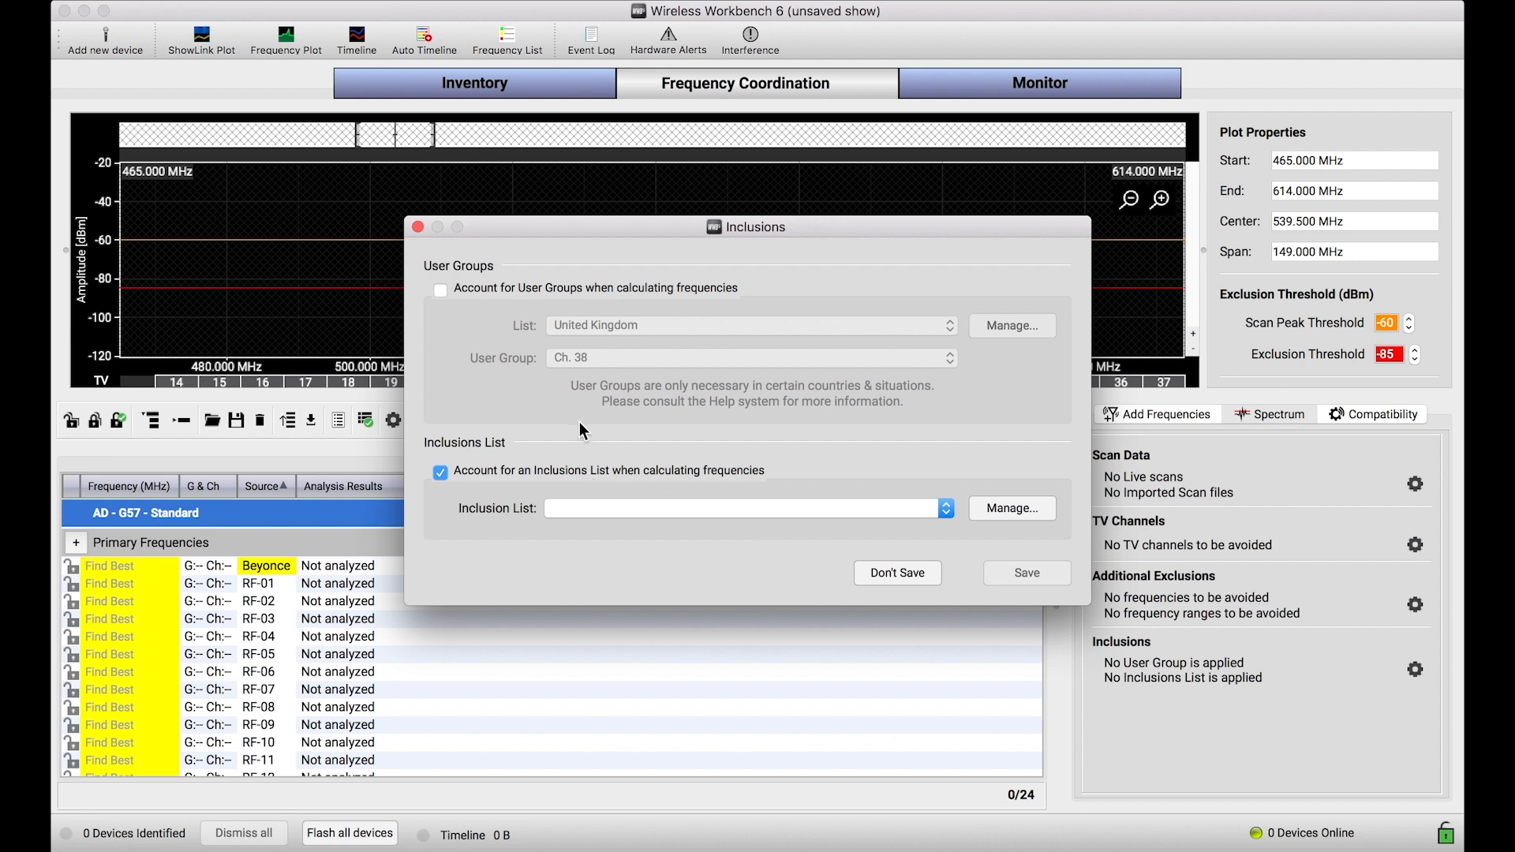
{"action": "left_click", "coordinate": [1012, 508]}
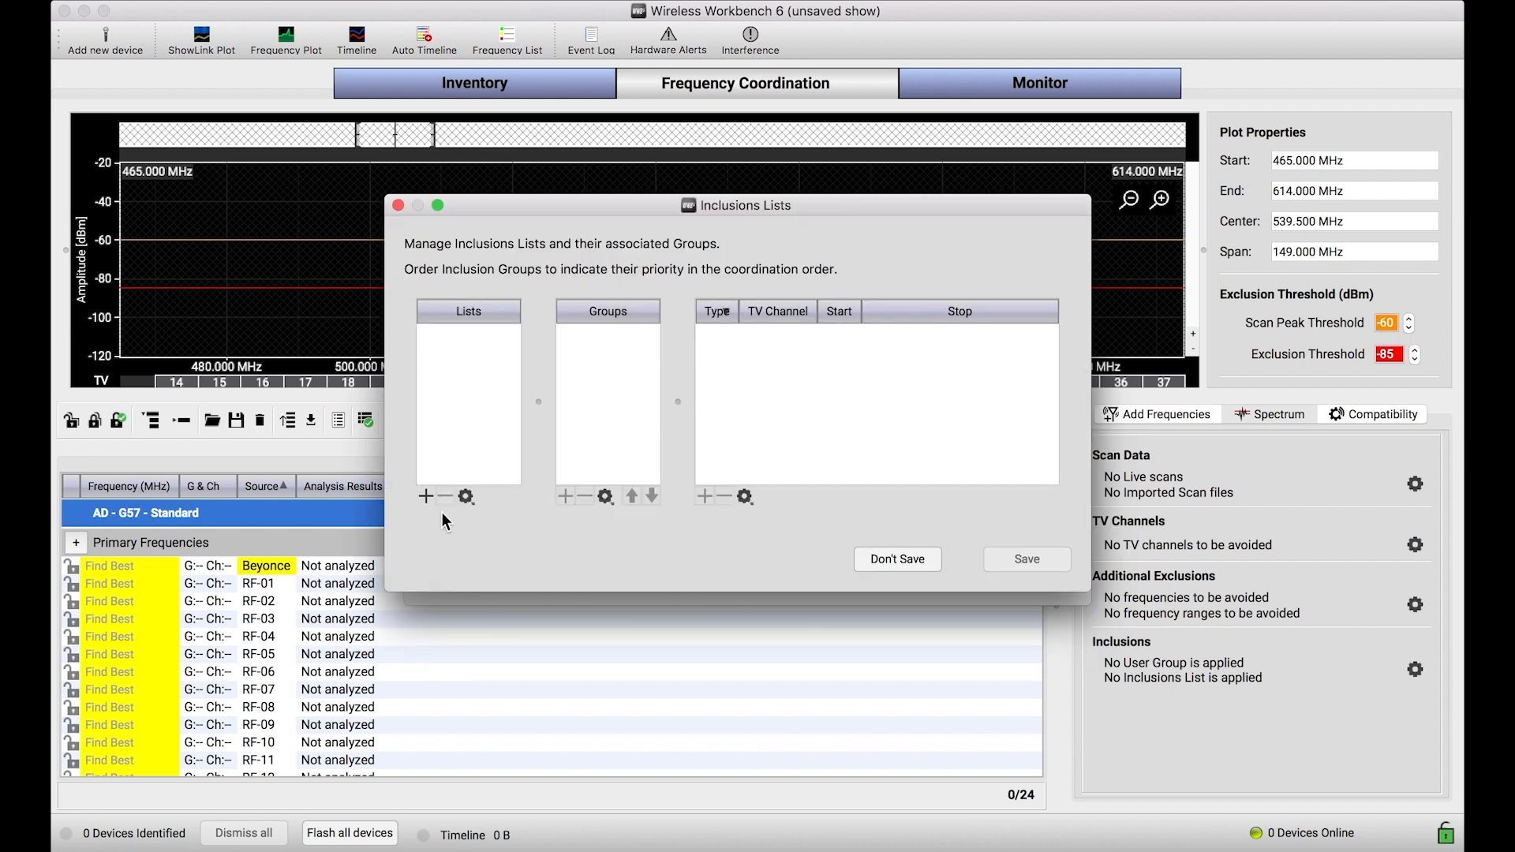
{"action": "left_click", "coordinate": [424, 496]}
{"action": "type", "text": "Beyo"}
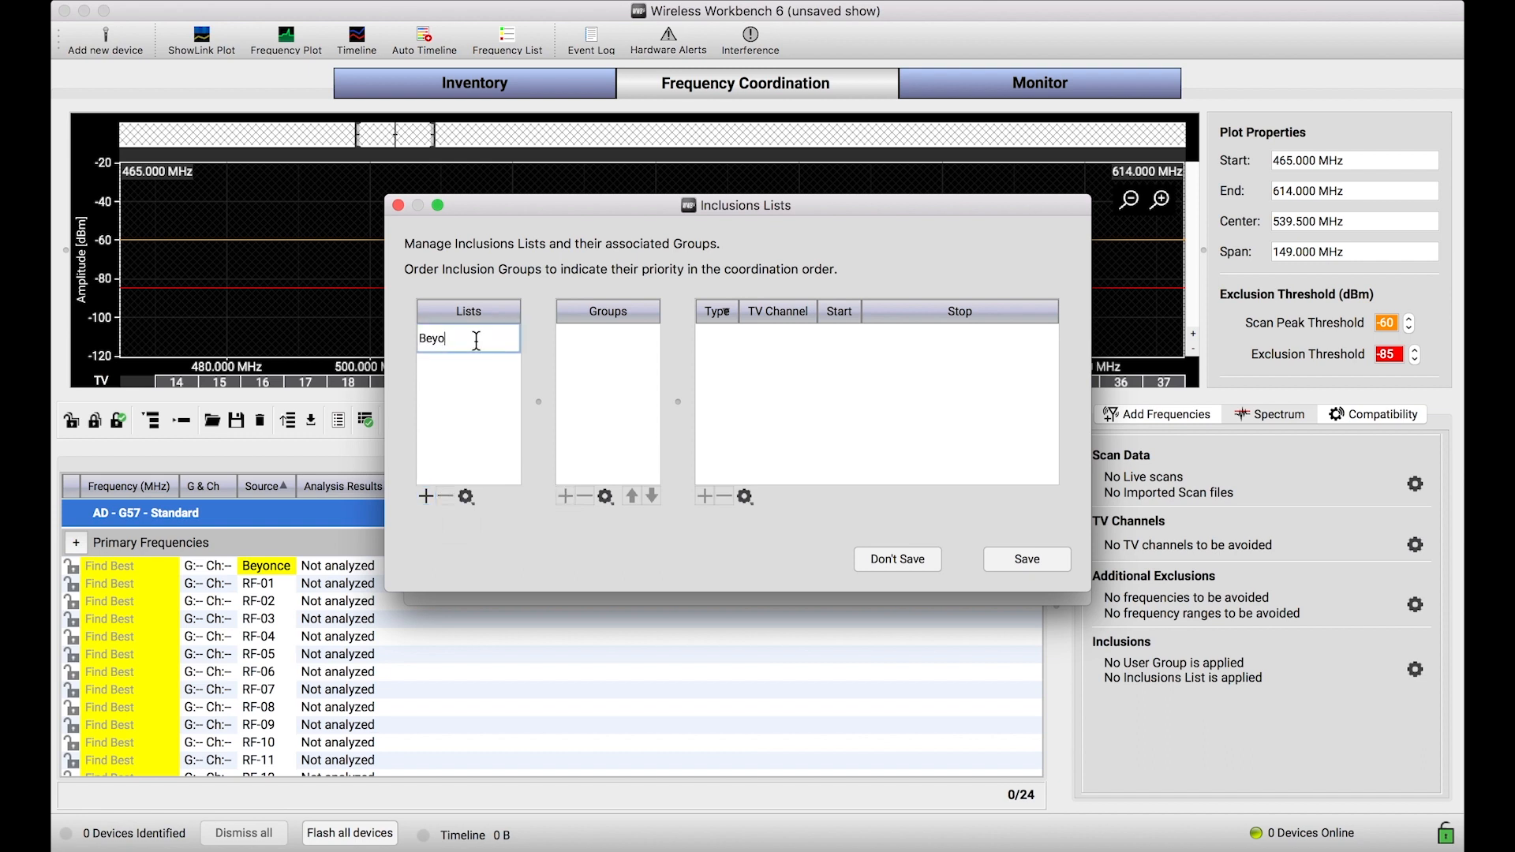
{"action": "type", "text": "nce"}
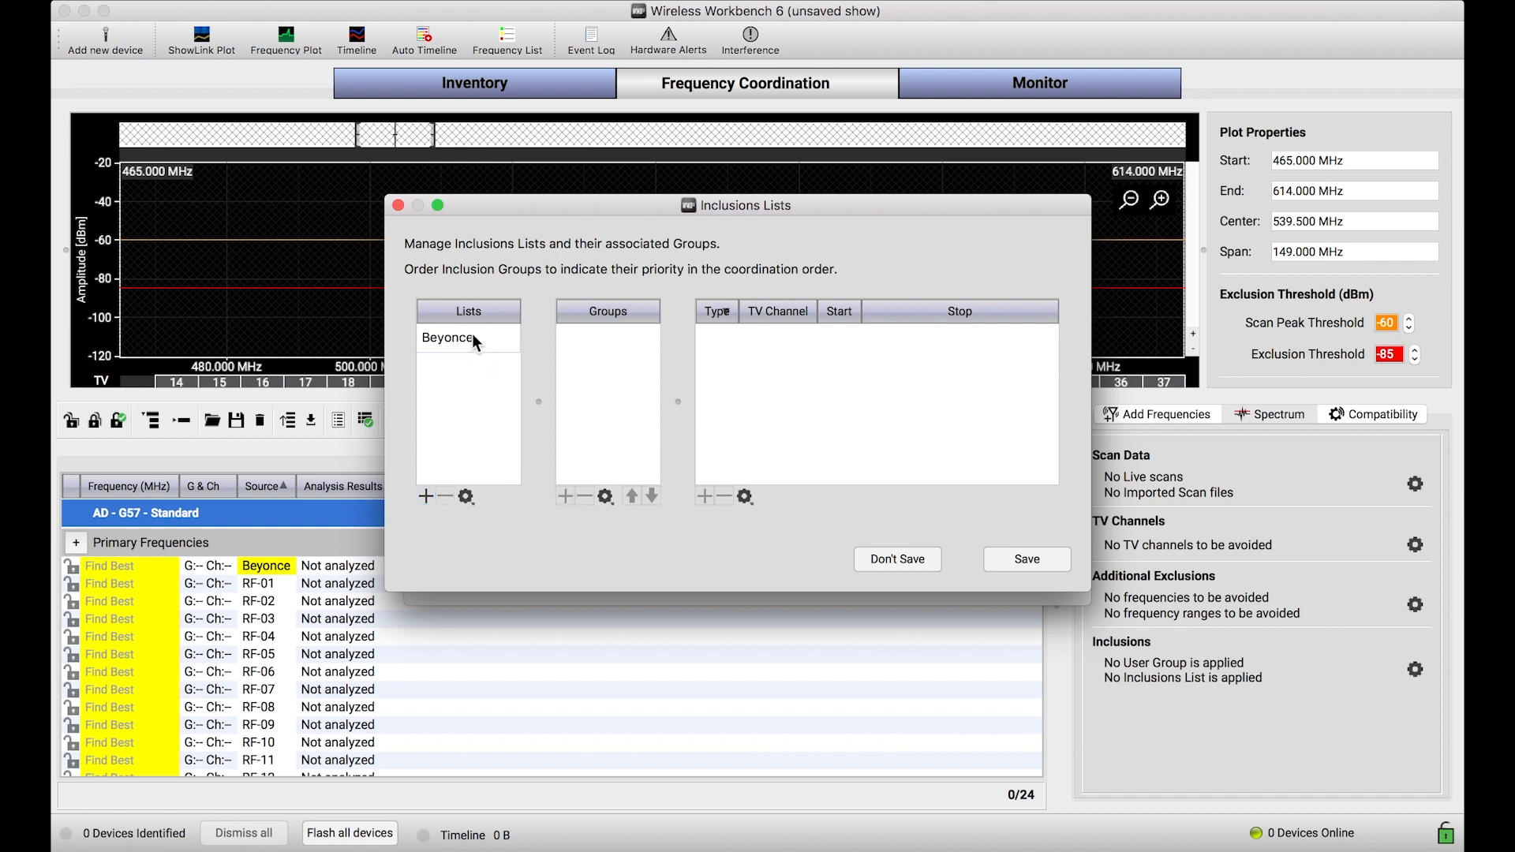
{"action": "left_click", "coordinate": [565, 495]}
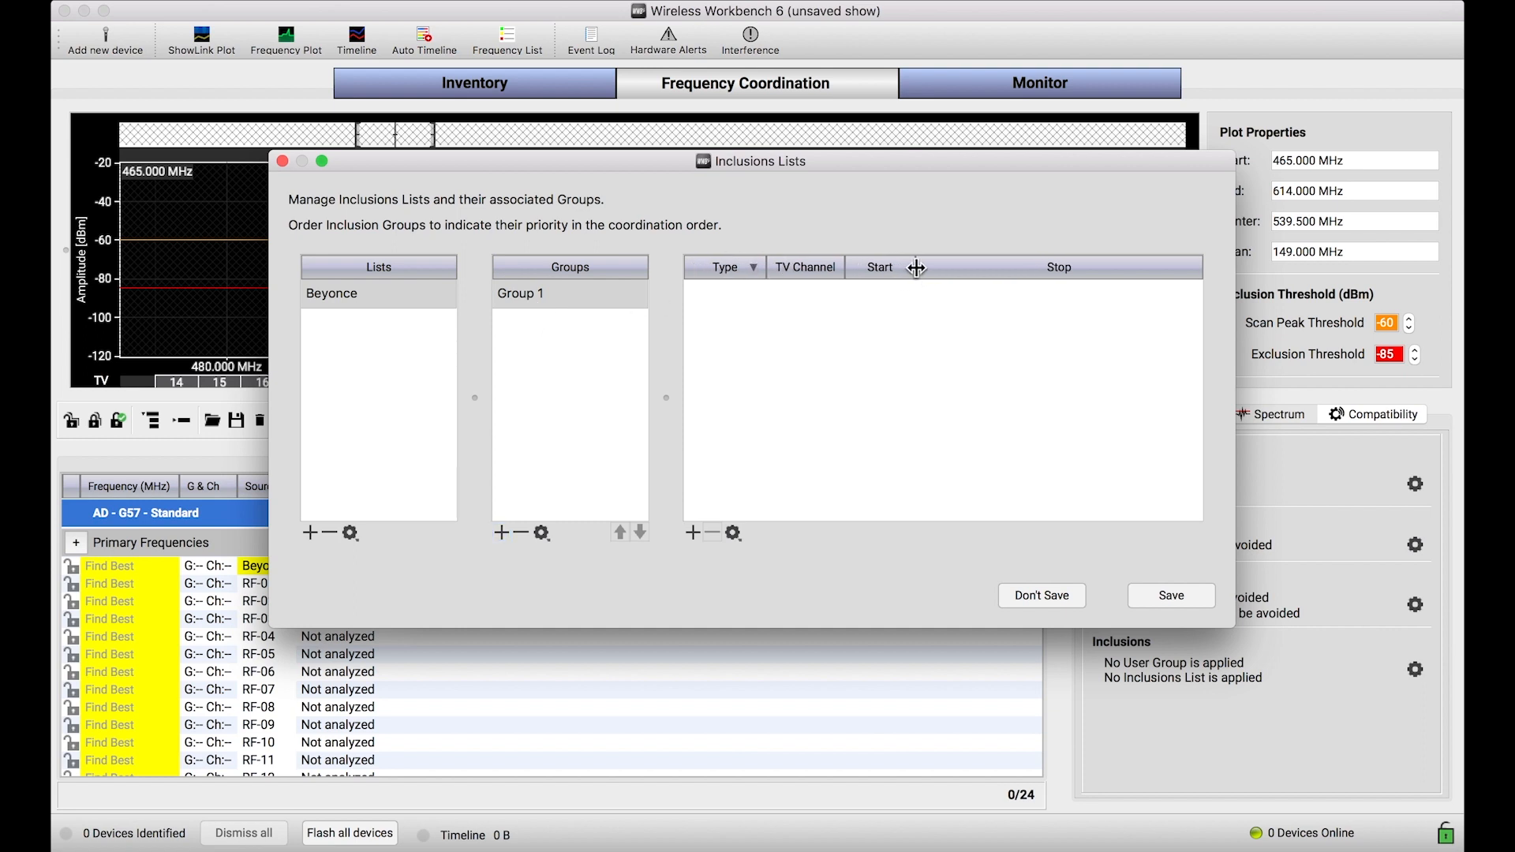
Rename Group 1 to VIP and add a 30–2000 MHz inclusion range row
{"action": "double_click", "coordinate": [519, 293]}
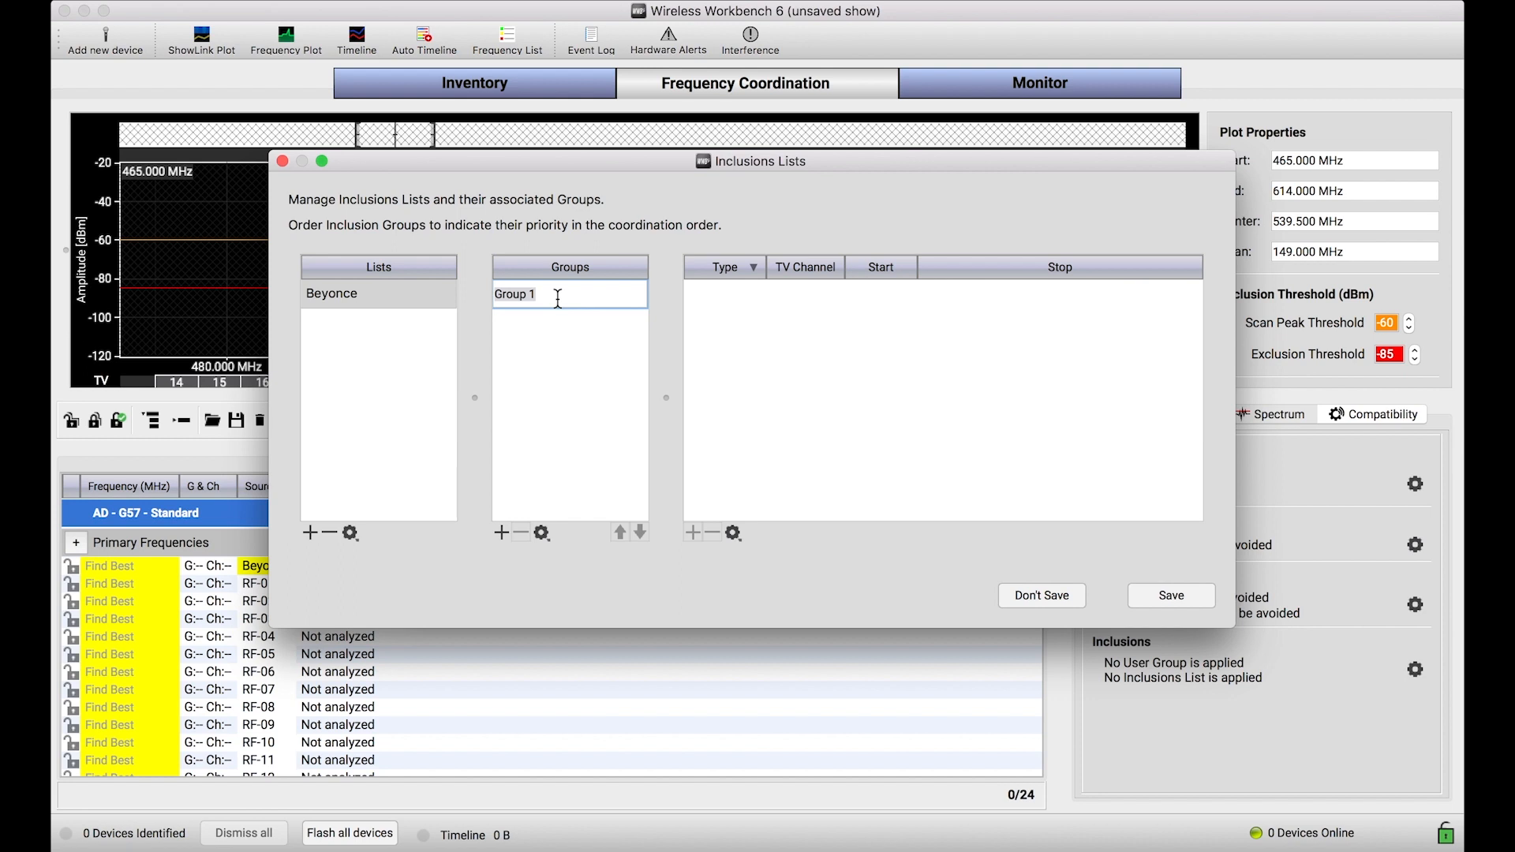
{"action": "type", "text": "VIP"}
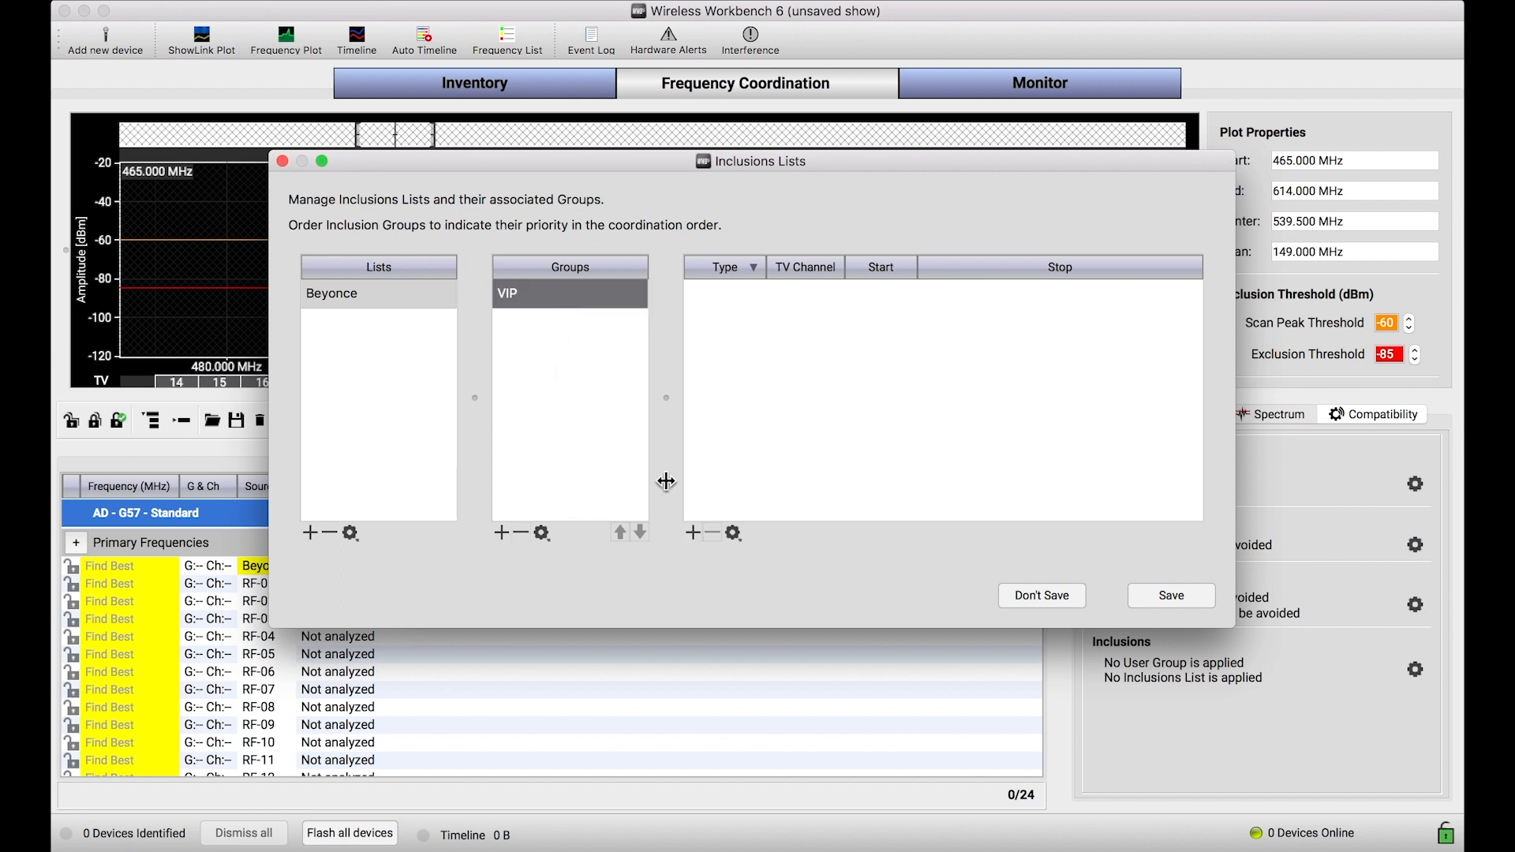
{"action": "left_click", "coordinate": [692, 532]}
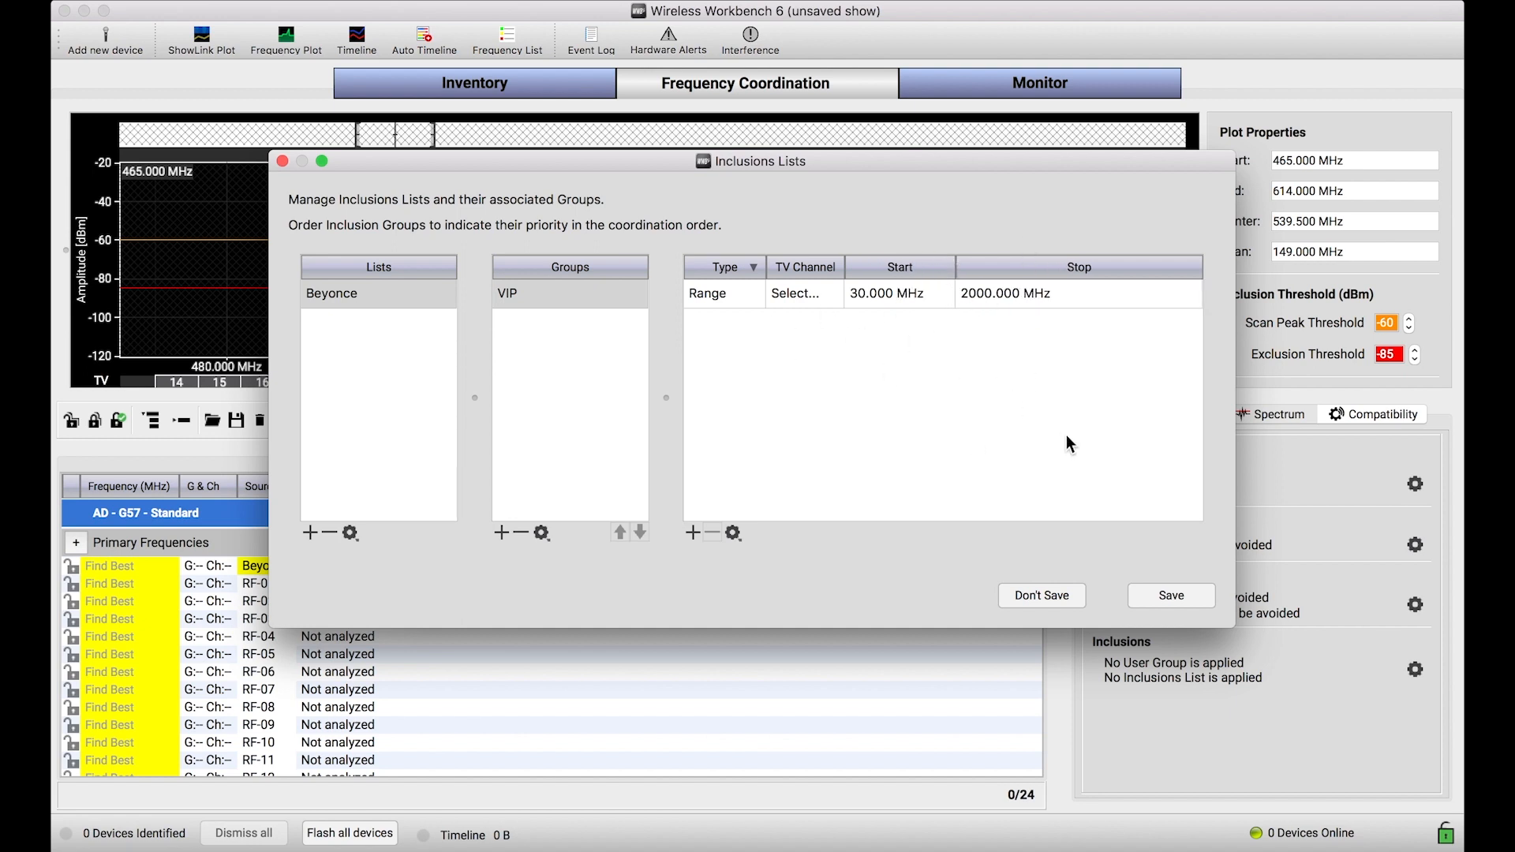
{"action": "mouse_move", "coordinate": [937, 271]}
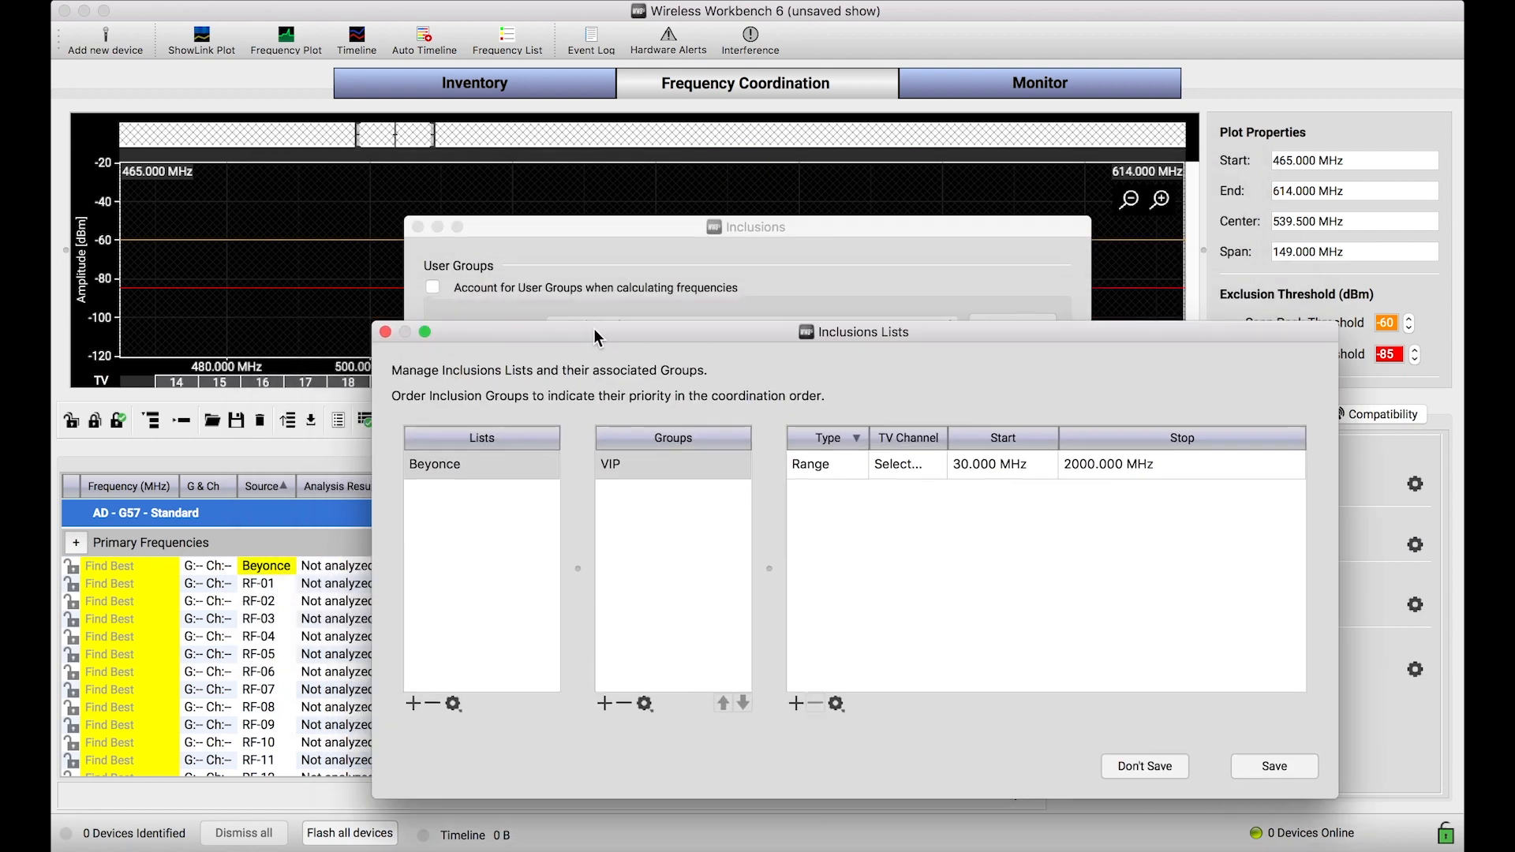
{"action": "mouse_move", "coordinate": [606, 485]}
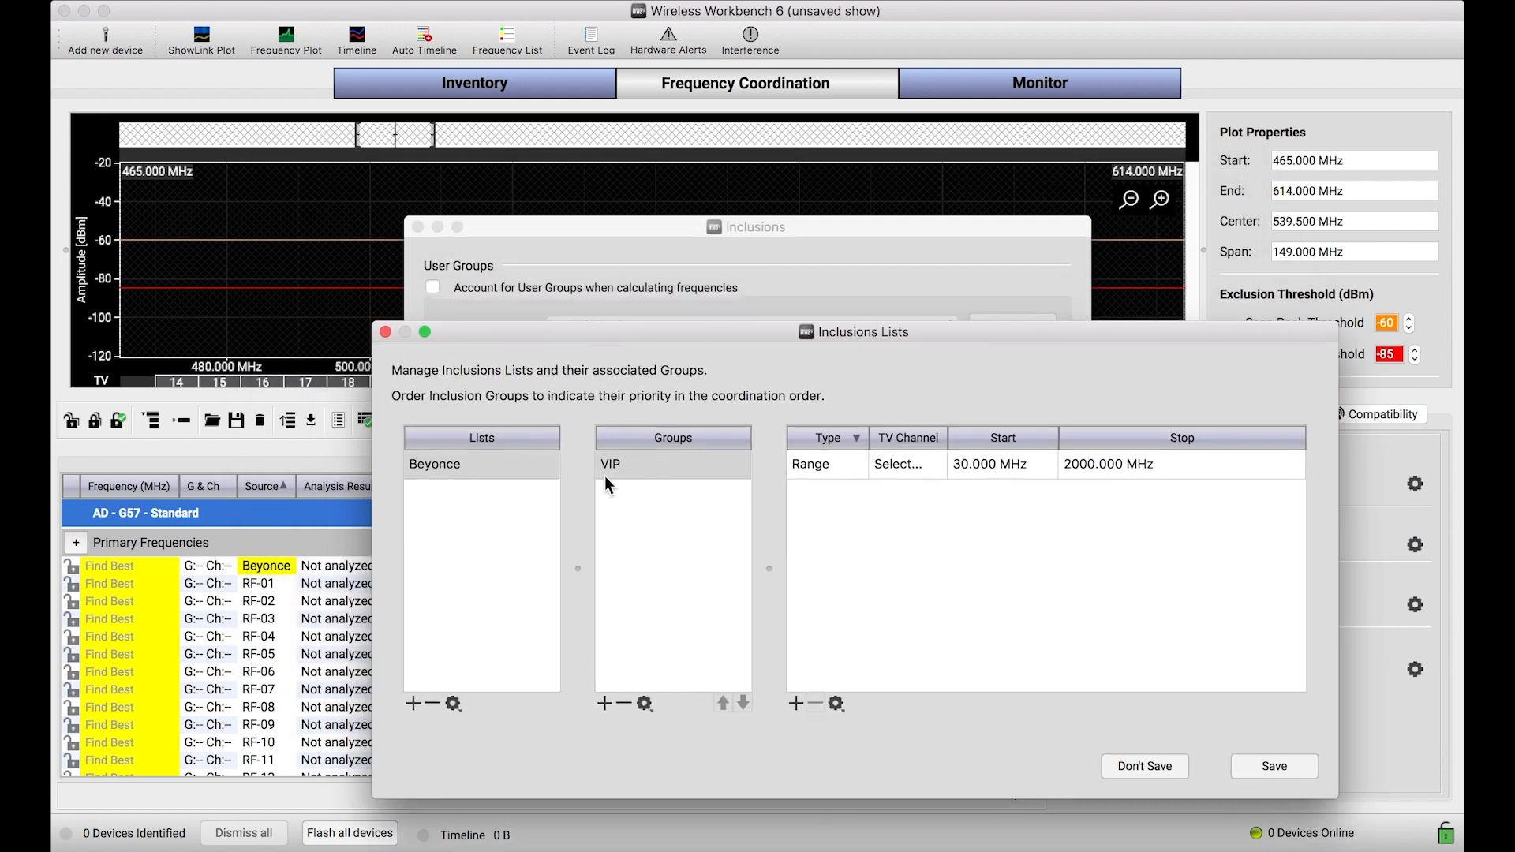
{"action": "mouse_move", "coordinate": [975, 472]}
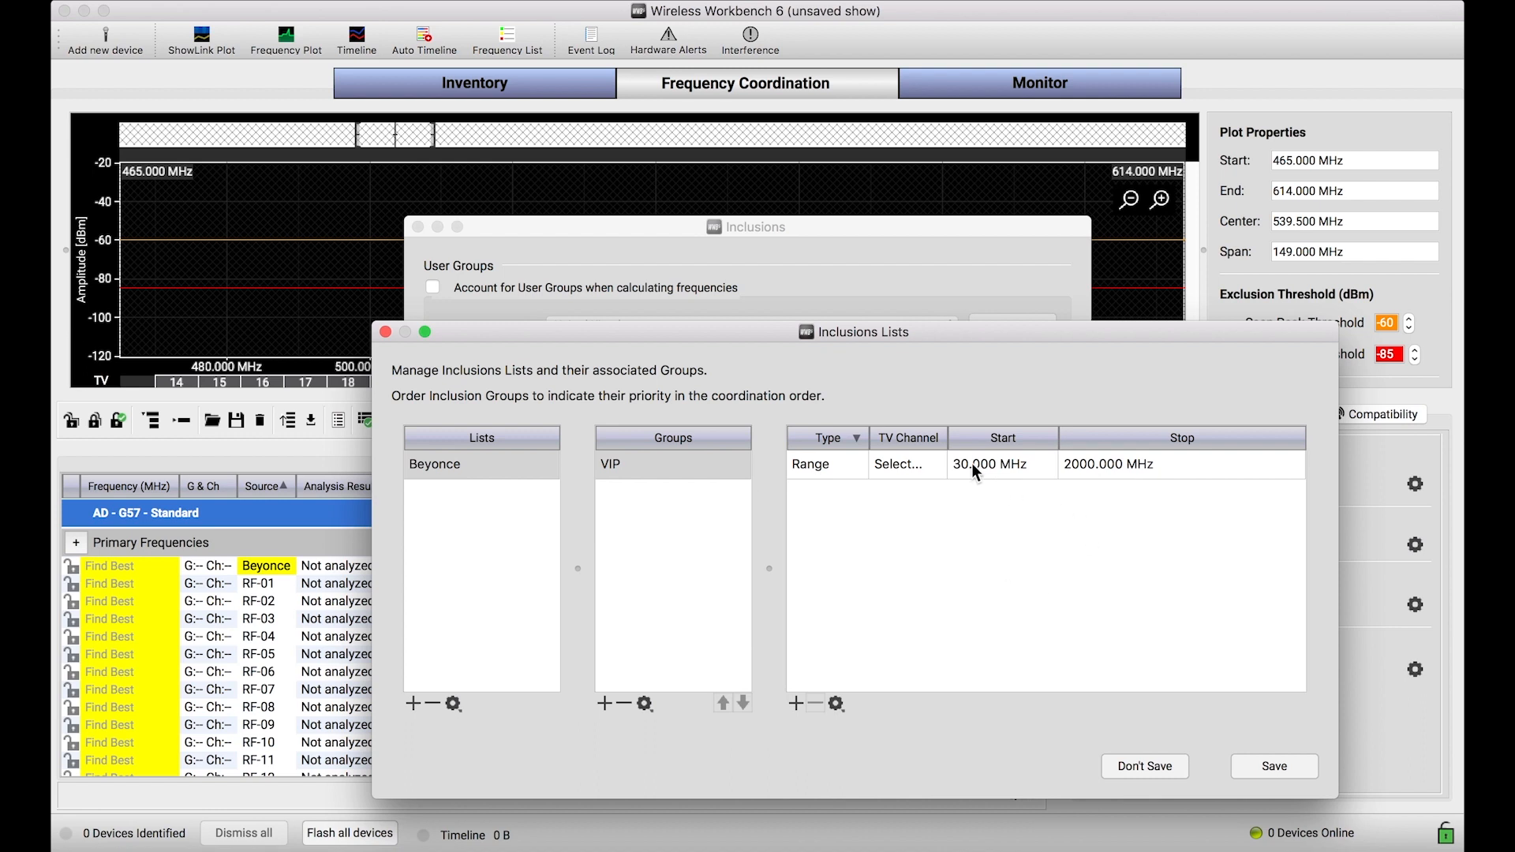
{"action": "mouse_move", "coordinate": [152, 561]}
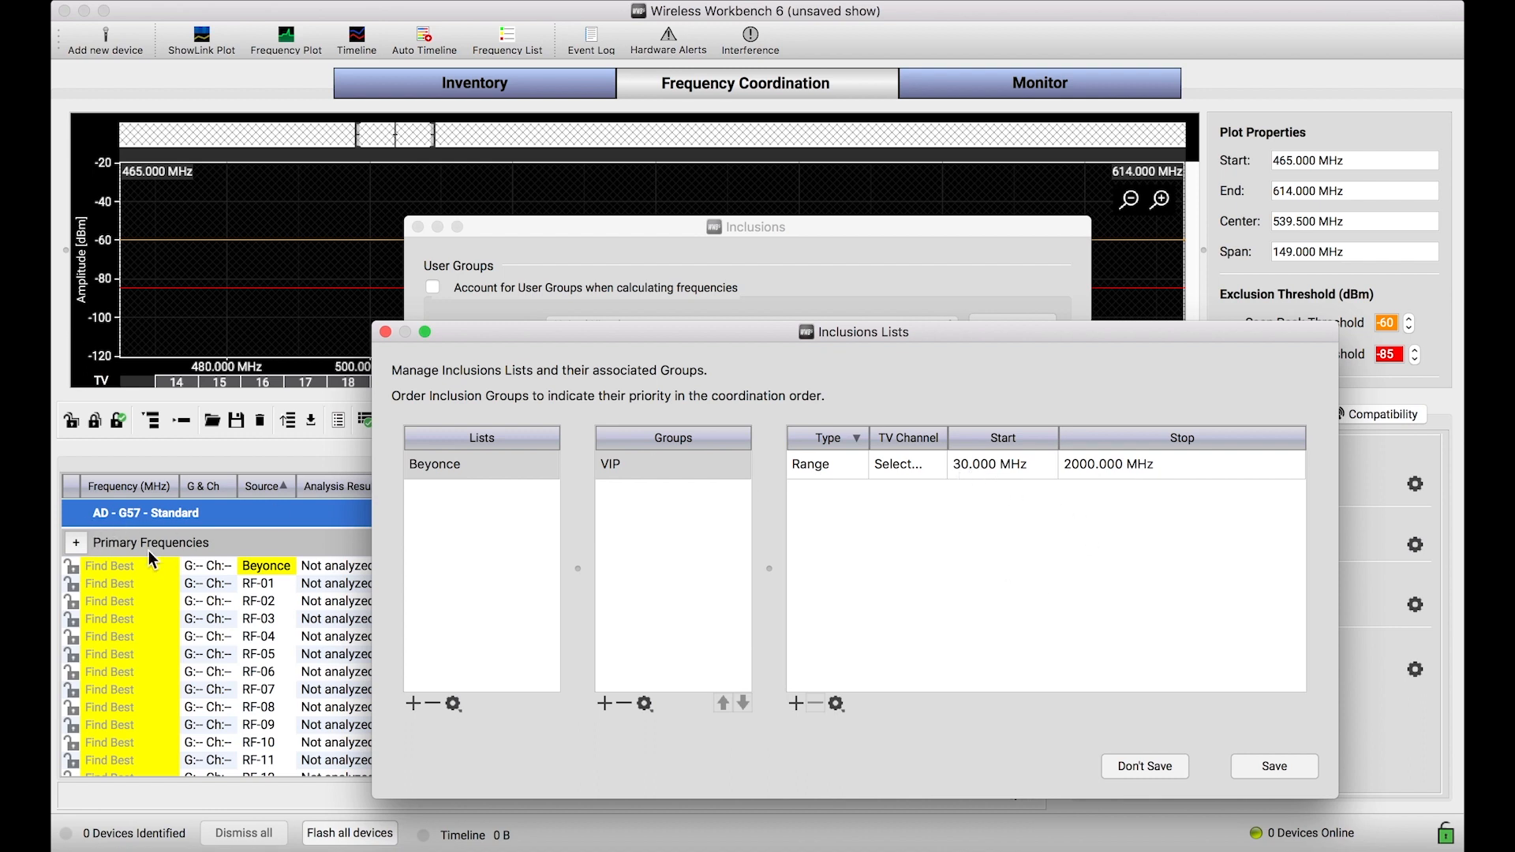
{"action": "mouse_move", "coordinate": [1017, 494]}
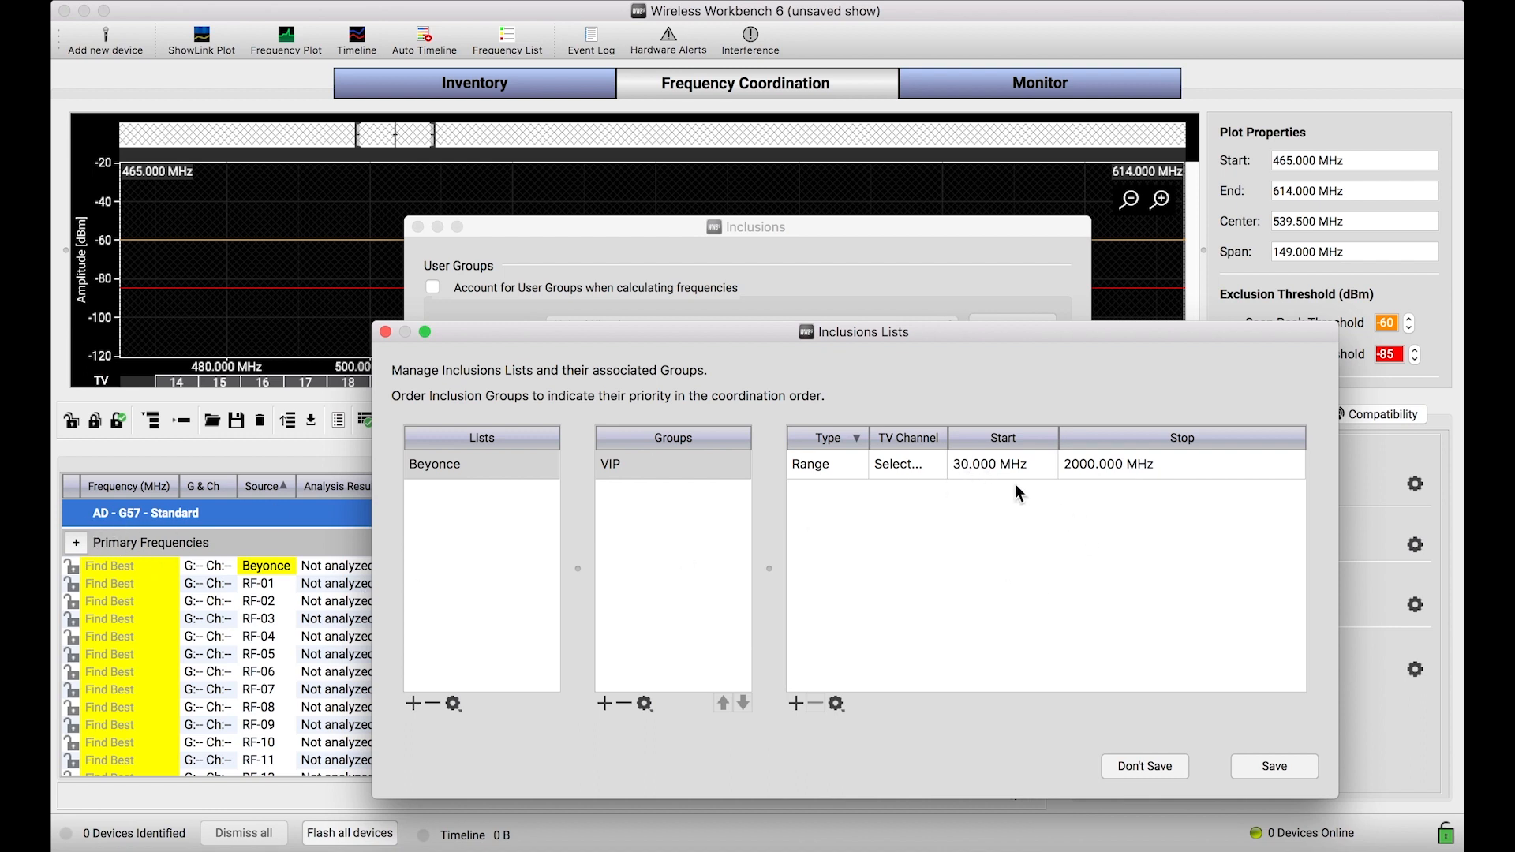
{"action": "mouse_move", "coordinate": [1078, 485]}
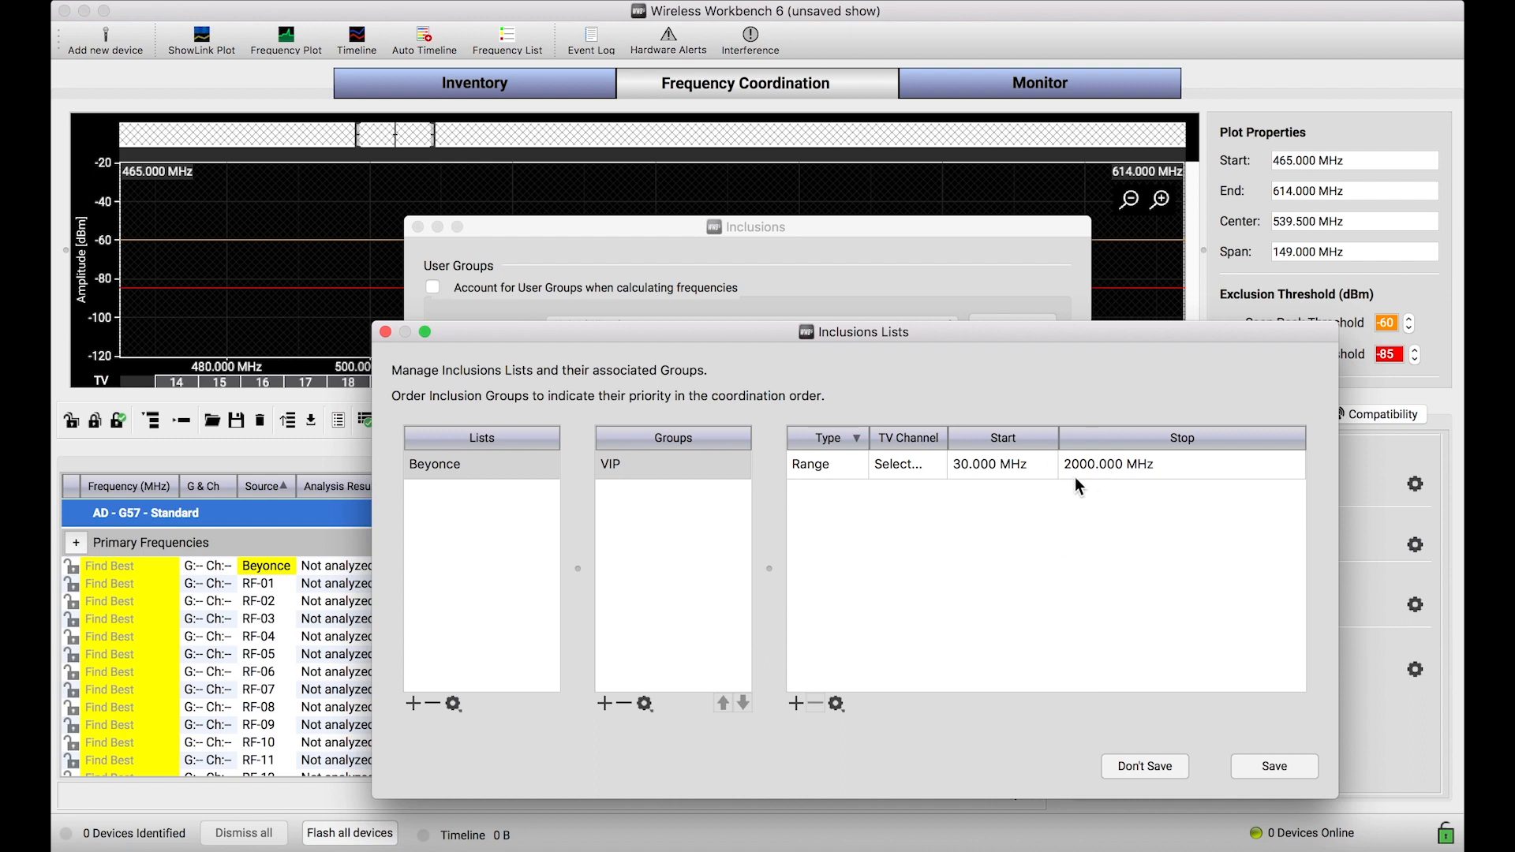
{"action": "mouse_move", "coordinate": [390, 388]}
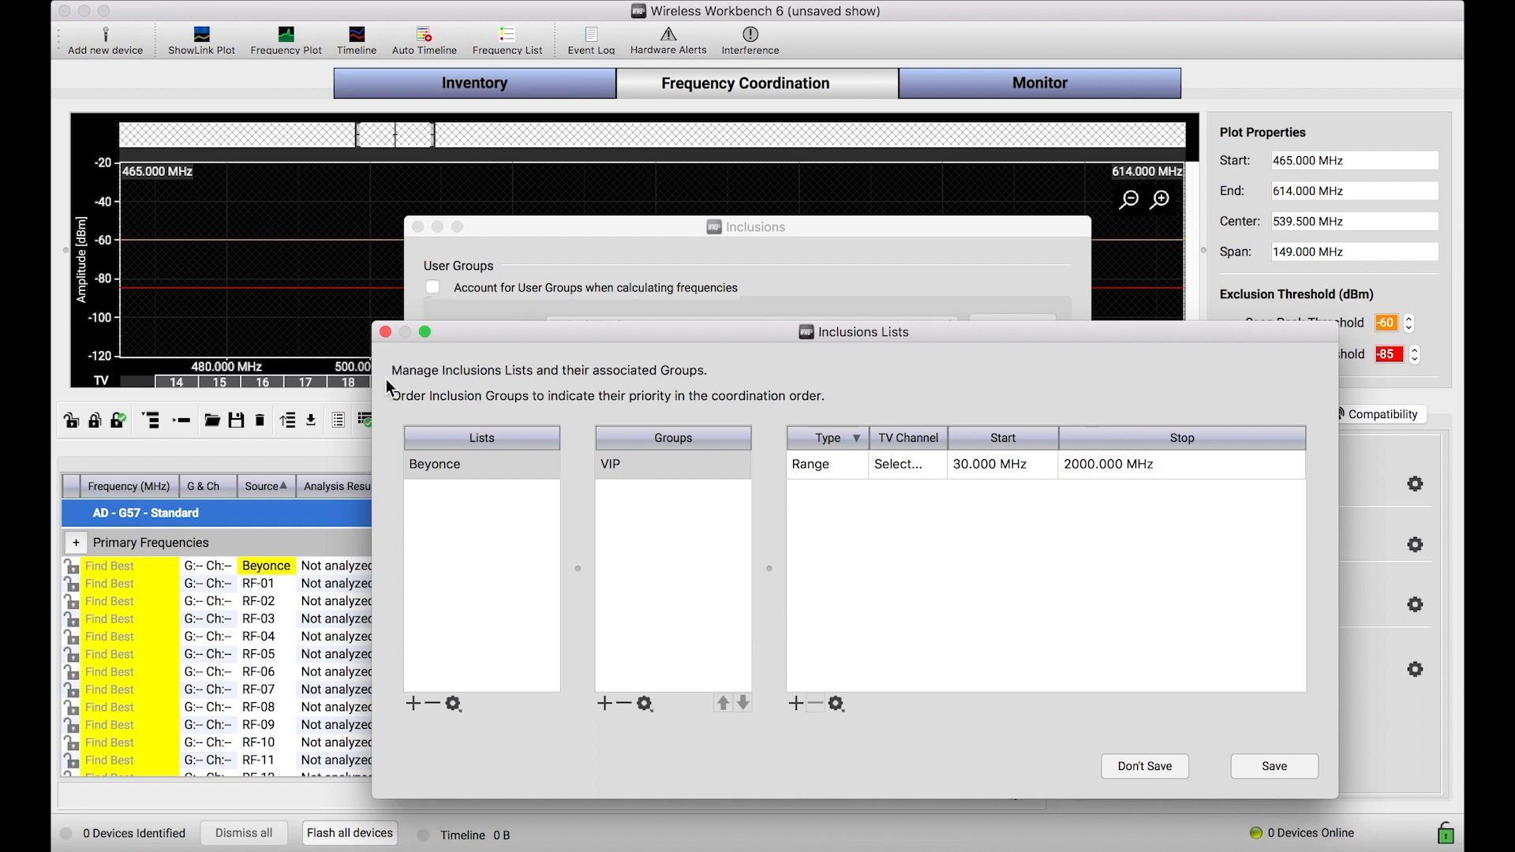
{"action": "mouse_move", "coordinate": [1294, 734]}
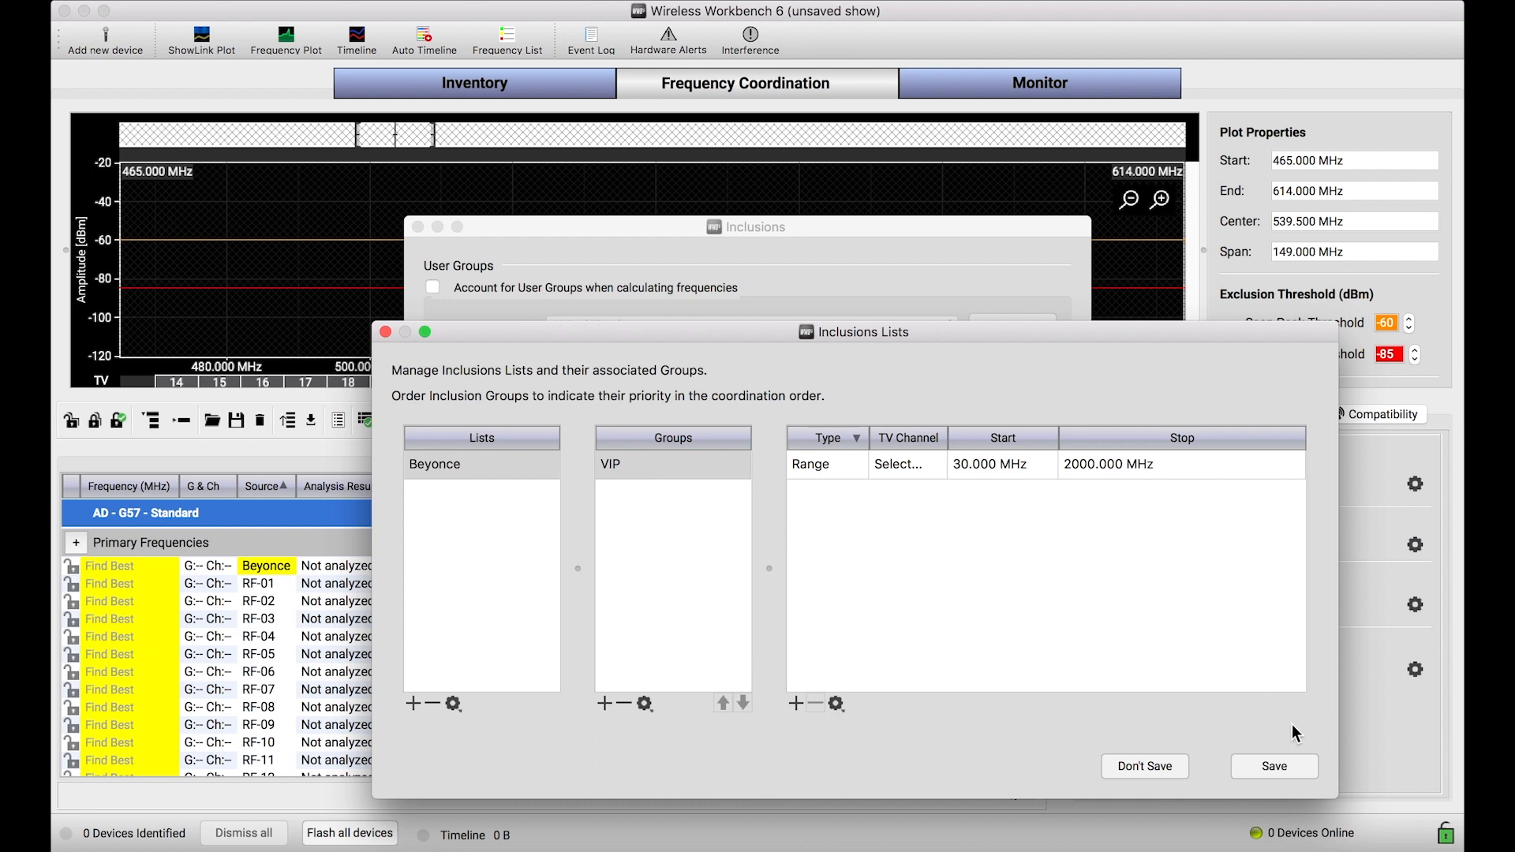
Save the Beyonce list so it becomes the inclusions list to account for
{"action": "left_click", "coordinate": [1274, 765]}
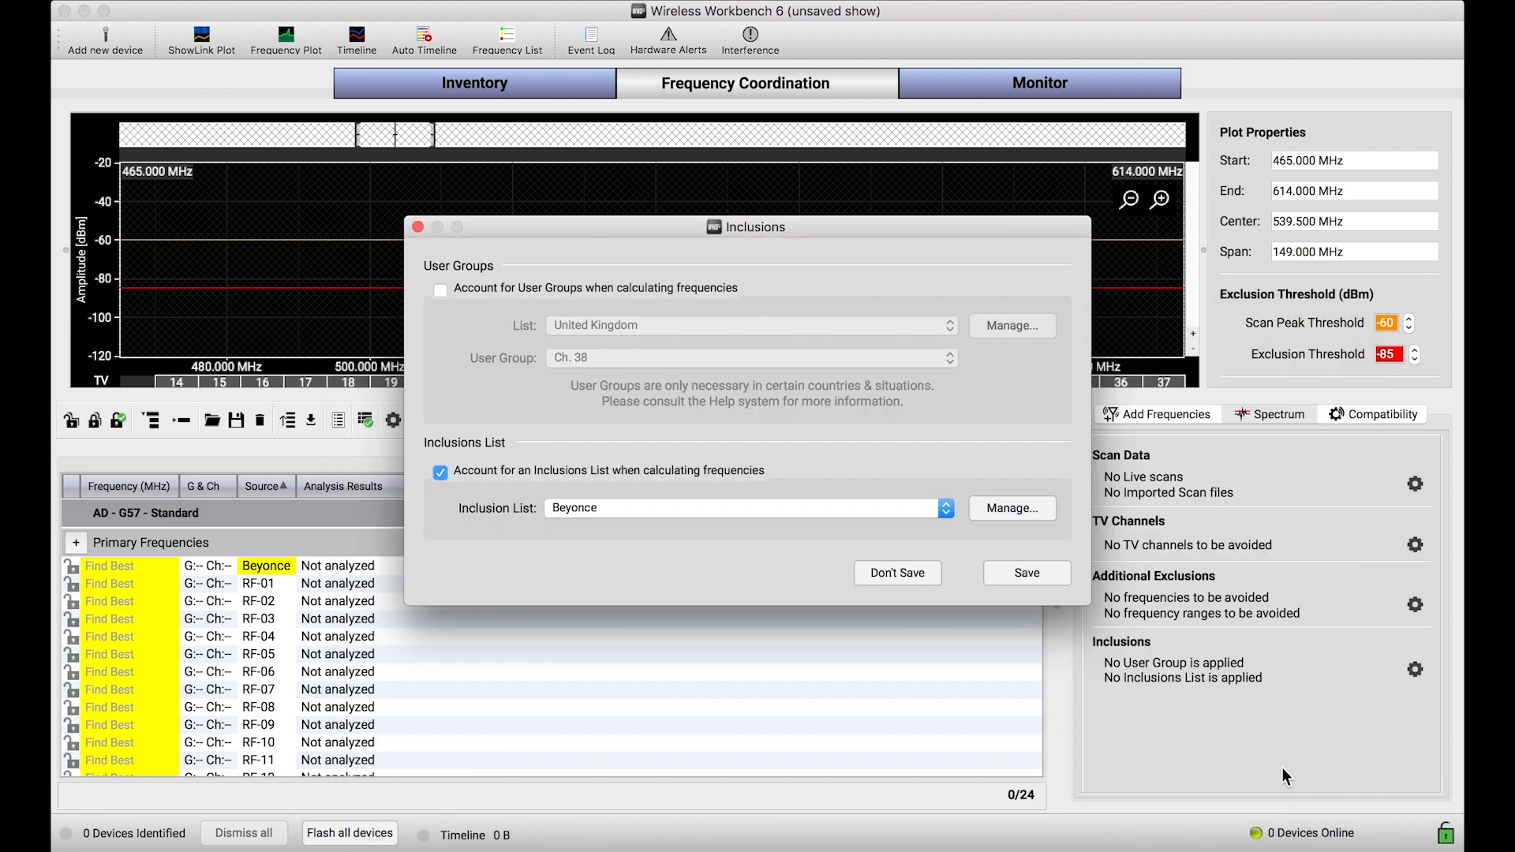
Apply the Beyonce inclusions list, then clear all channels from the coordination workspace
{"action": "left_click", "coordinate": [1026, 571]}
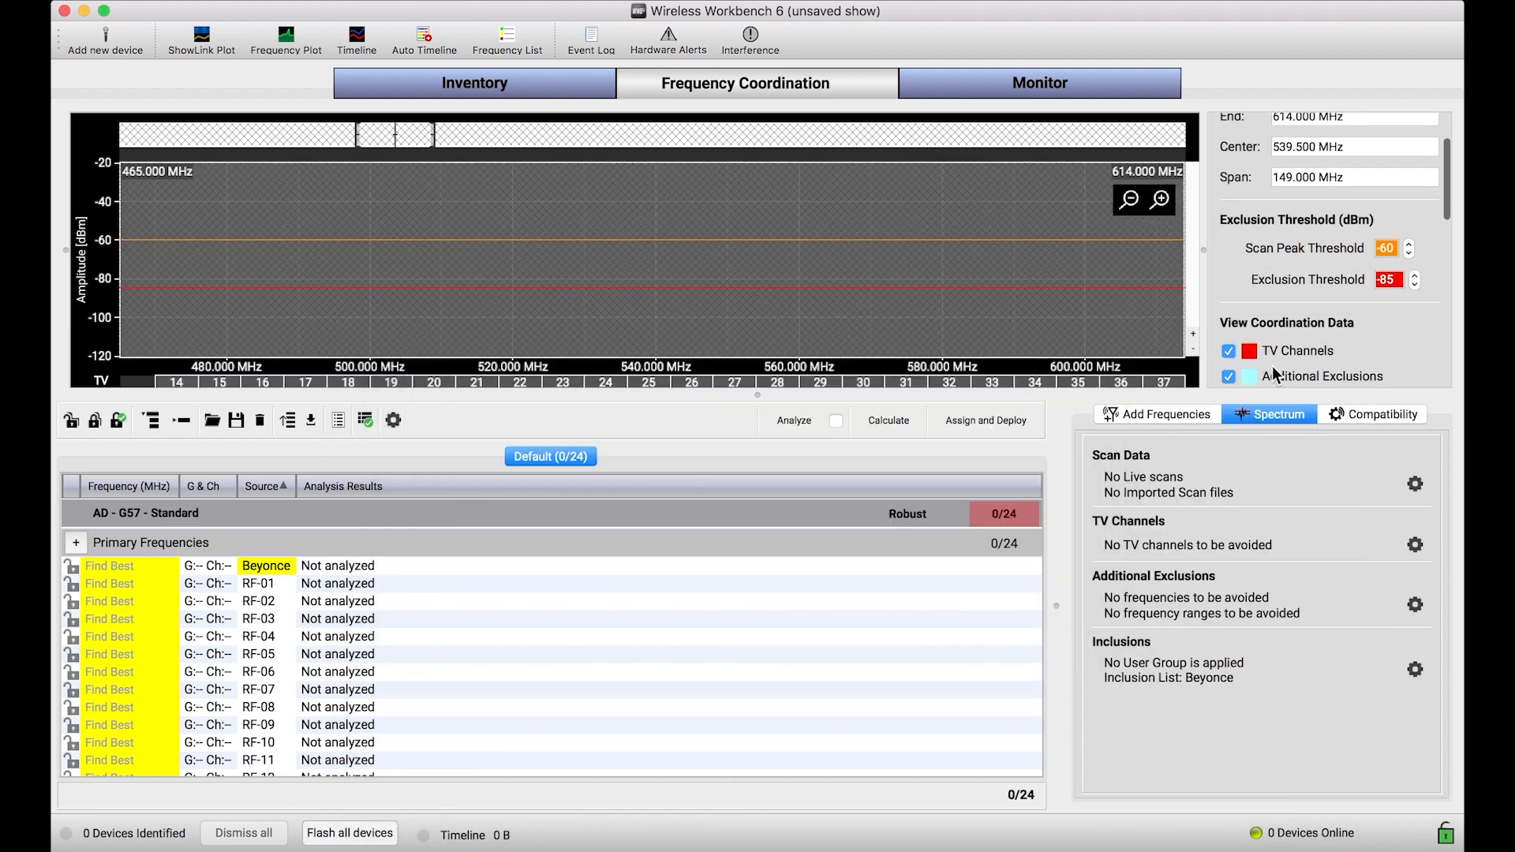
{"action": "scroll", "scroll_direction": "down", "scroll_amount": 3}
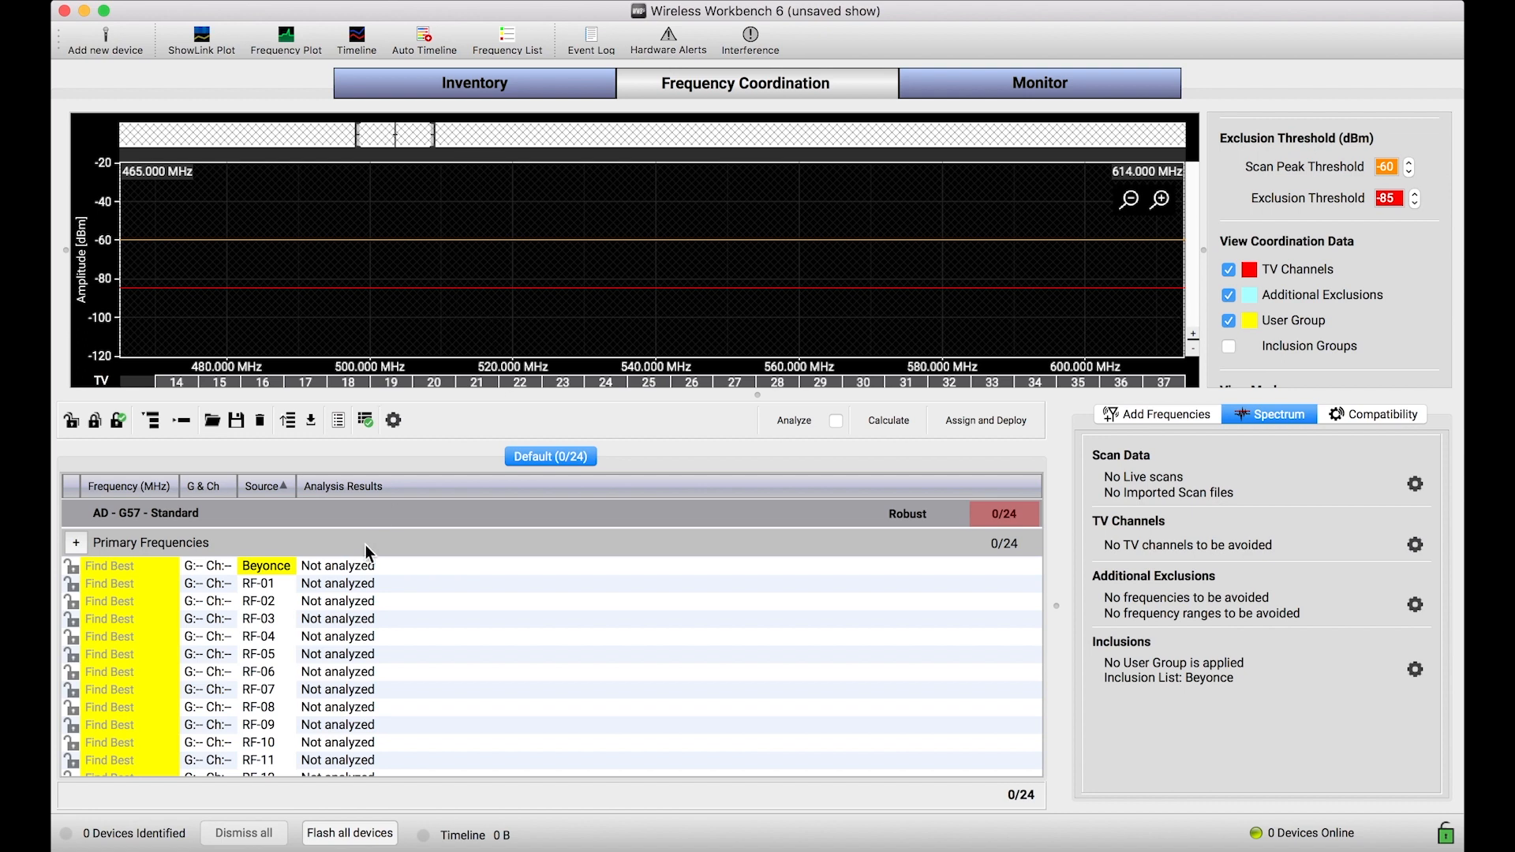
{"action": "mouse_move", "coordinate": [523, 123]}
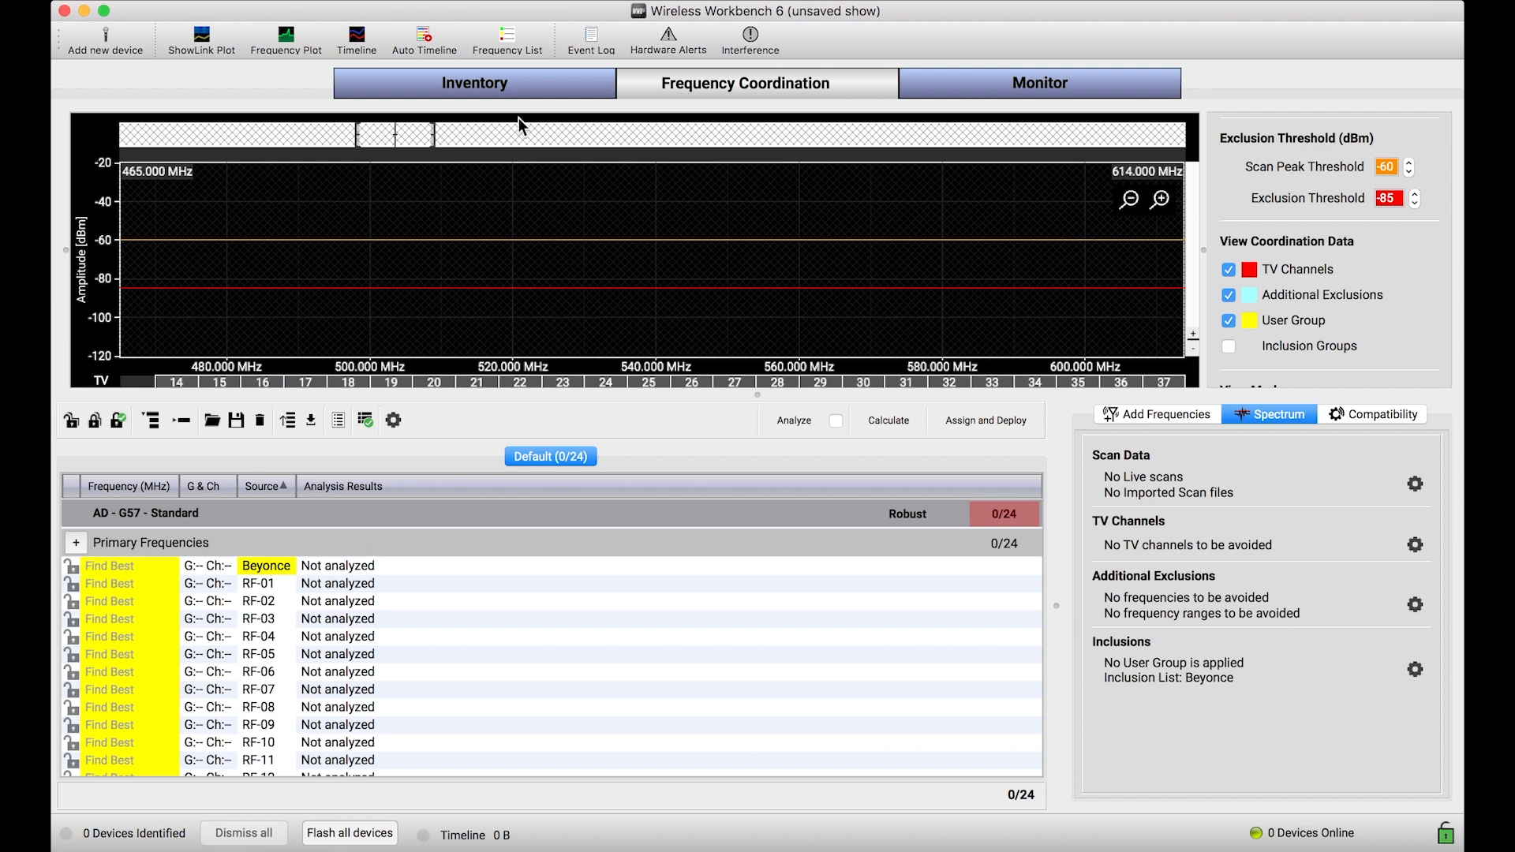
{"action": "mouse_move", "coordinate": [274, 565]}
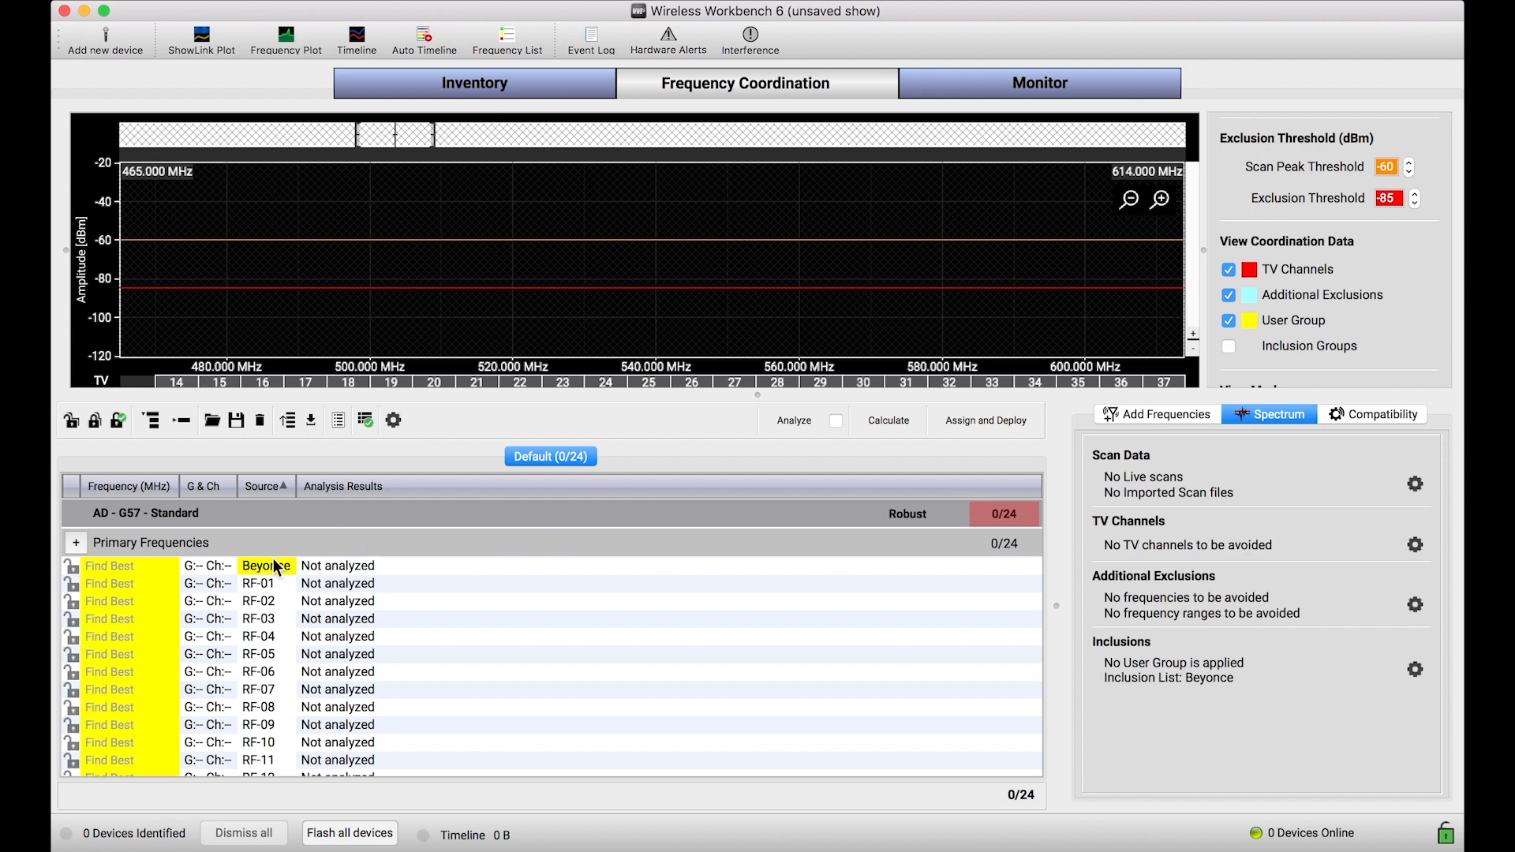
{"action": "mouse_move", "coordinate": [579, 600]}
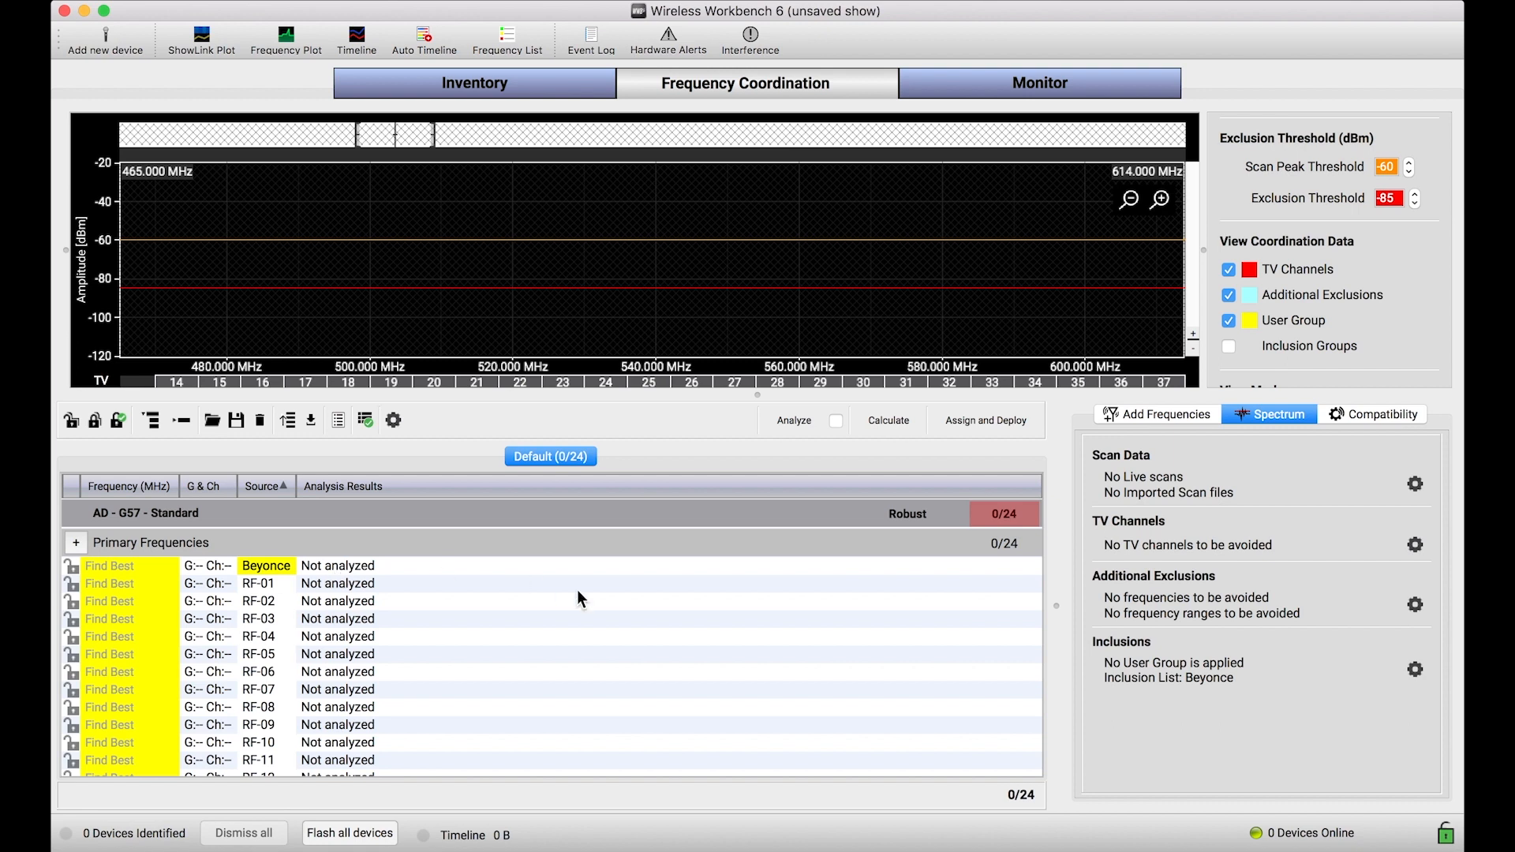
{"action": "mouse_move", "coordinate": [295, 572]}
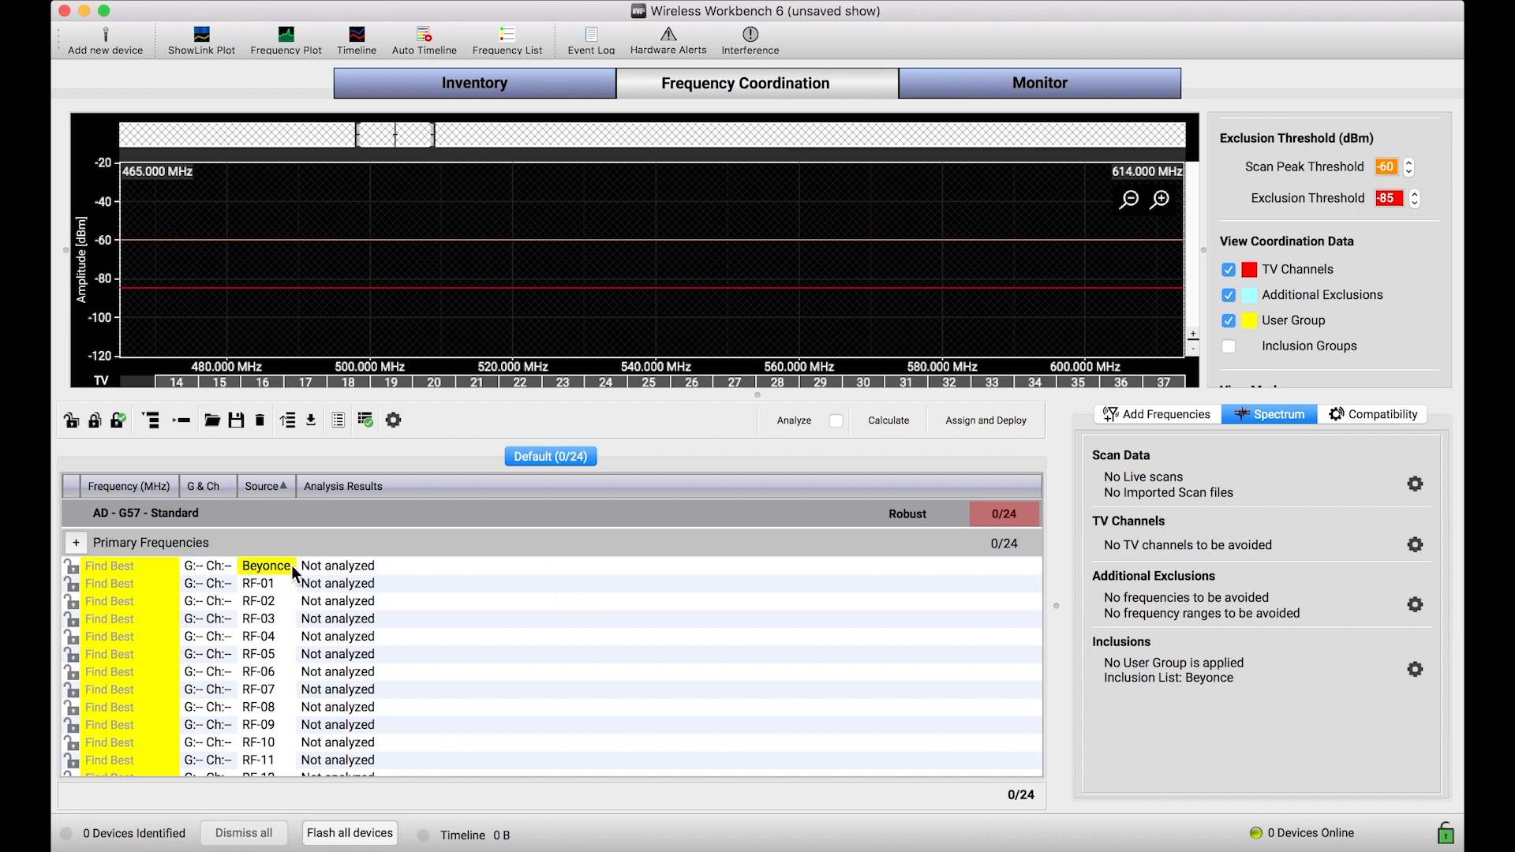
{"action": "mouse_move", "coordinate": [287, 224]}
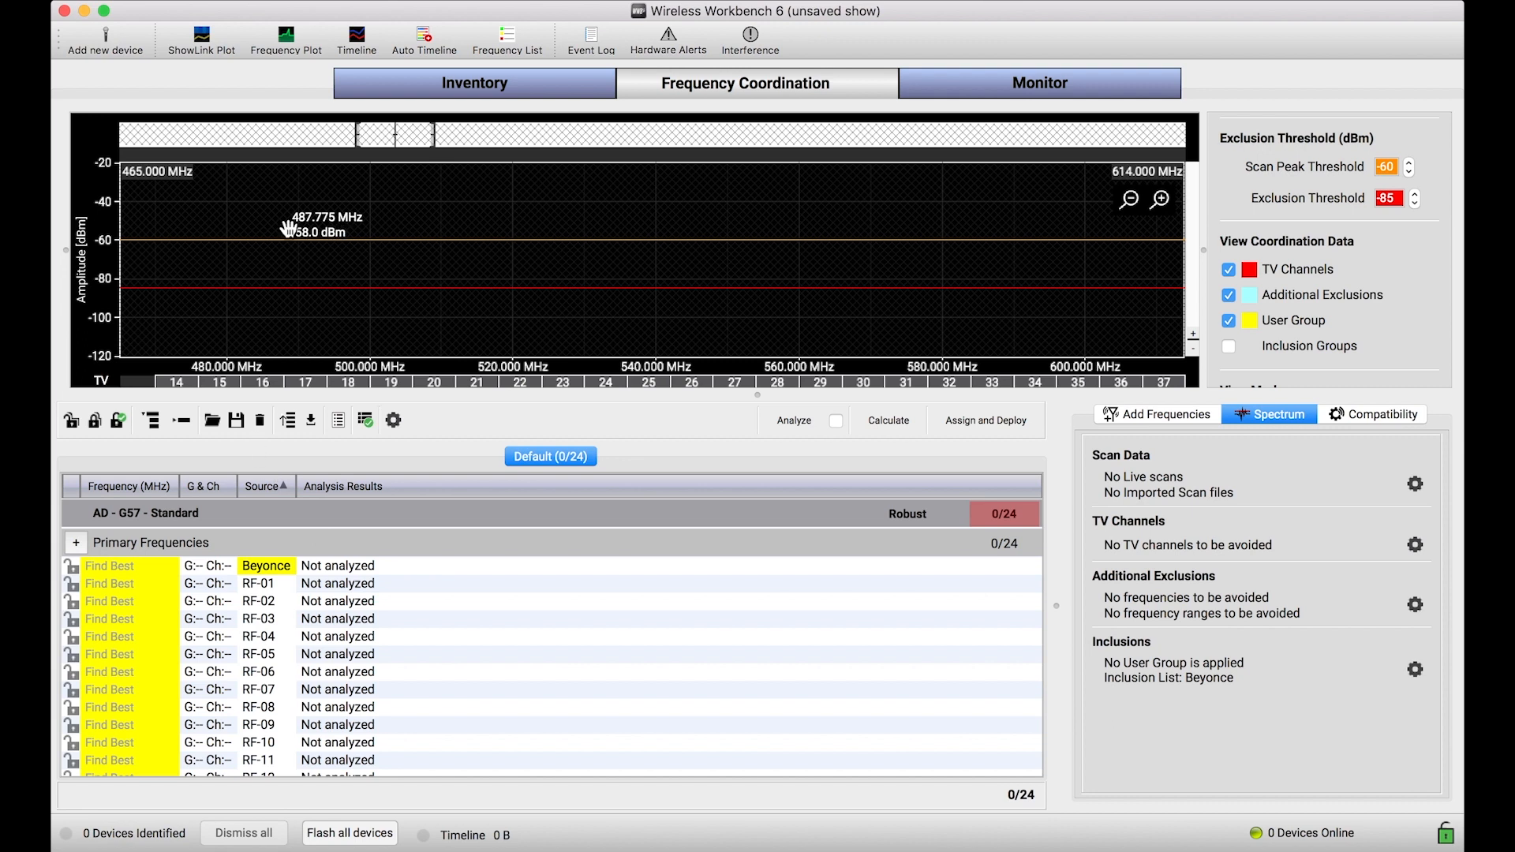
{"action": "mouse_move", "coordinate": [304, 440]}
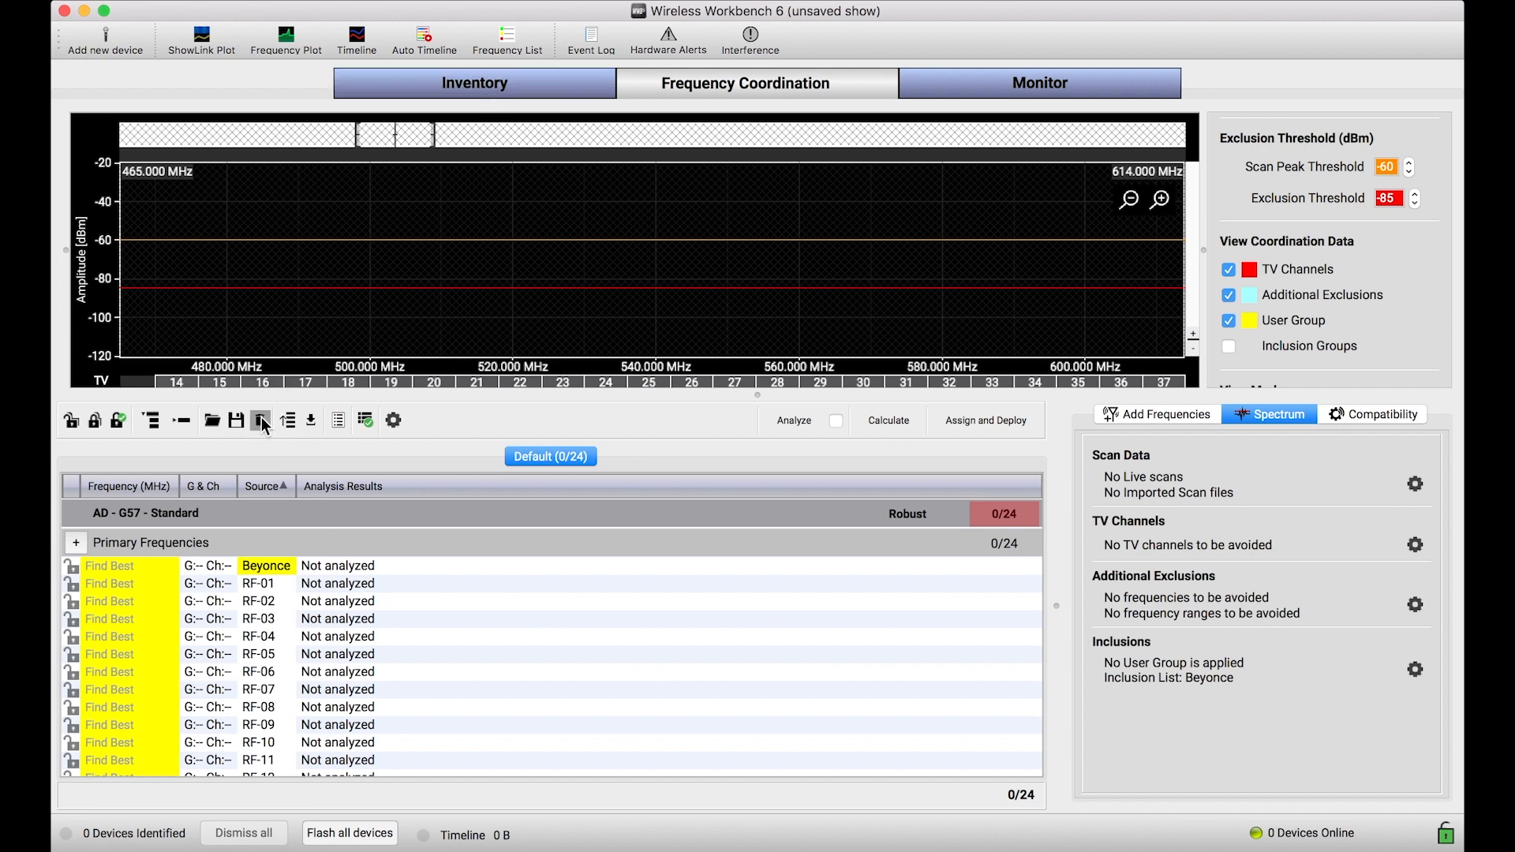
{"action": "left_click", "coordinate": [260, 420]}
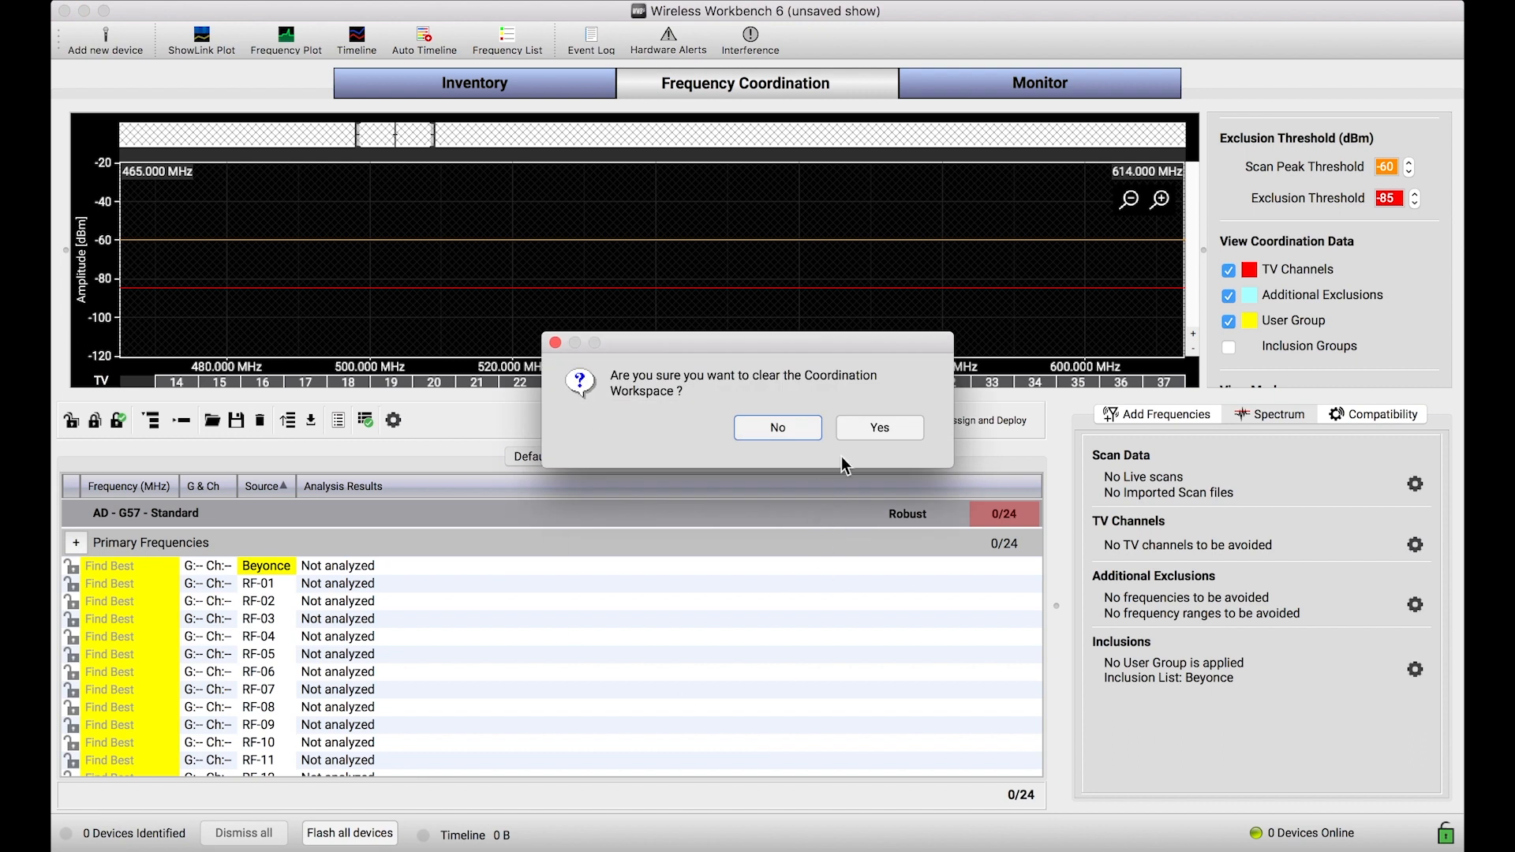
{"action": "left_click", "coordinate": [878, 427]}
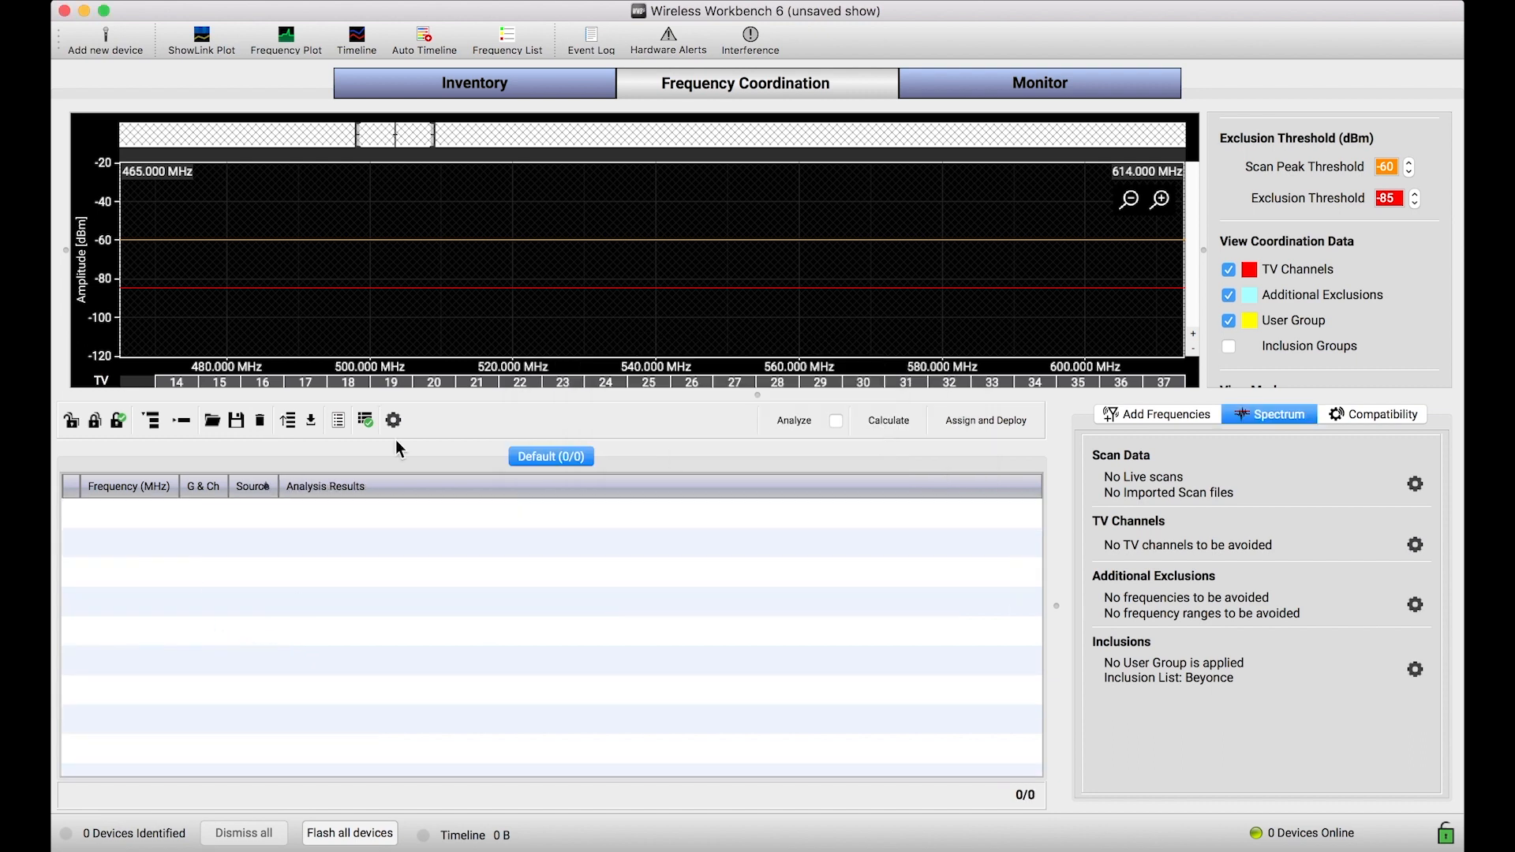
In the Inventory, assign the Beyonce microphone channel to the VIP inclusion group
{"action": "left_click", "coordinate": [475, 83]}
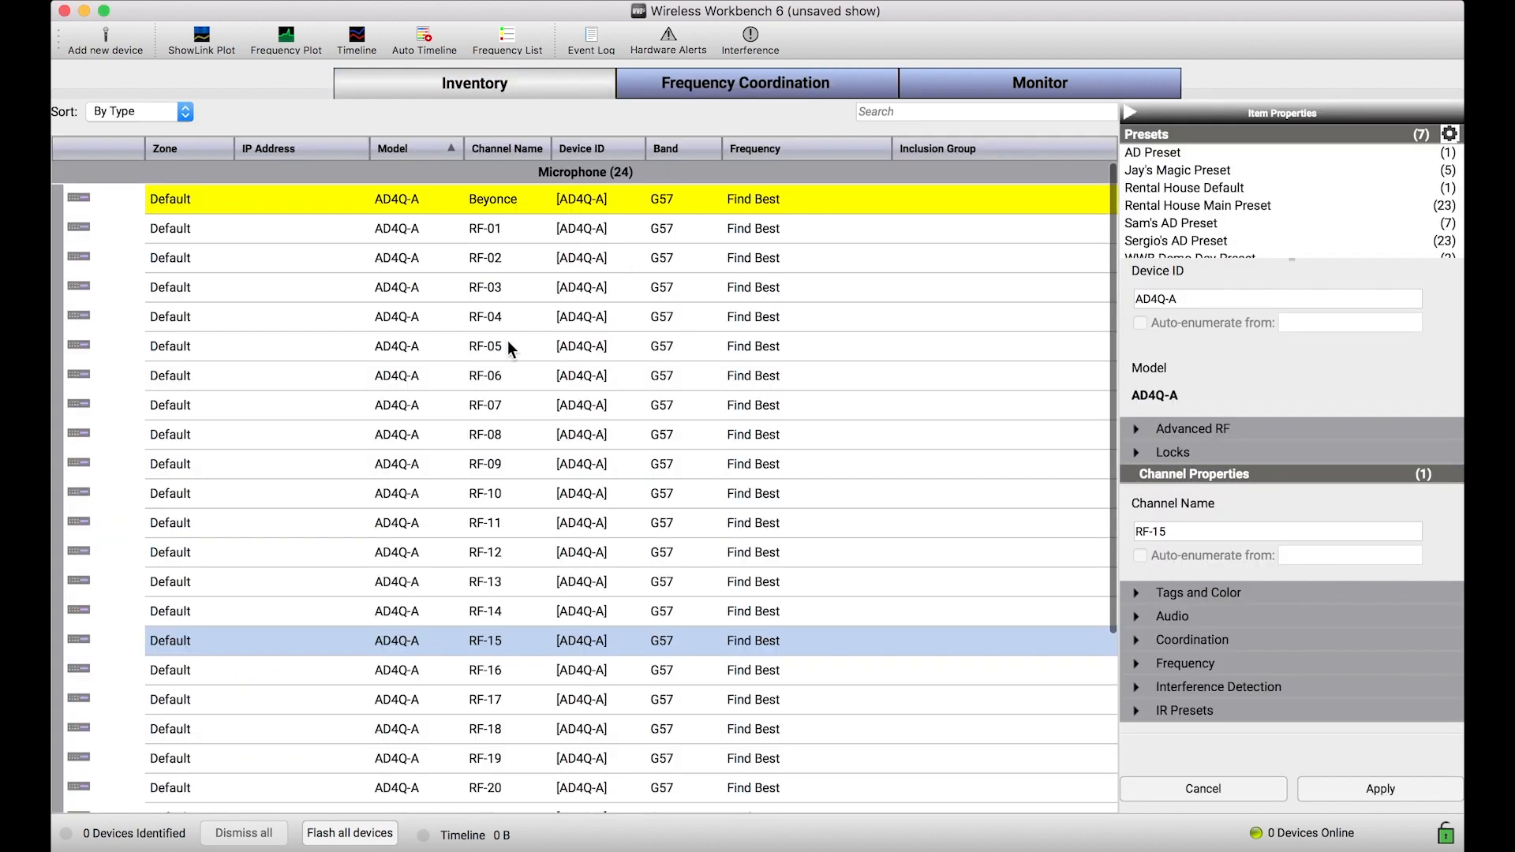
{"action": "mouse_move", "coordinate": [589, 309]}
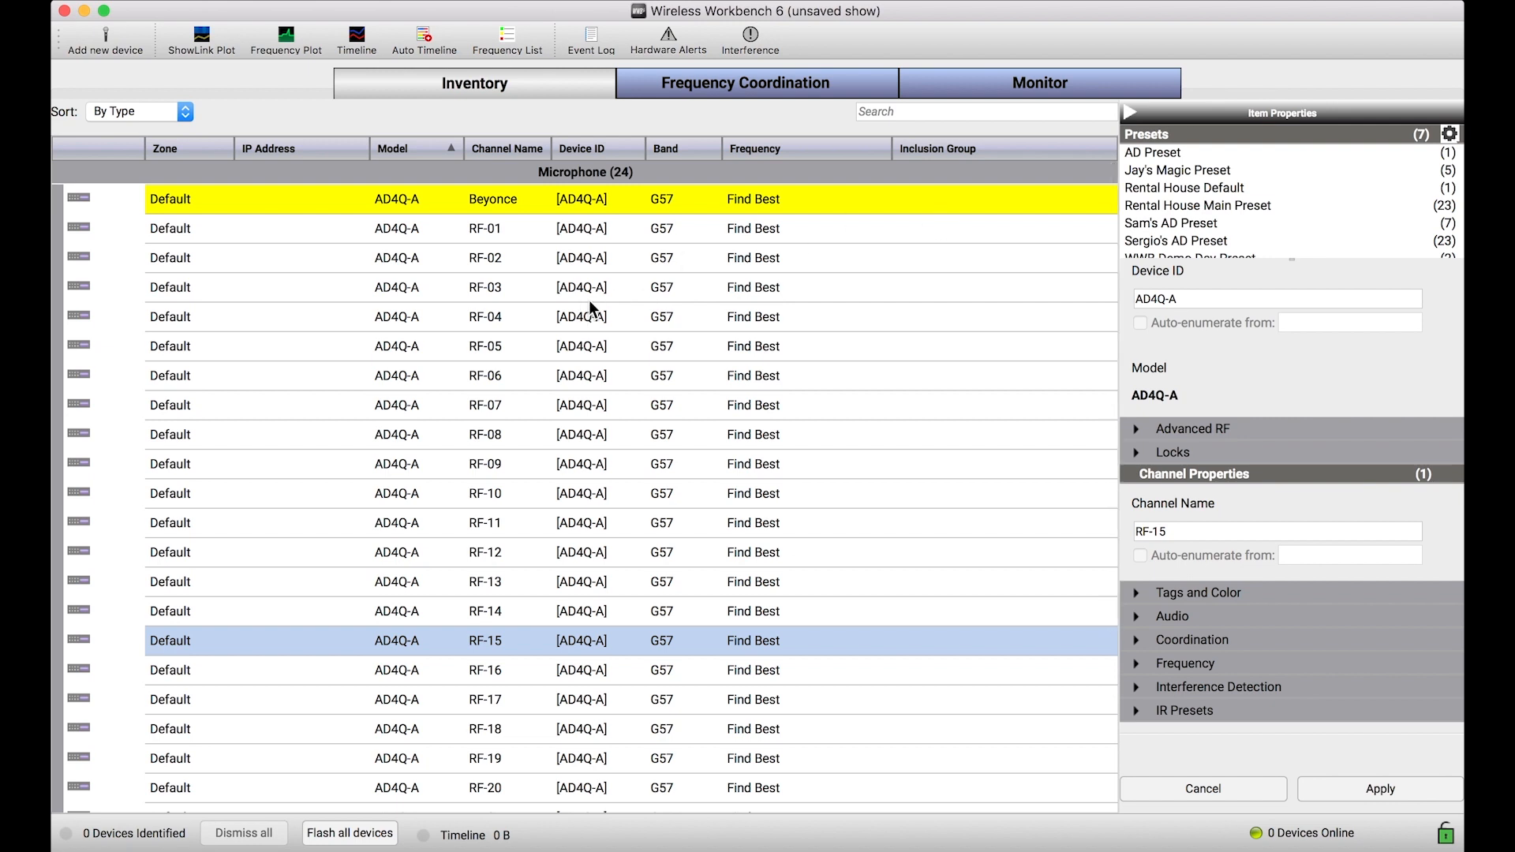
{"action": "mouse_move", "coordinate": [483, 423]}
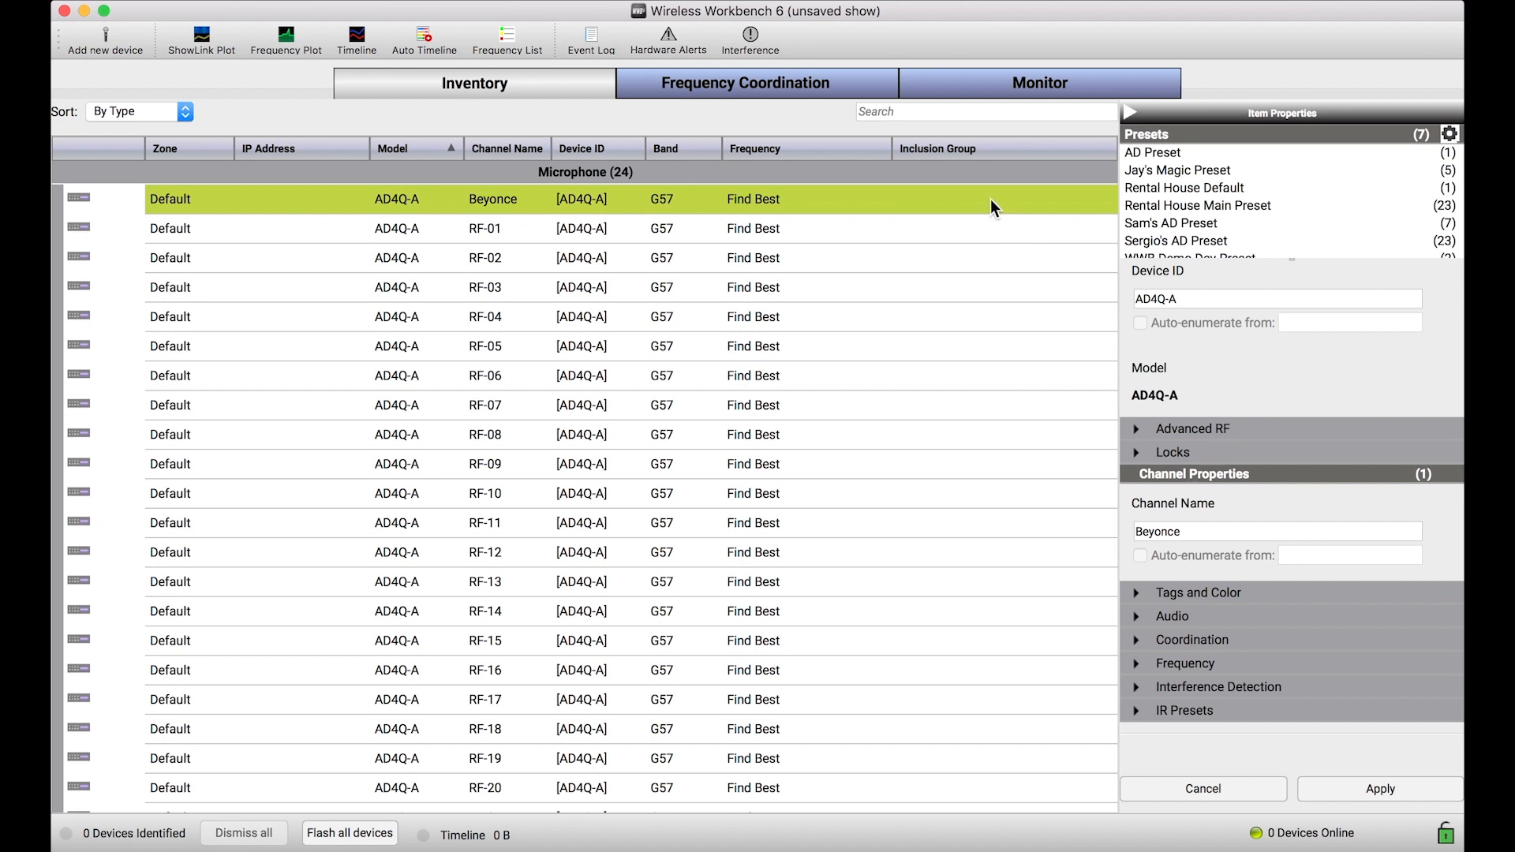
{"action": "mouse_move", "coordinate": [969, 210]}
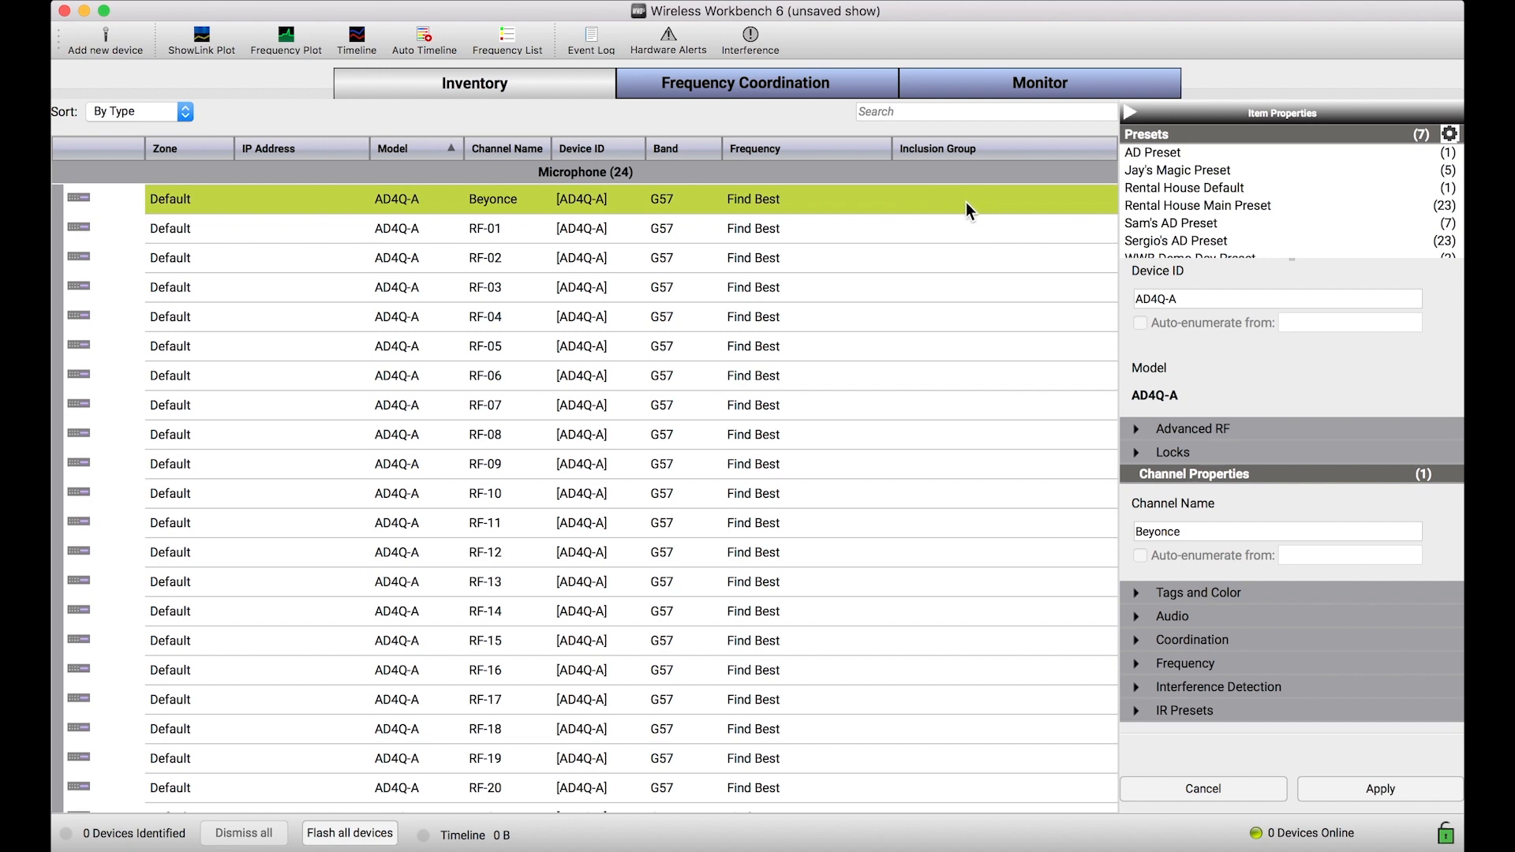
{"action": "left_click", "coordinate": [1000, 199]}
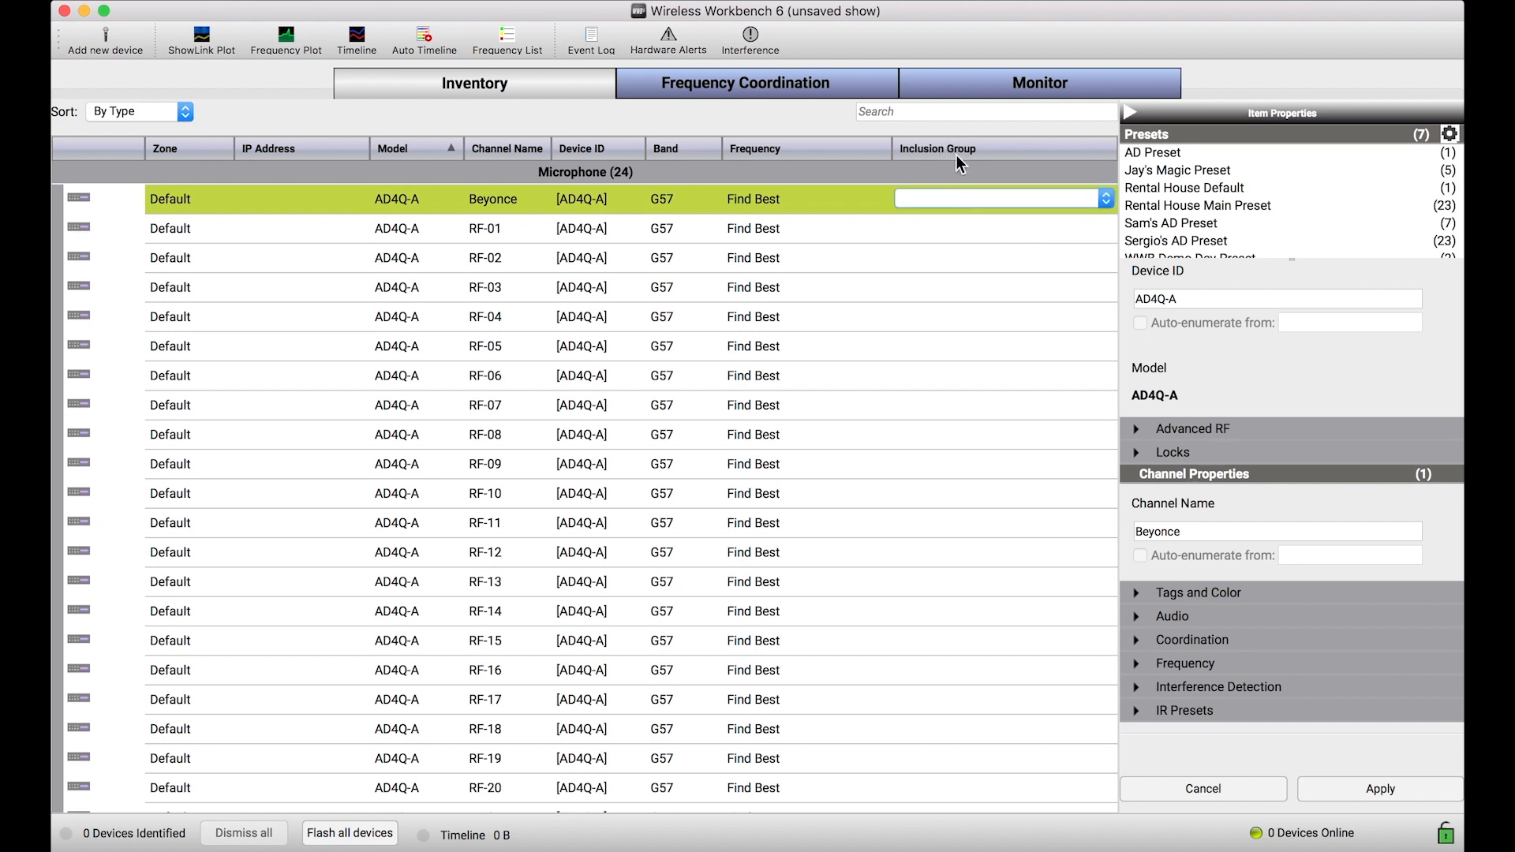
{"action": "mouse_move", "coordinate": [664, 205]}
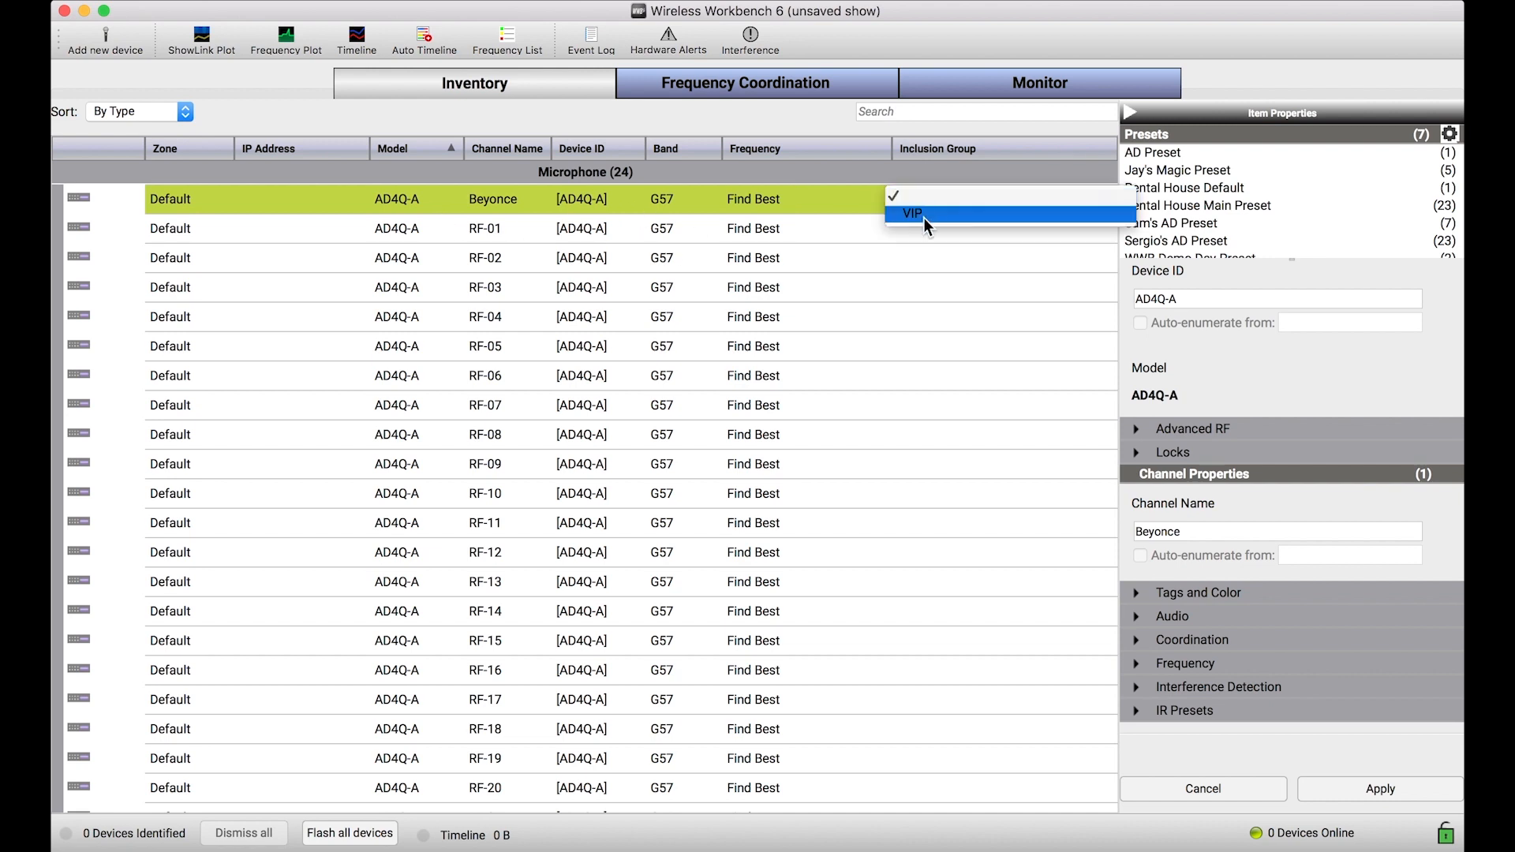
{"action": "left_click", "coordinate": [910, 213]}
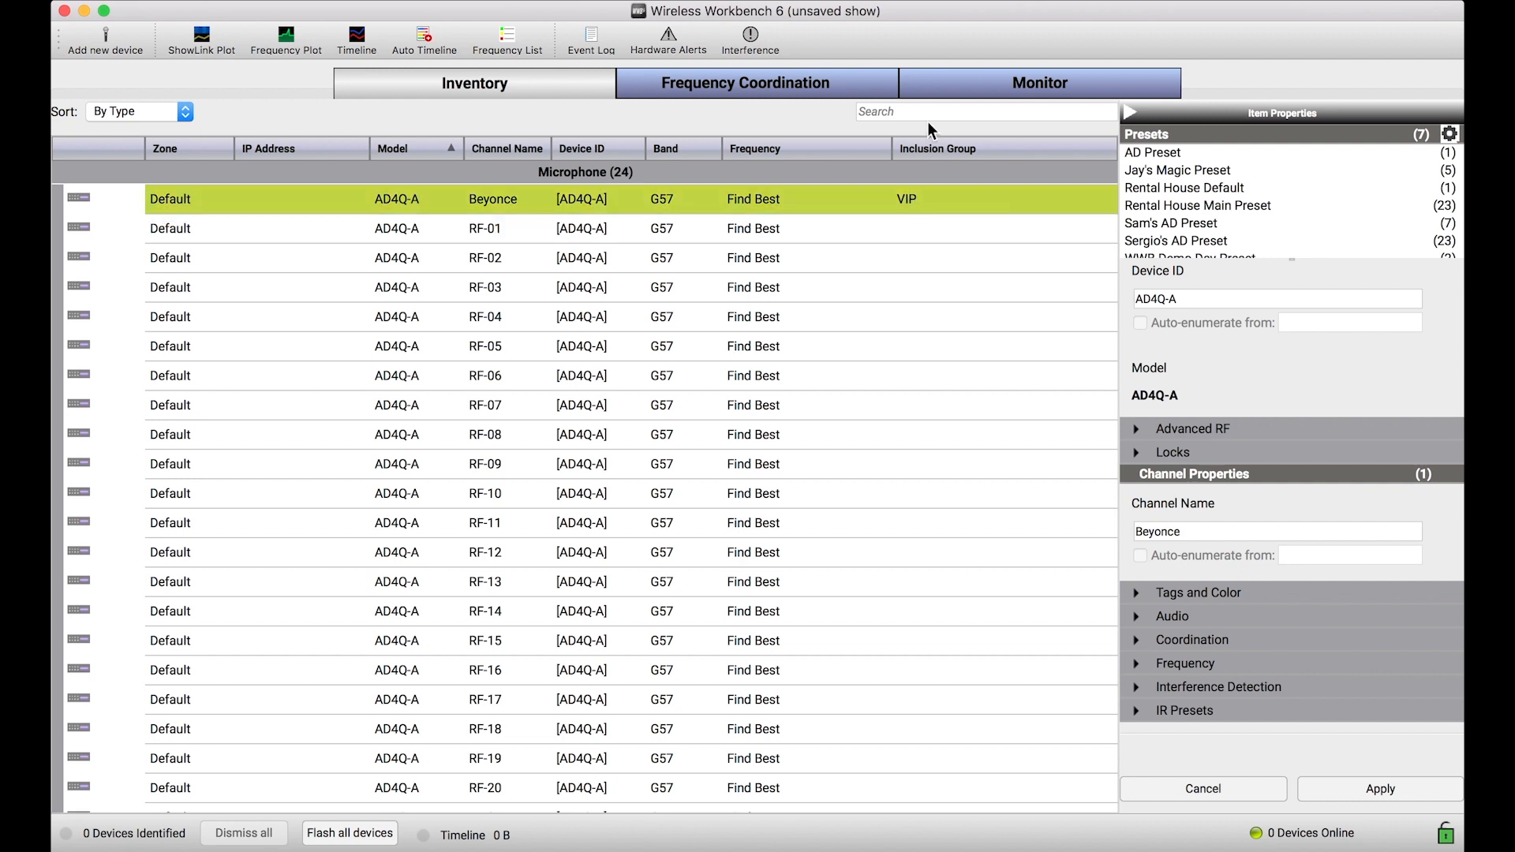
{"action": "scroll", "scroll_direction": "down", "scroll_amount": 3}
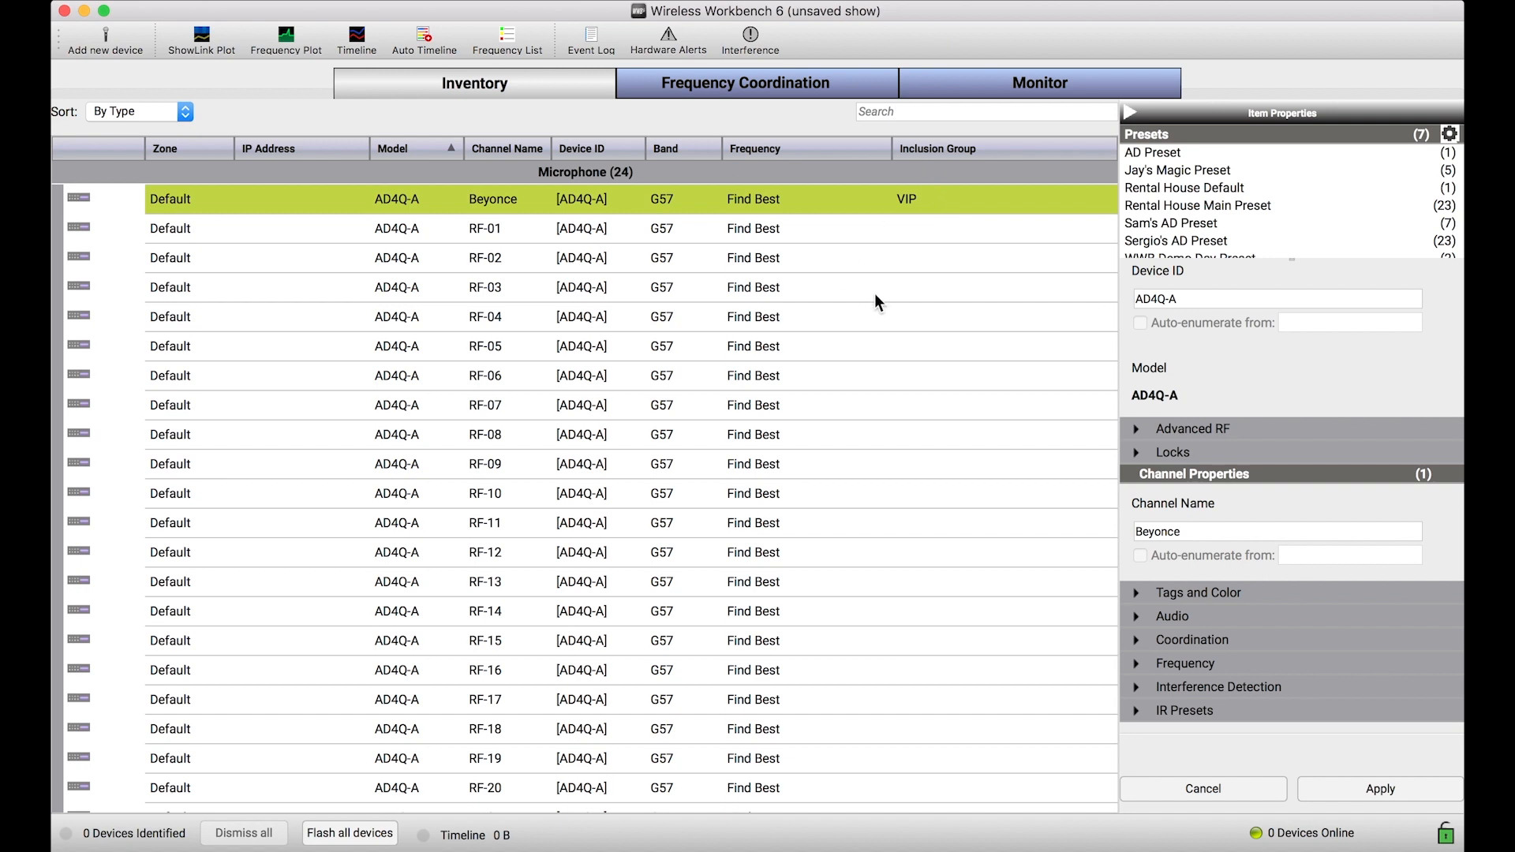
Add all 24 inventory frequencies to coordination and expand the VIP and standard AD G57 groups
{"action": "left_click", "coordinate": [745, 82]}
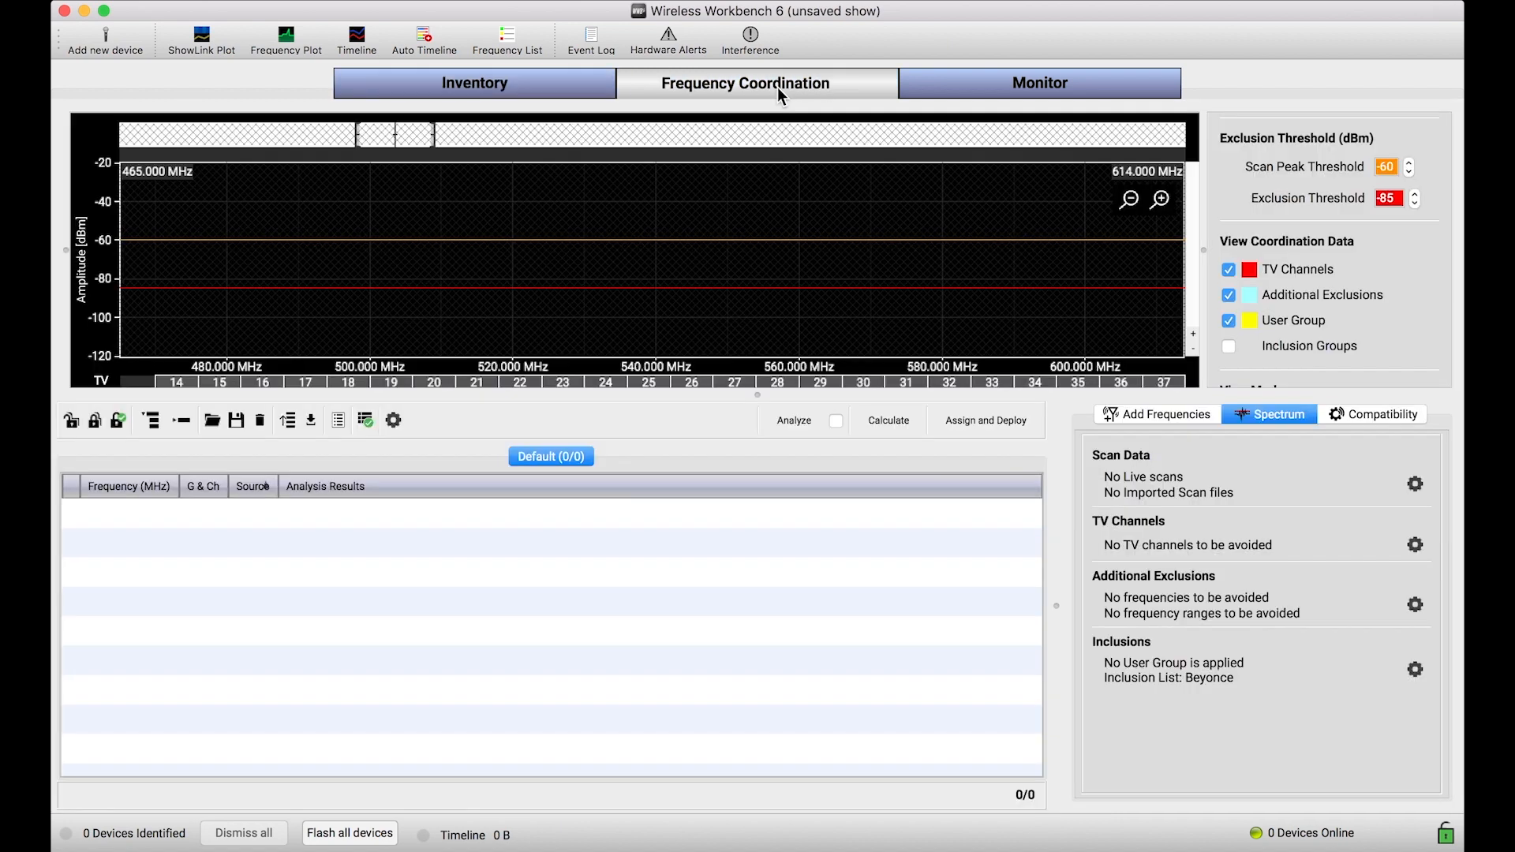
{"action": "left_click", "coordinate": [1165, 413]}
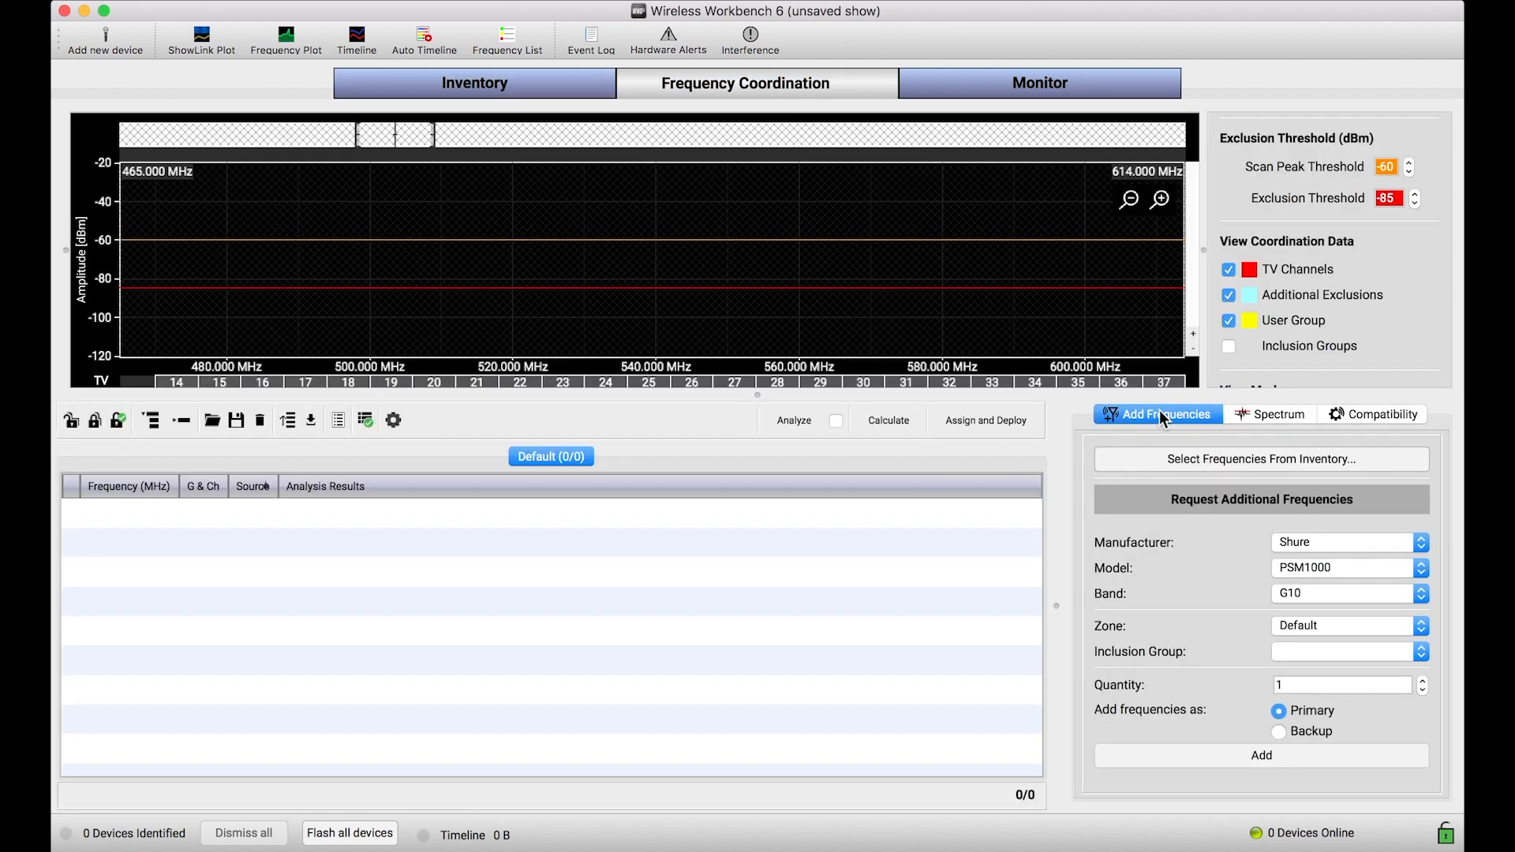
{"action": "left_click", "coordinate": [1259, 459]}
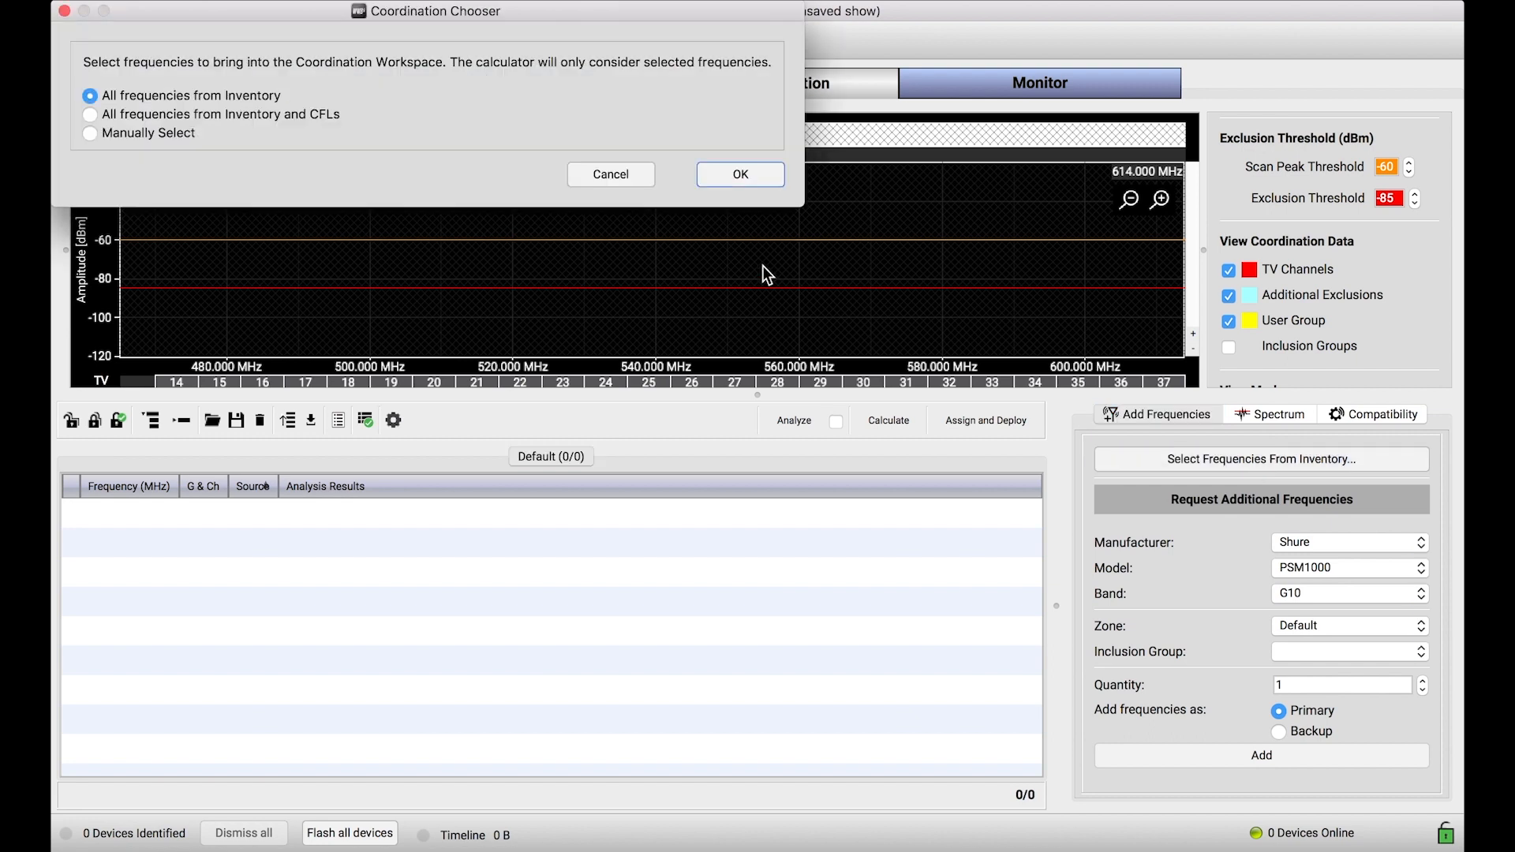
{"action": "left_click", "coordinate": [738, 173]}
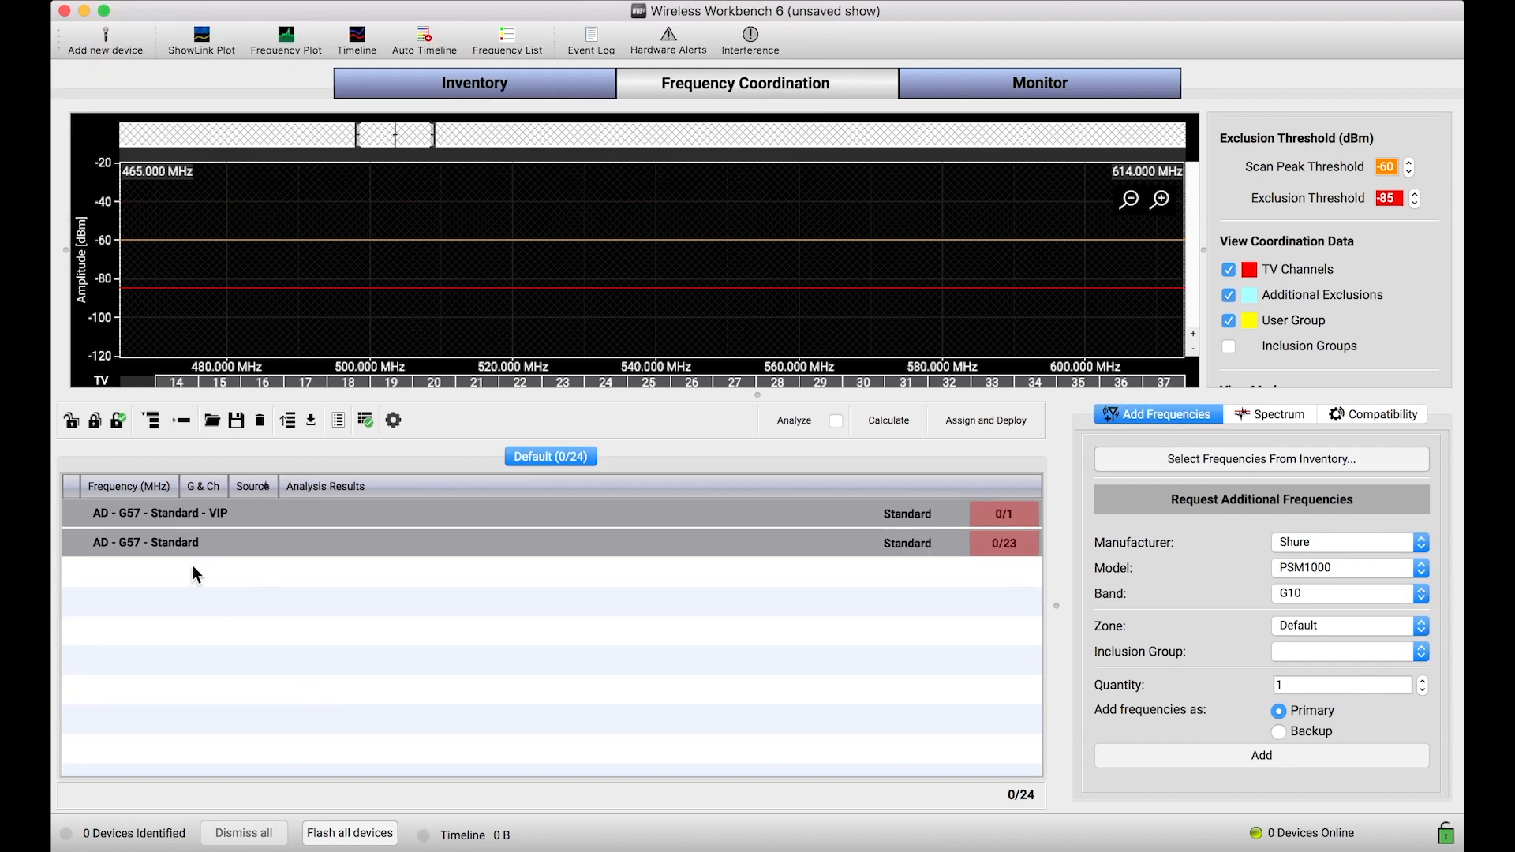
{"action": "mouse_move", "coordinate": [160, 565]}
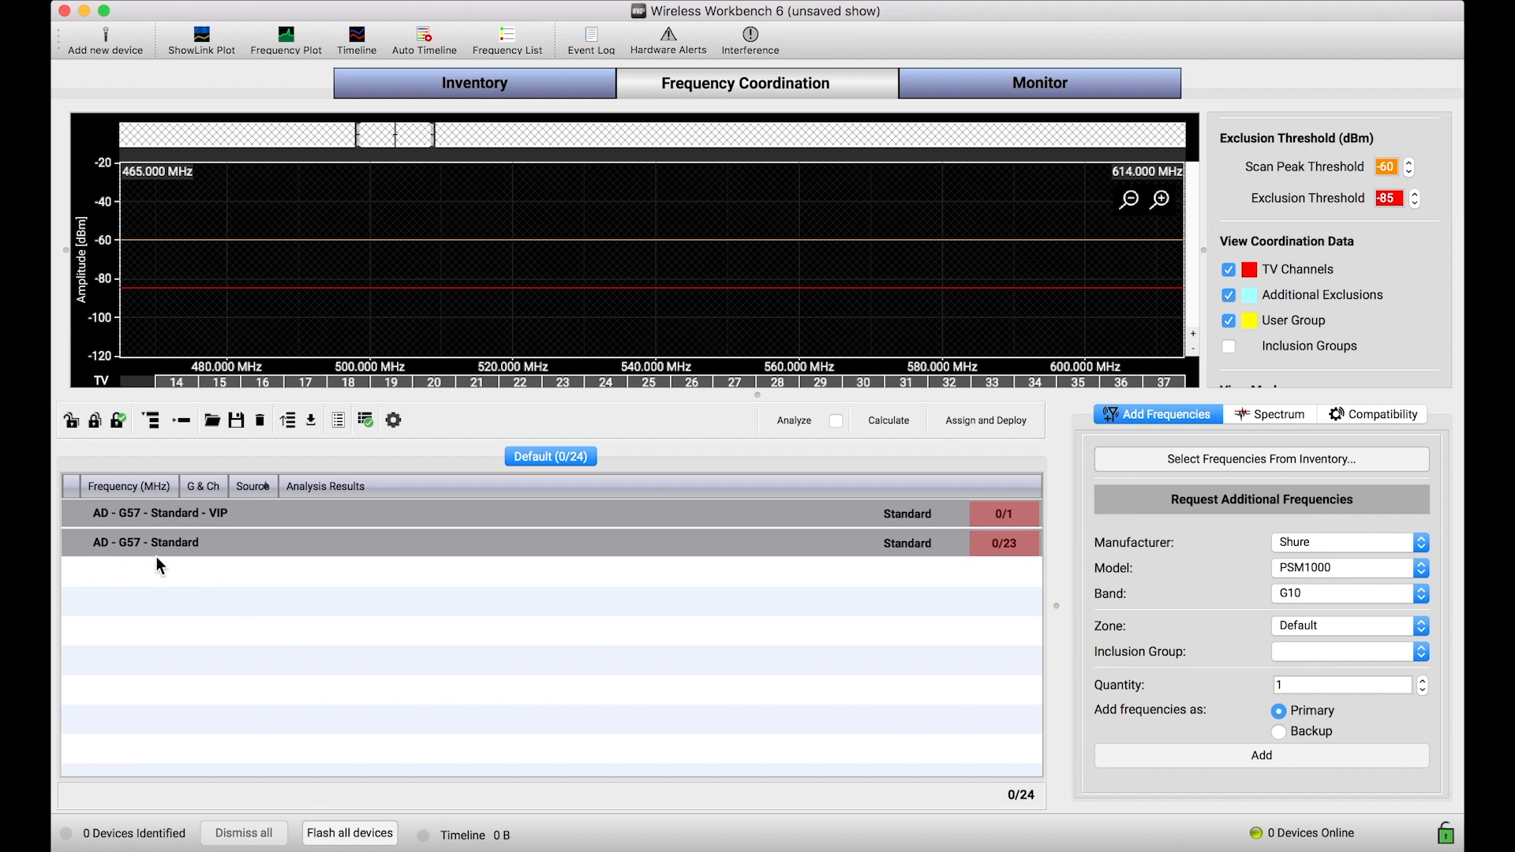
{"action": "left_click", "coordinate": [145, 541]}
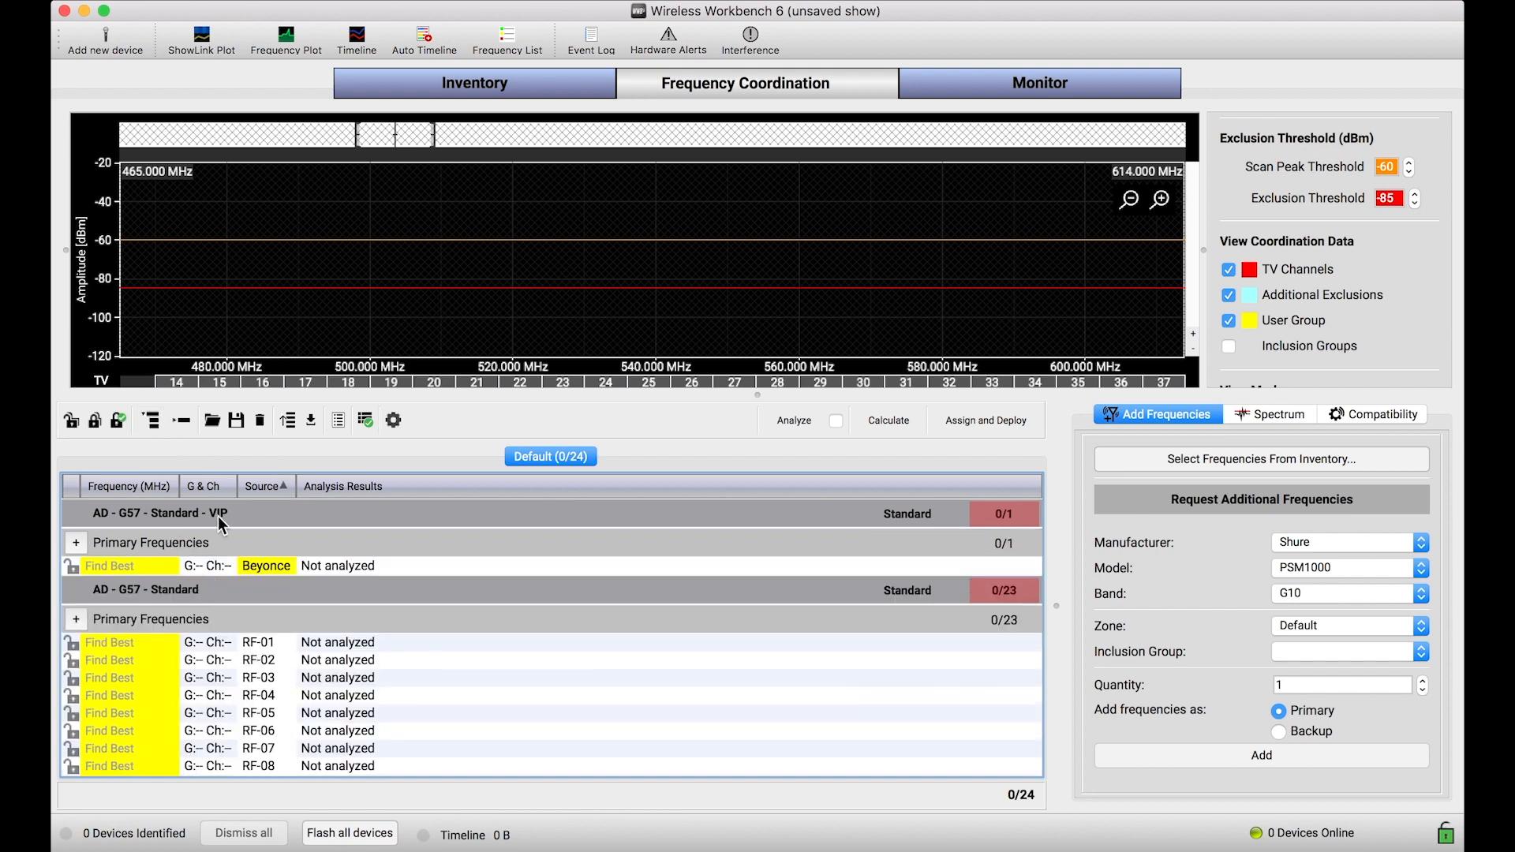
{"action": "mouse_move", "coordinate": [243, 743]}
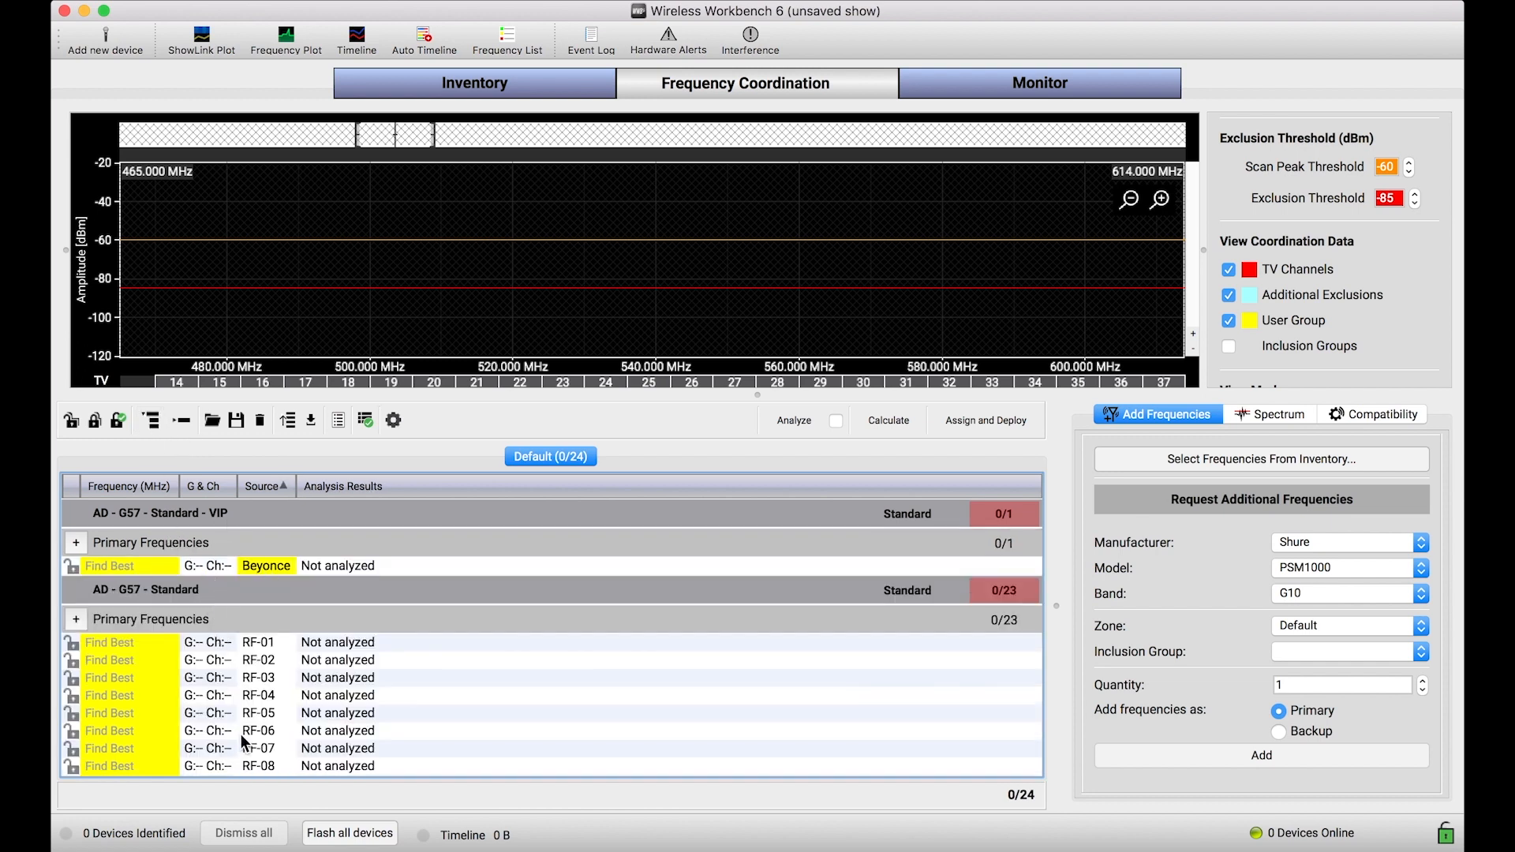
Set the standard AD G57 group's compatibility level to More Frequencies
{"action": "left_click", "coordinate": [180, 420]}
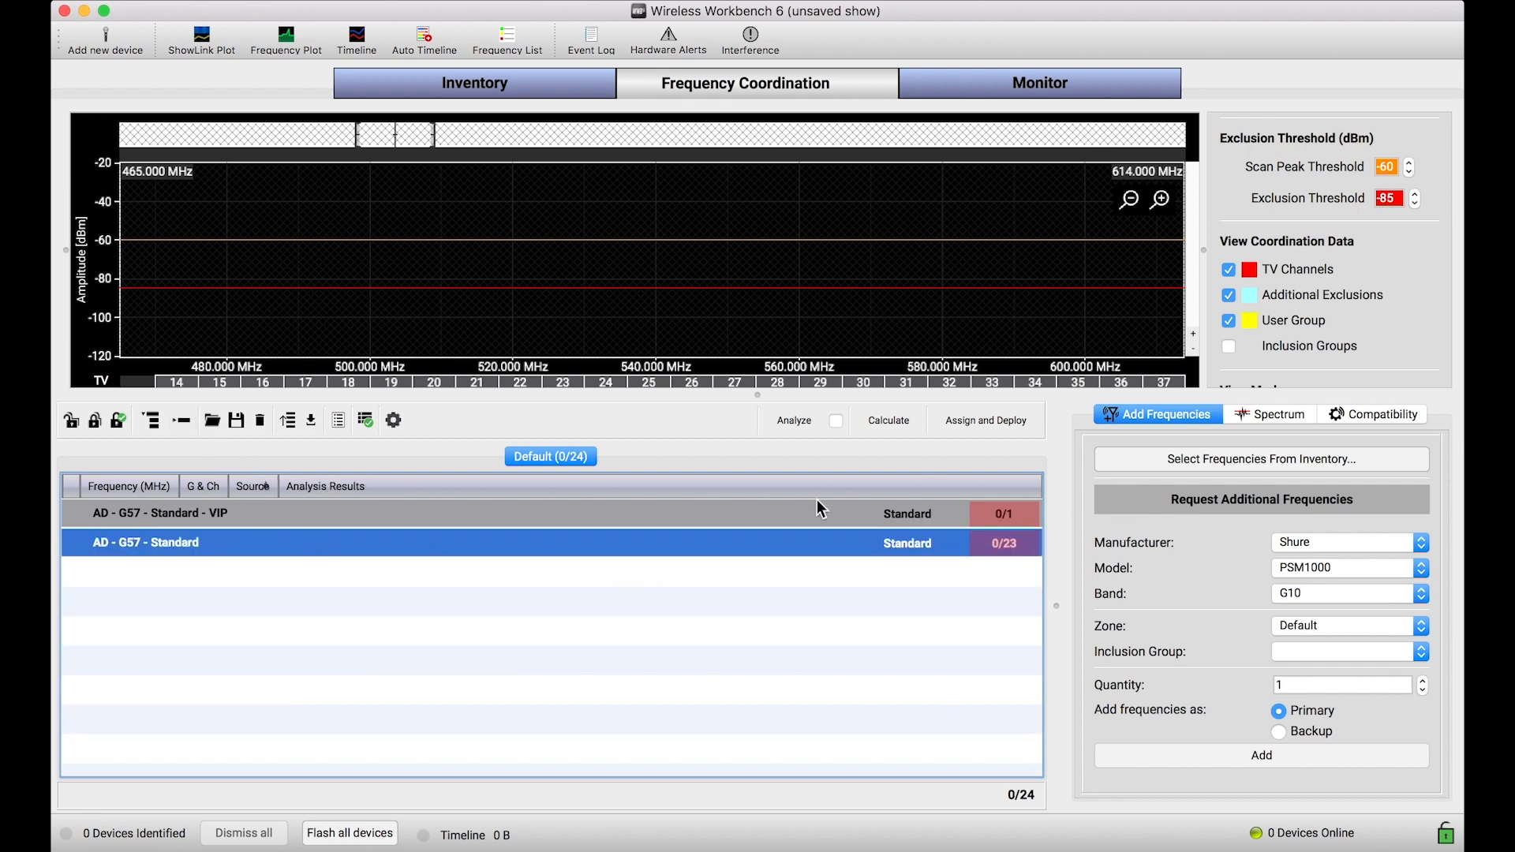
{"action": "left_click", "coordinate": [1381, 413]}
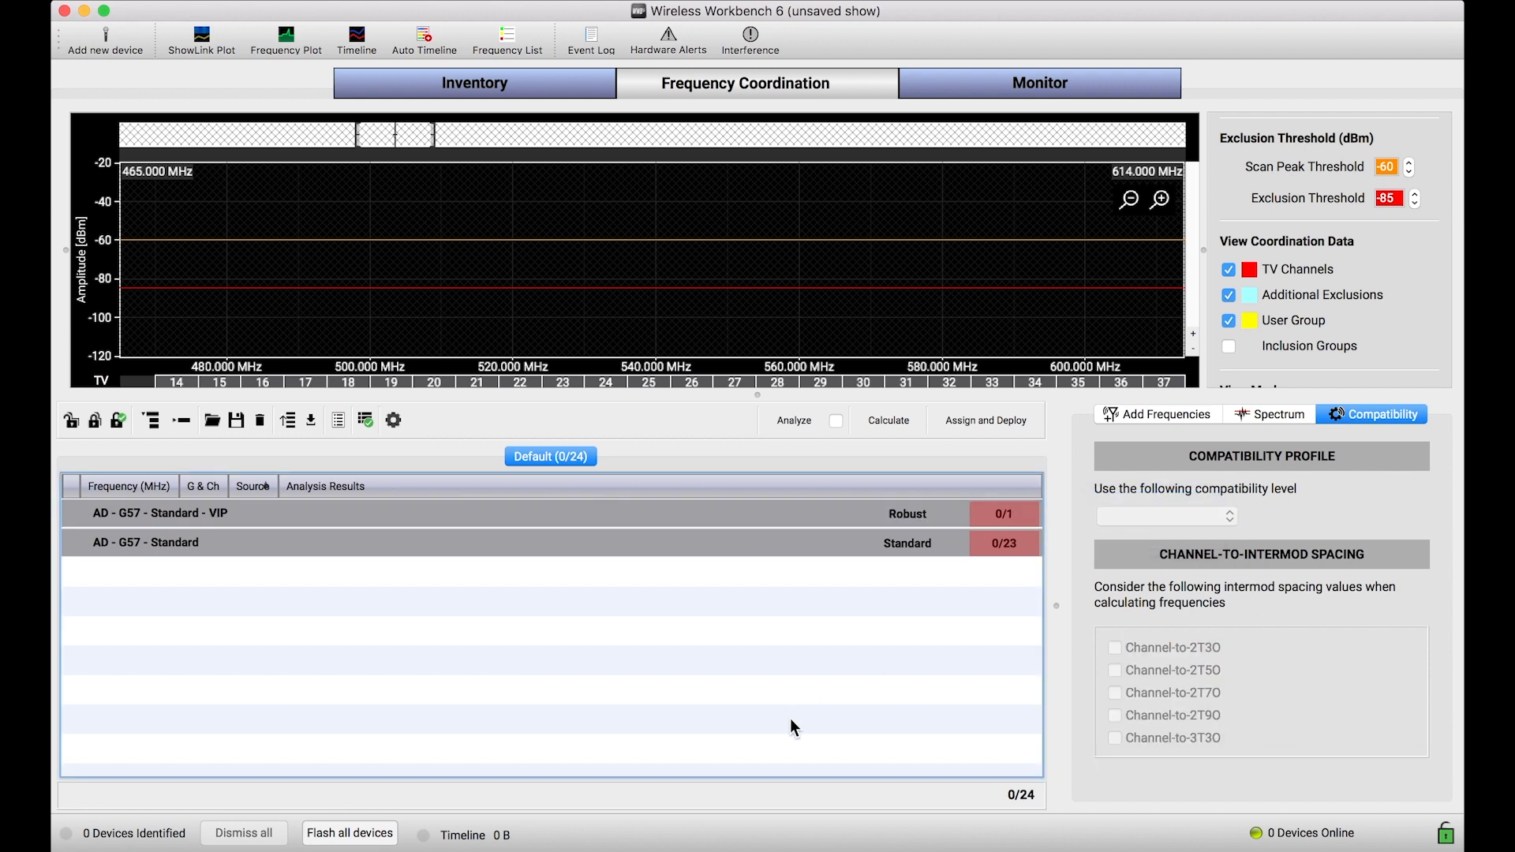
{"action": "mouse_move", "coordinate": [919, 528]}
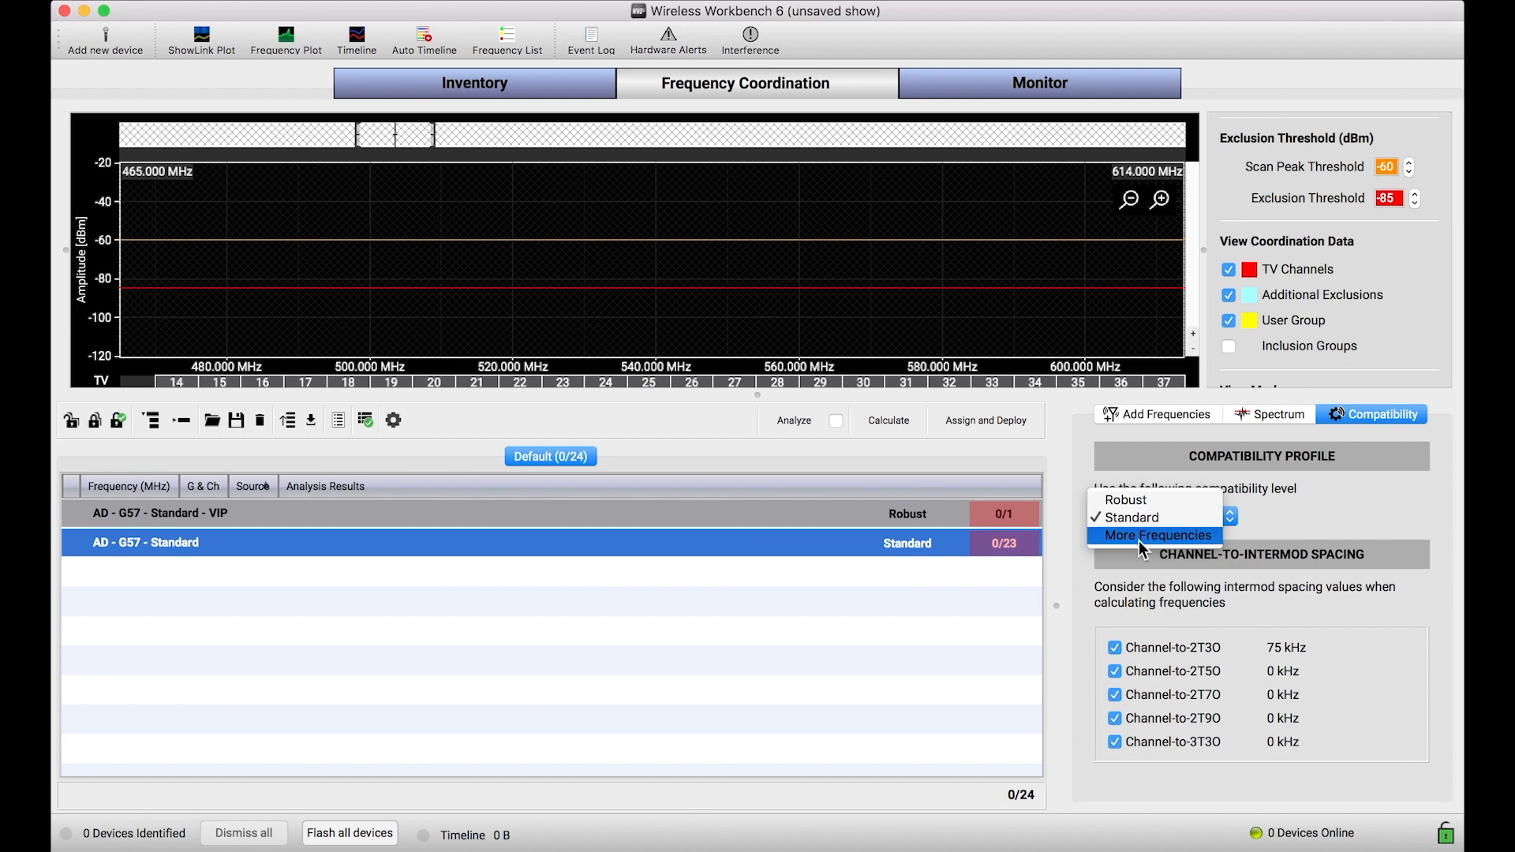
{"action": "left_click", "coordinate": [1156, 535]}
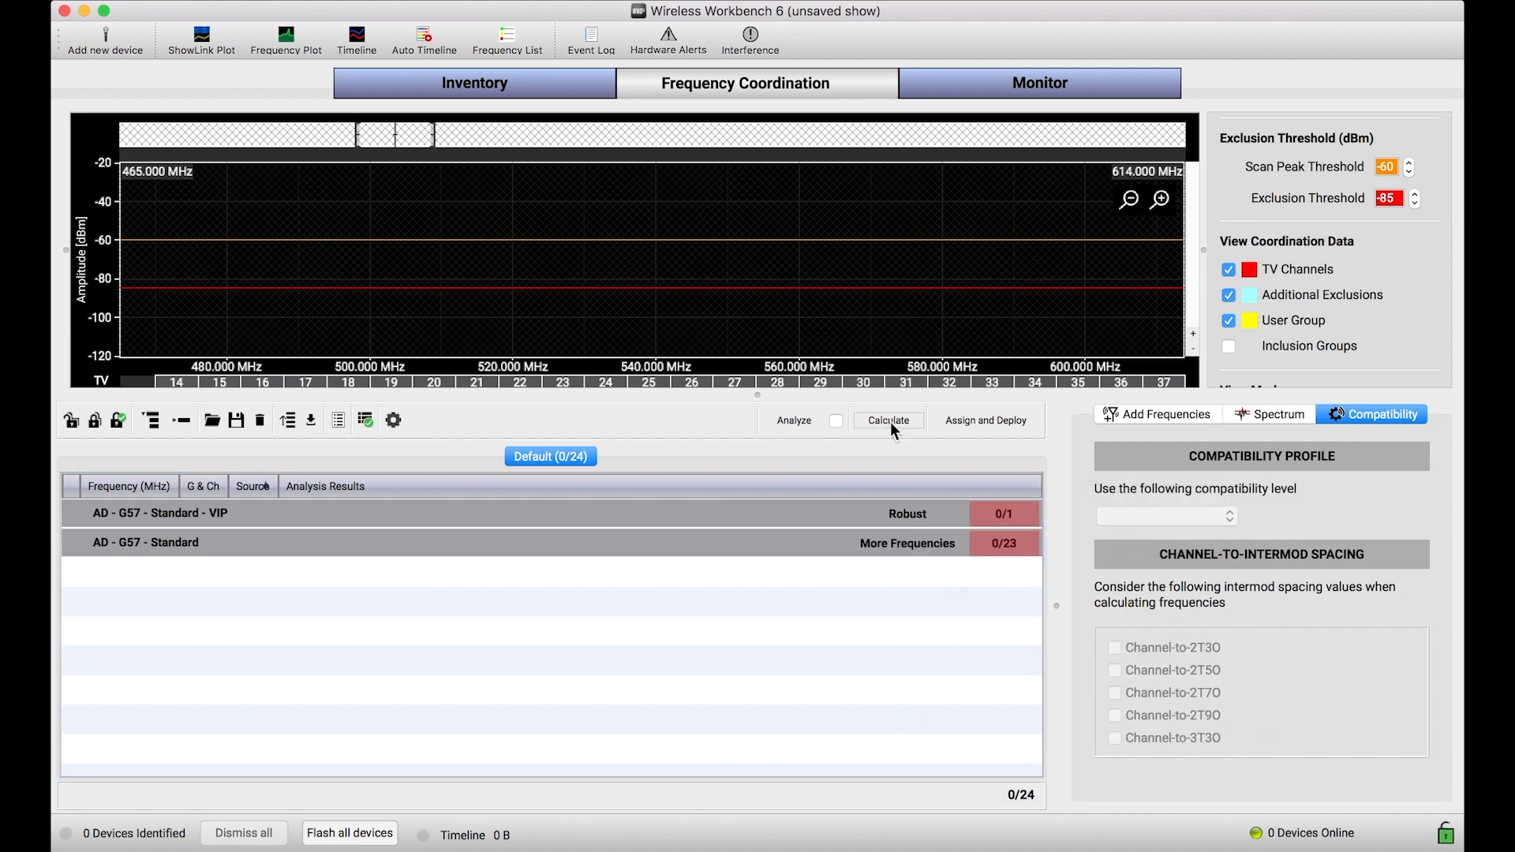
Calculate frequencies for both groups, giving Beyonce 614.225 MHz
{"action": "left_click", "coordinate": [887, 420]}
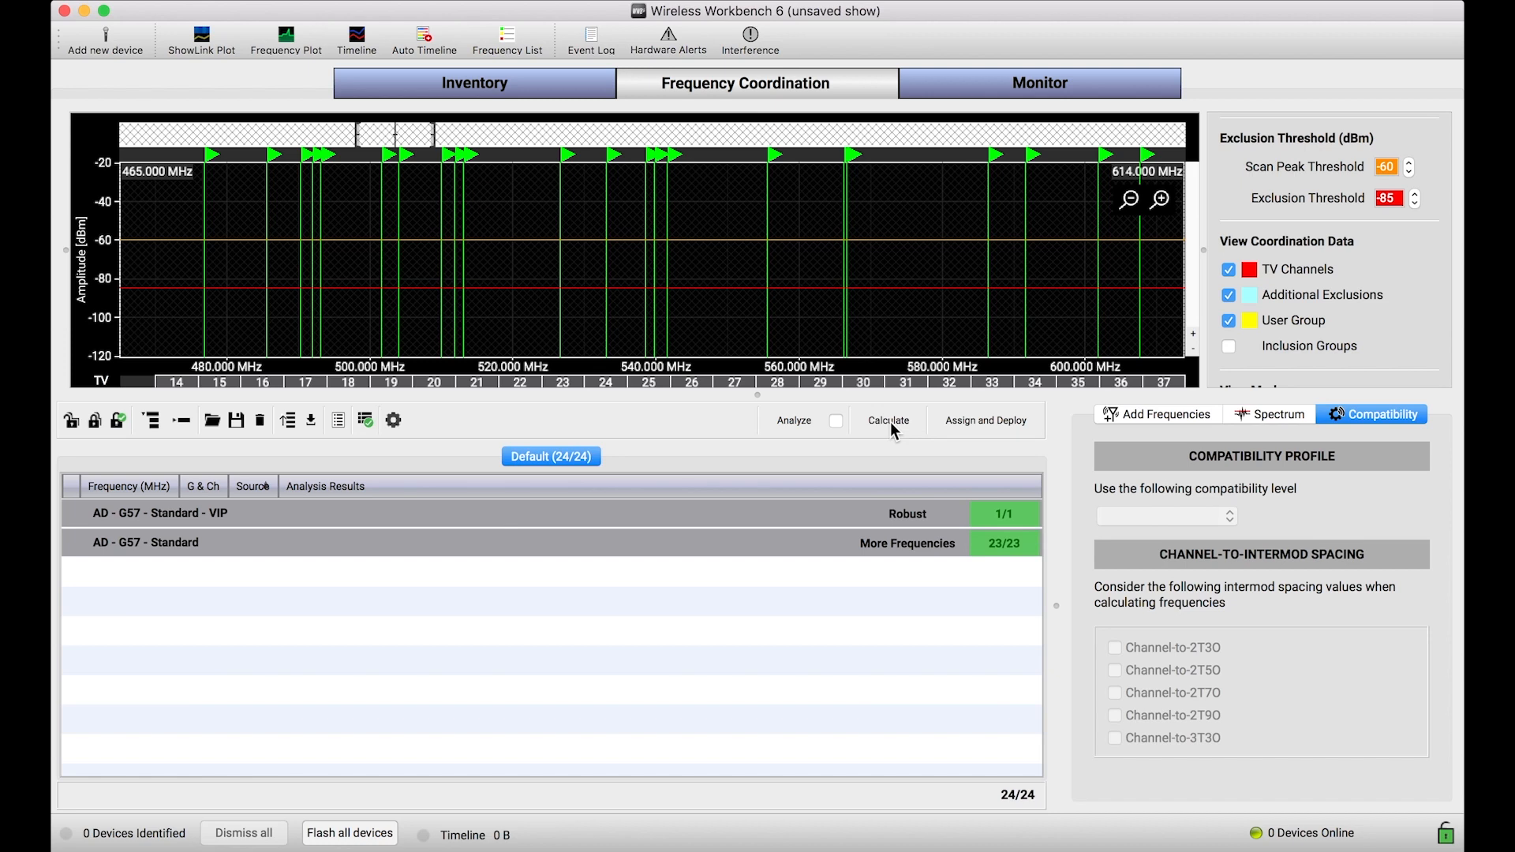
{"action": "mouse_move", "coordinate": [587, 539]}
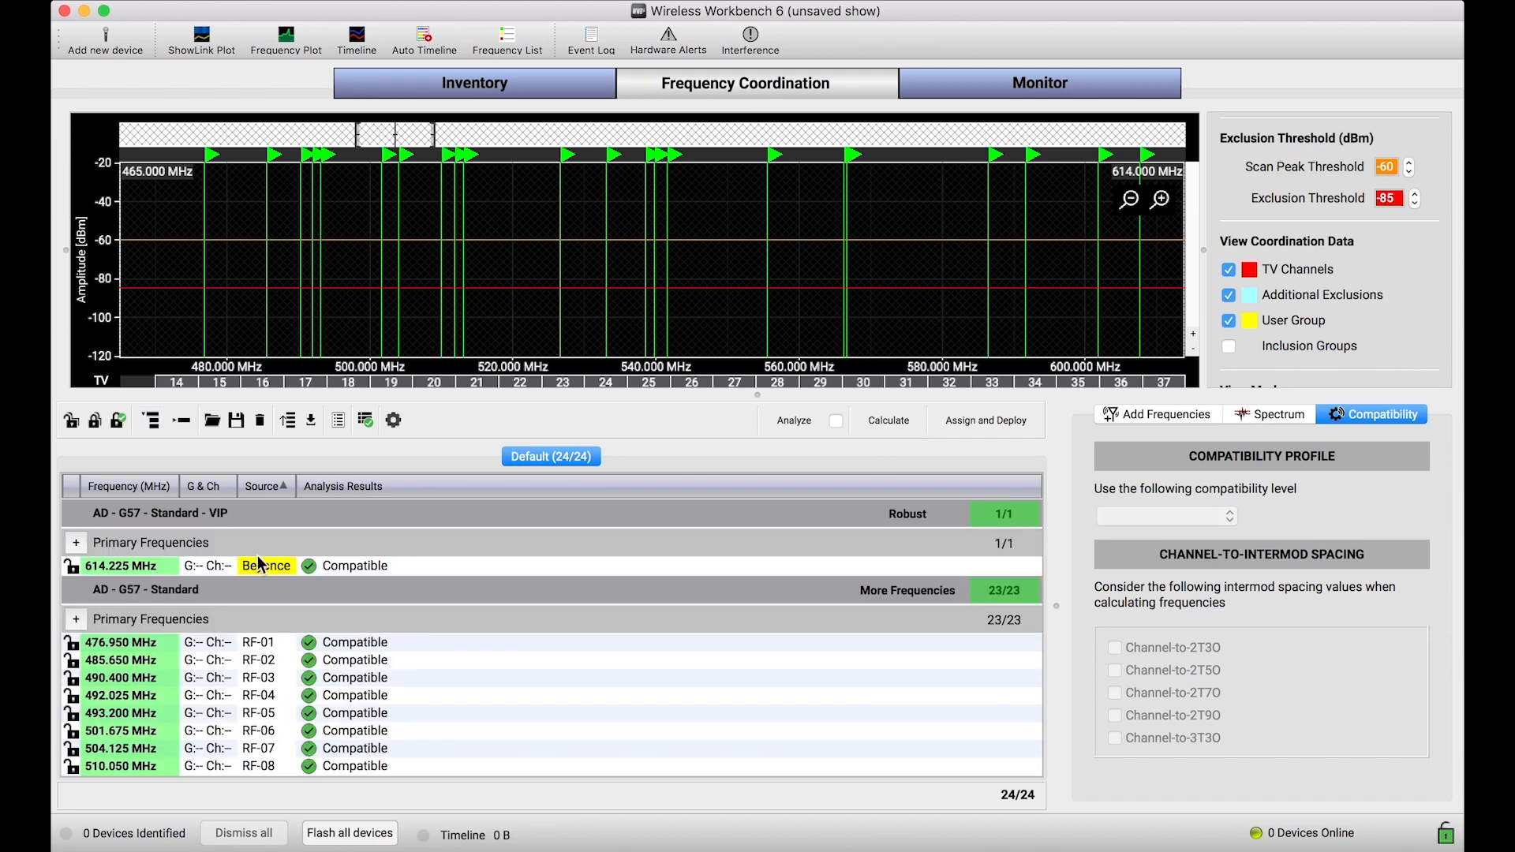
{"action": "mouse_move", "coordinate": [337, 543]}
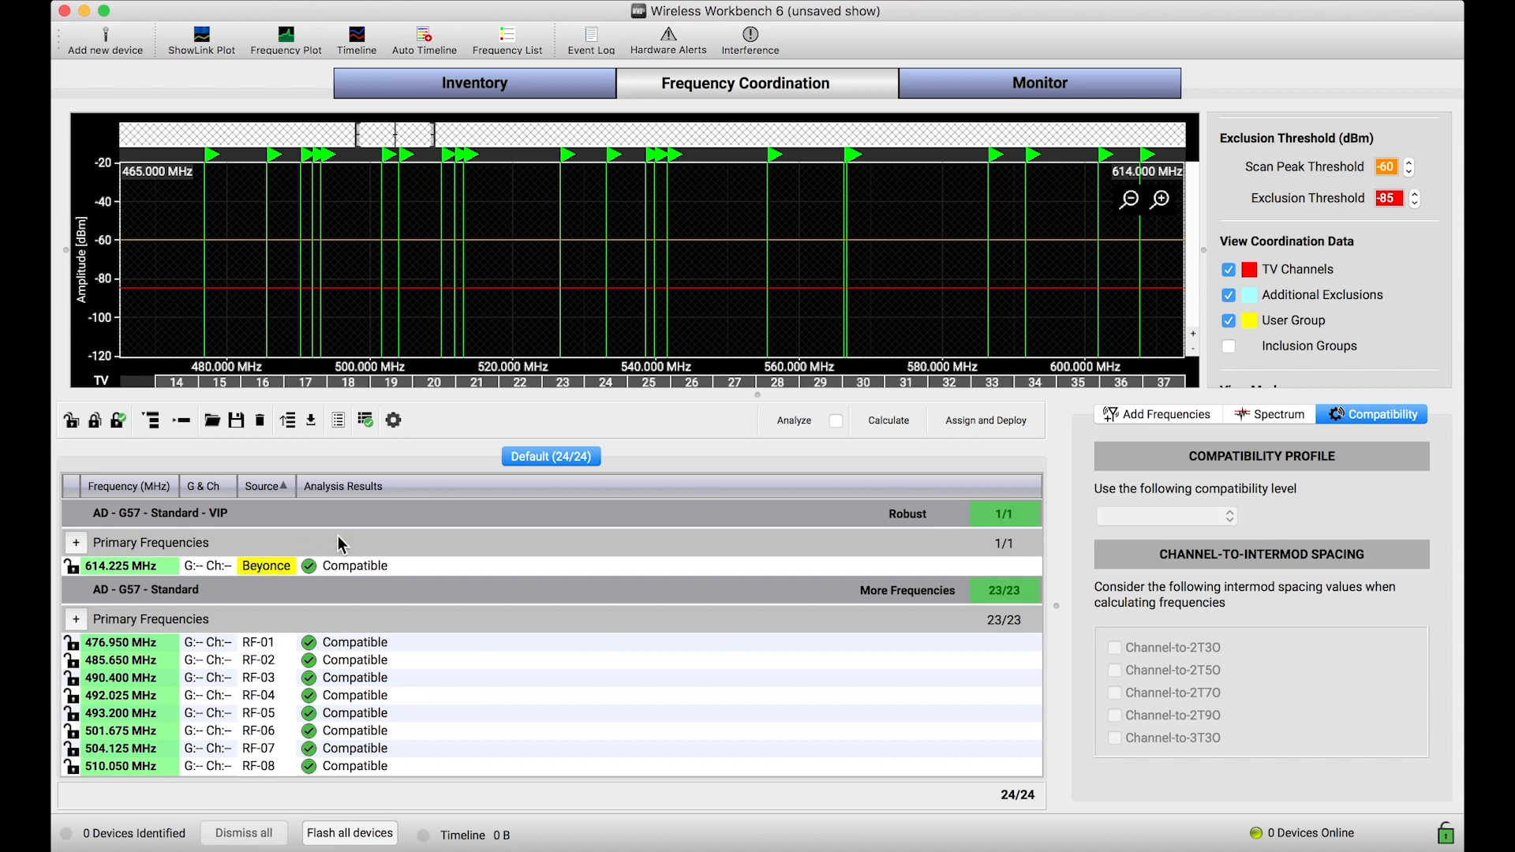
{"action": "mouse_move", "coordinate": [342, 714]}
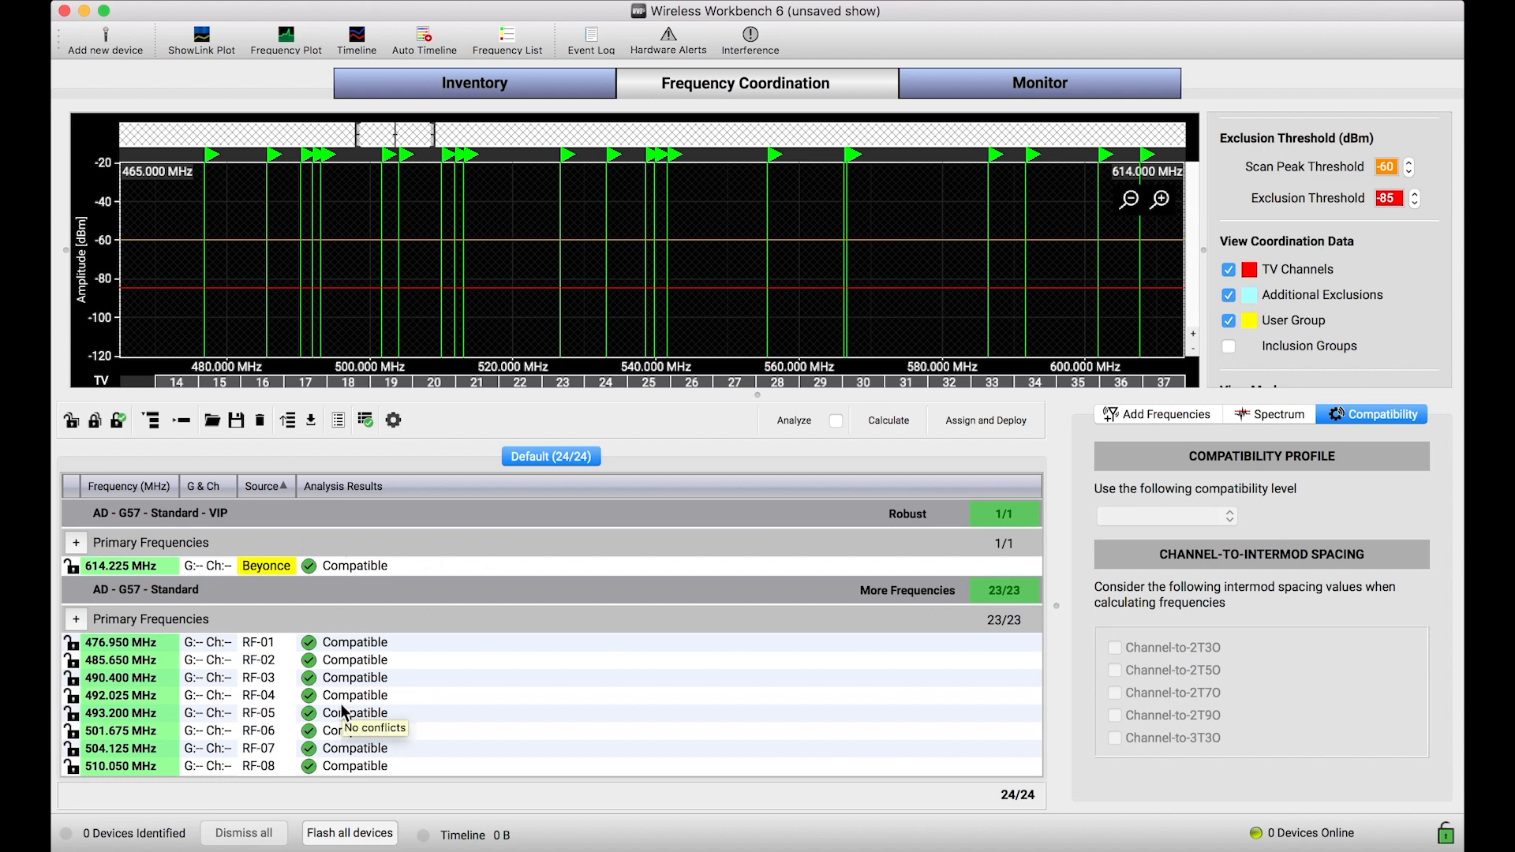
{"action": "mouse_move", "coordinate": [323, 555]}
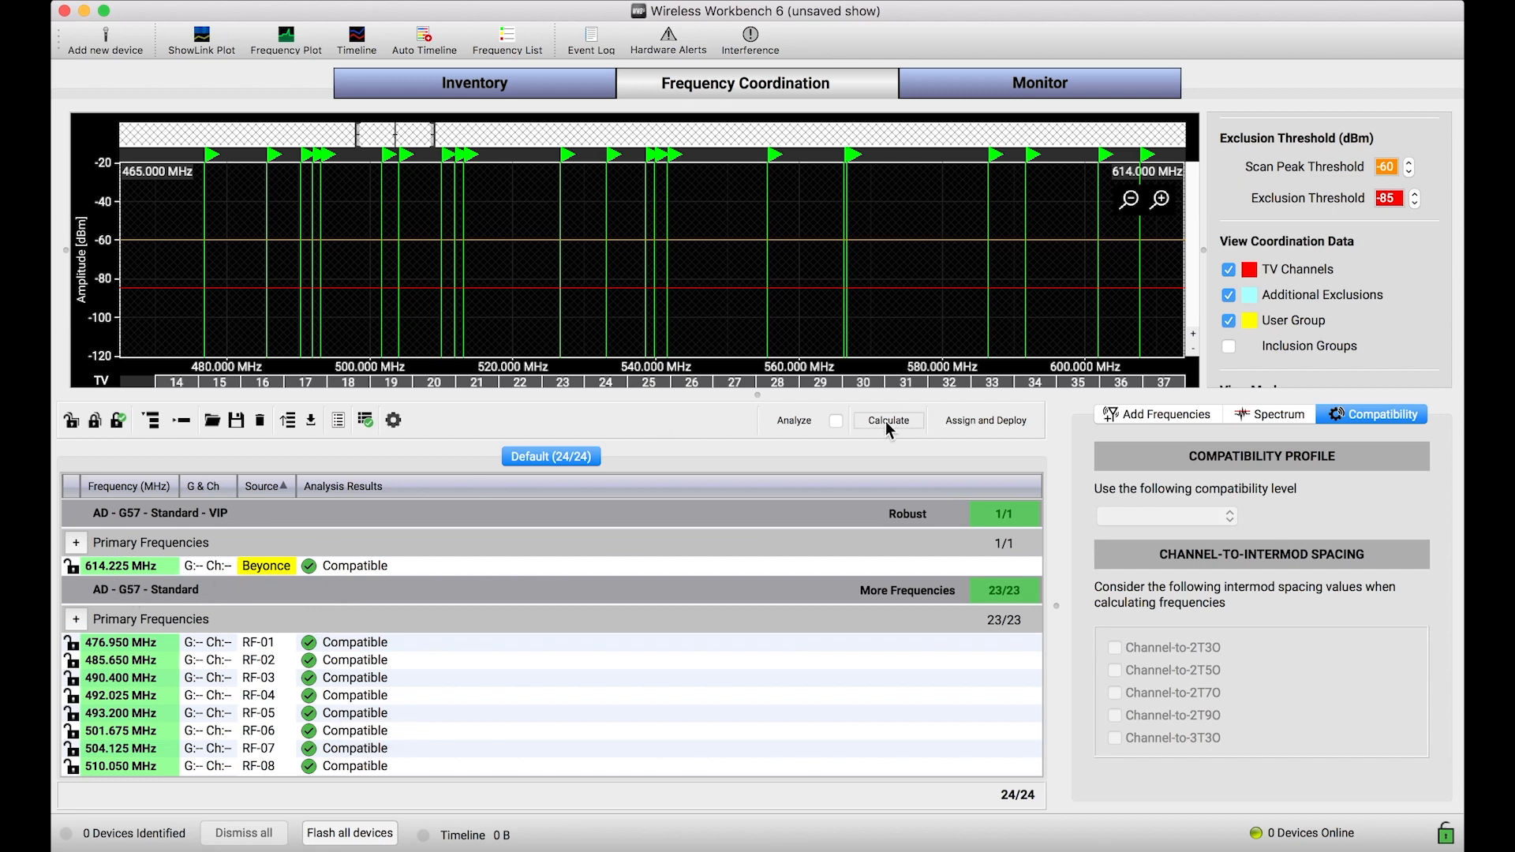
Recalculate the compatible frequency set and colour the spectrum markers by channel colour
{"action": "left_click", "coordinate": [885, 420]}
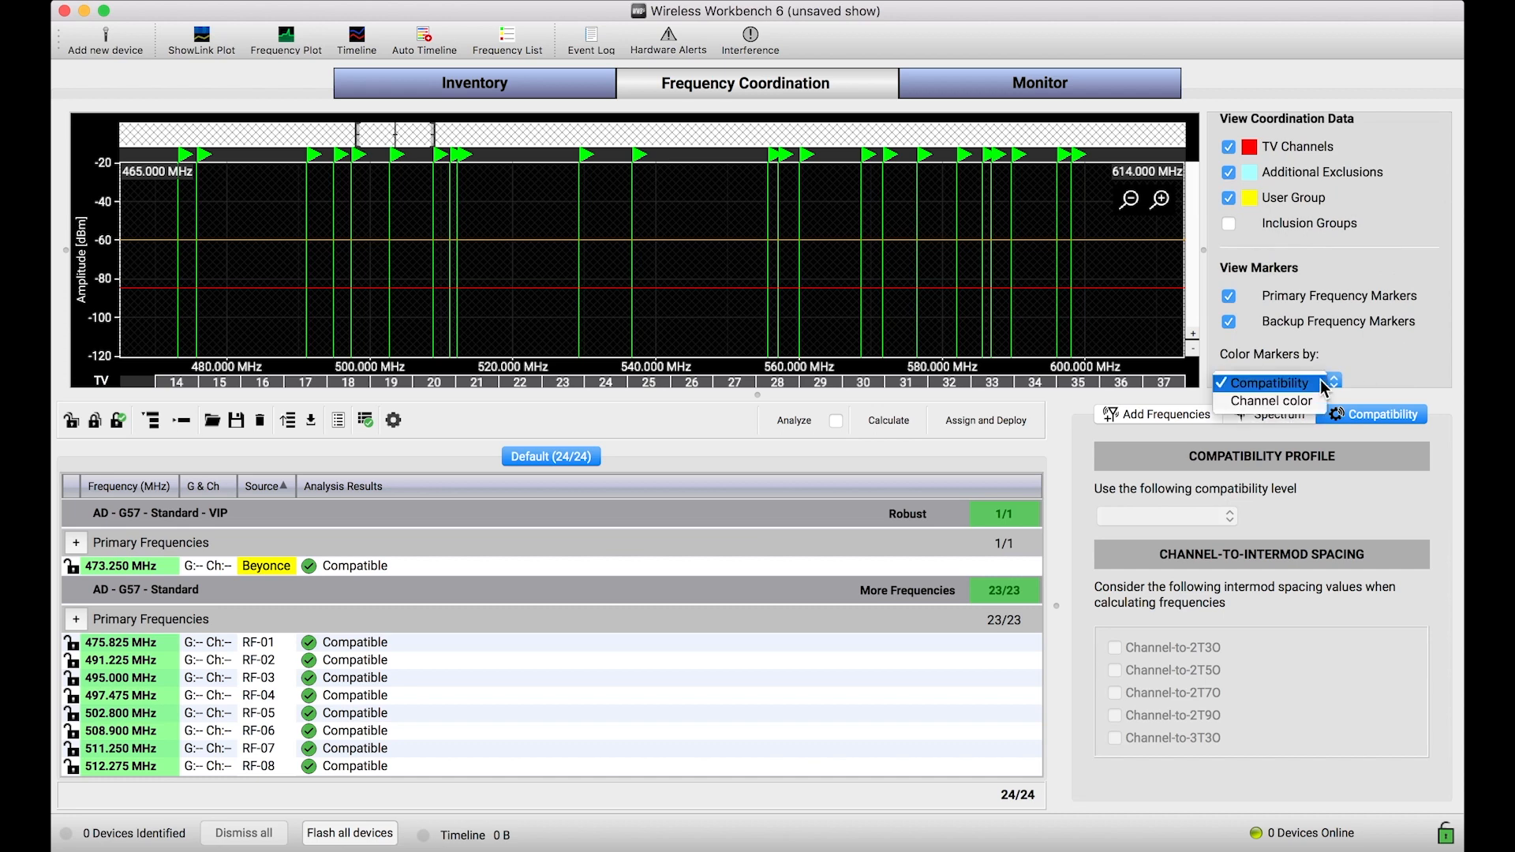
{"action": "left_click", "coordinate": [1272, 400]}
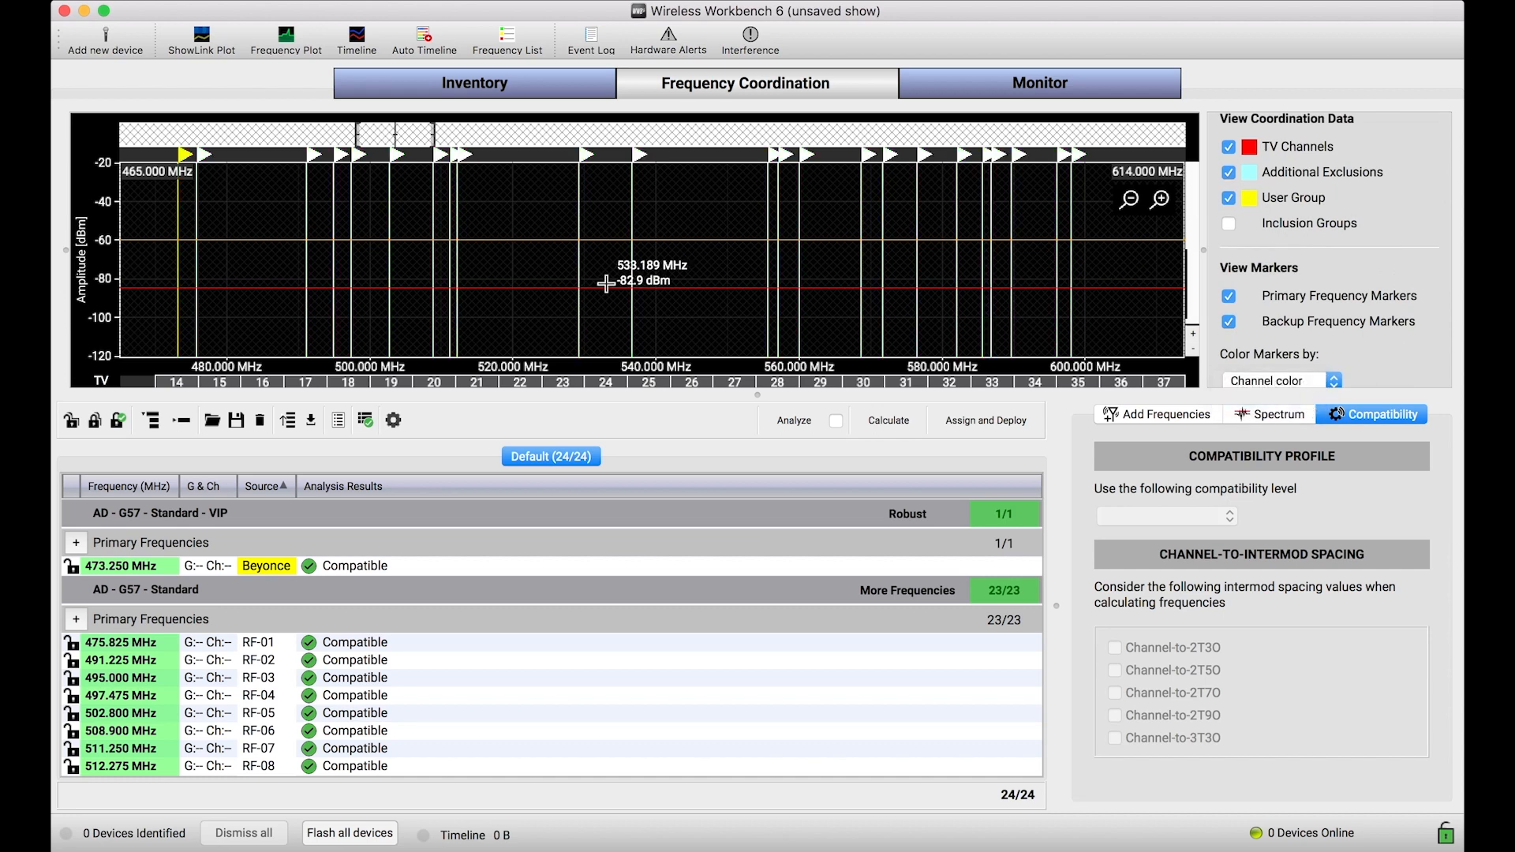
{"action": "mouse_move", "coordinate": [887, 441]}
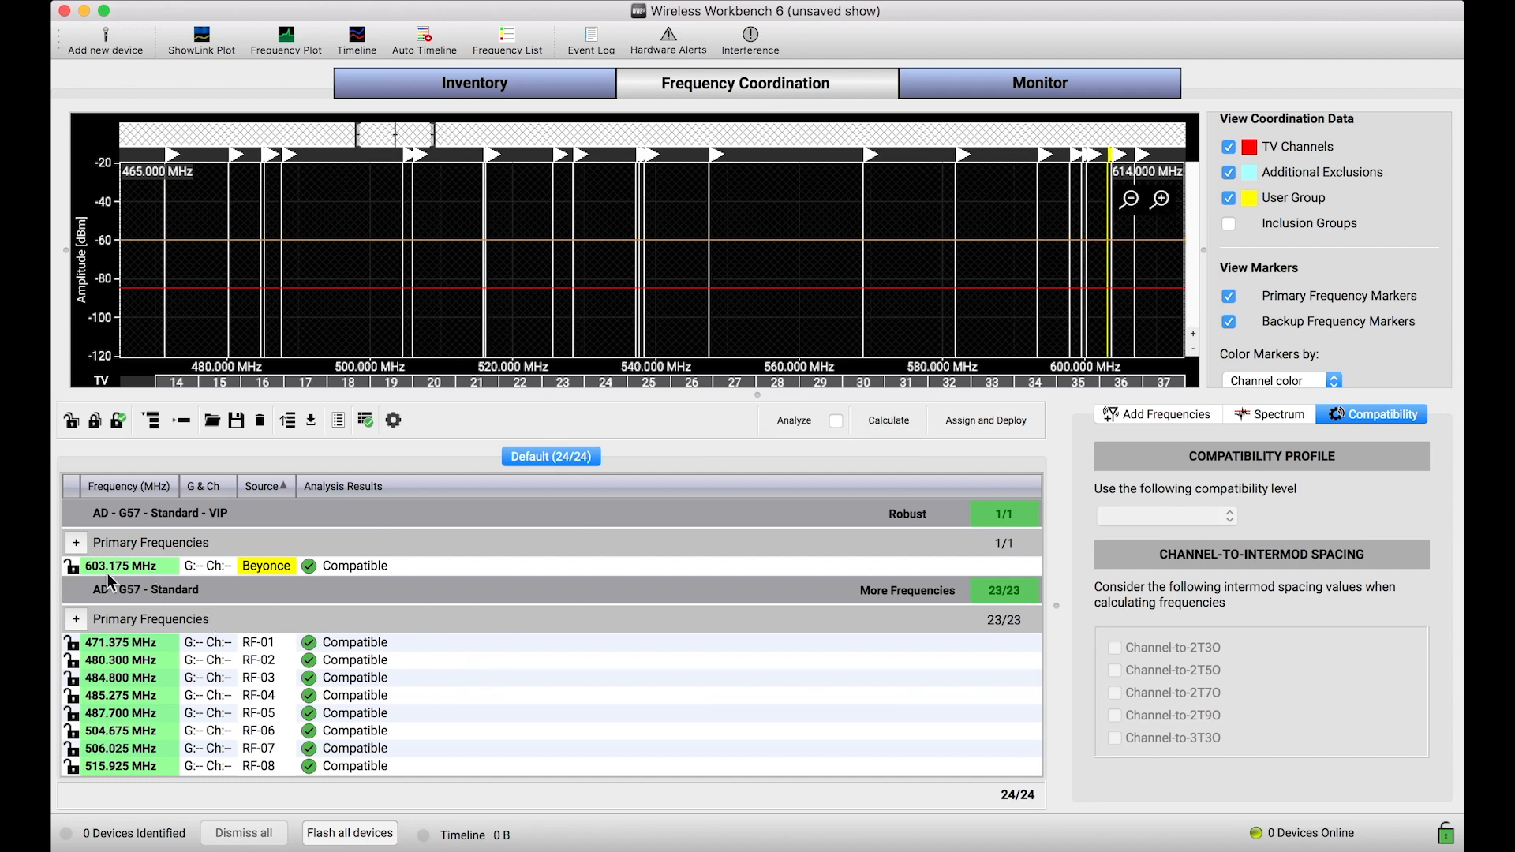
{"action": "mouse_move", "coordinate": [360, 630]}
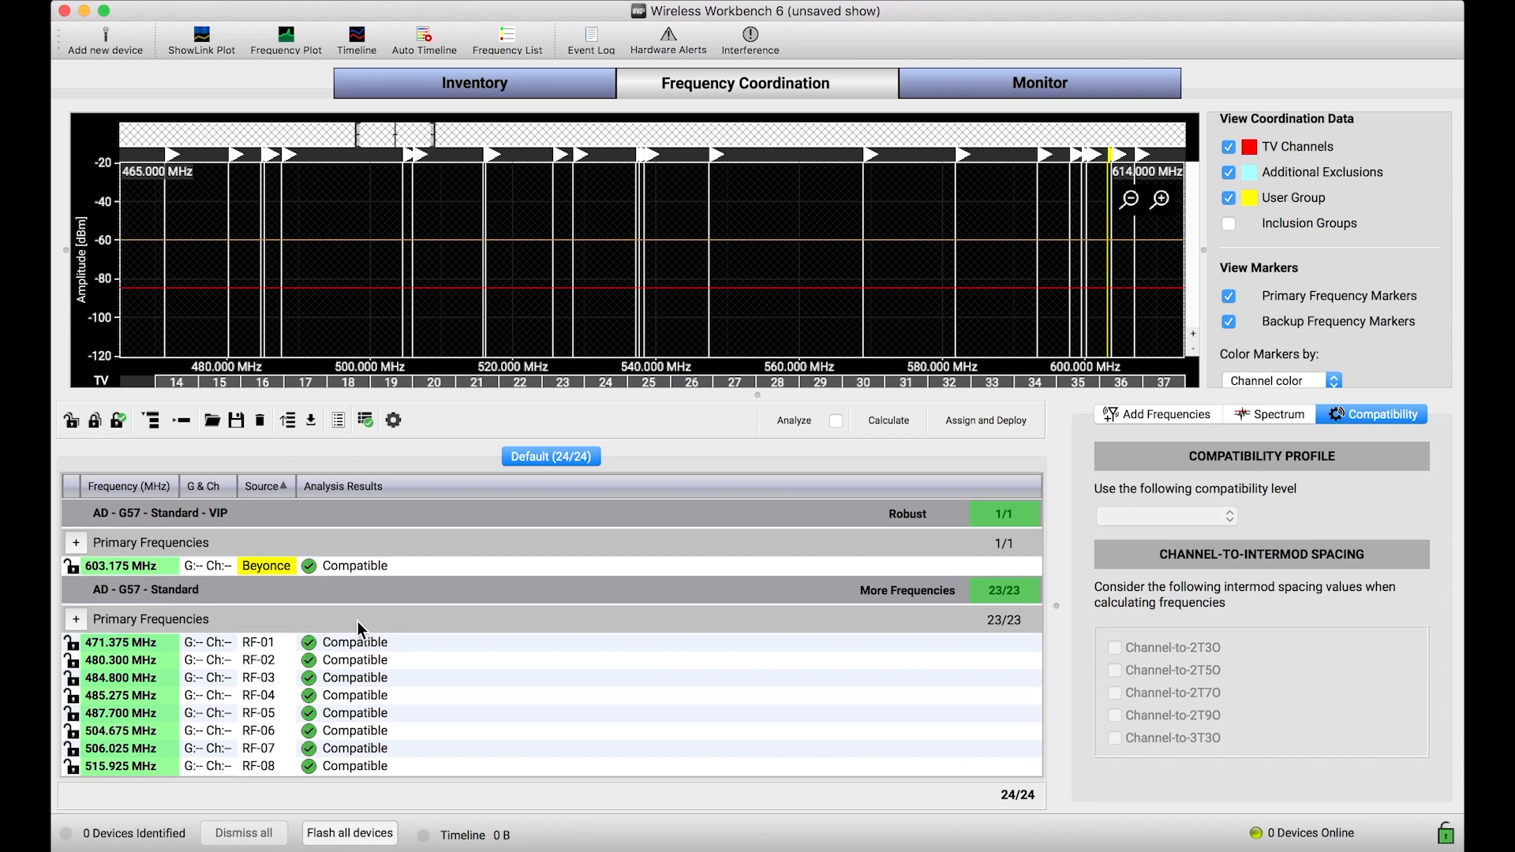
{"action": "mouse_move", "coordinate": [542, 652]}
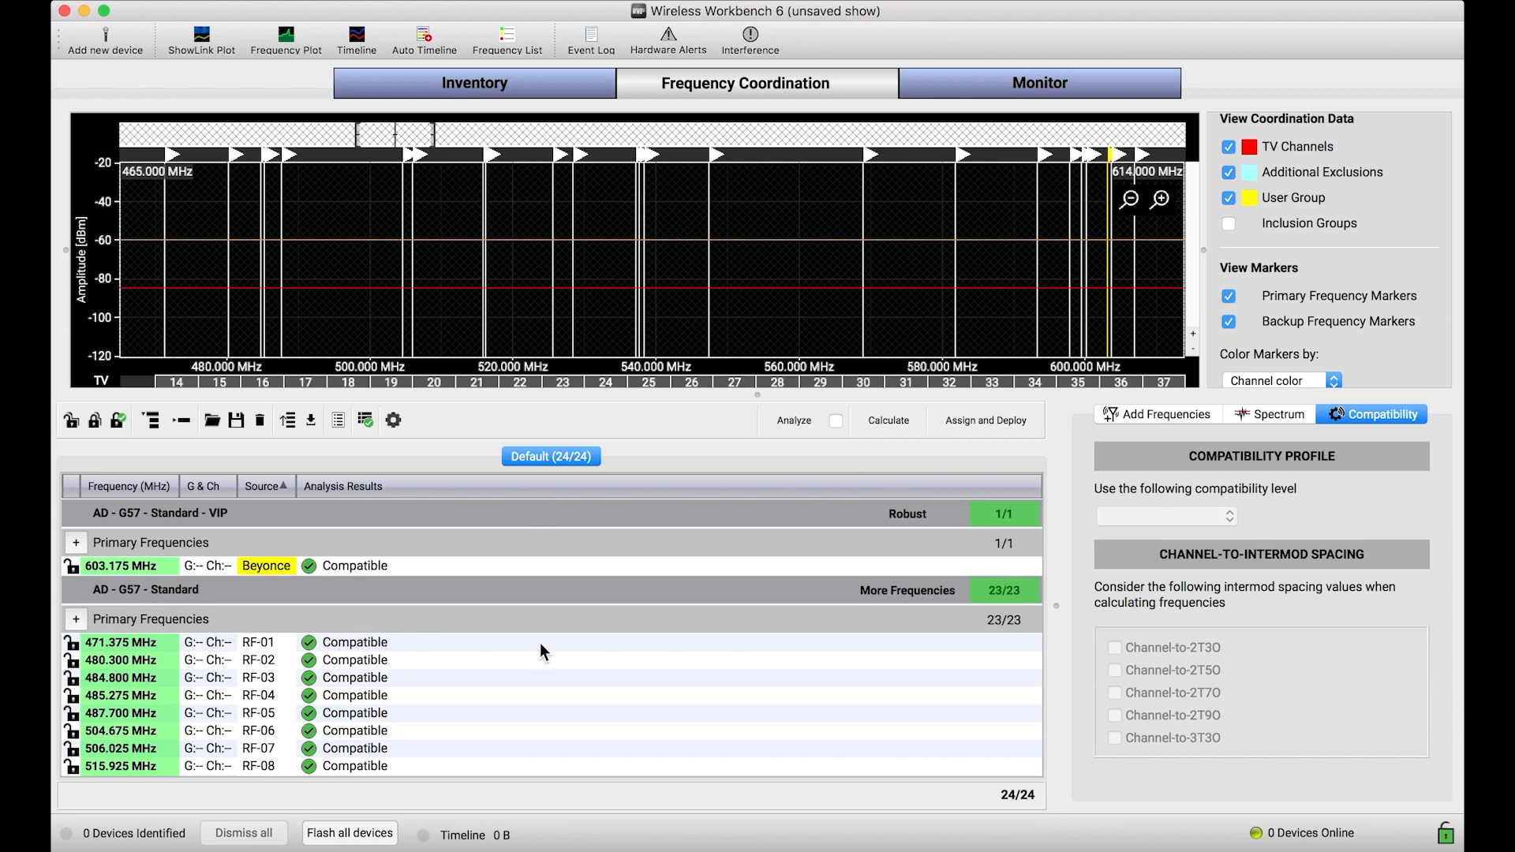
{"action": "mouse_move", "coordinate": [541, 652]}
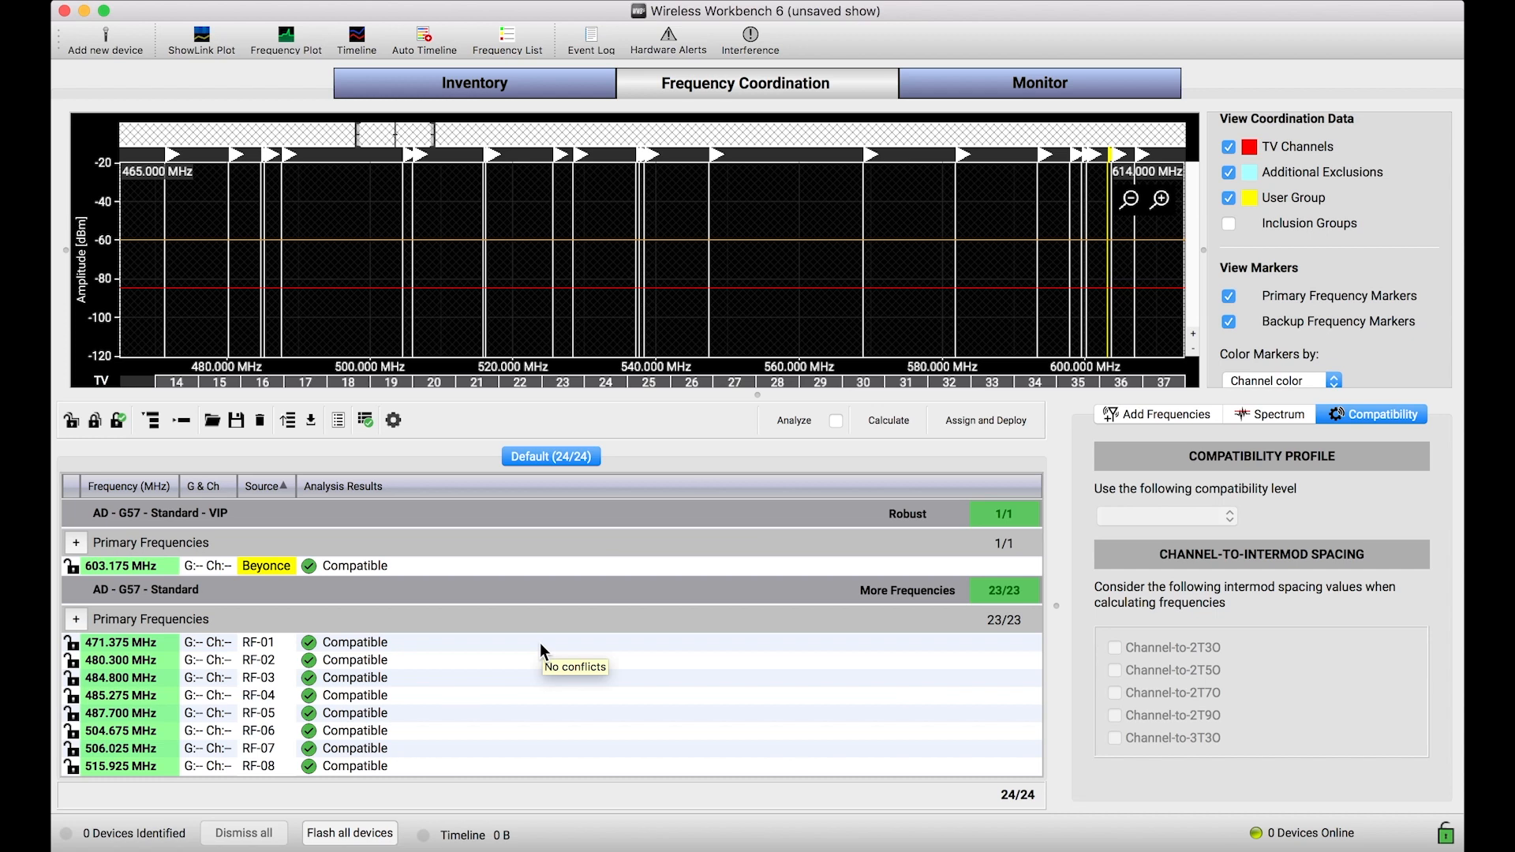
{"action": "mouse_move", "coordinate": [541, 652]}
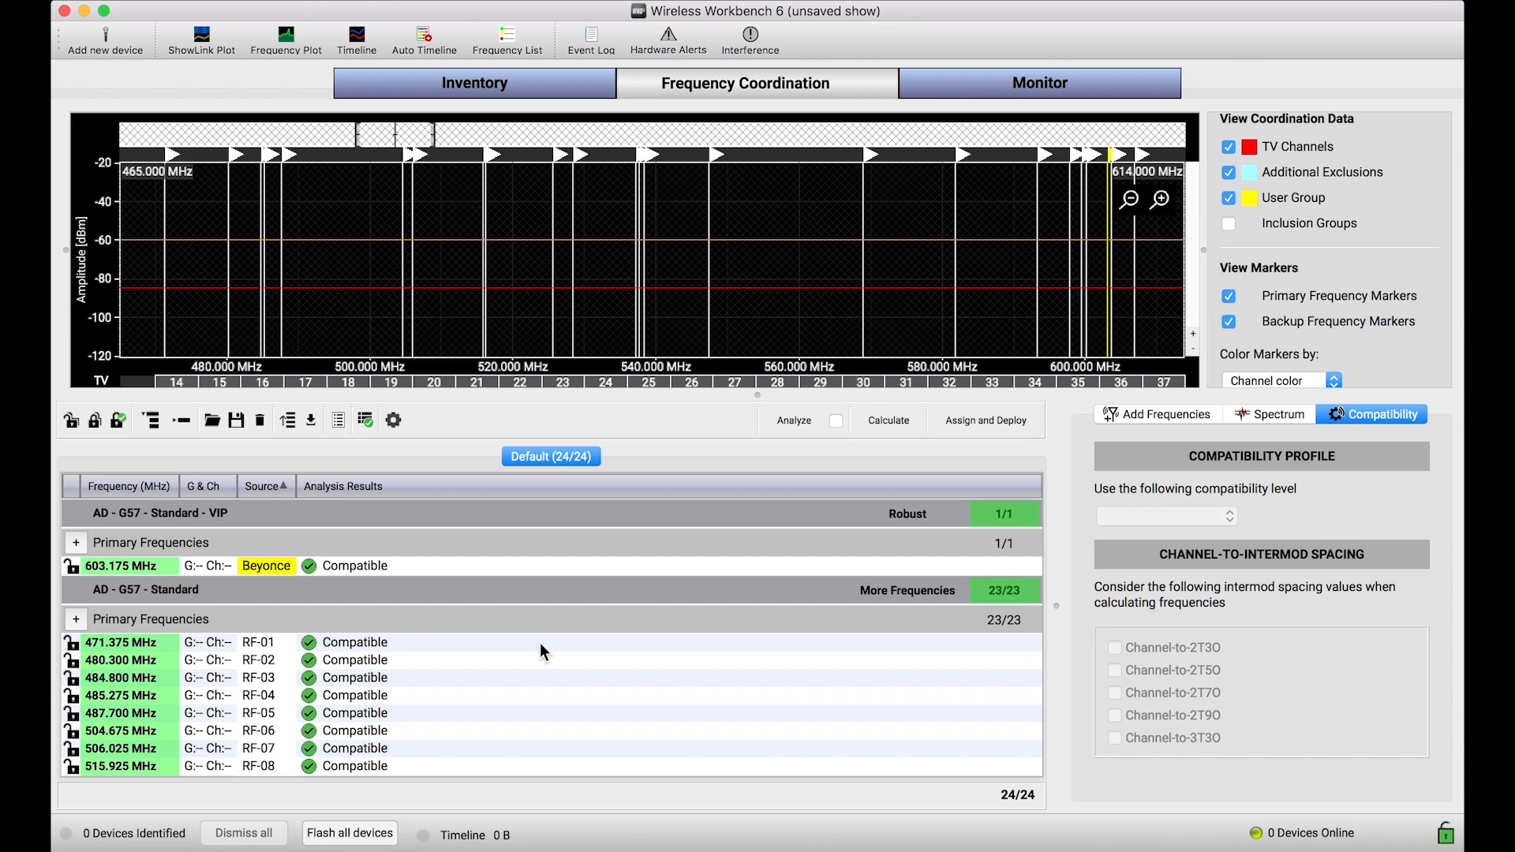
{"action": "mouse_move", "coordinate": [341, 577]}
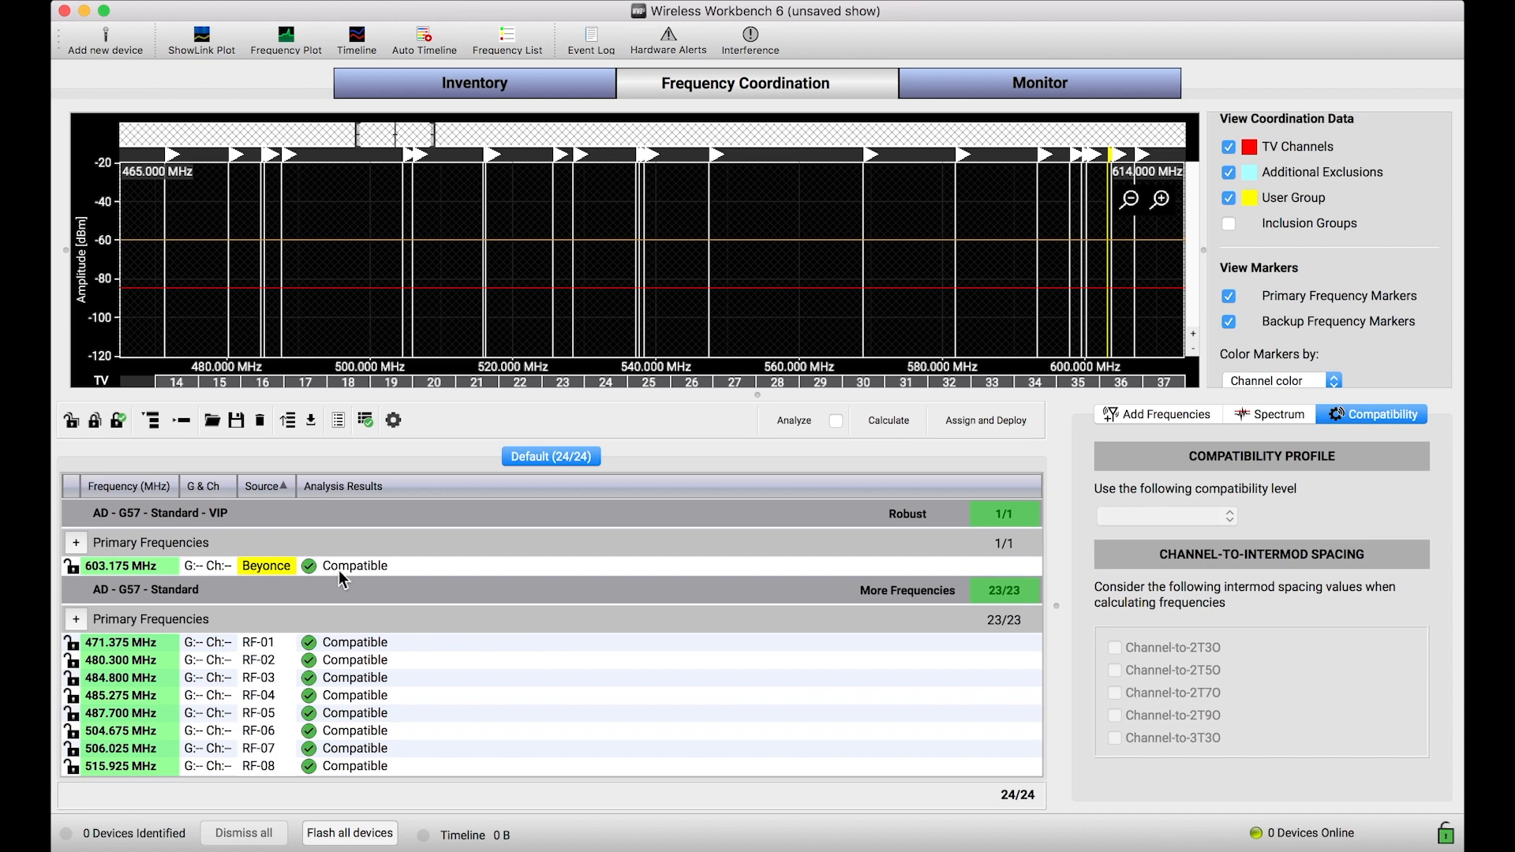
Add Shure PSM1000 G10 in-ear monitors to the inventory, three standard plus one in the VIP group
{"action": "left_click", "coordinate": [475, 84]}
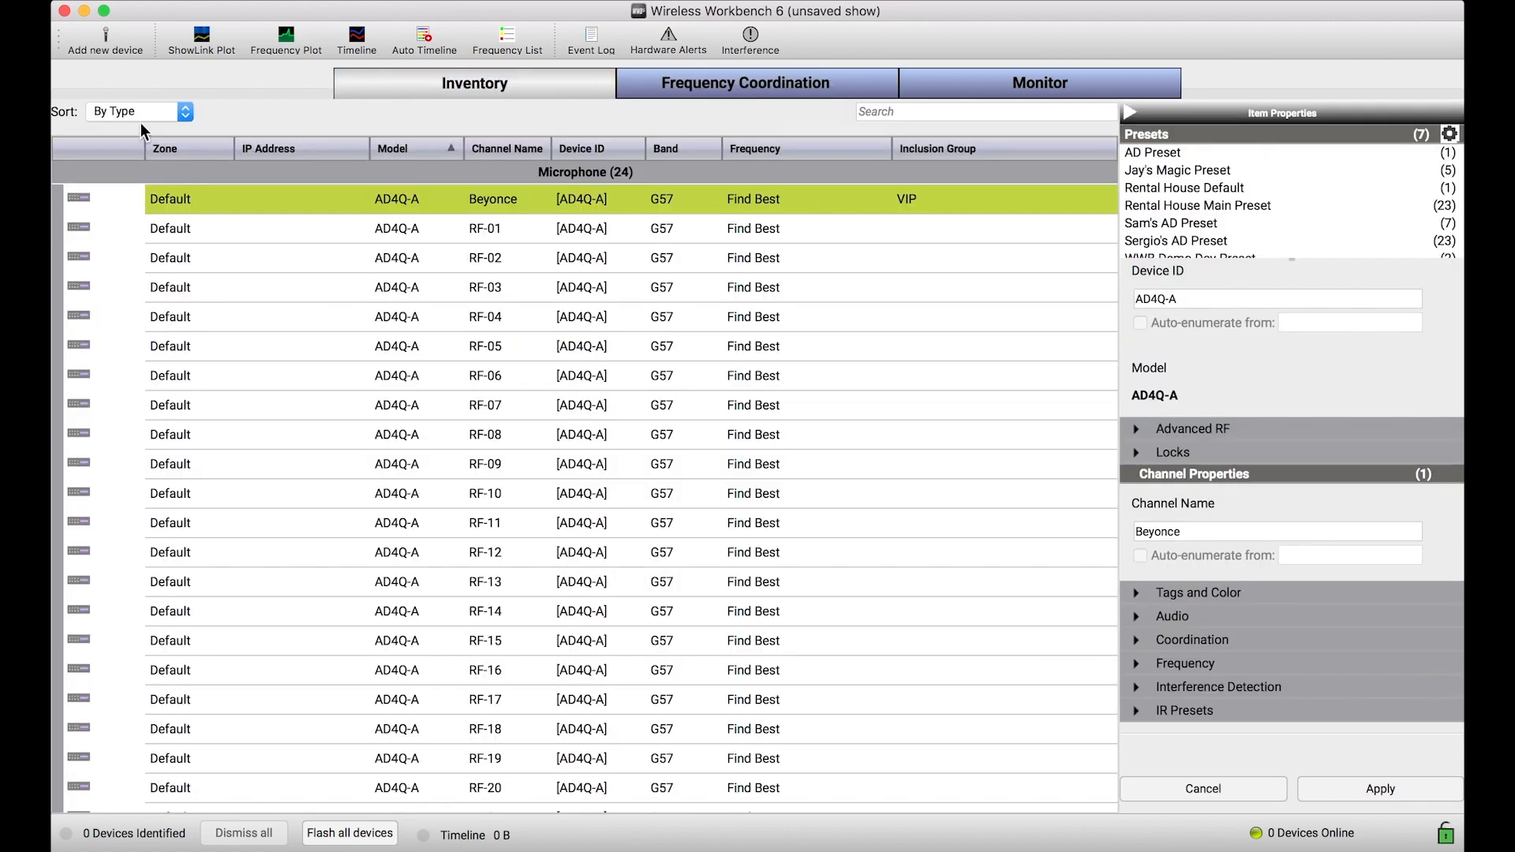
{"action": "left_click", "coordinate": [104, 38]}
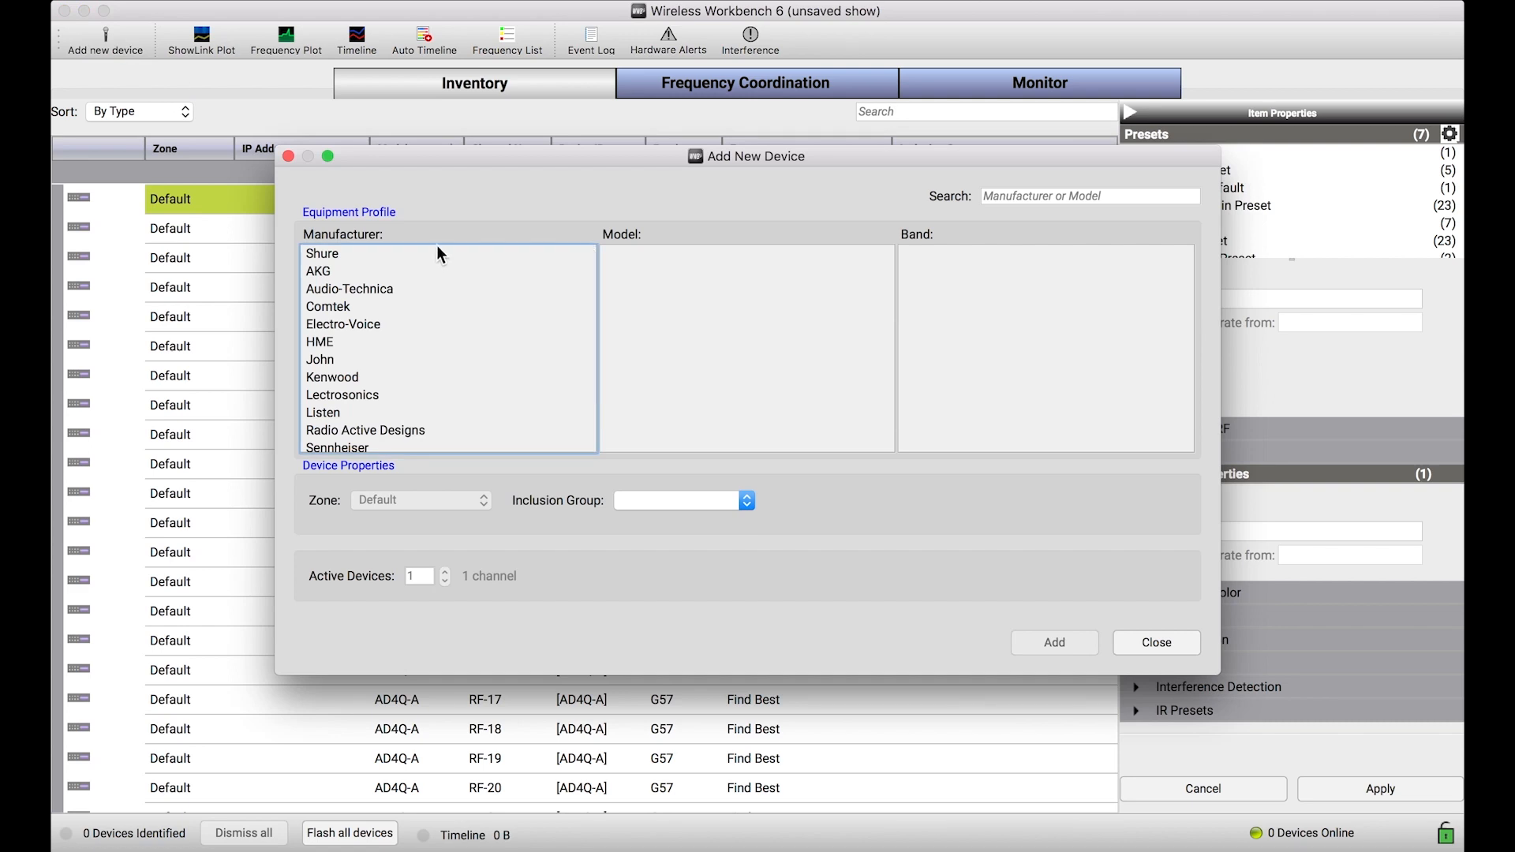
{"action": "left_click", "coordinate": [321, 253]}
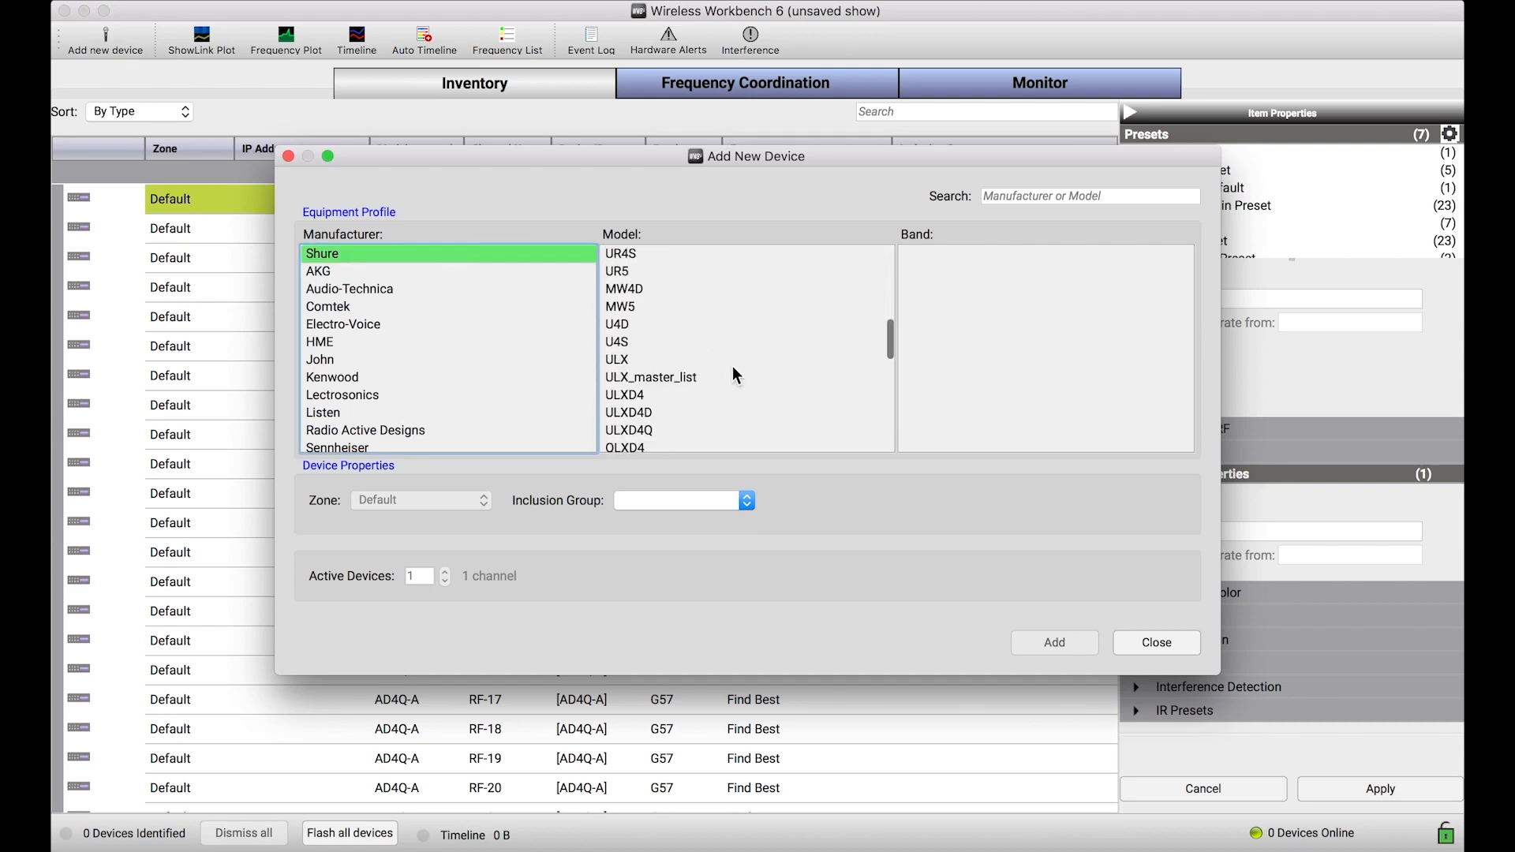
{"action": "left_click", "coordinate": [633, 288]}
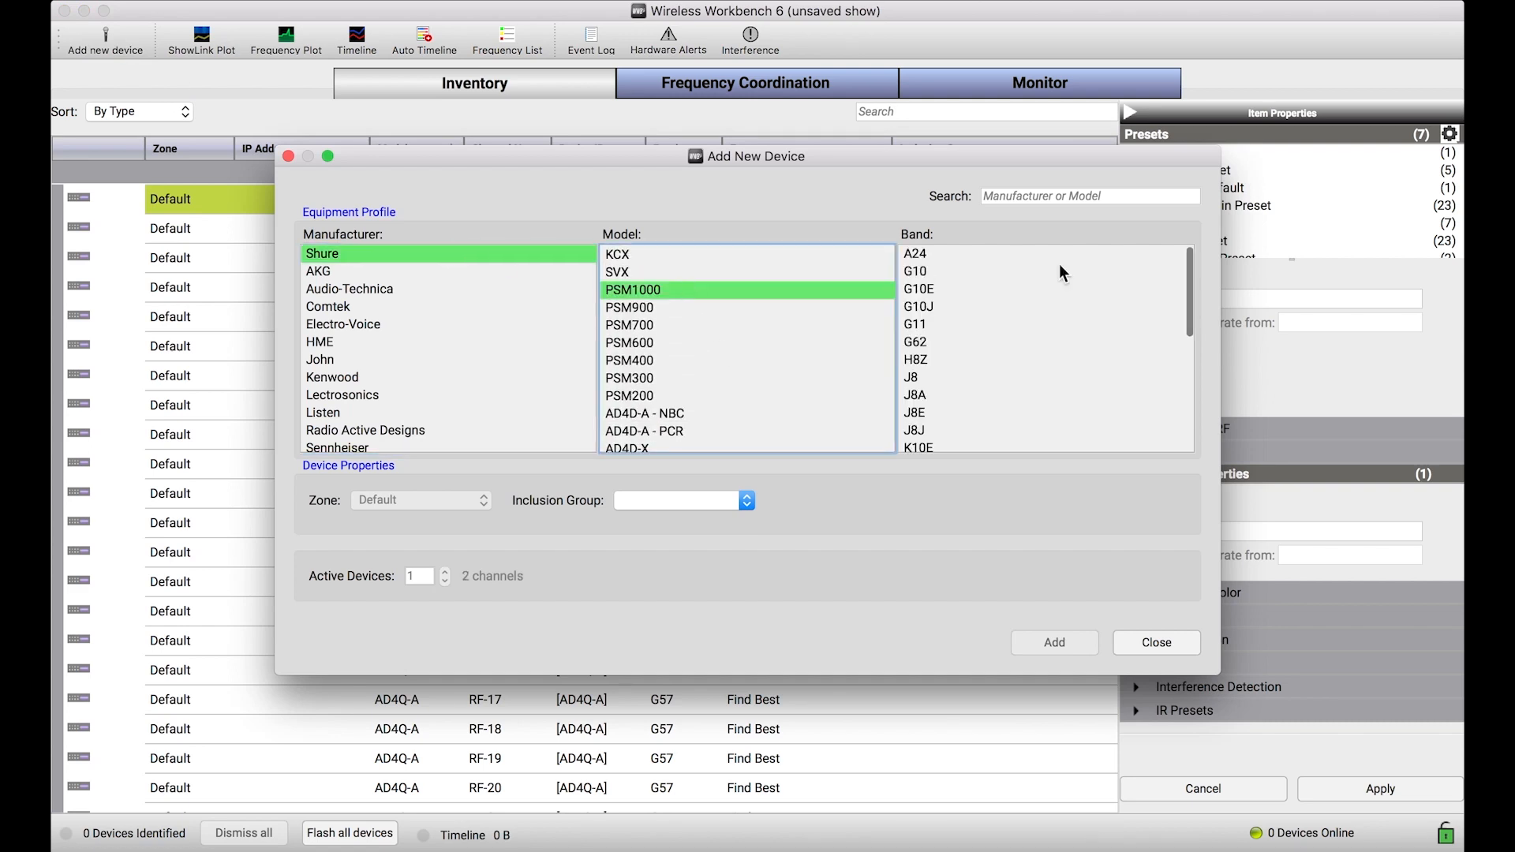
{"action": "left_click", "coordinate": [914, 270]}
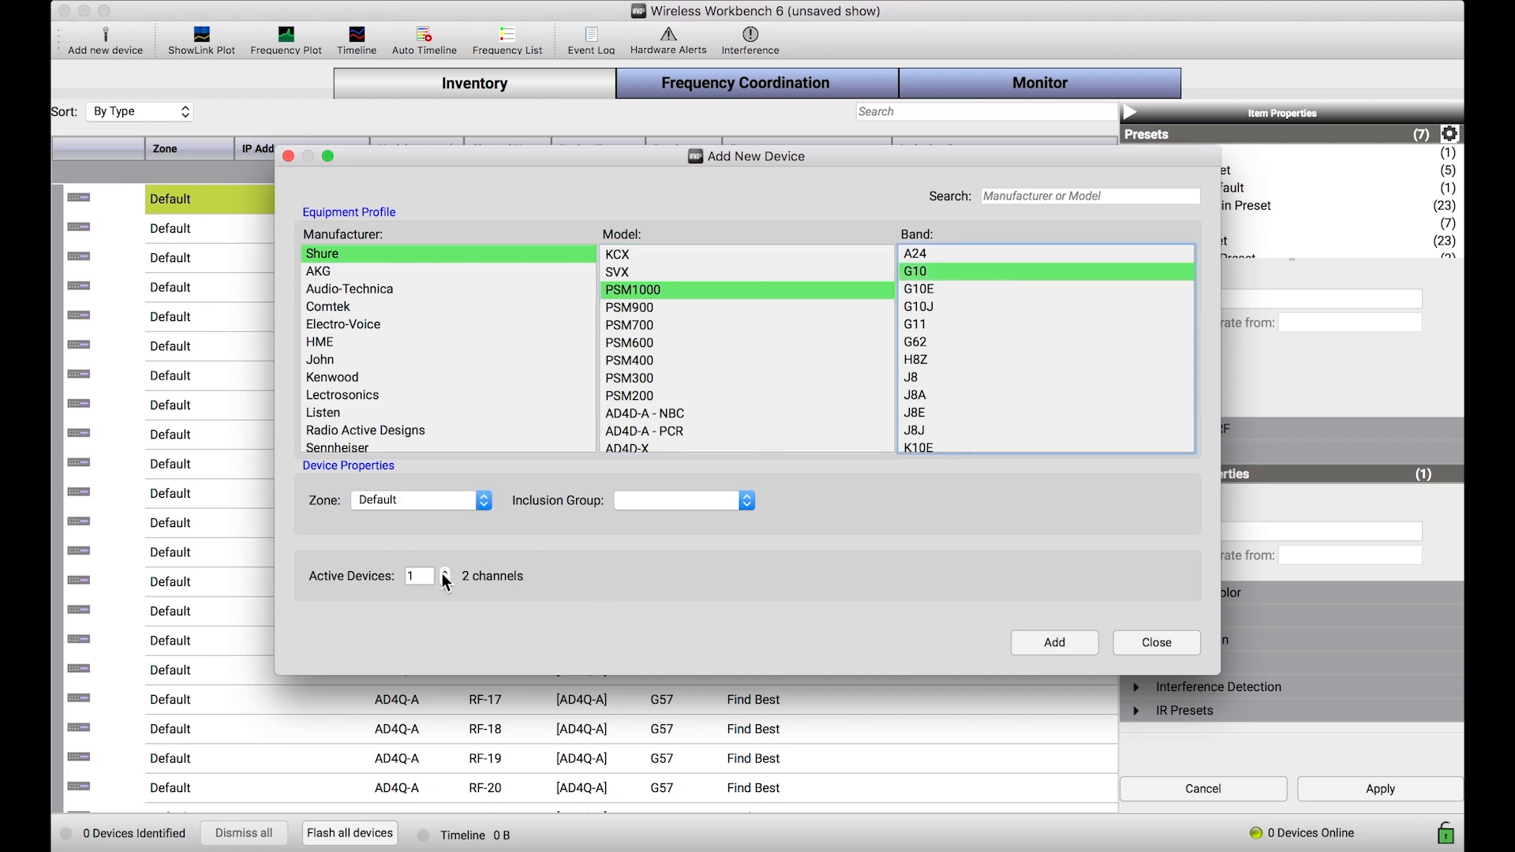
{"action": "left_click", "coordinate": [445, 572]}
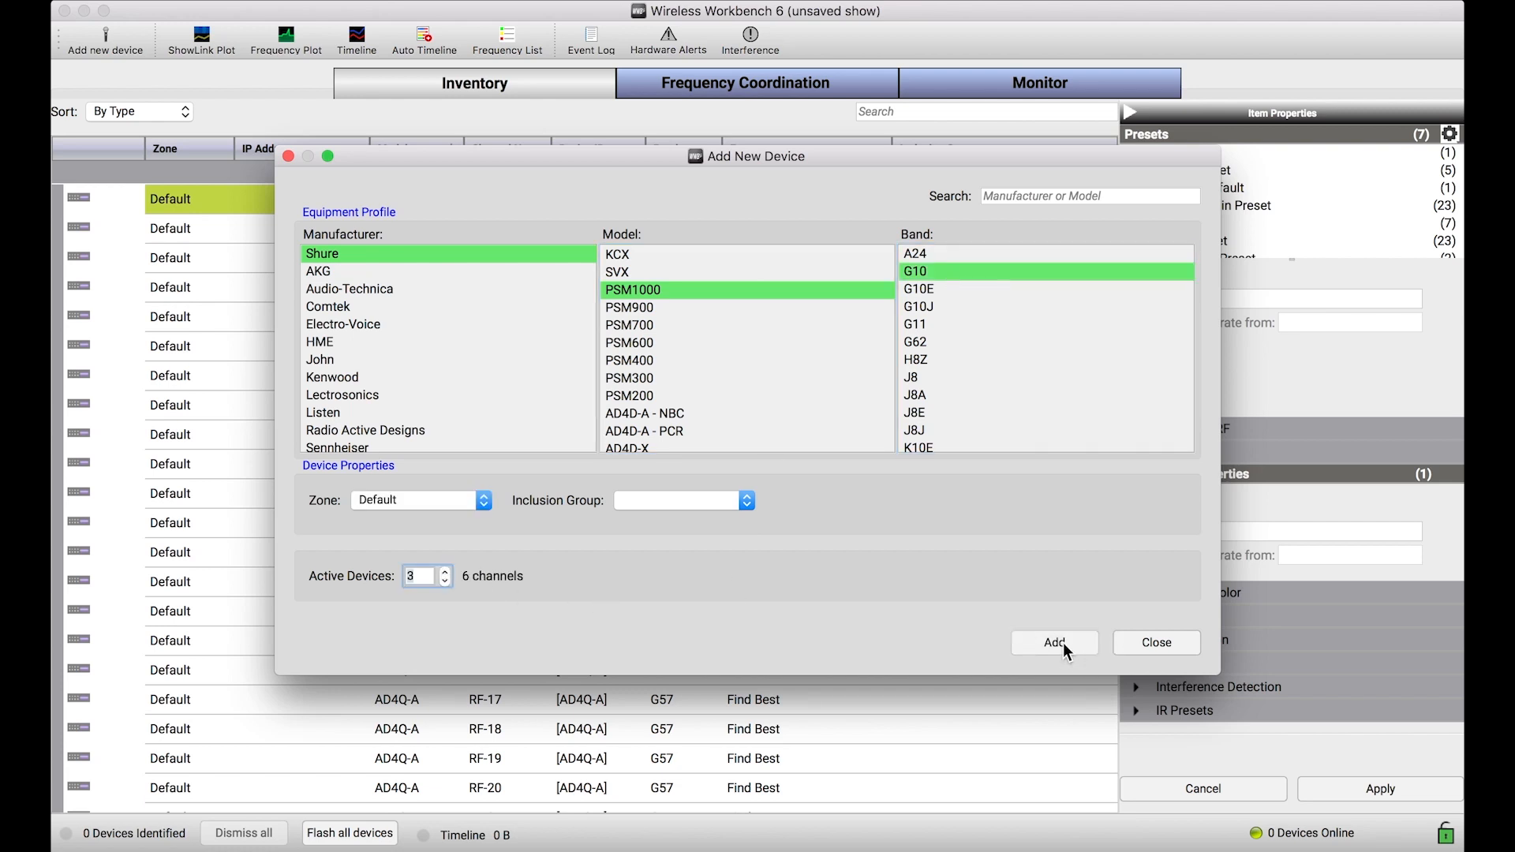
{"action": "mouse_move", "coordinate": [846, 652]}
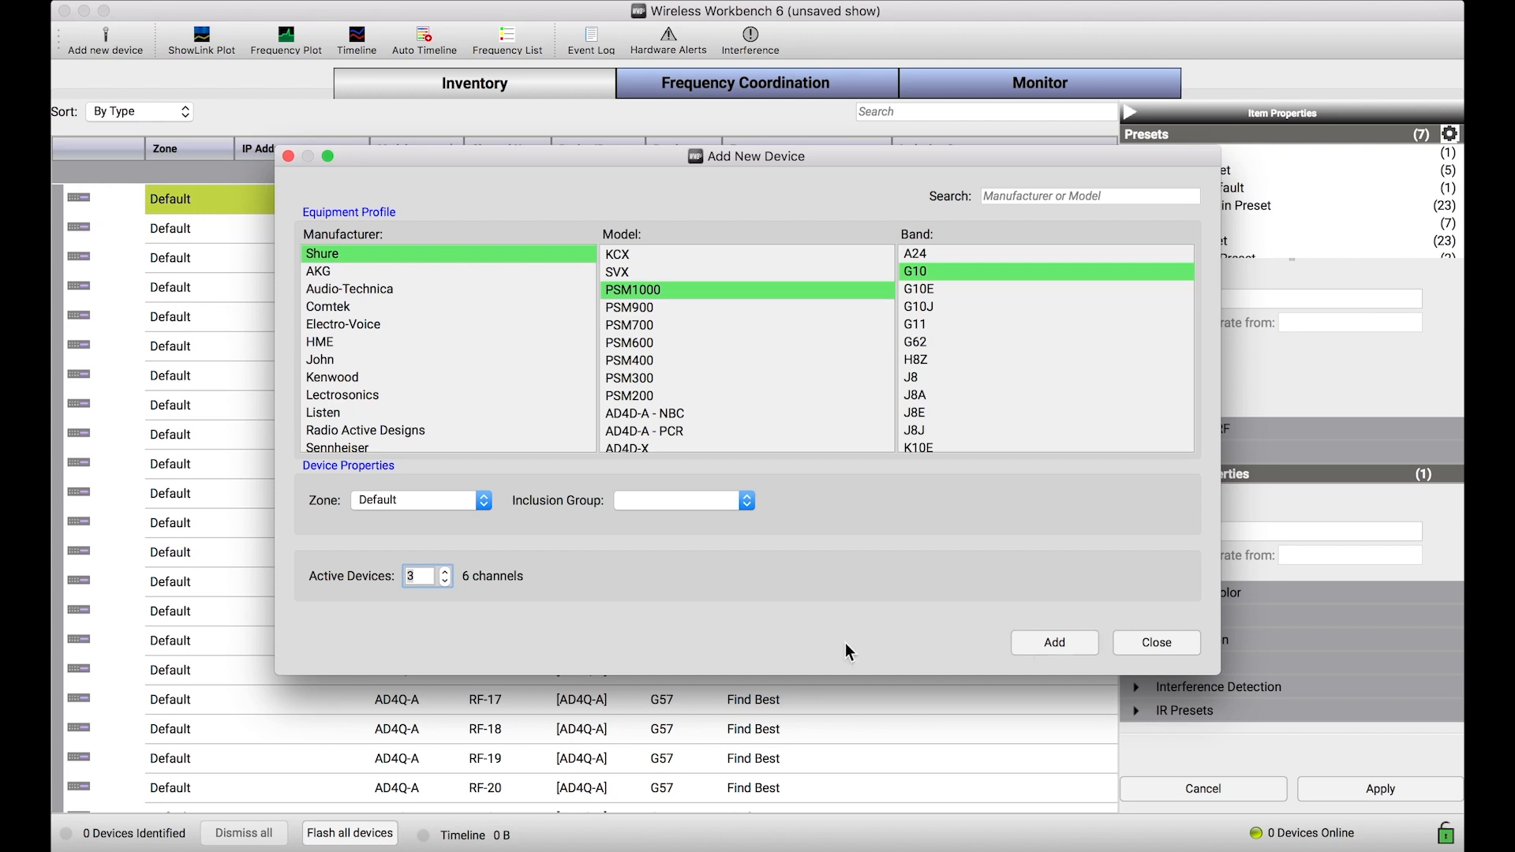
{"action": "left_click", "coordinate": [1053, 642]}
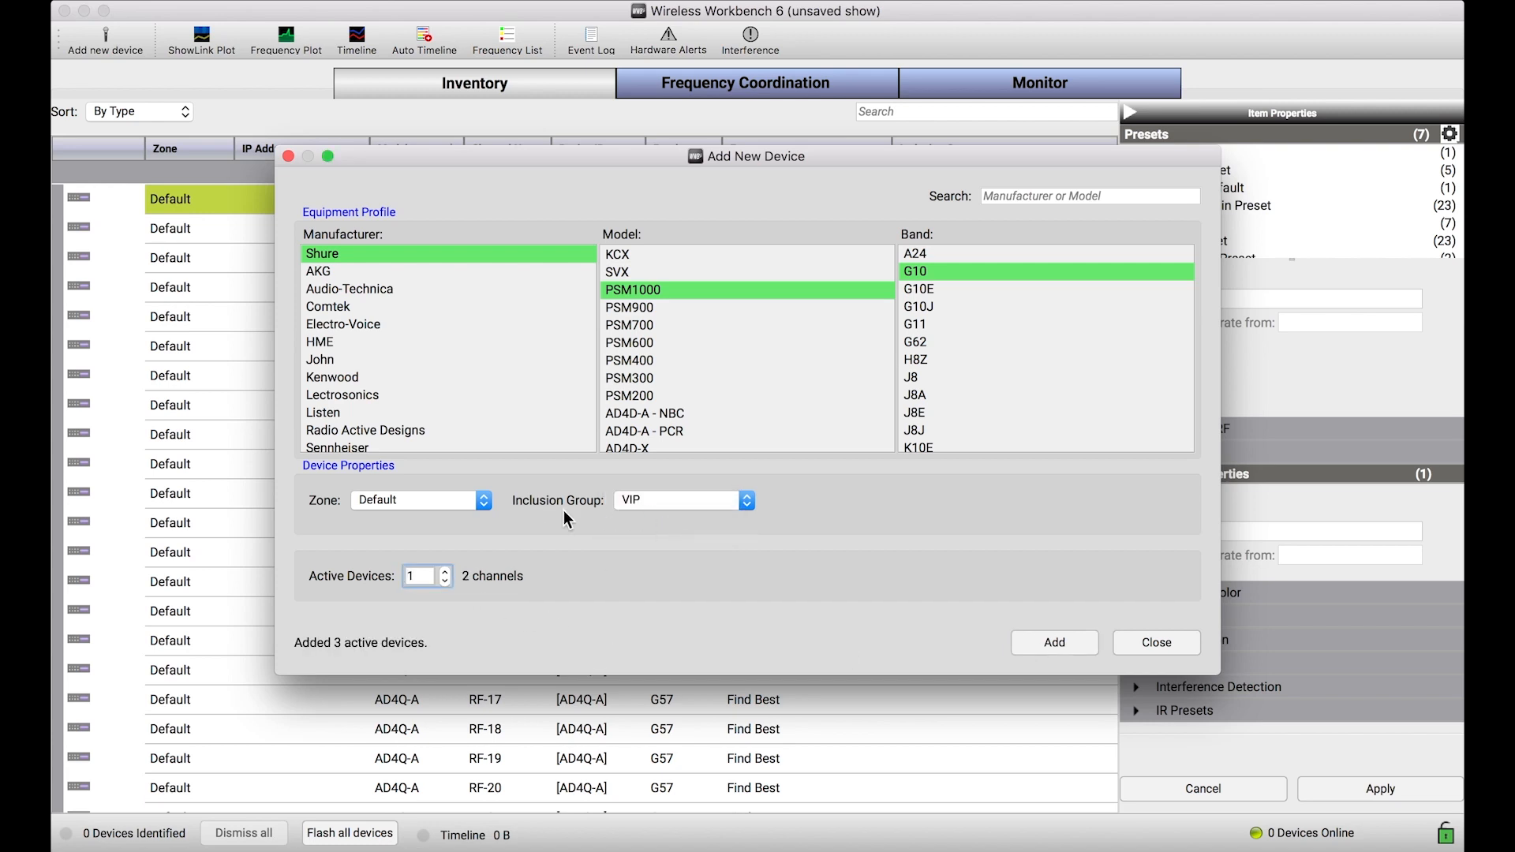
{"action": "mouse_move", "coordinate": [919, 609]}
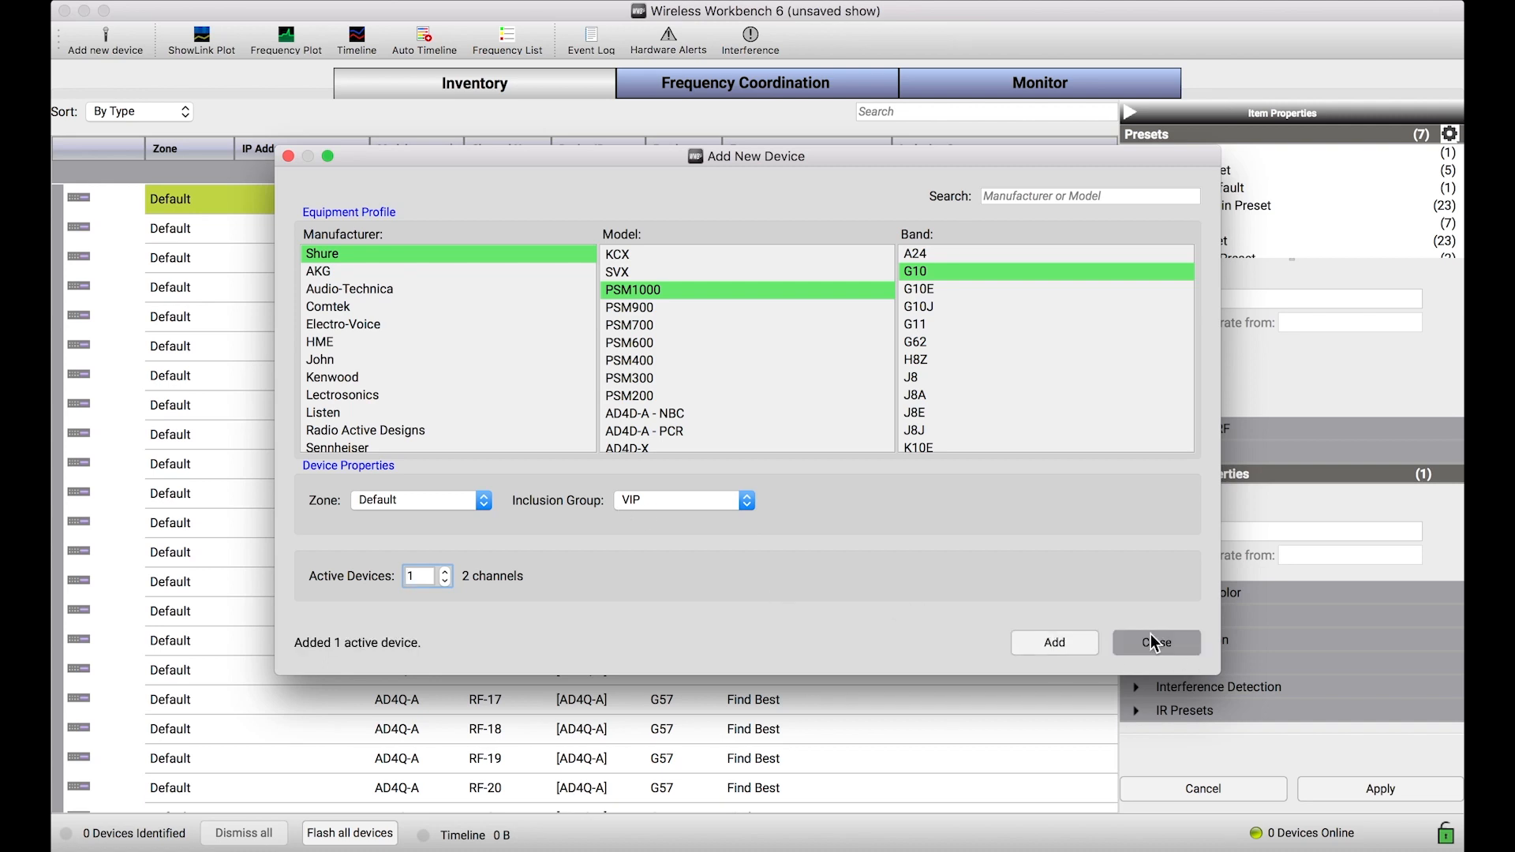
{"action": "left_click", "coordinate": [1155, 642]}
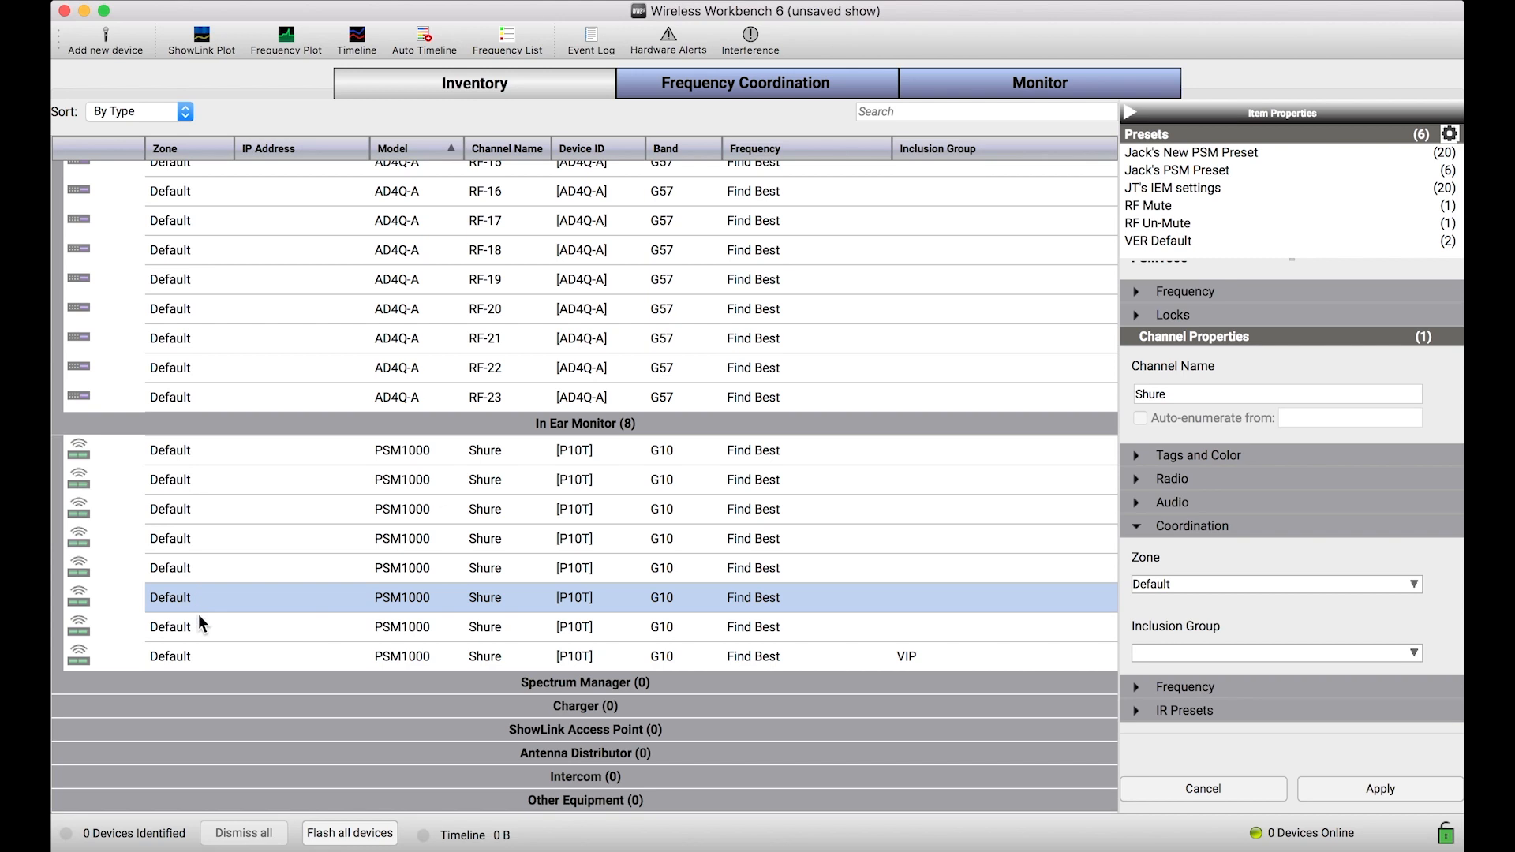
{"action": "mouse_move", "coordinate": [480, 653]}
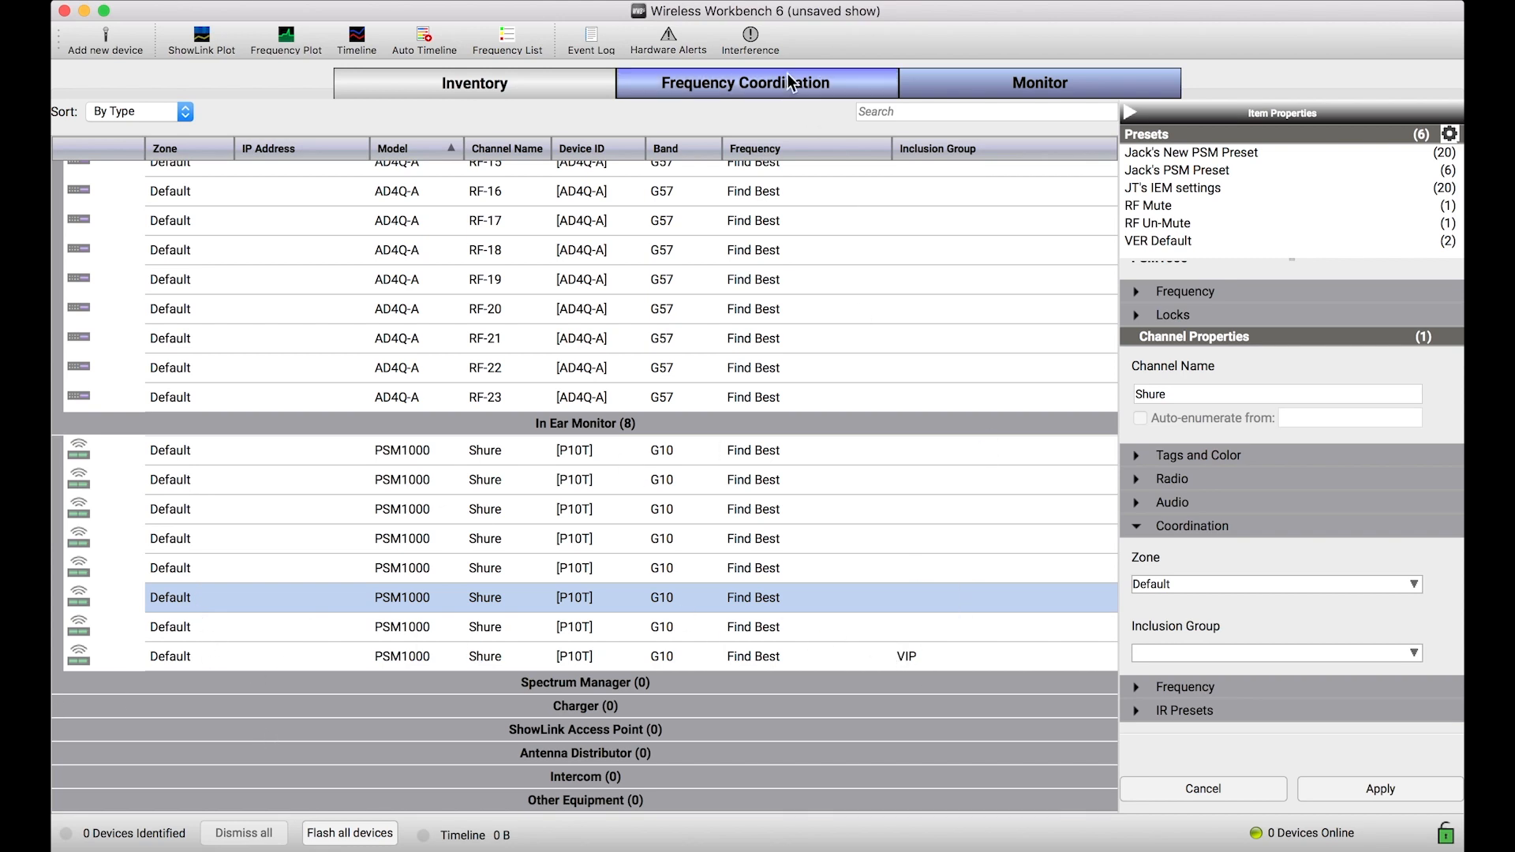
Pull the eight new PSM1000 G10 channels from inventory into the coordination workspace
{"action": "left_click", "coordinate": [756, 84]}
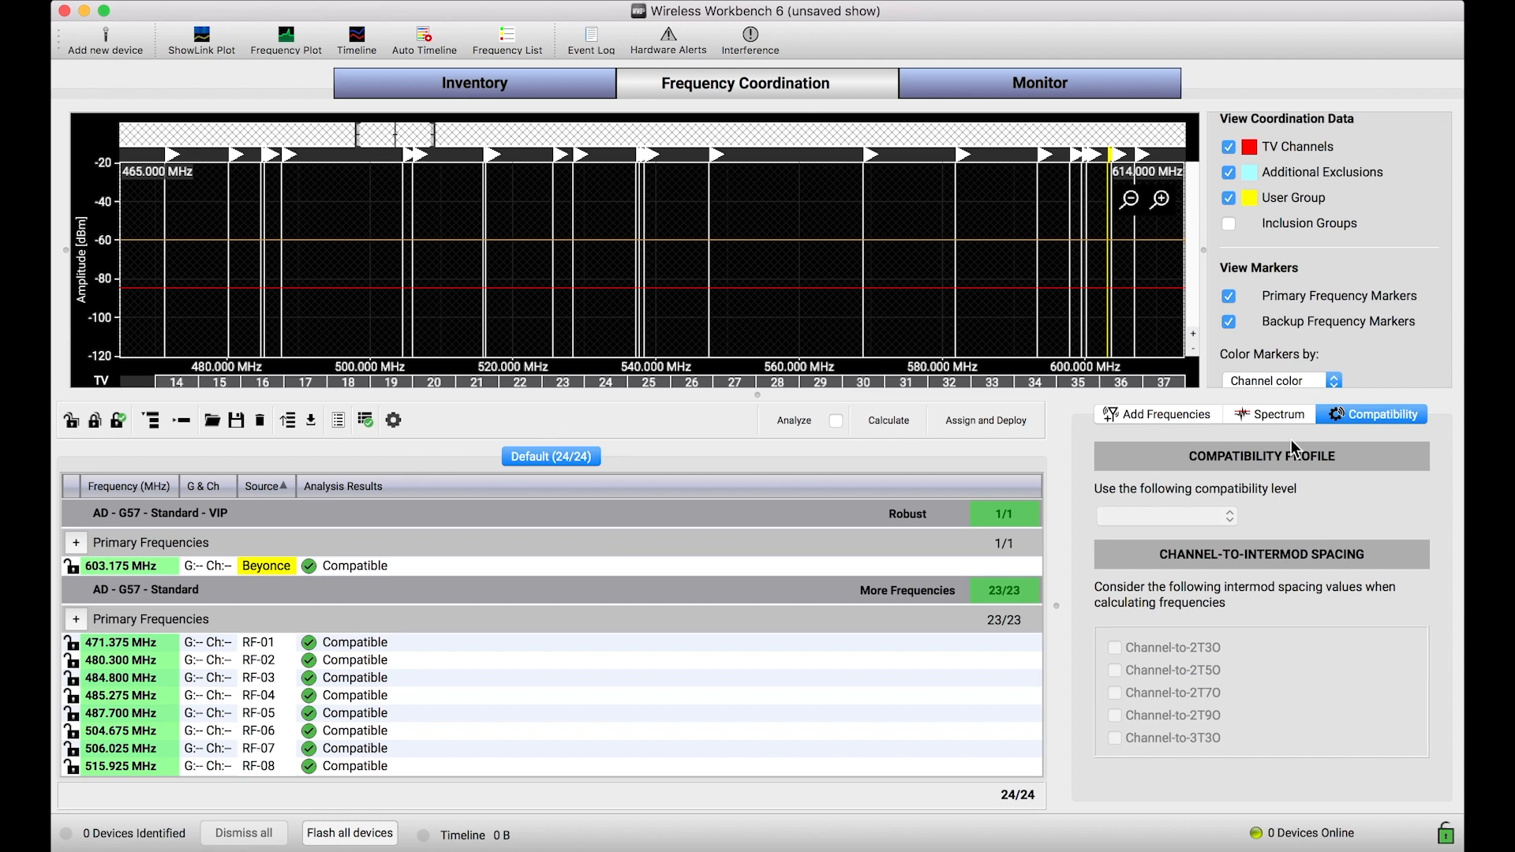
{"action": "left_click", "coordinate": [1166, 414]}
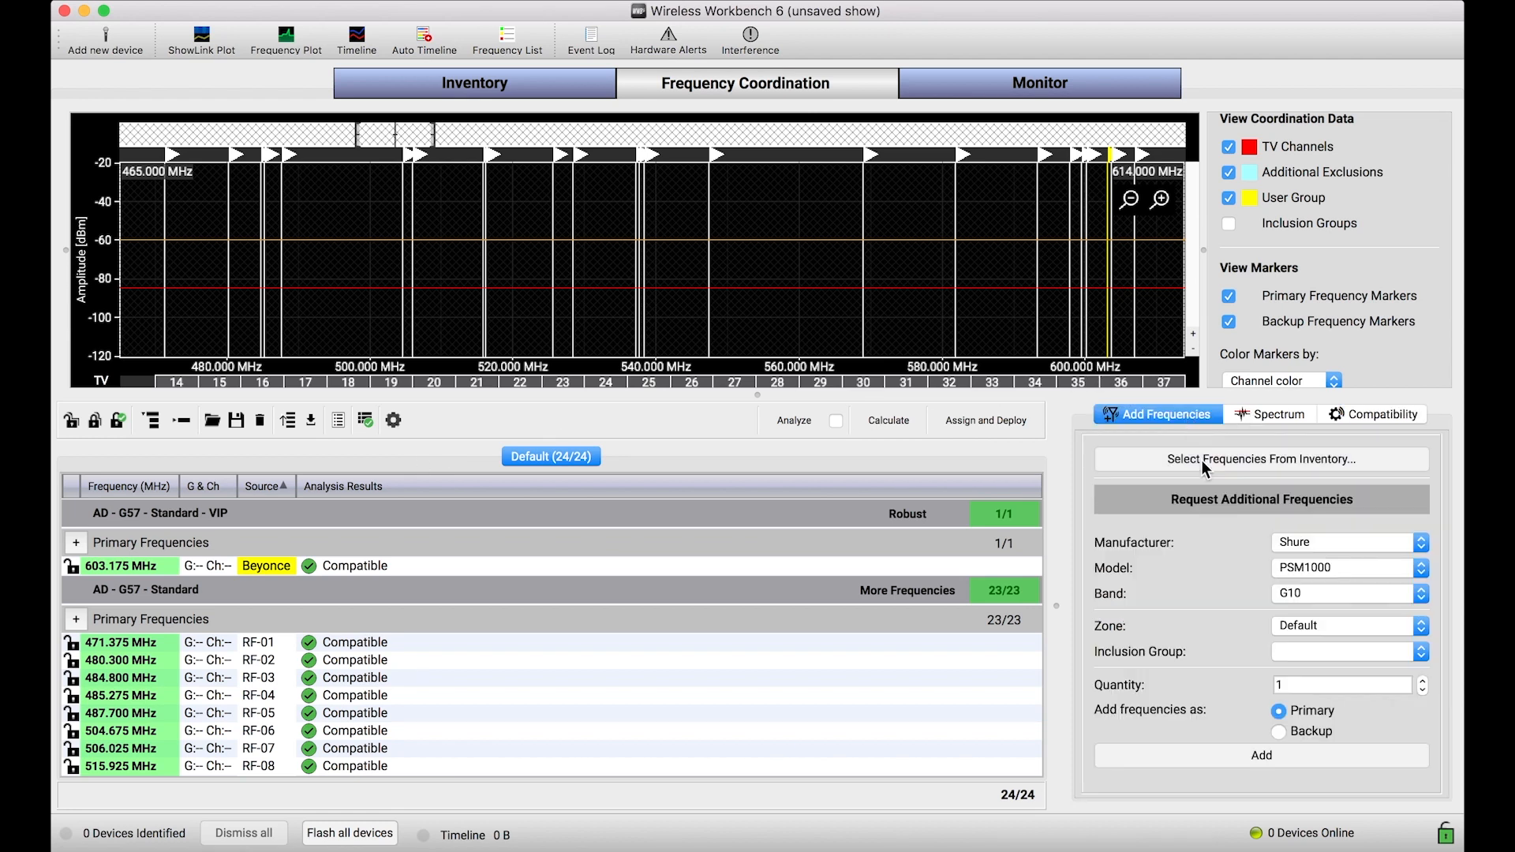
{"action": "left_click", "coordinate": [1259, 754]}
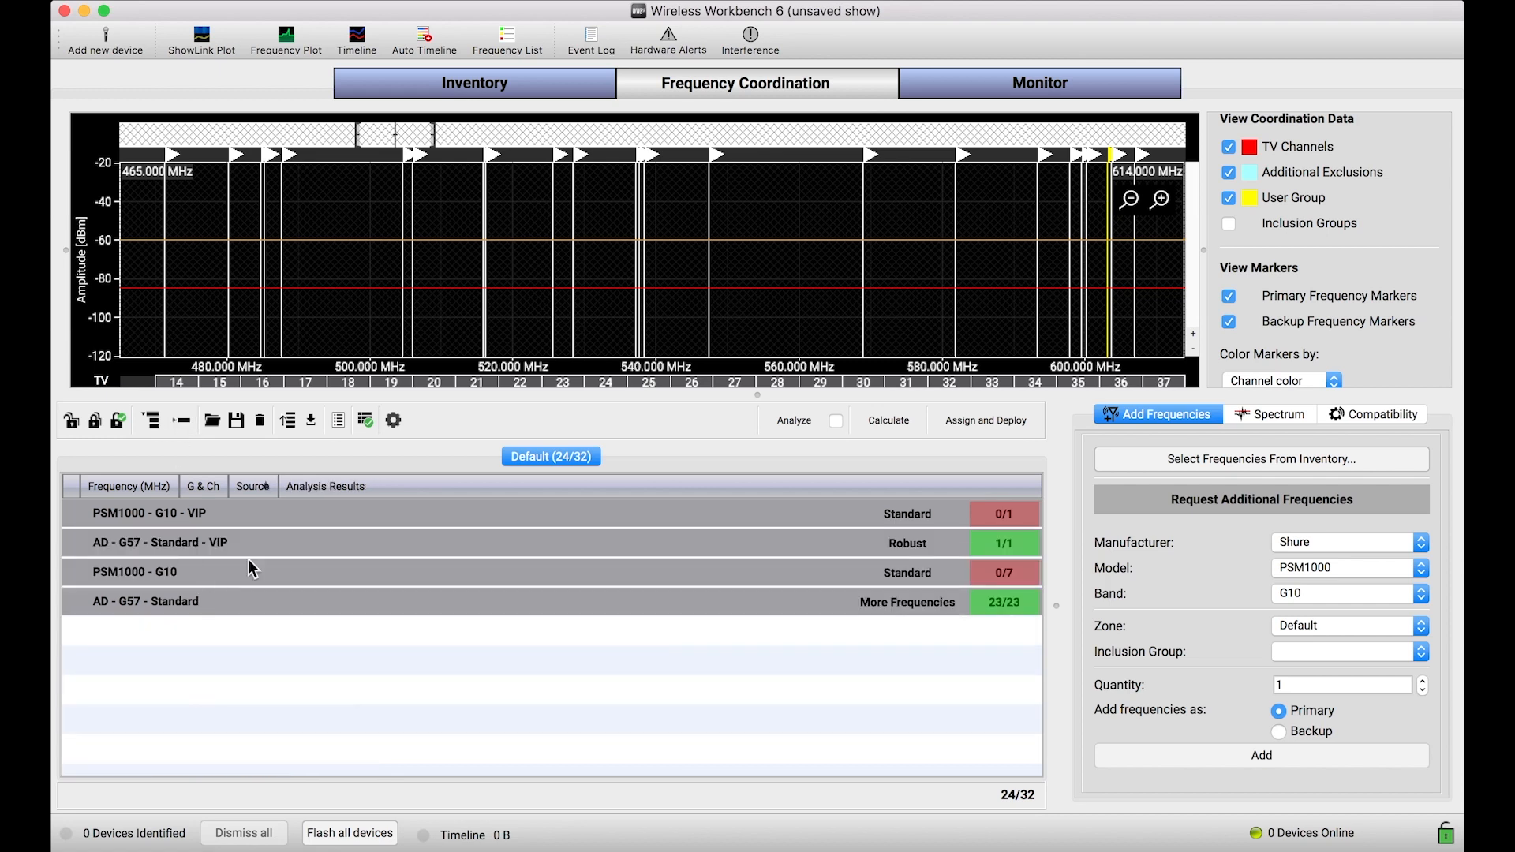
{"action": "mouse_move", "coordinate": [165, 551]}
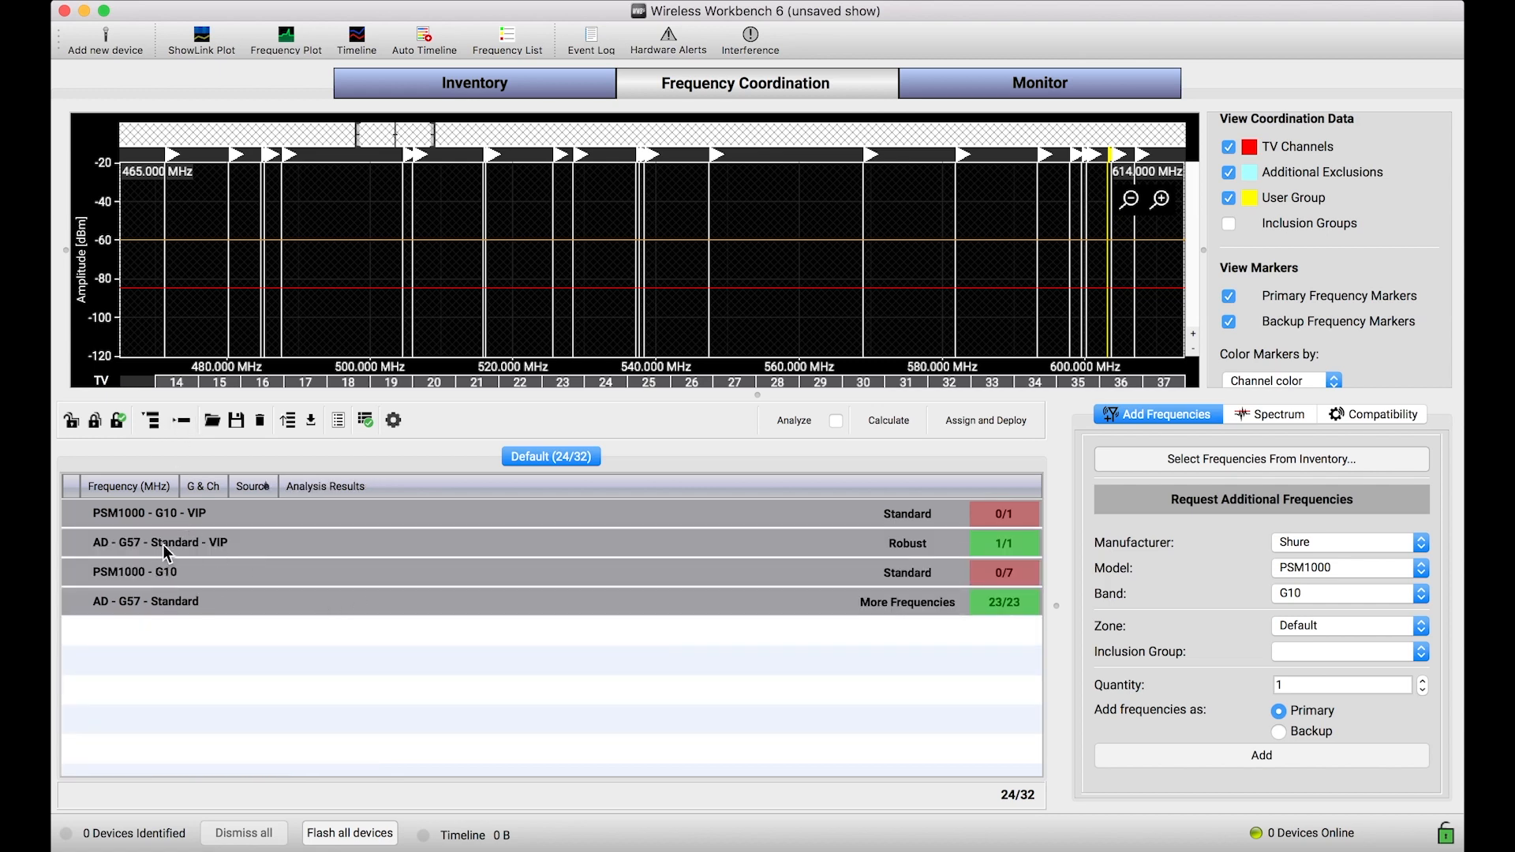
{"action": "mouse_move", "coordinate": [122, 574]}
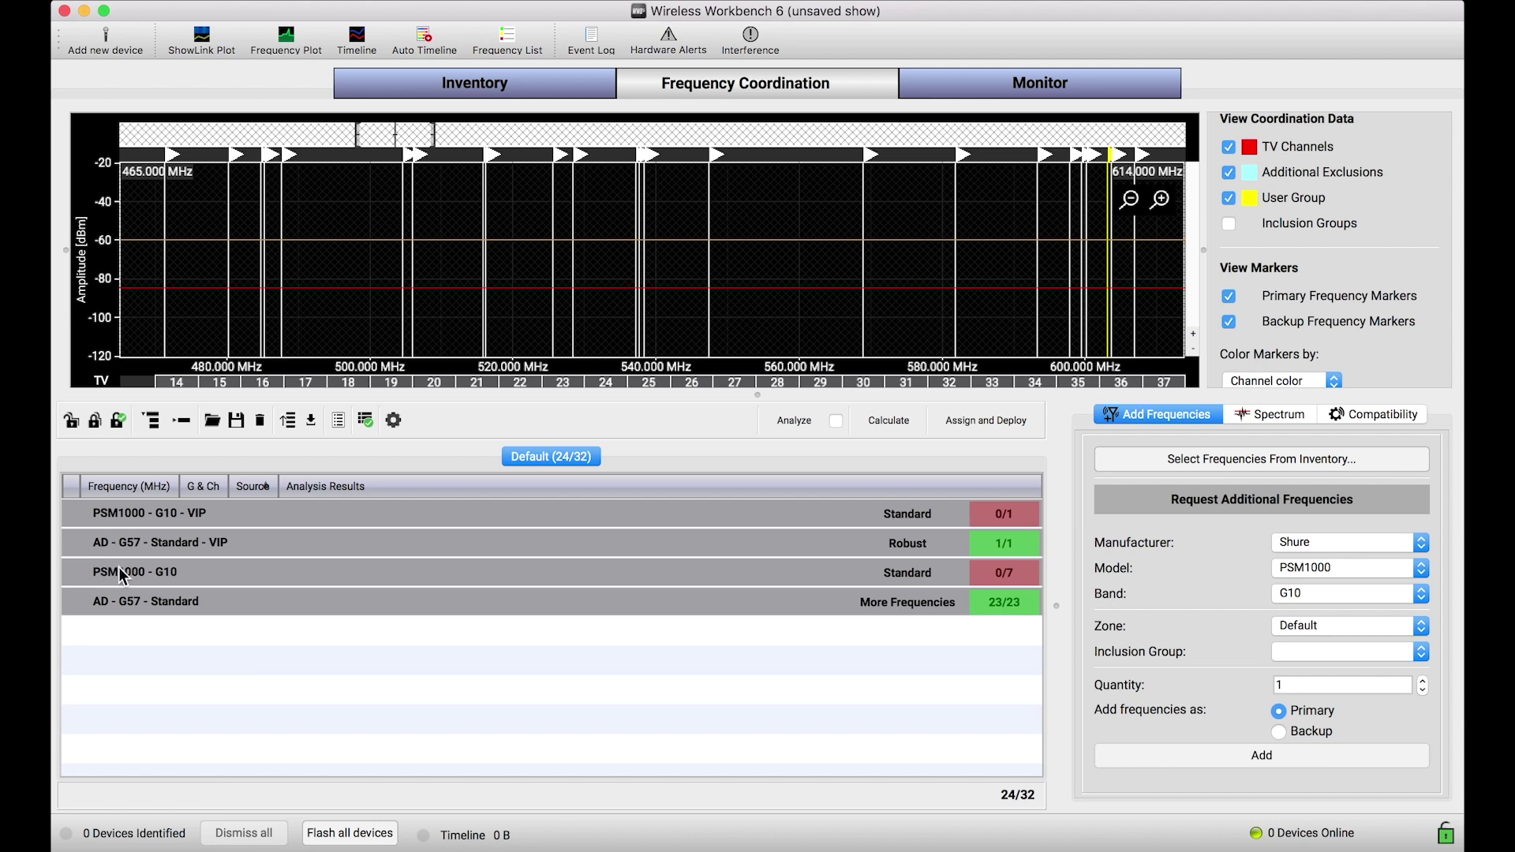
{"action": "mouse_move", "coordinate": [920, 579]}
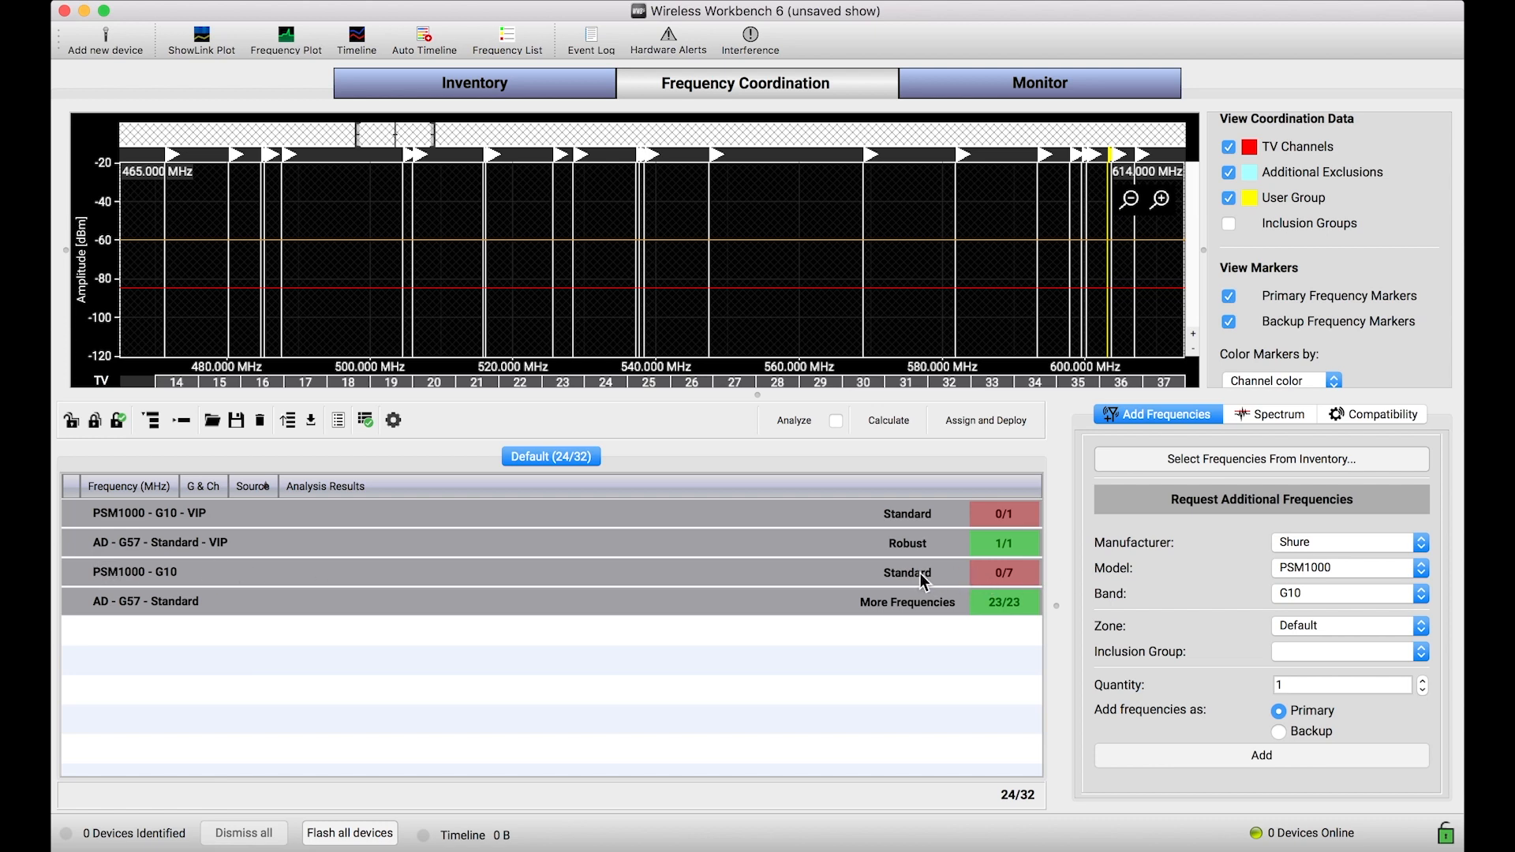
Set the seven-channel non-VIP PSM1000 G10 group to the More Frequencies compatibility level
{"action": "left_click", "coordinate": [1381, 413]}
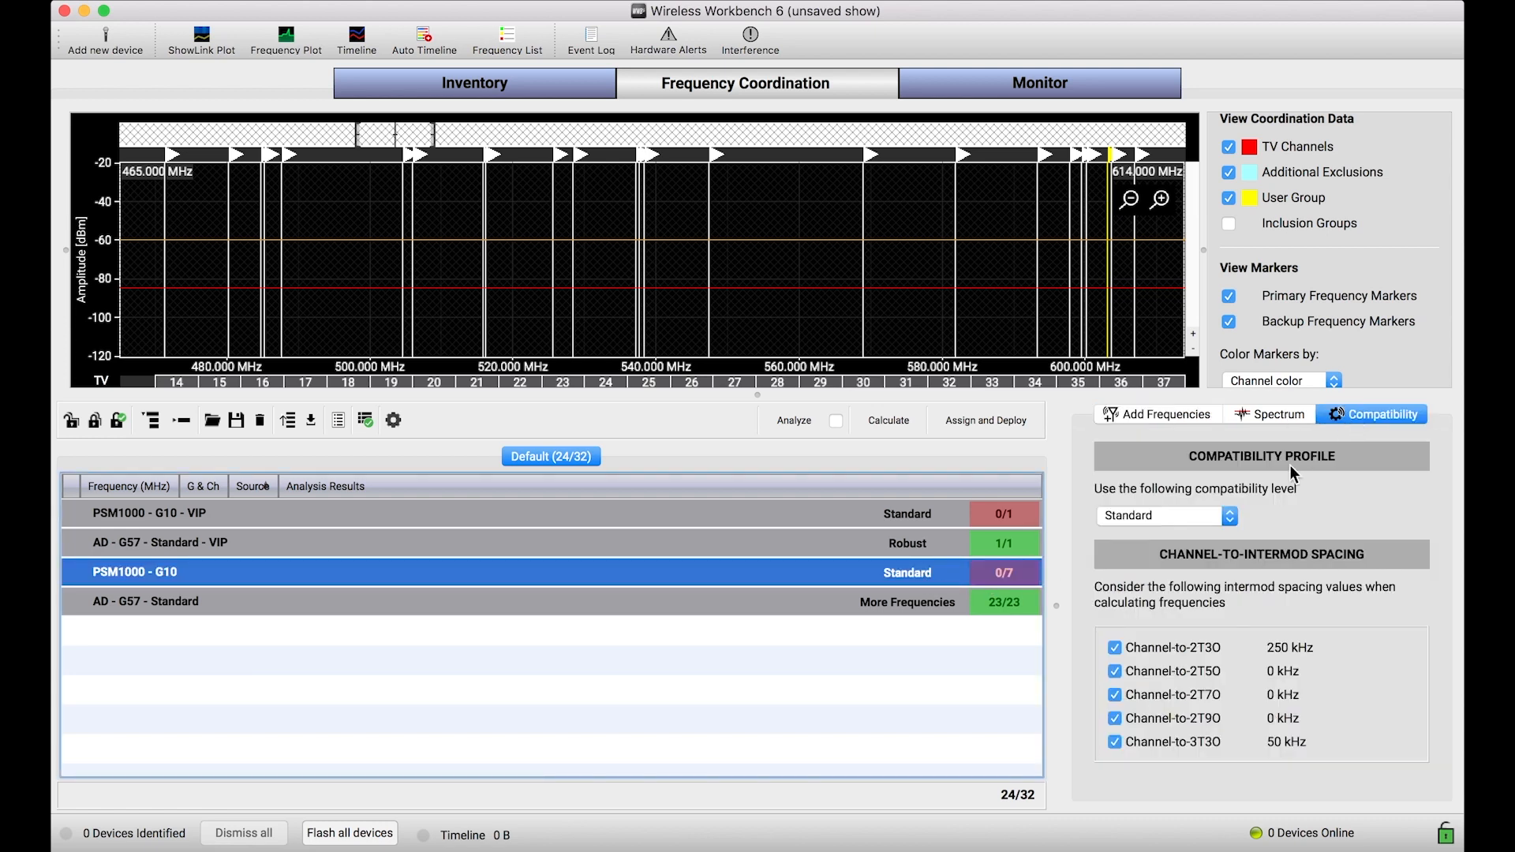
{"action": "left_click", "coordinate": [1166, 515]}
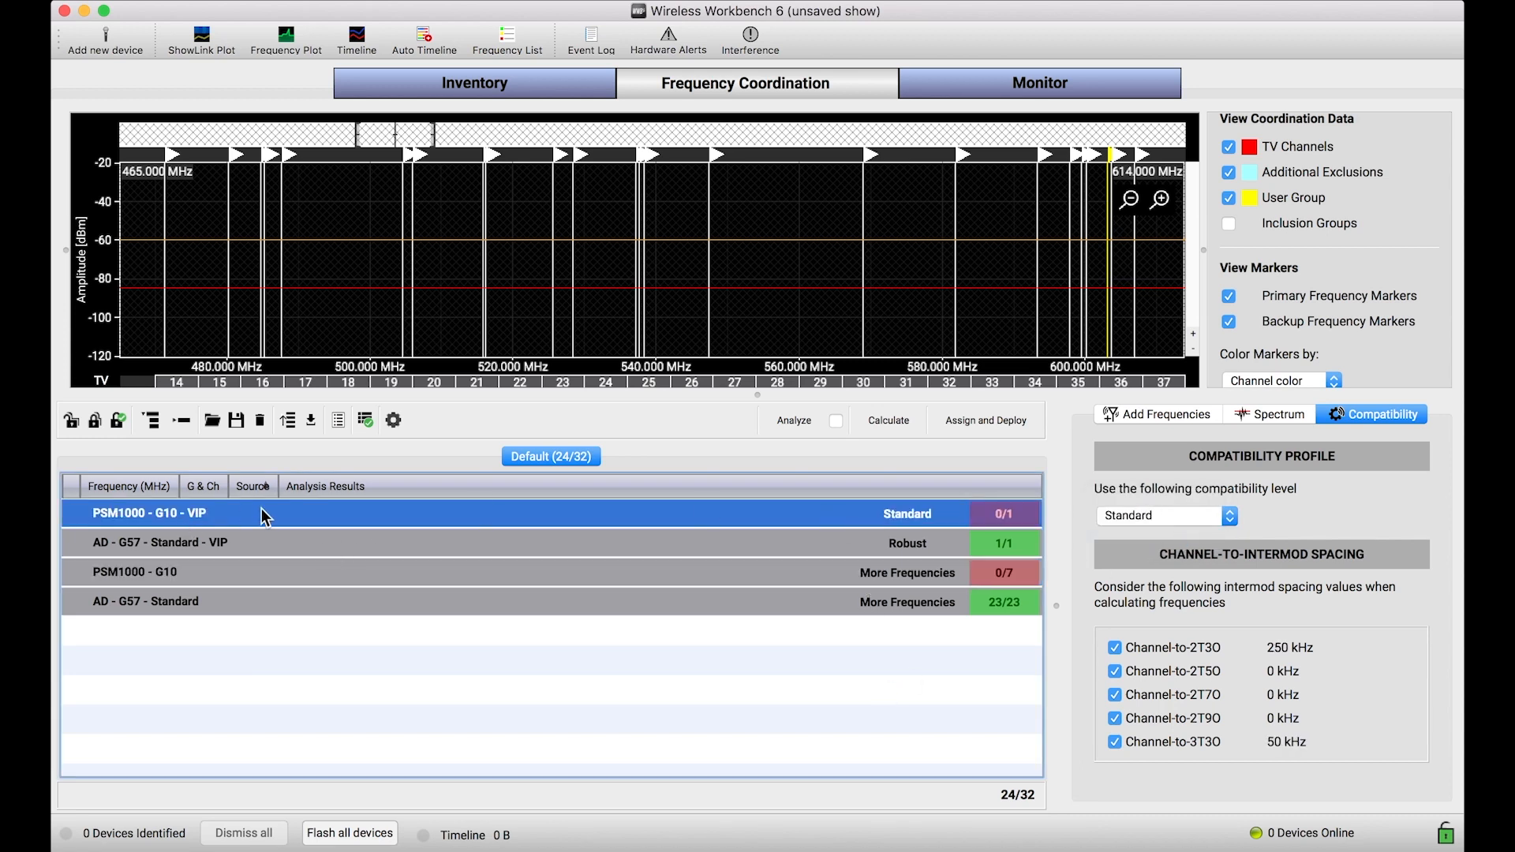
{"action": "mouse_move", "coordinate": [291, 527]}
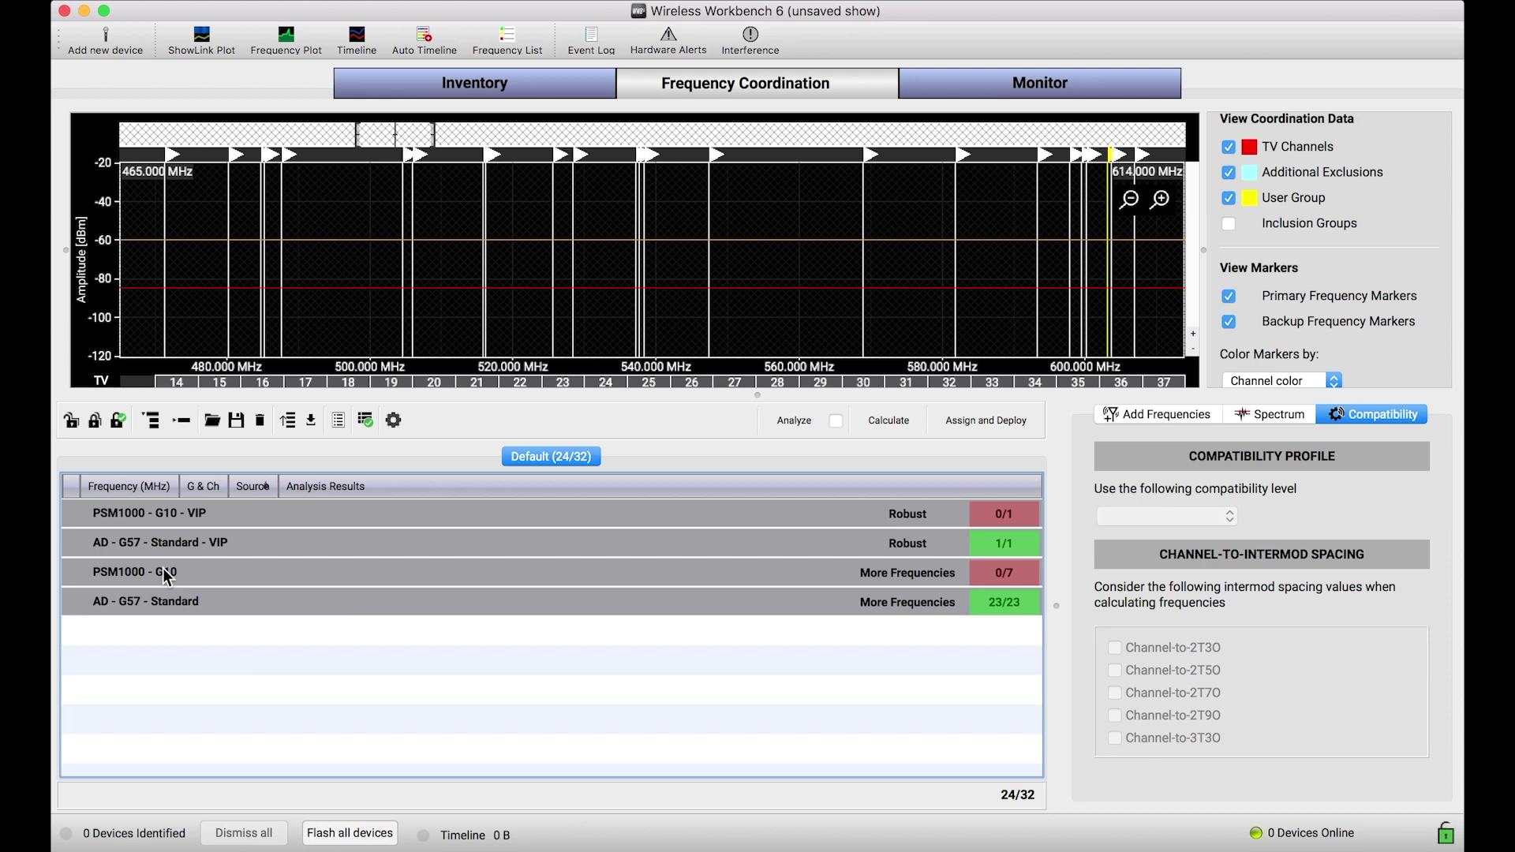
{"action": "mouse_move", "coordinate": [275, 591]}
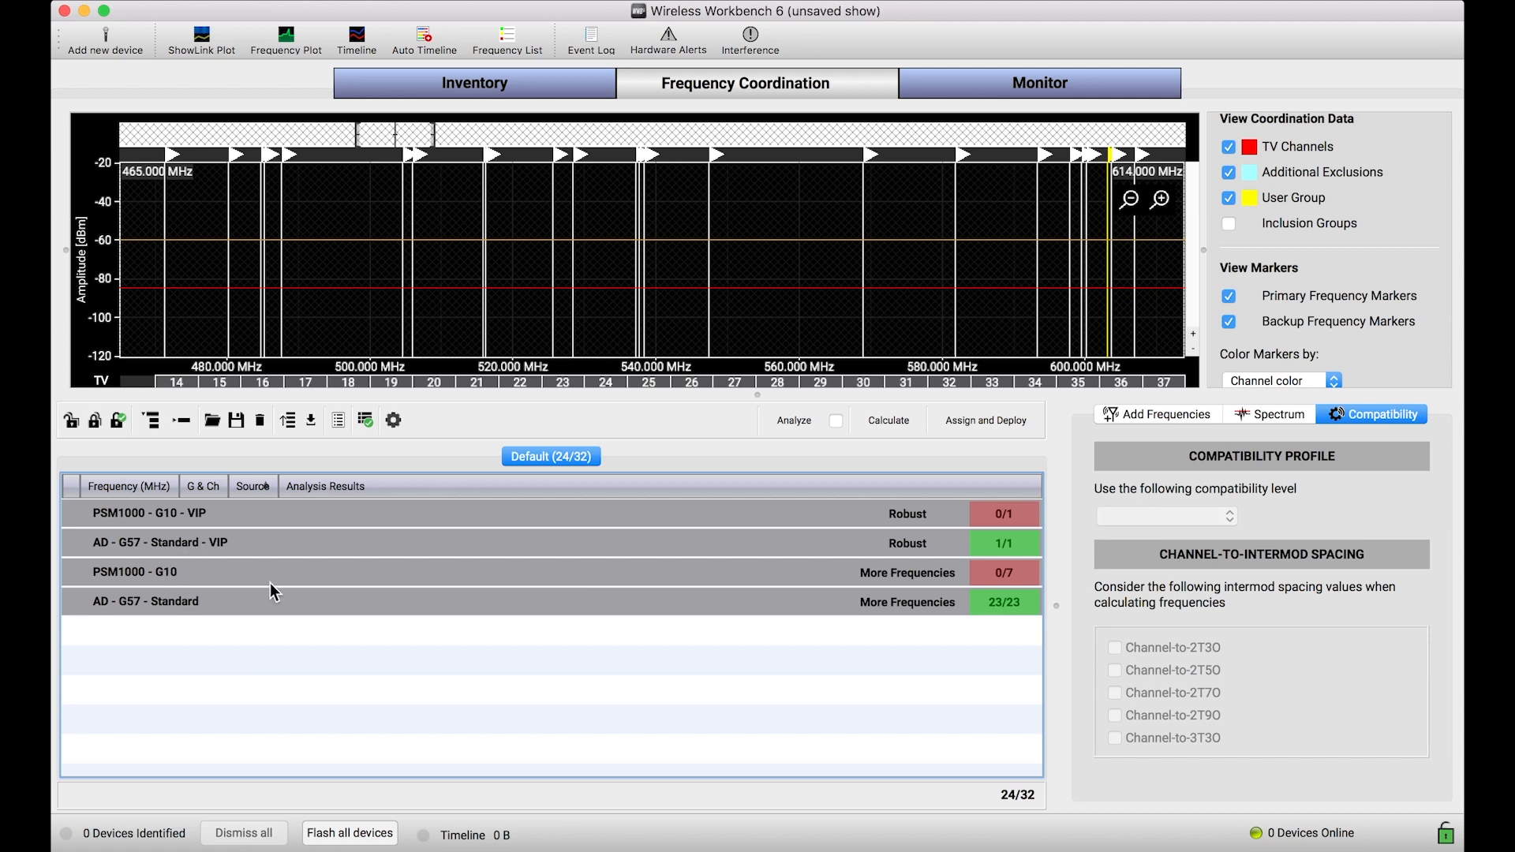
{"action": "mouse_move", "coordinate": [500, 639]}
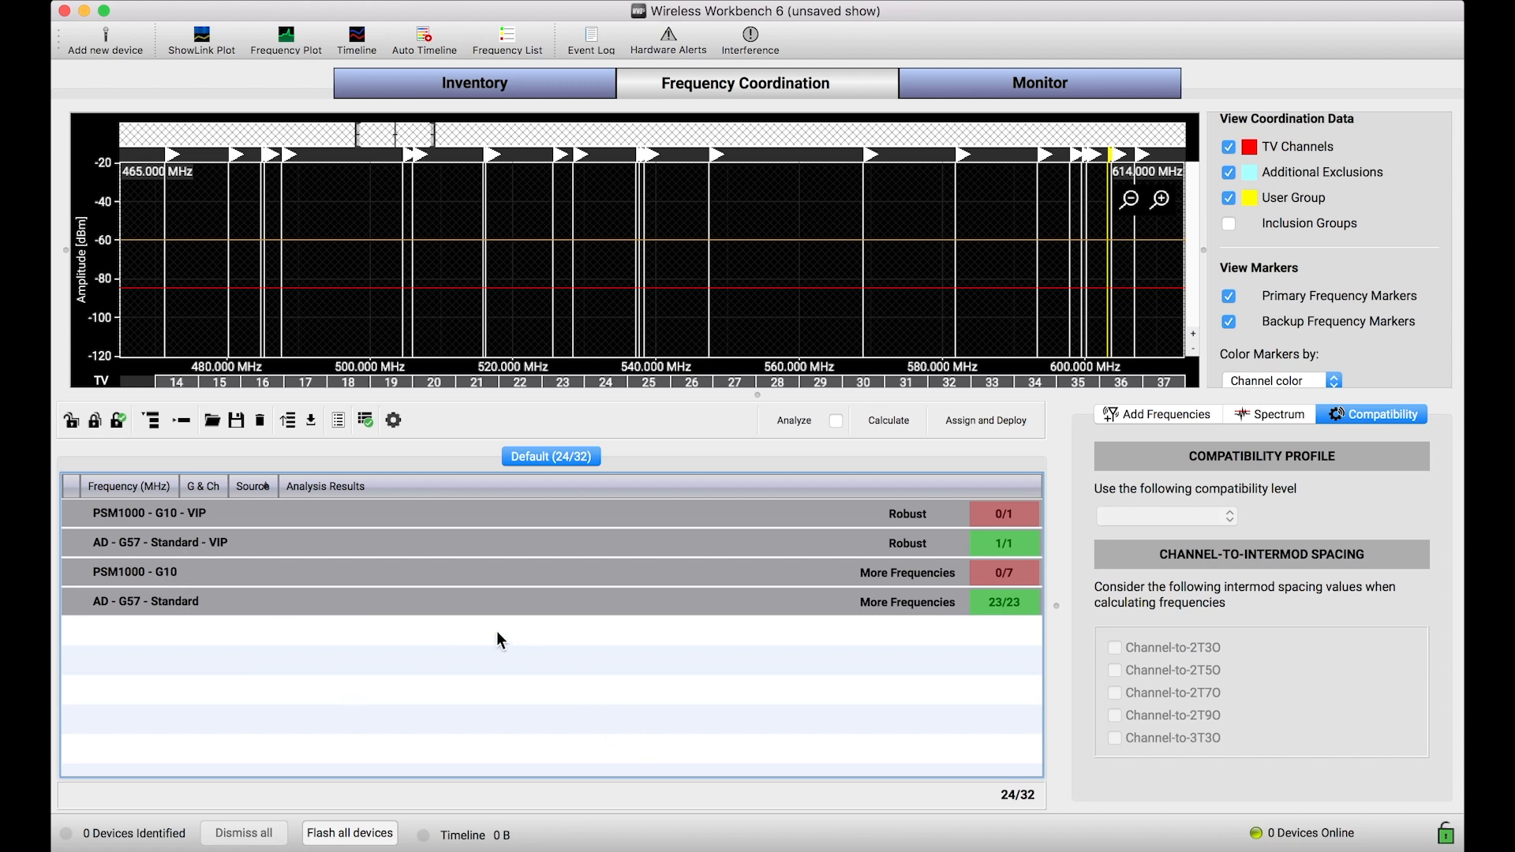
{"action": "mouse_move", "coordinate": [1033, 505]}
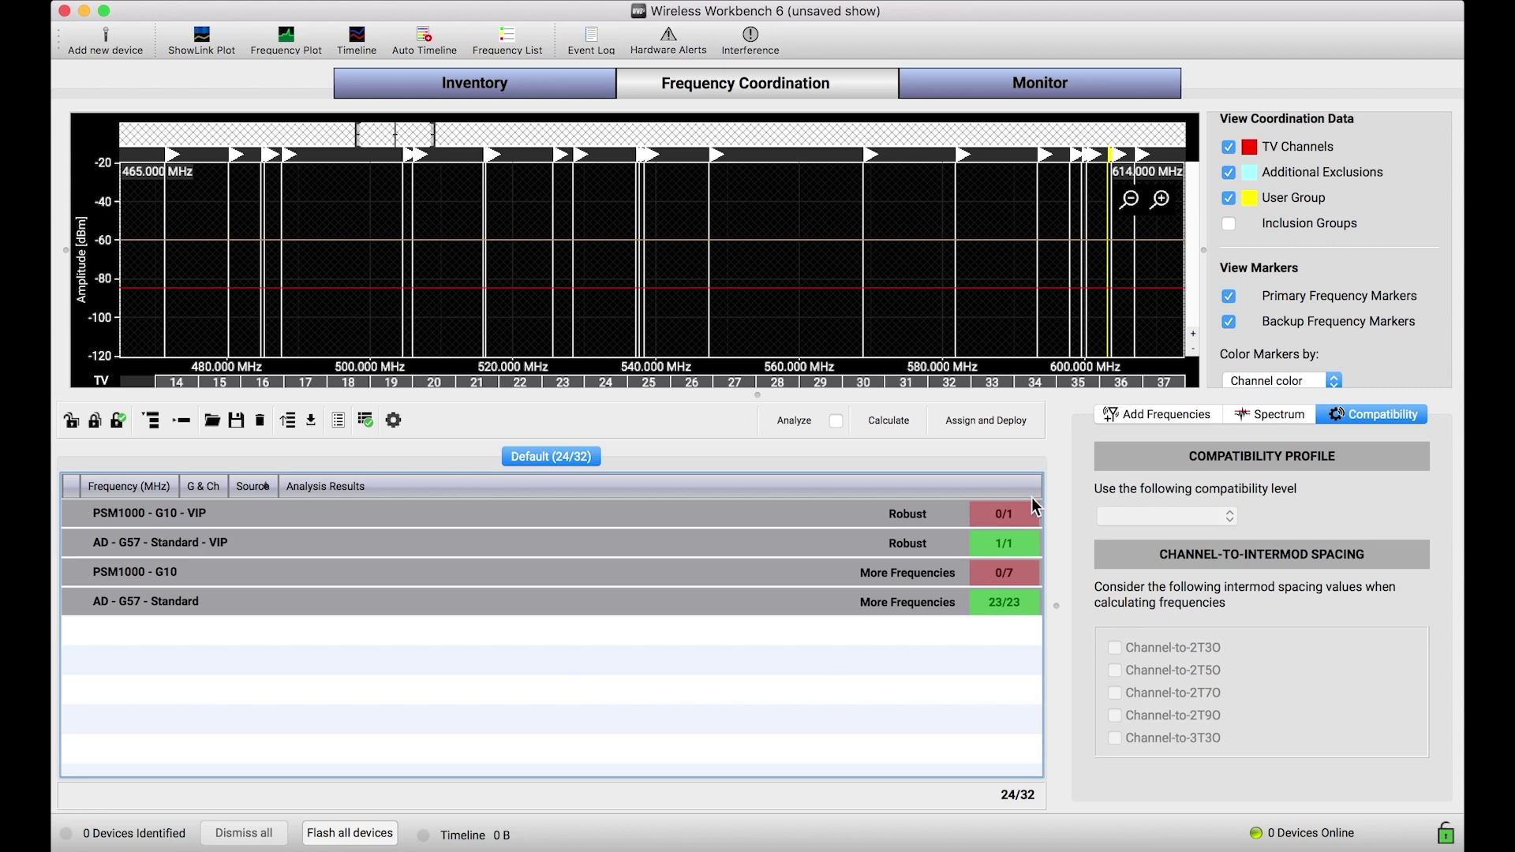
{"action": "mouse_move", "coordinate": [975, 582]}
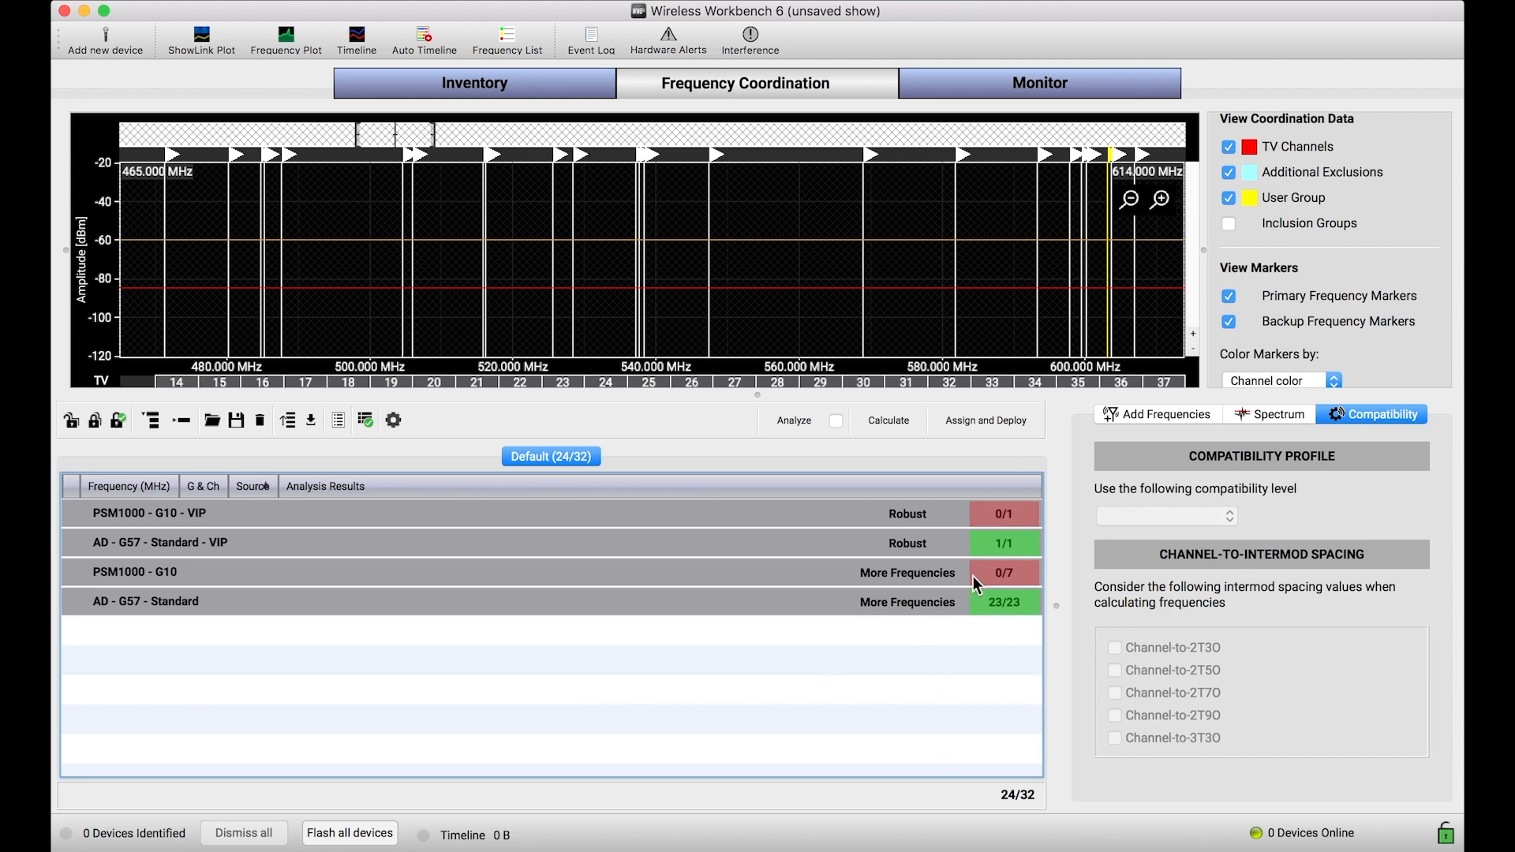
{"action": "mouse_move", "coordinate": [931, 500]}
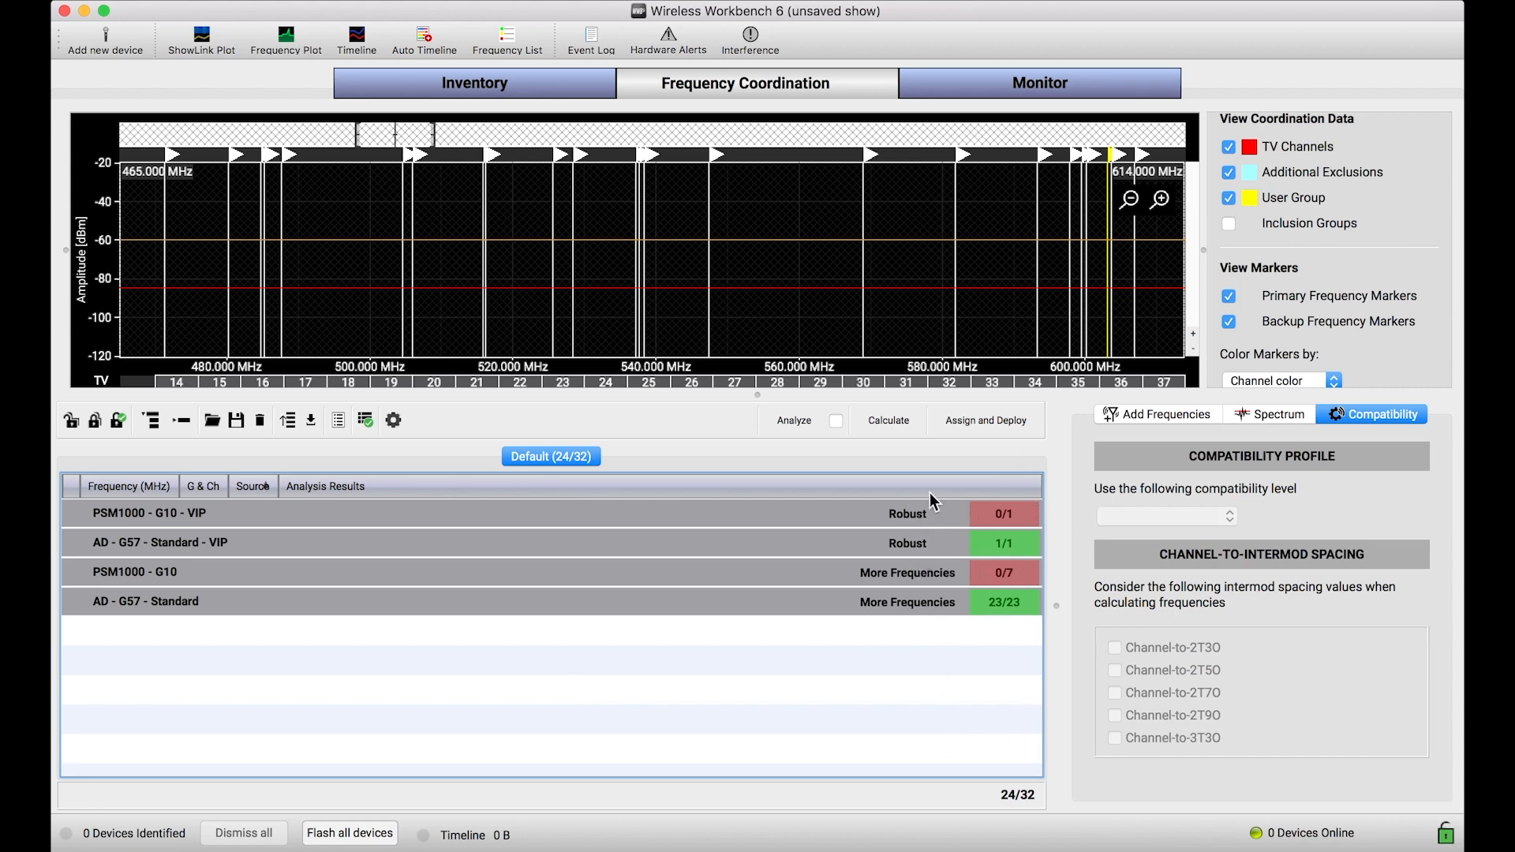
{"action": "mouse_move", "coordinate": [1008, 728]}
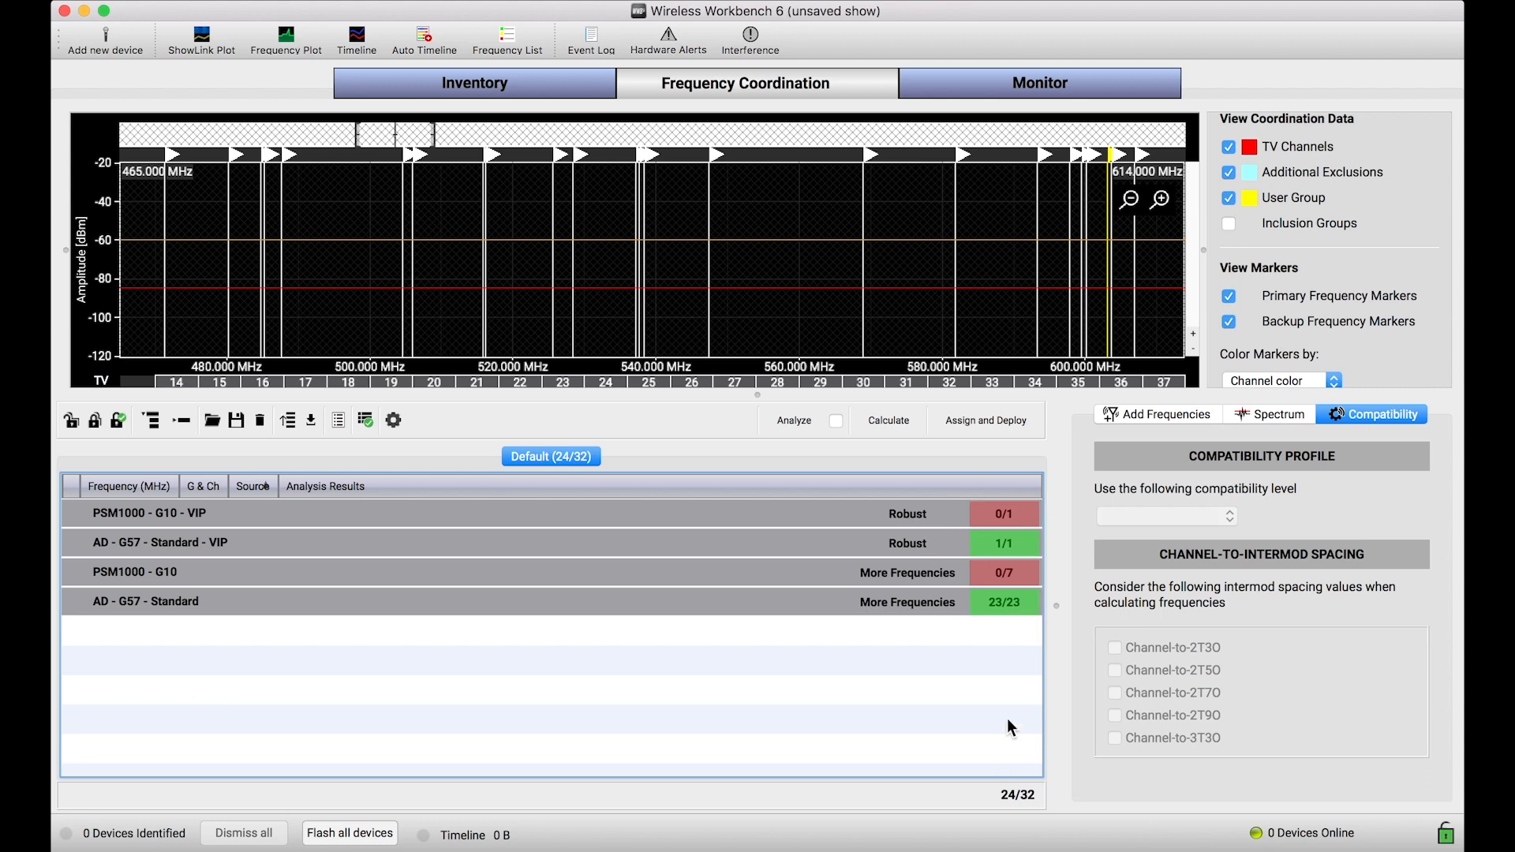
{"action": "mouse_move", "coordinate": [887, 709]}
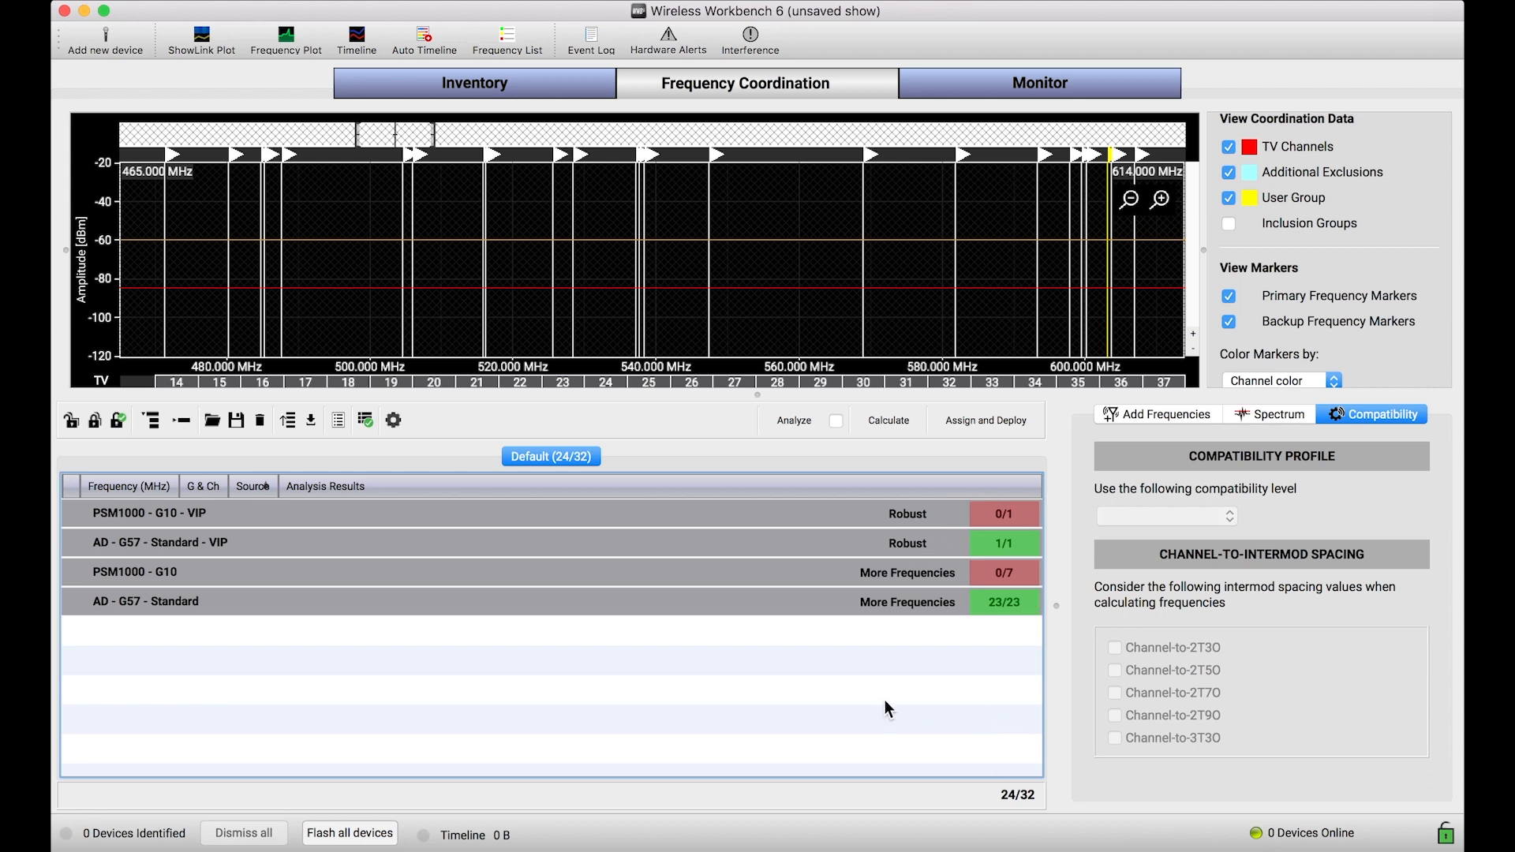